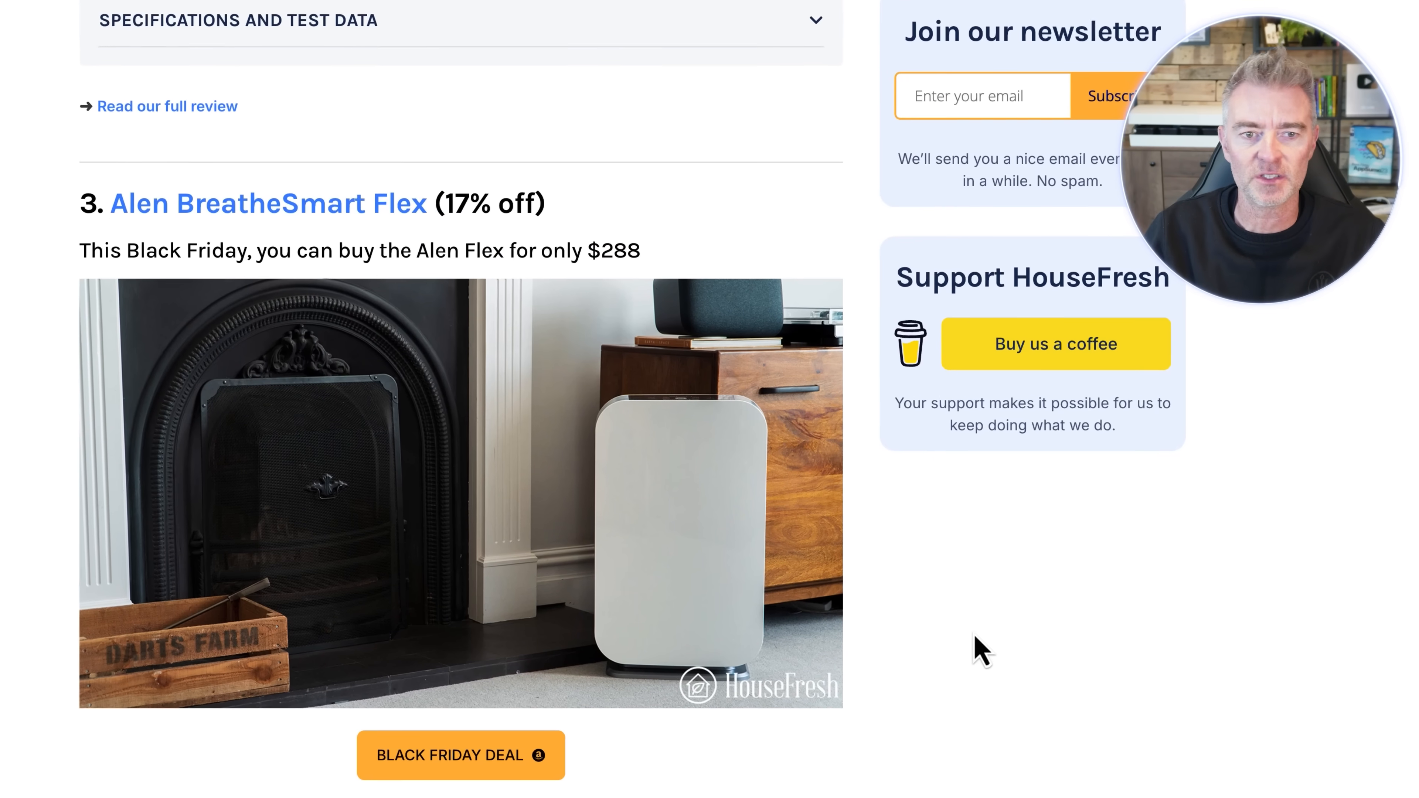
# - Scroll through the HouseFresh deals article before moving to the one.com homepage
pyautogui.scroll(-3)
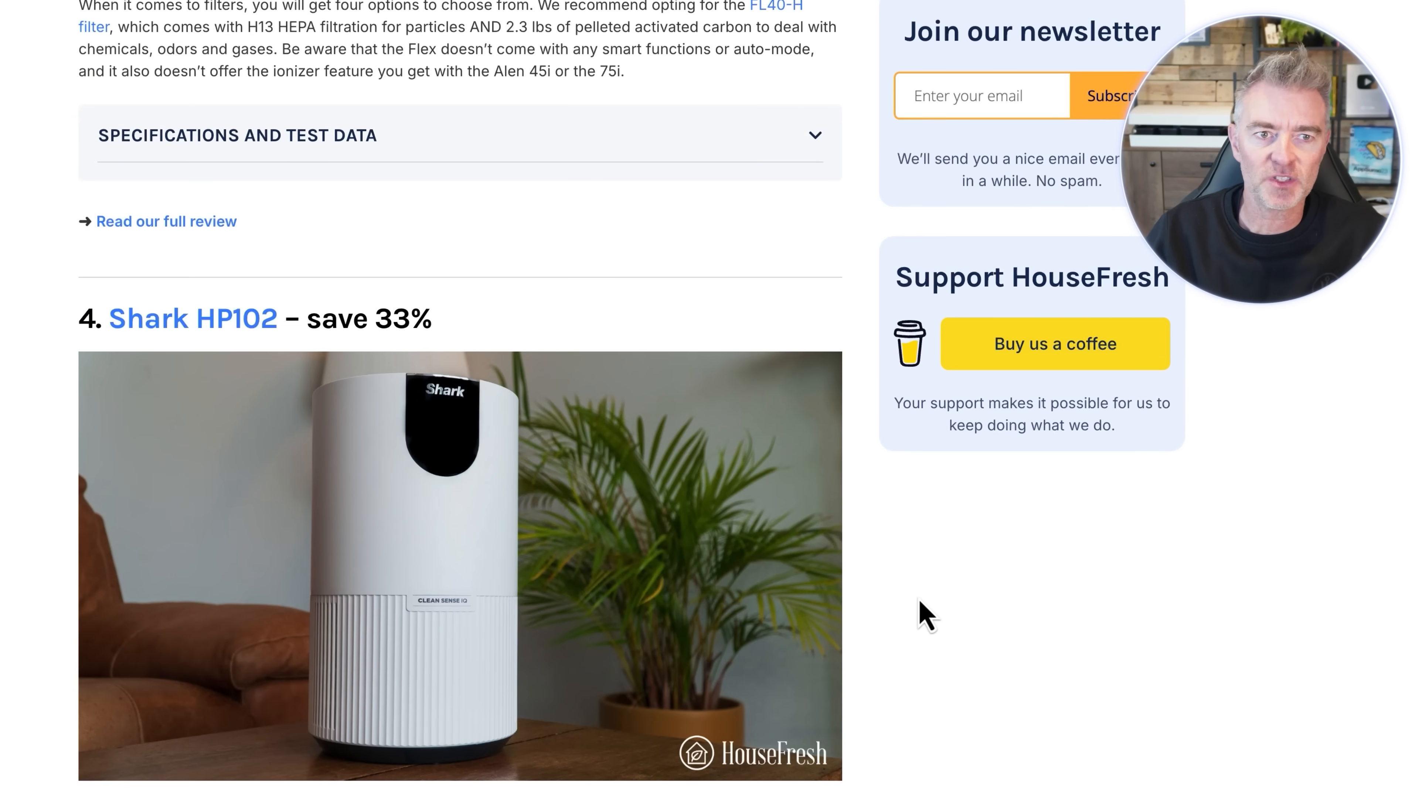
pyautogui.scroll(-3)
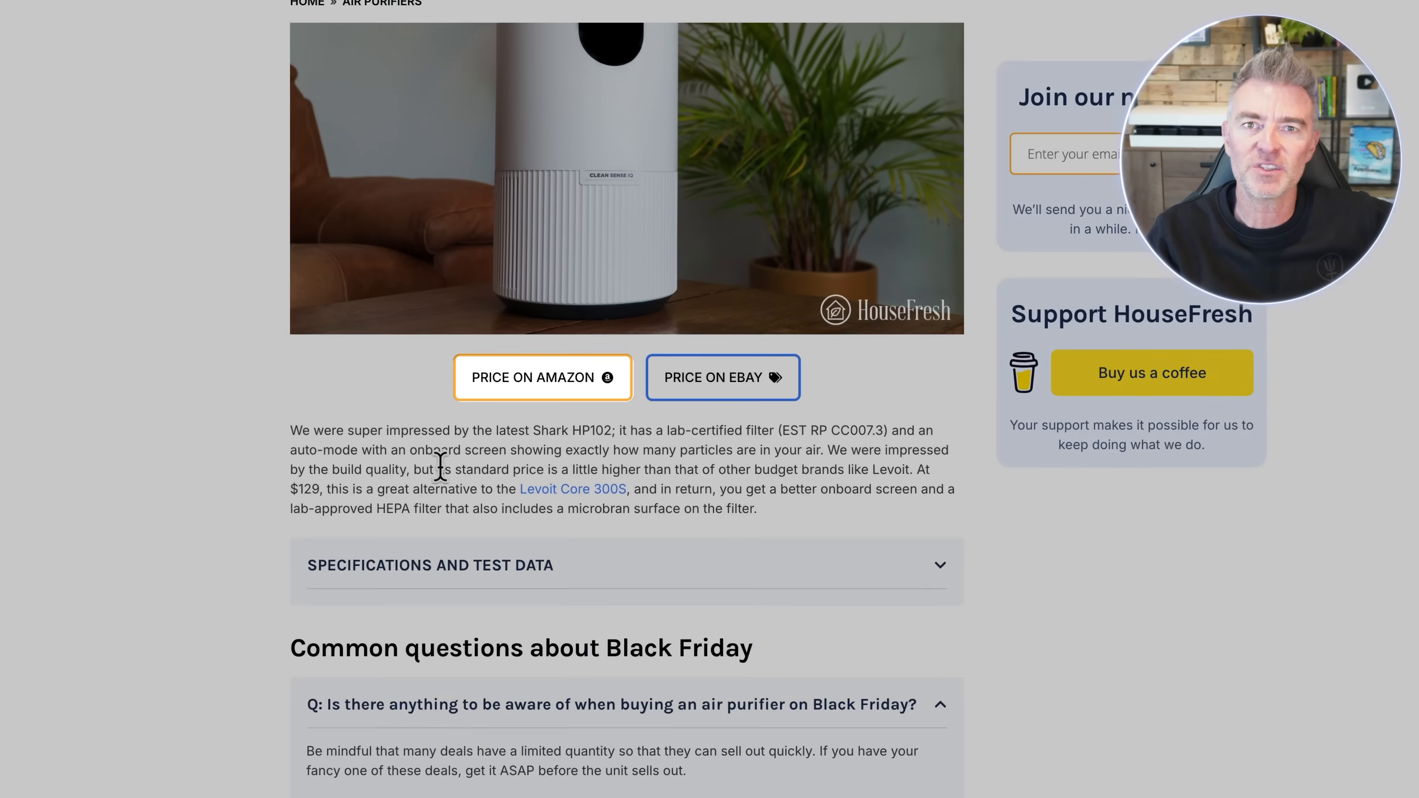
pyautogui.scroll(-3)
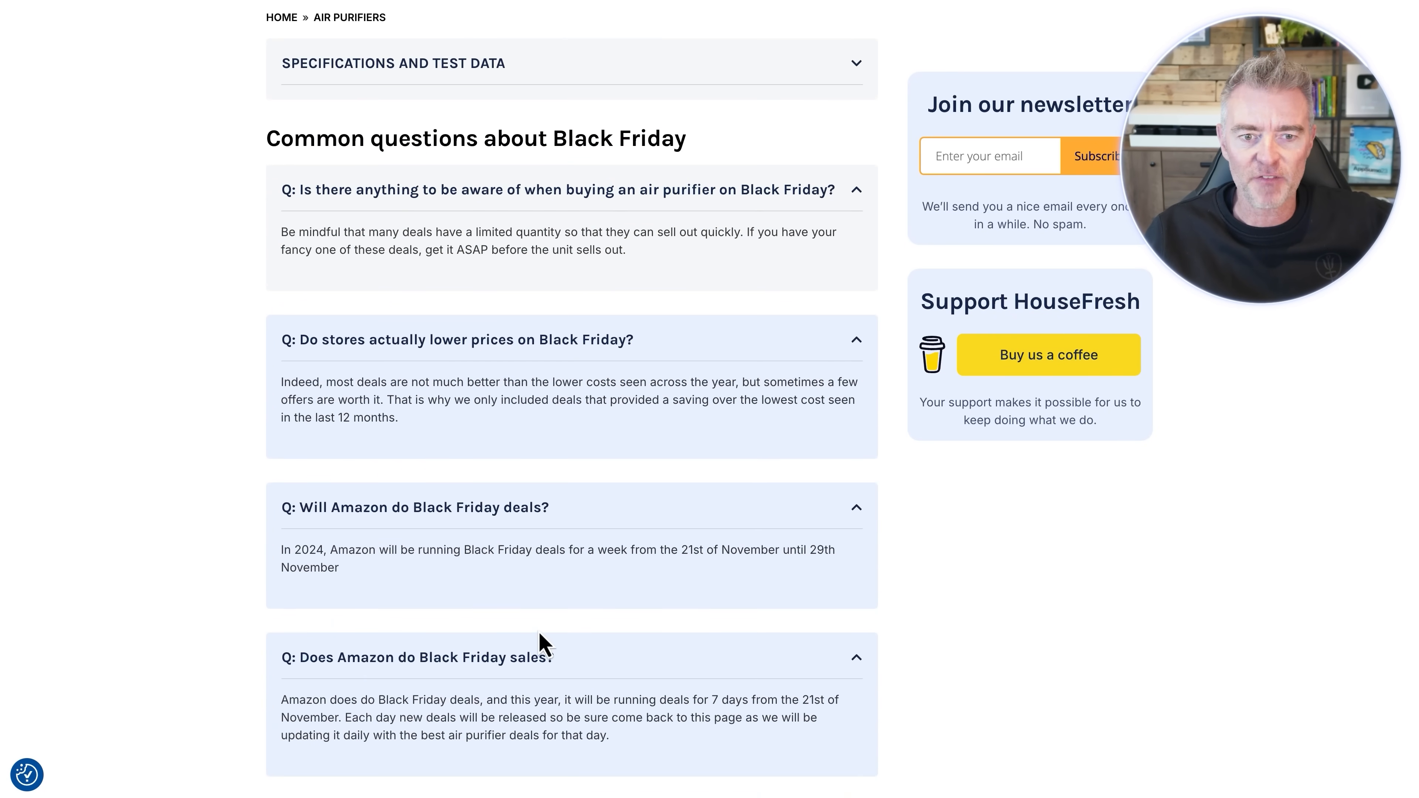
pyautogui.scroll(3)
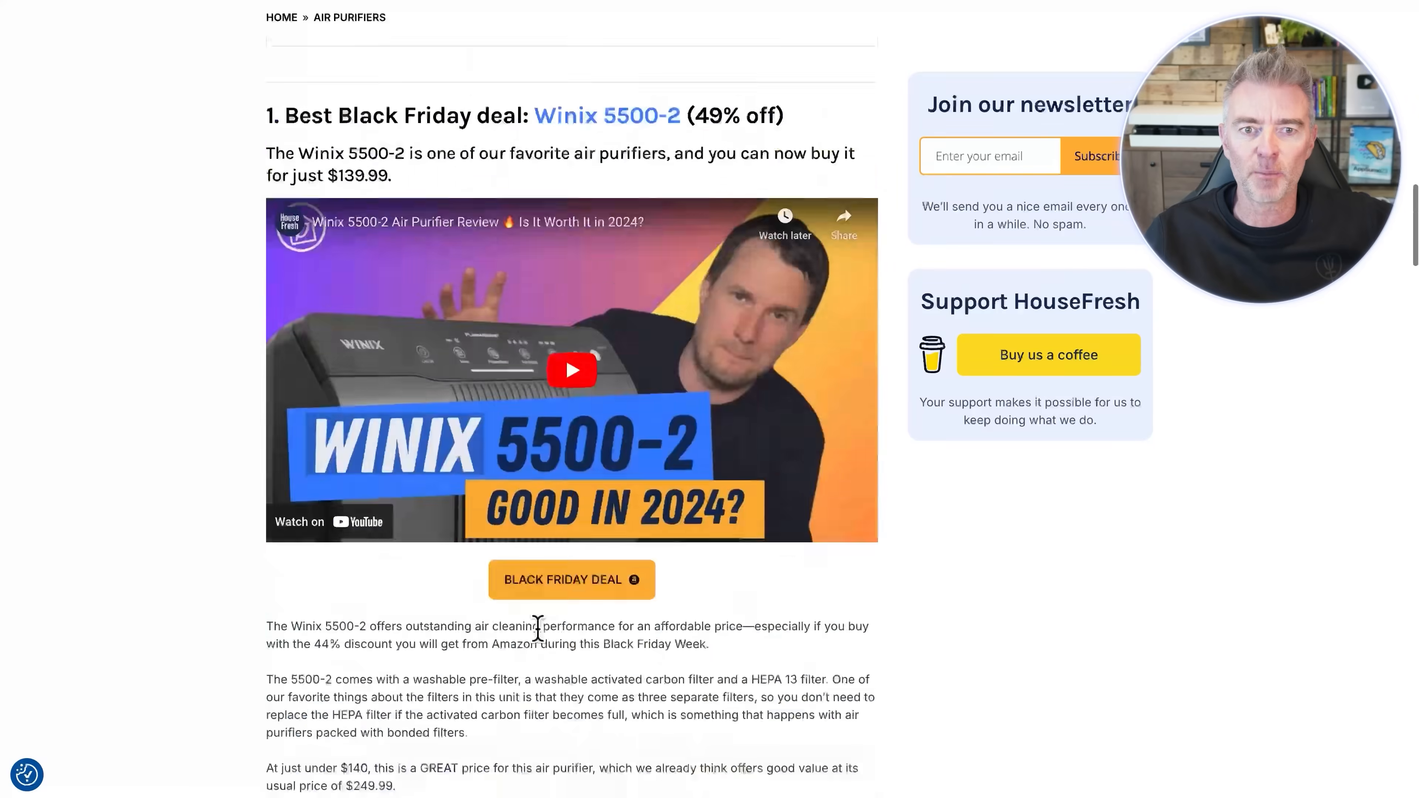
pyautogui.scroll(3)
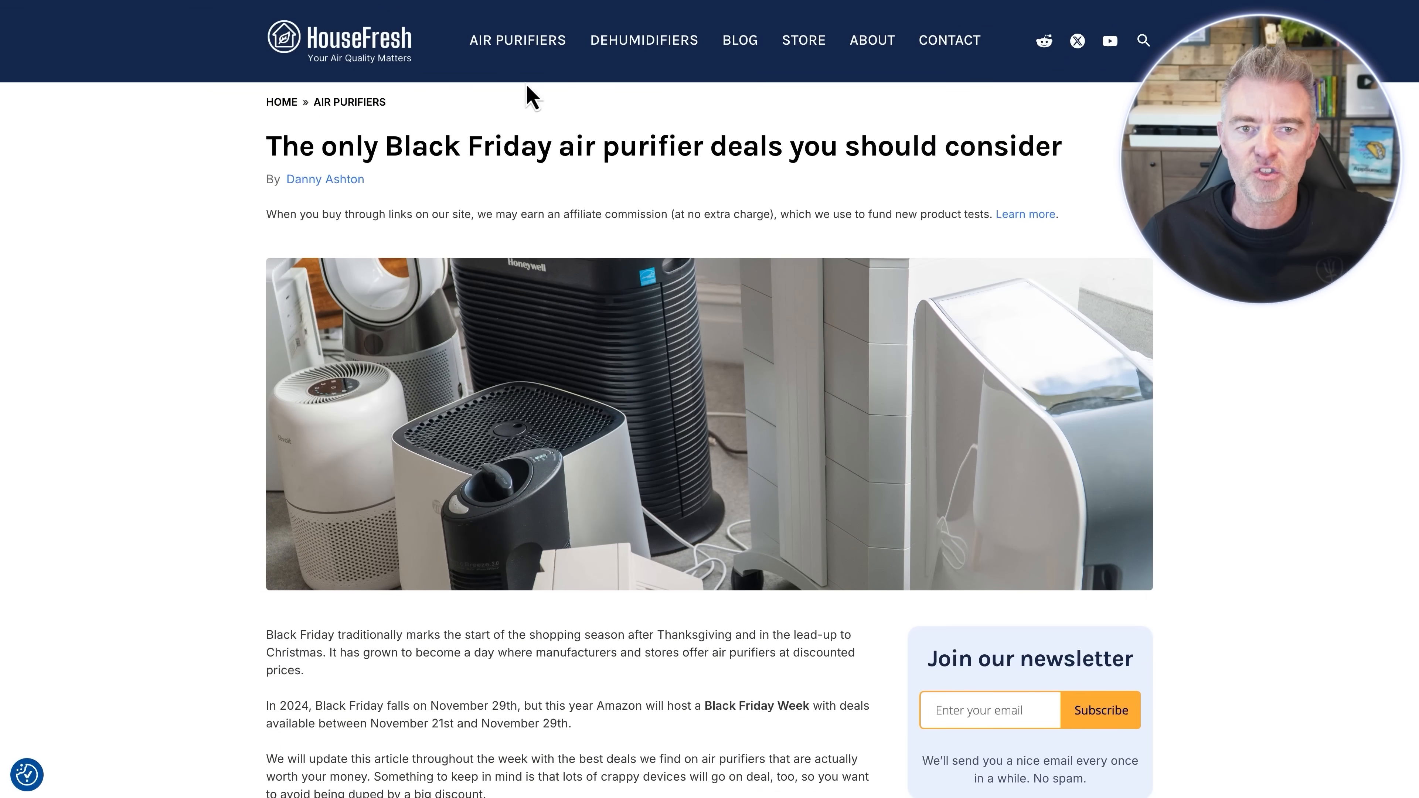
pyautogui.moveTo(620, 311)
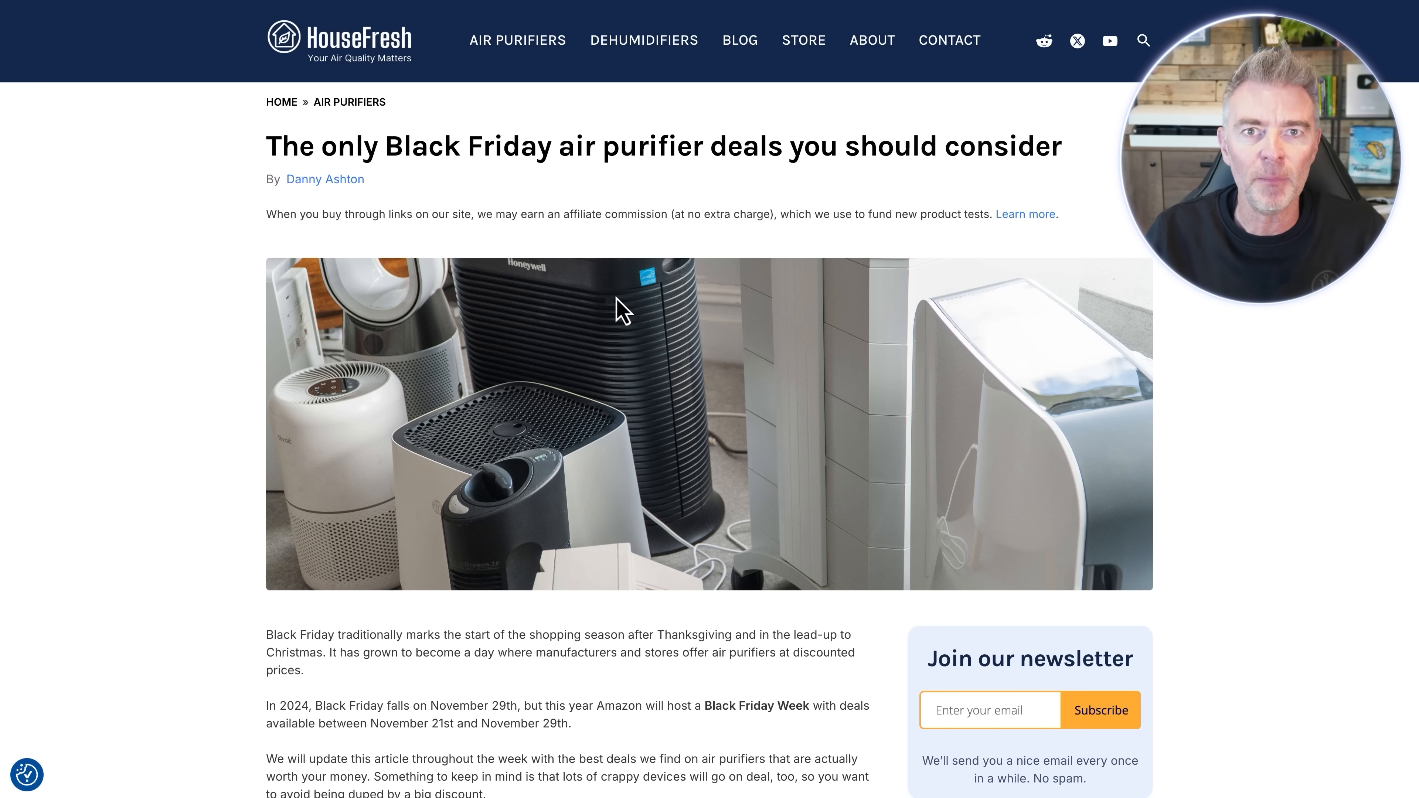
pyautogui.scroll(-3)
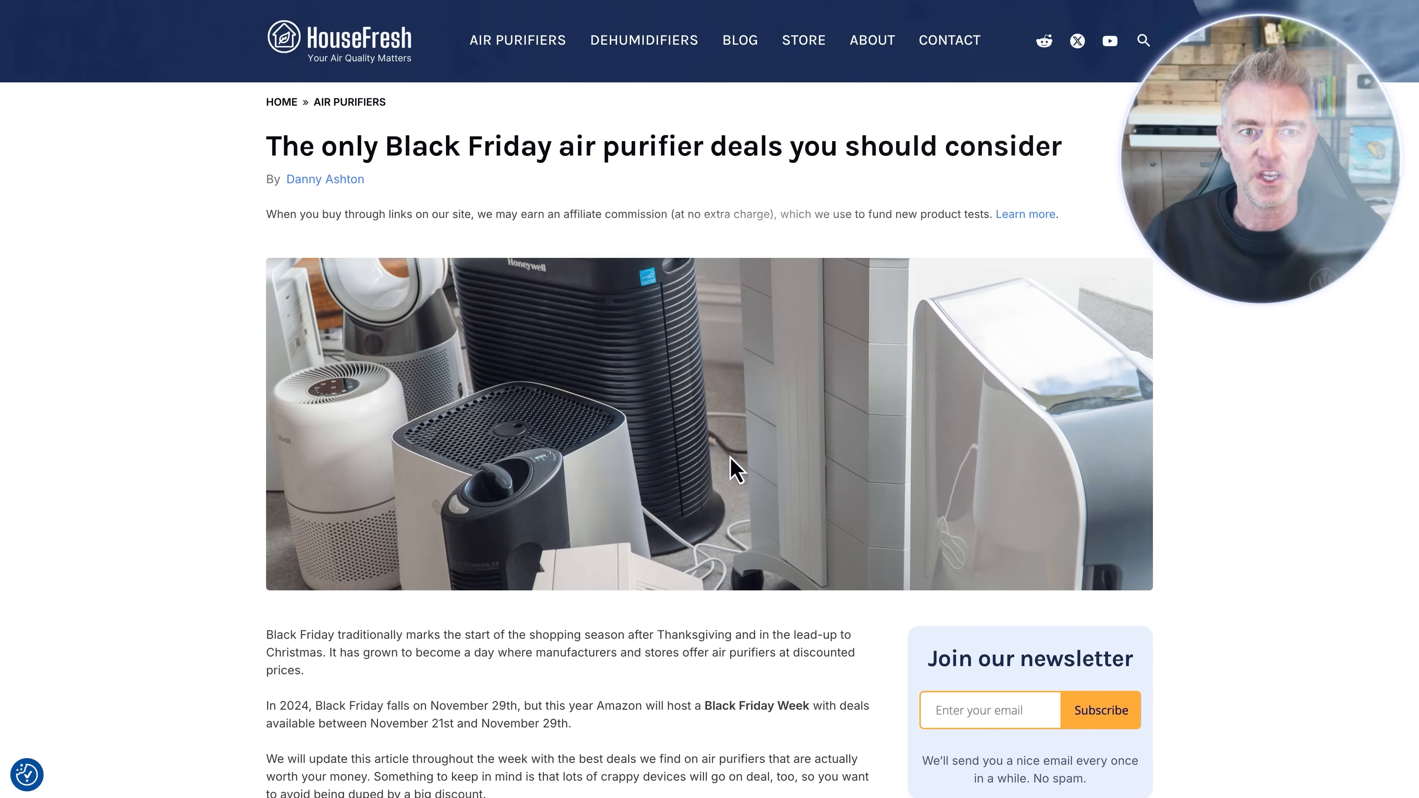
pyautogui.moveTo(944, 147)
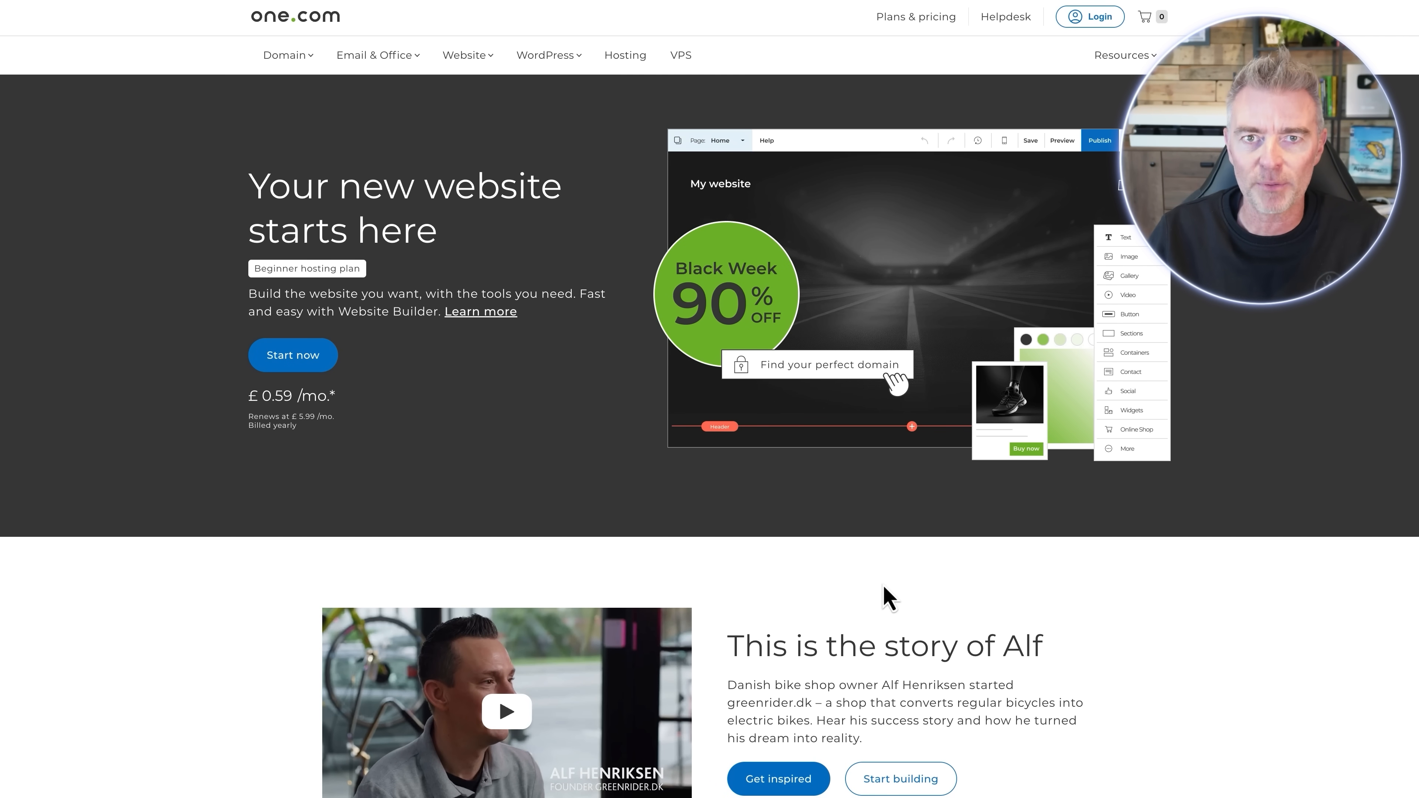
# - Scroll through one.com's pricing plans on the way to the welovedogbeds.com WordPress setup page
pyautogui.scroll(-3)
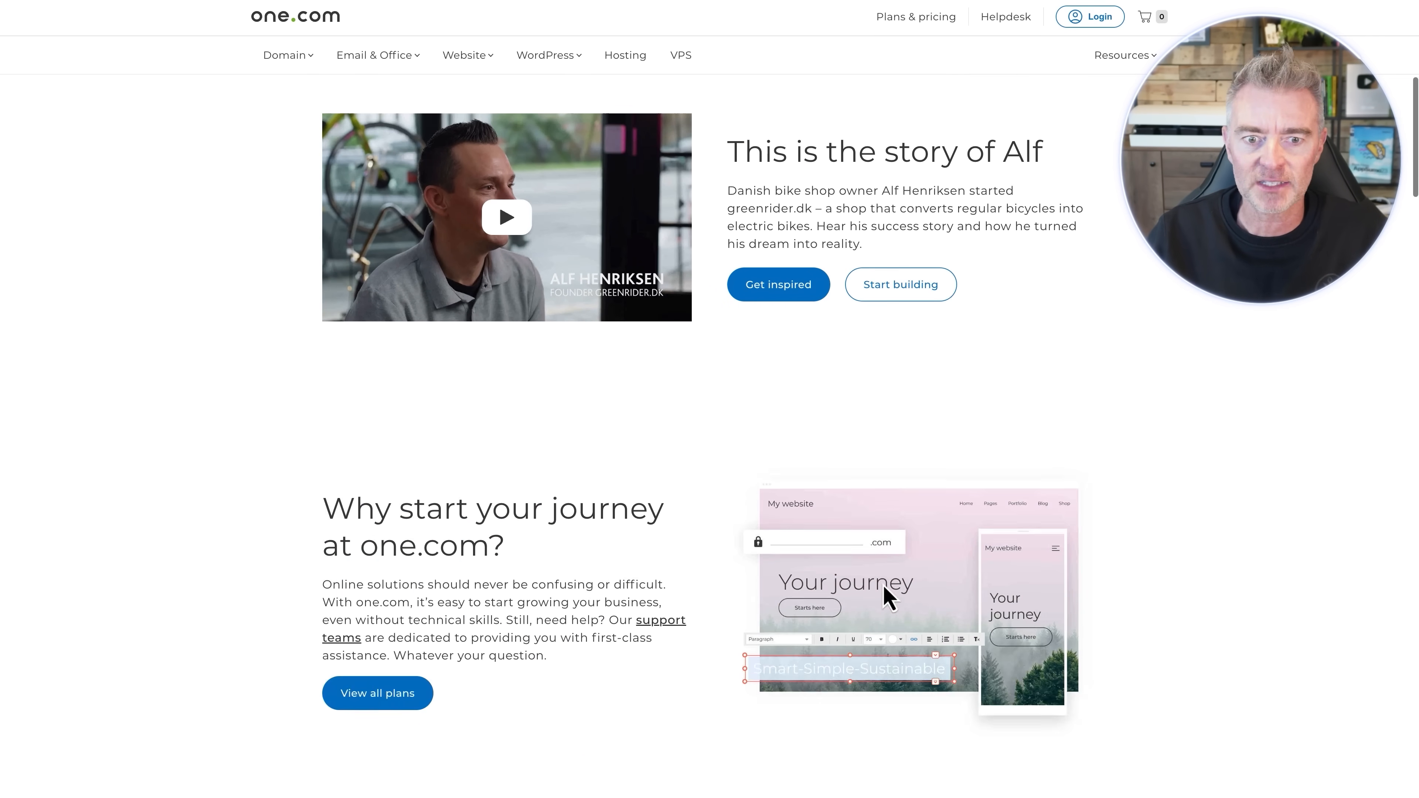
pyautogui.scroll(-3)
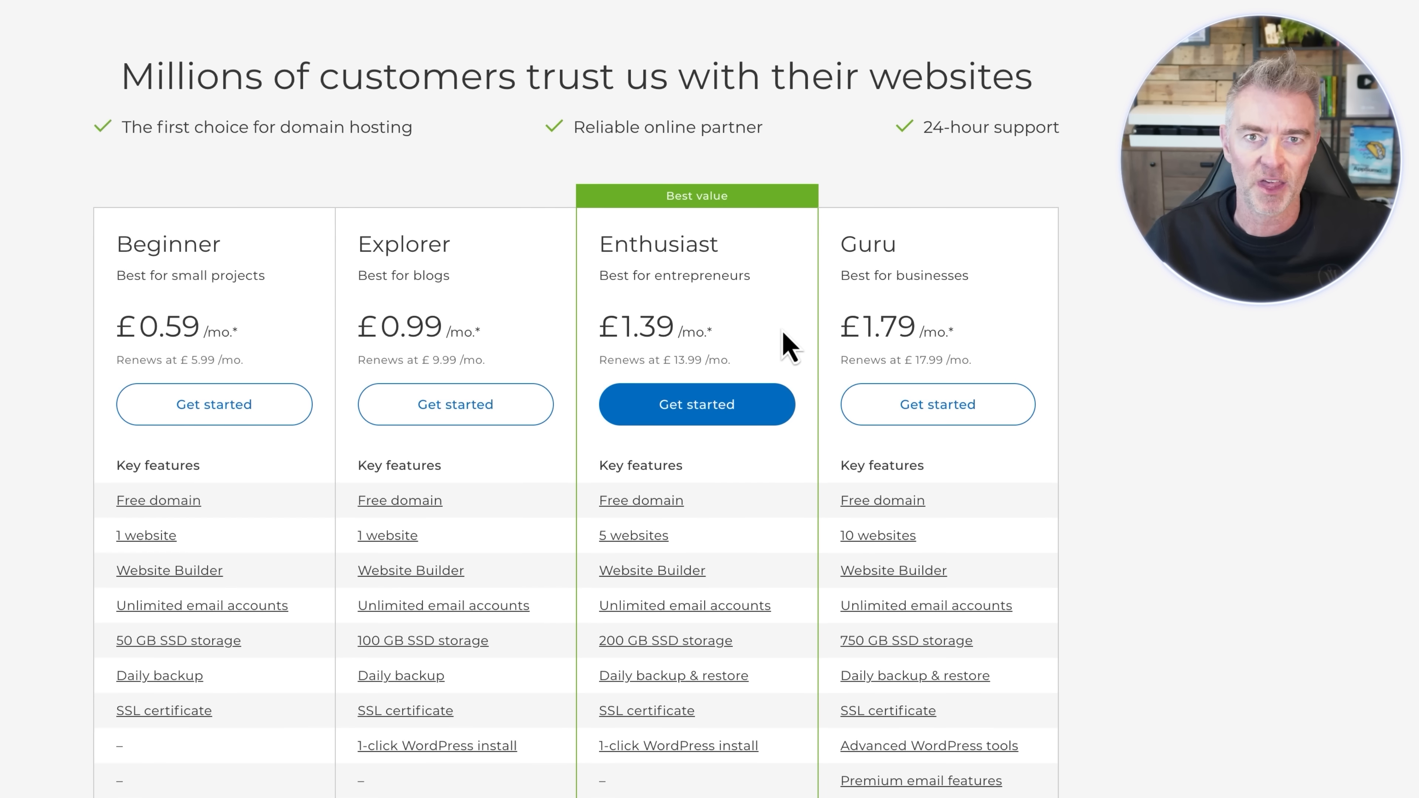
pyautogui.scroll(-3)
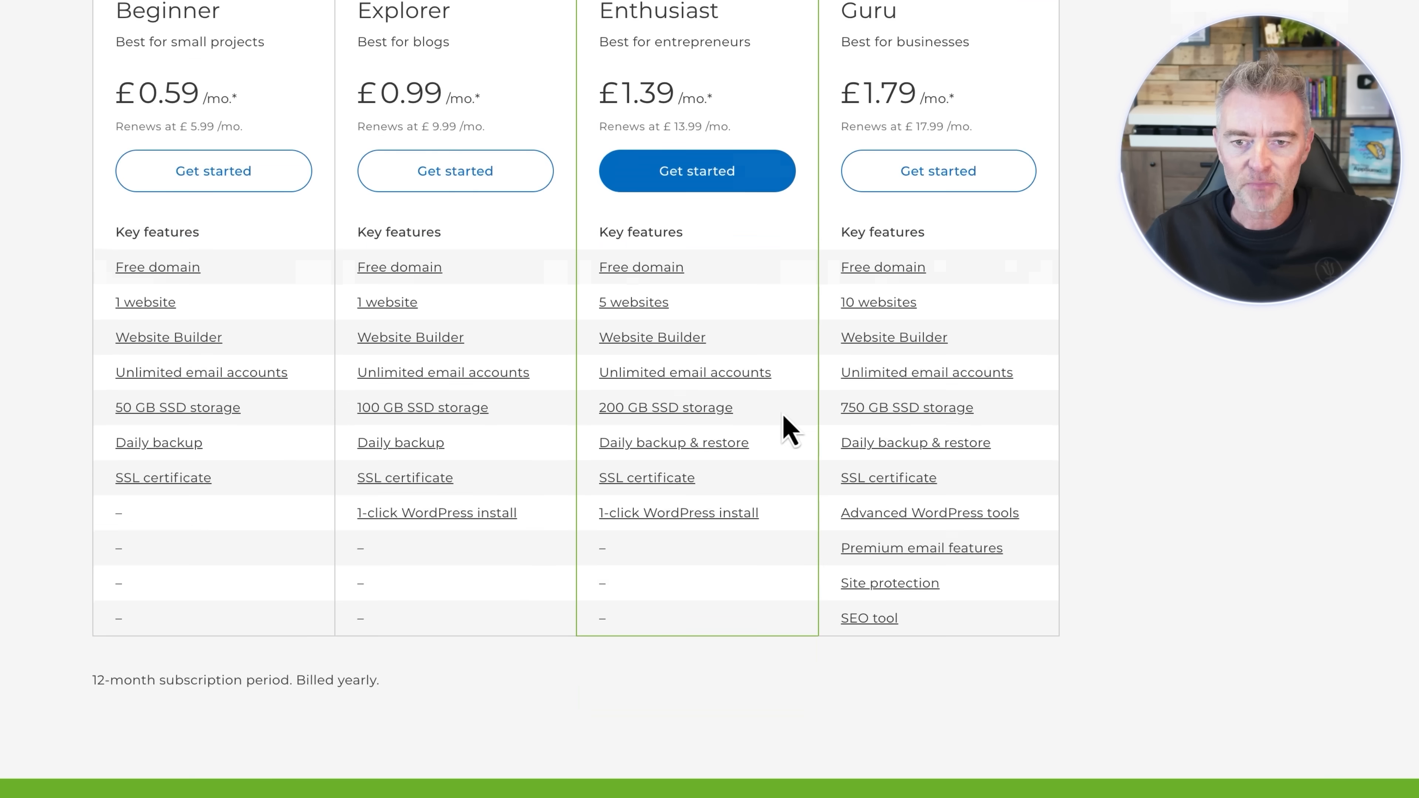
pyautogui.scroll(3)
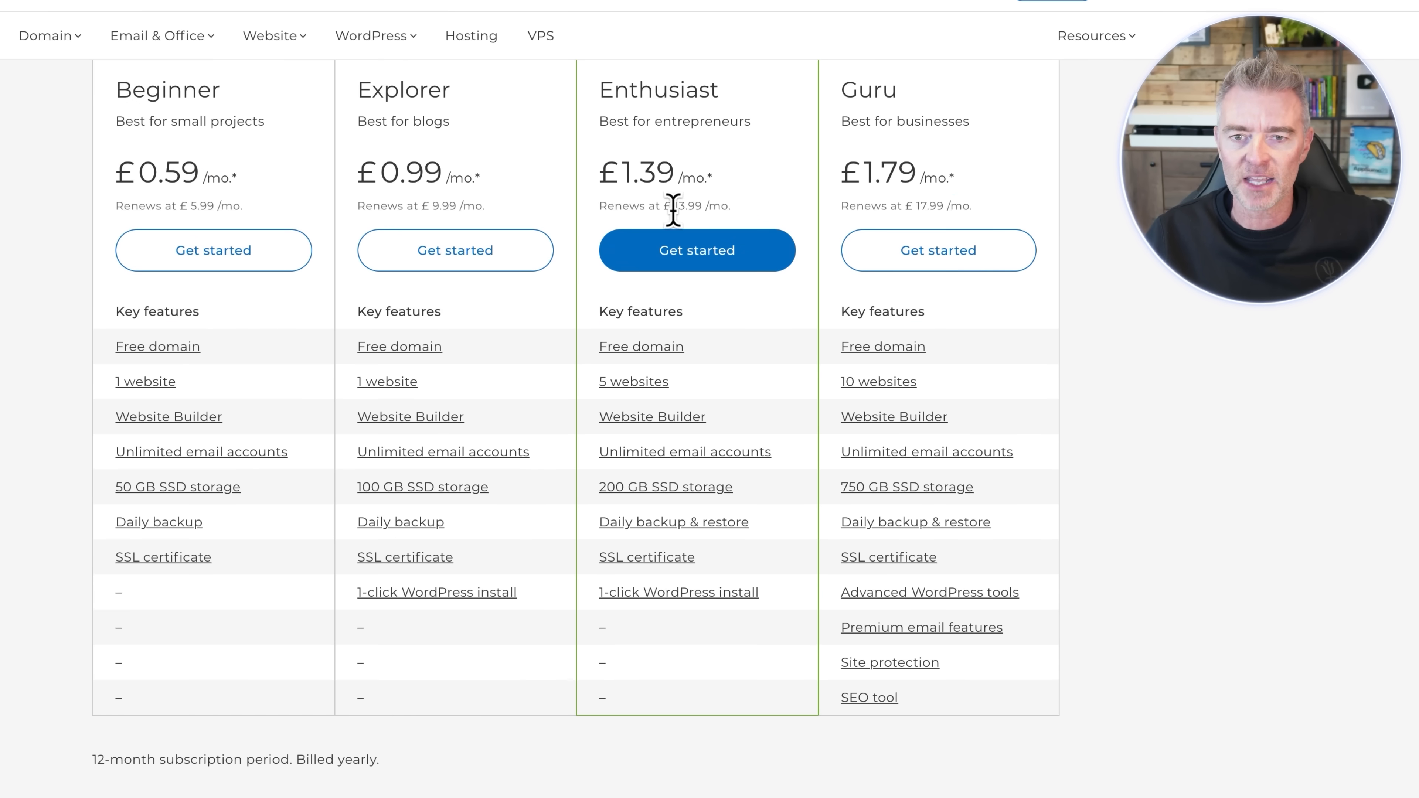
pyautogui.scroll(-3)
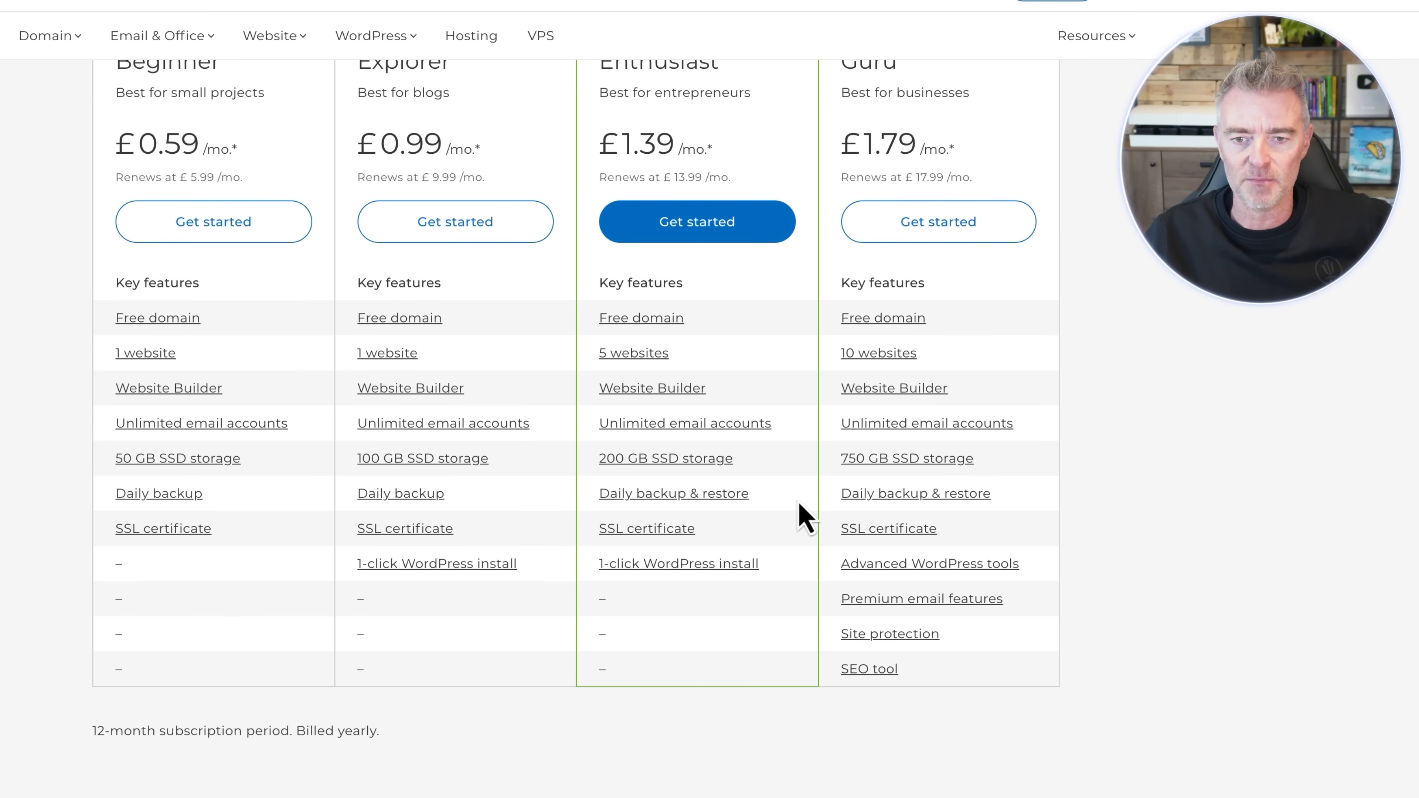
pyautogui.moveTo(674, 468)
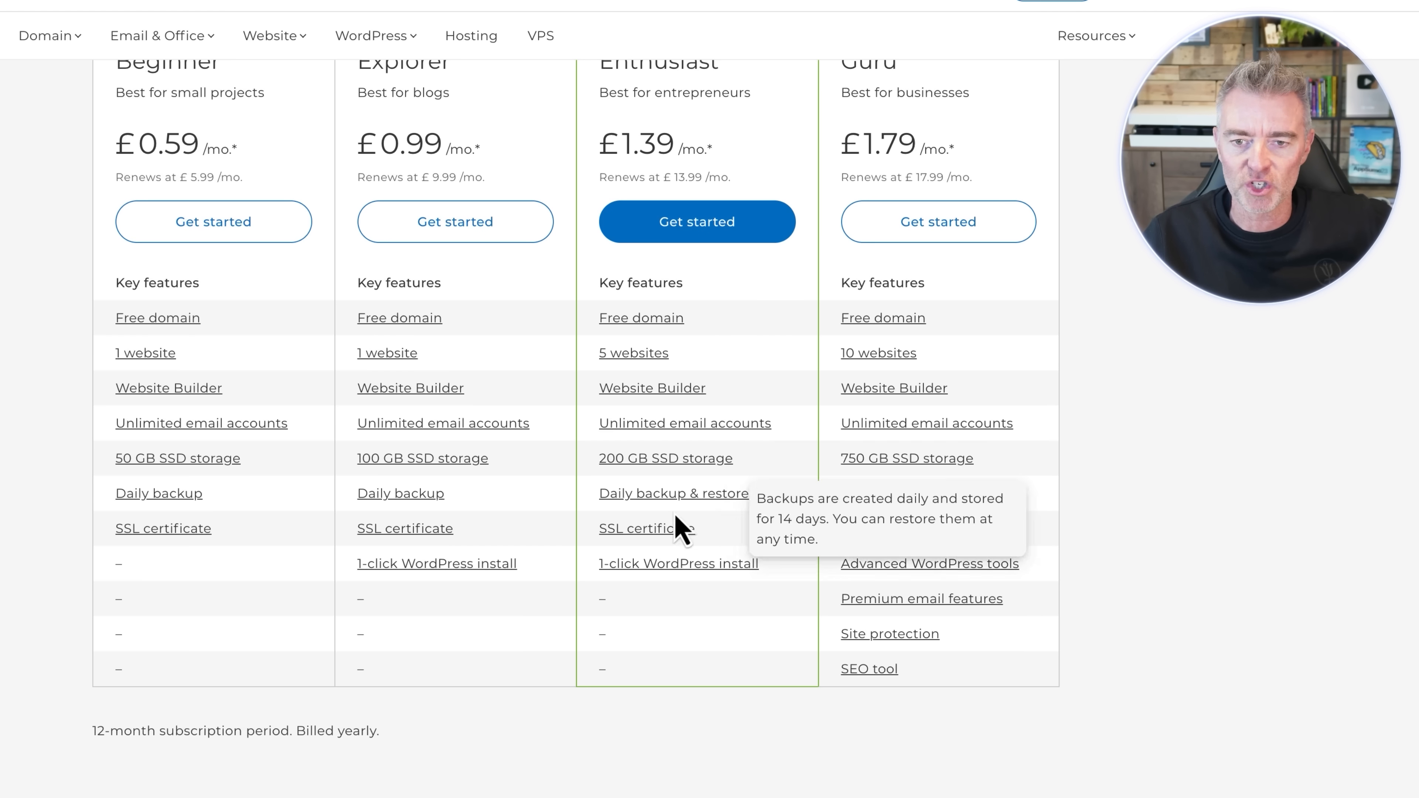
pyautogui.moveTo(654, 580)
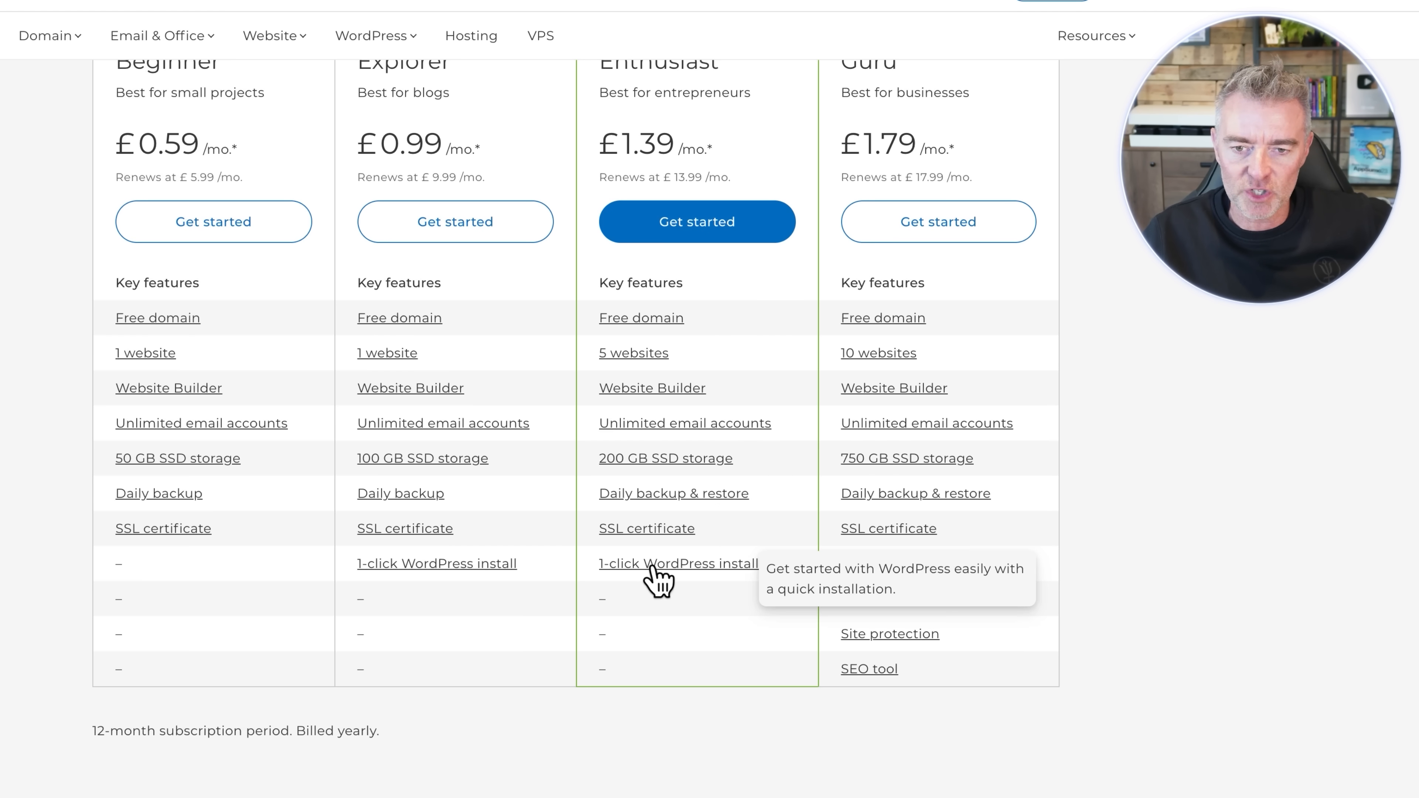
pyautogui.moveTo(679, 683)
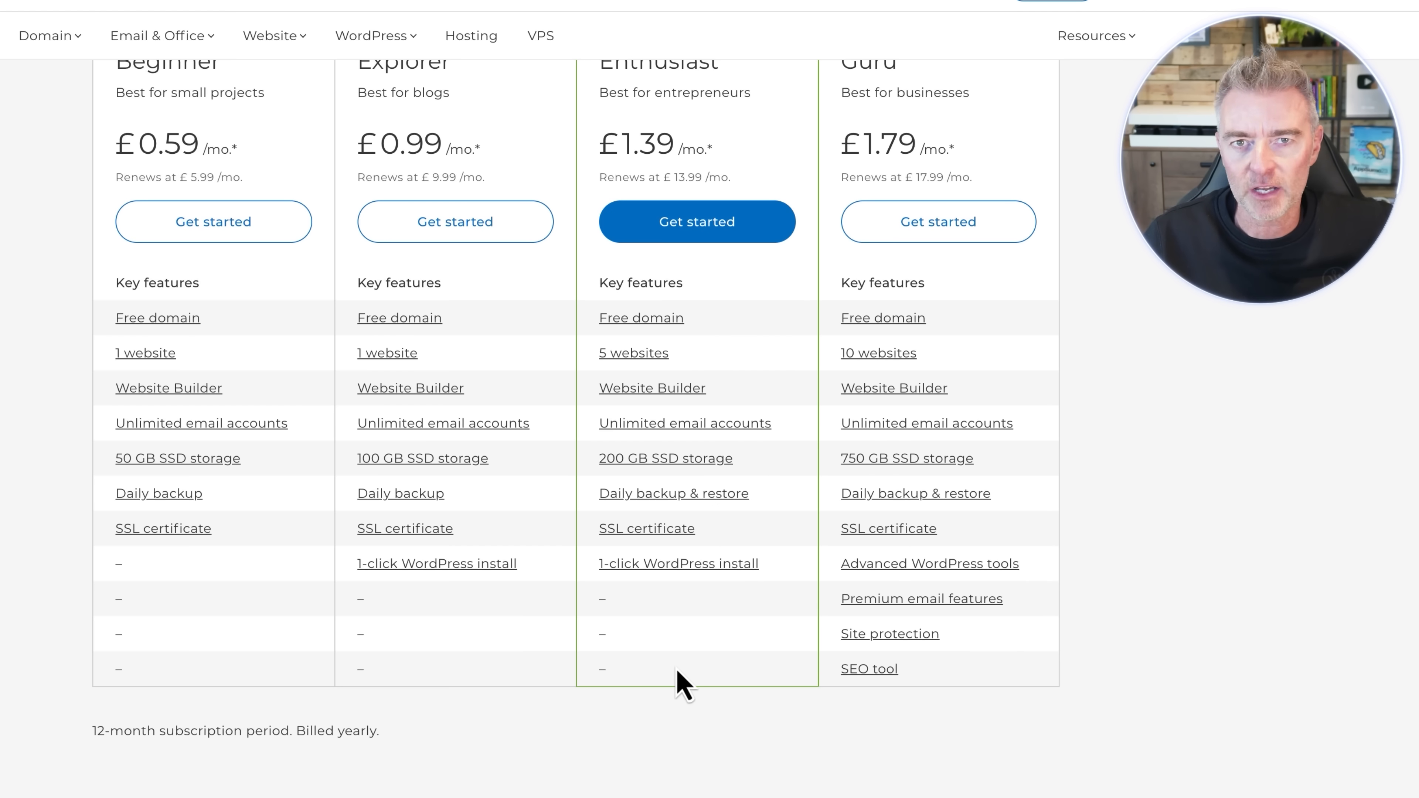
pyautogui.scroll(3)
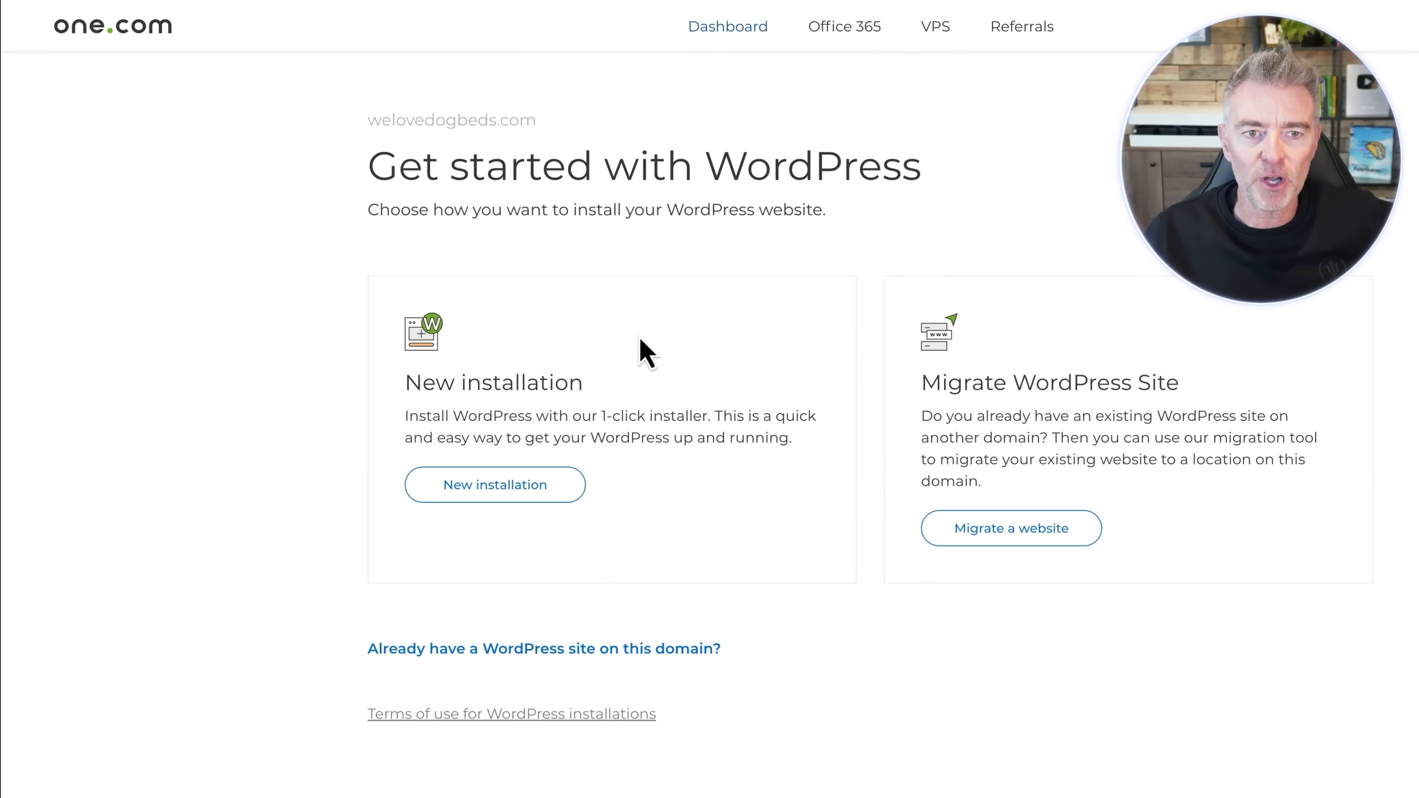
pyautogui.doubleClick(450, 120)
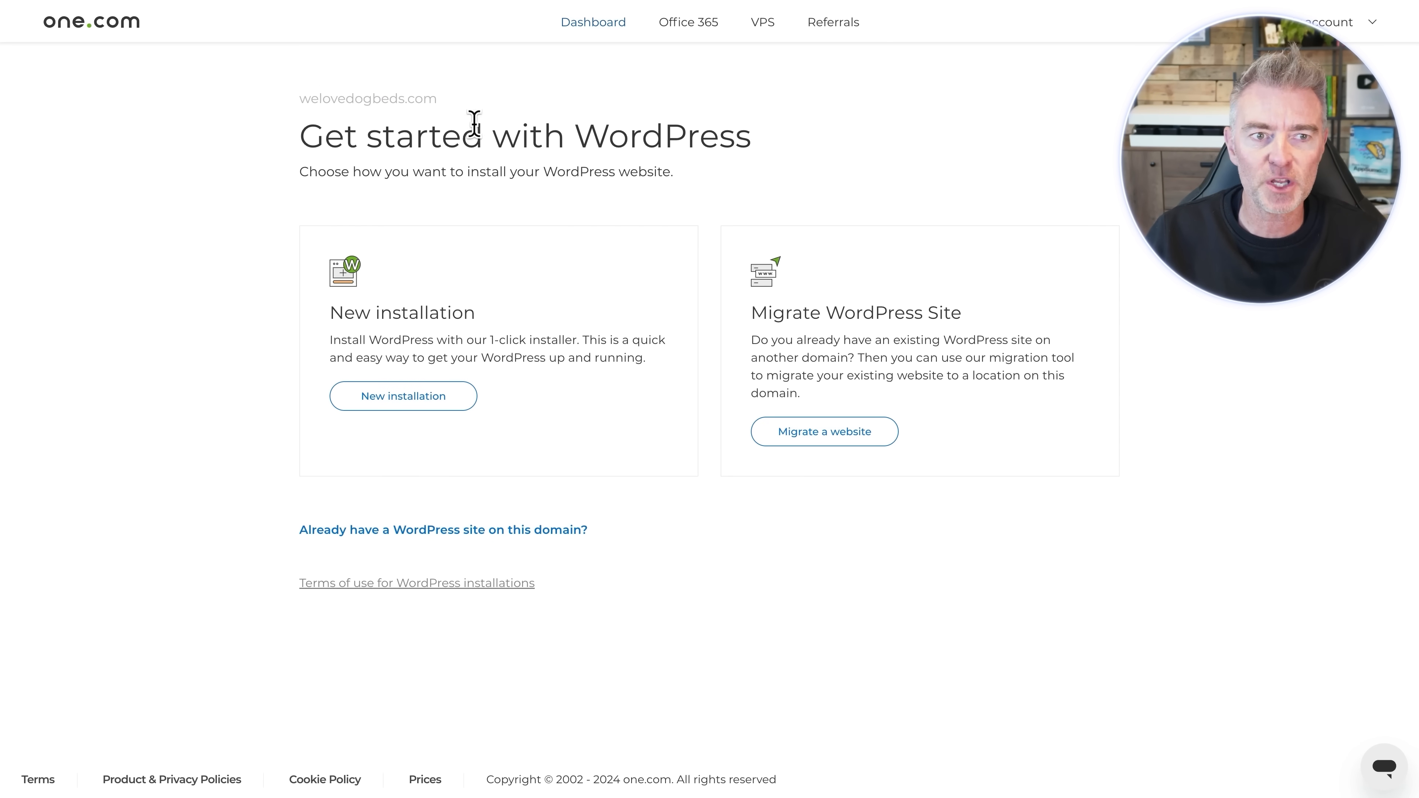
pyautogui.moveTo(80, 35)
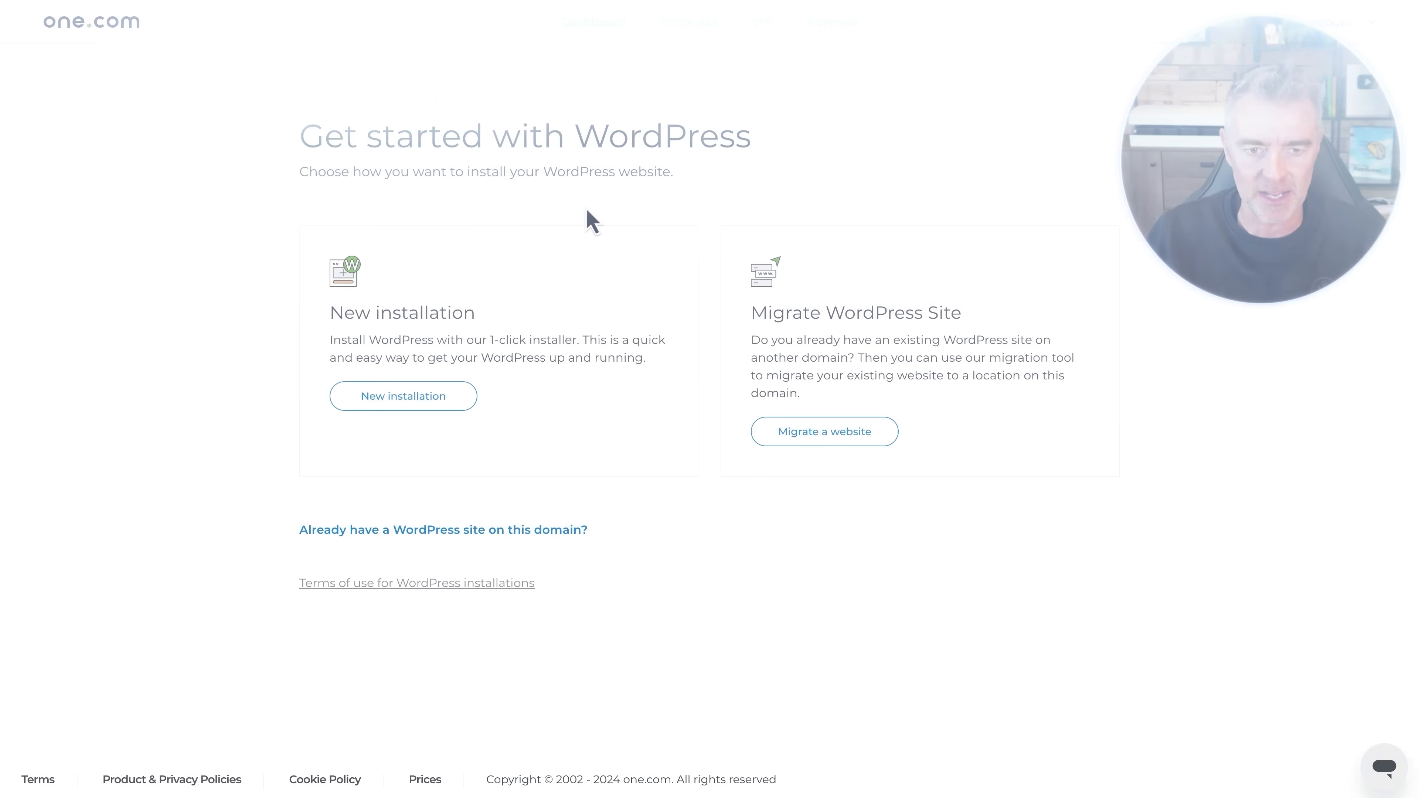
pyautogui.click(1300, 23)
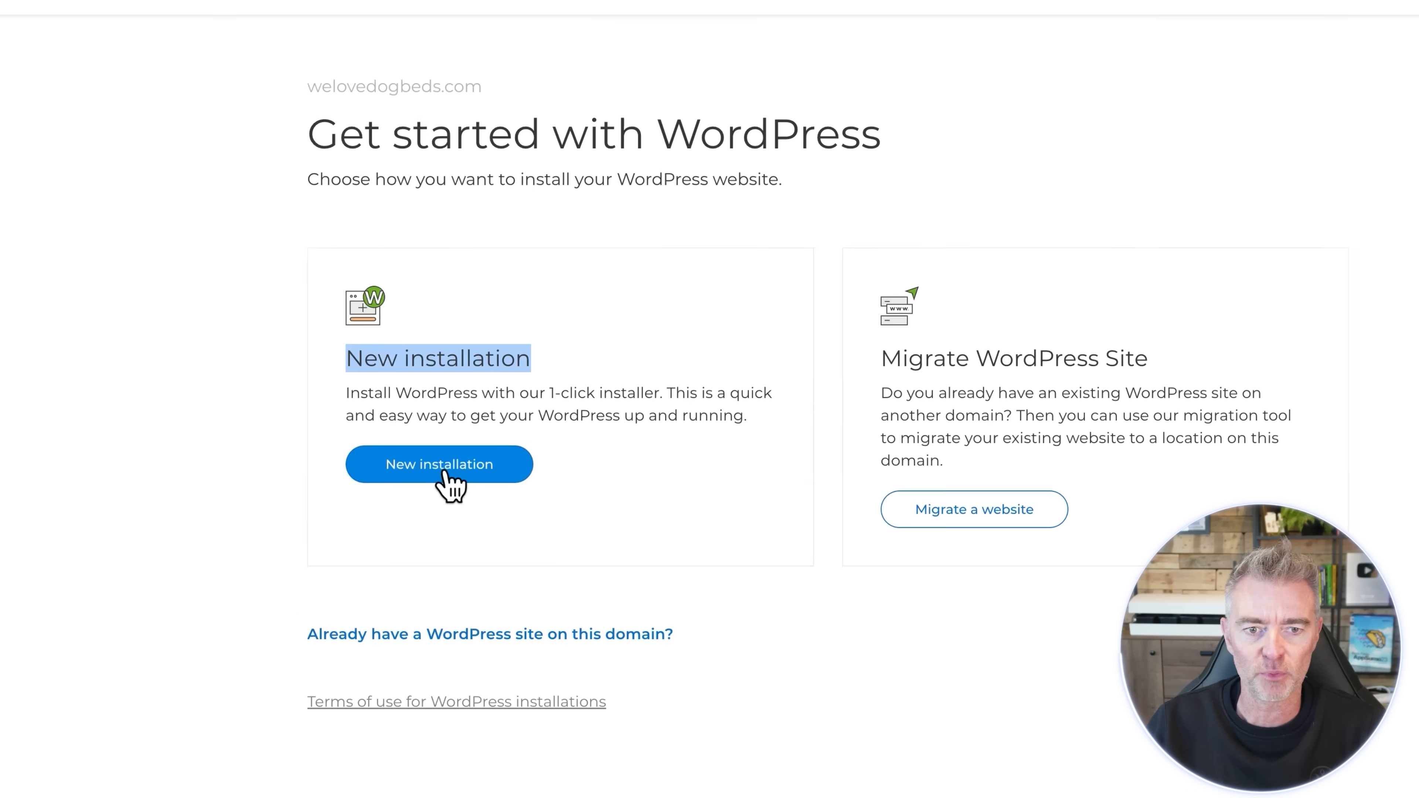
# - Install WordPress as a new installation on the main domain welovedogbeds.com and enter the WP Admin details
pyautogui.click(439, 464)
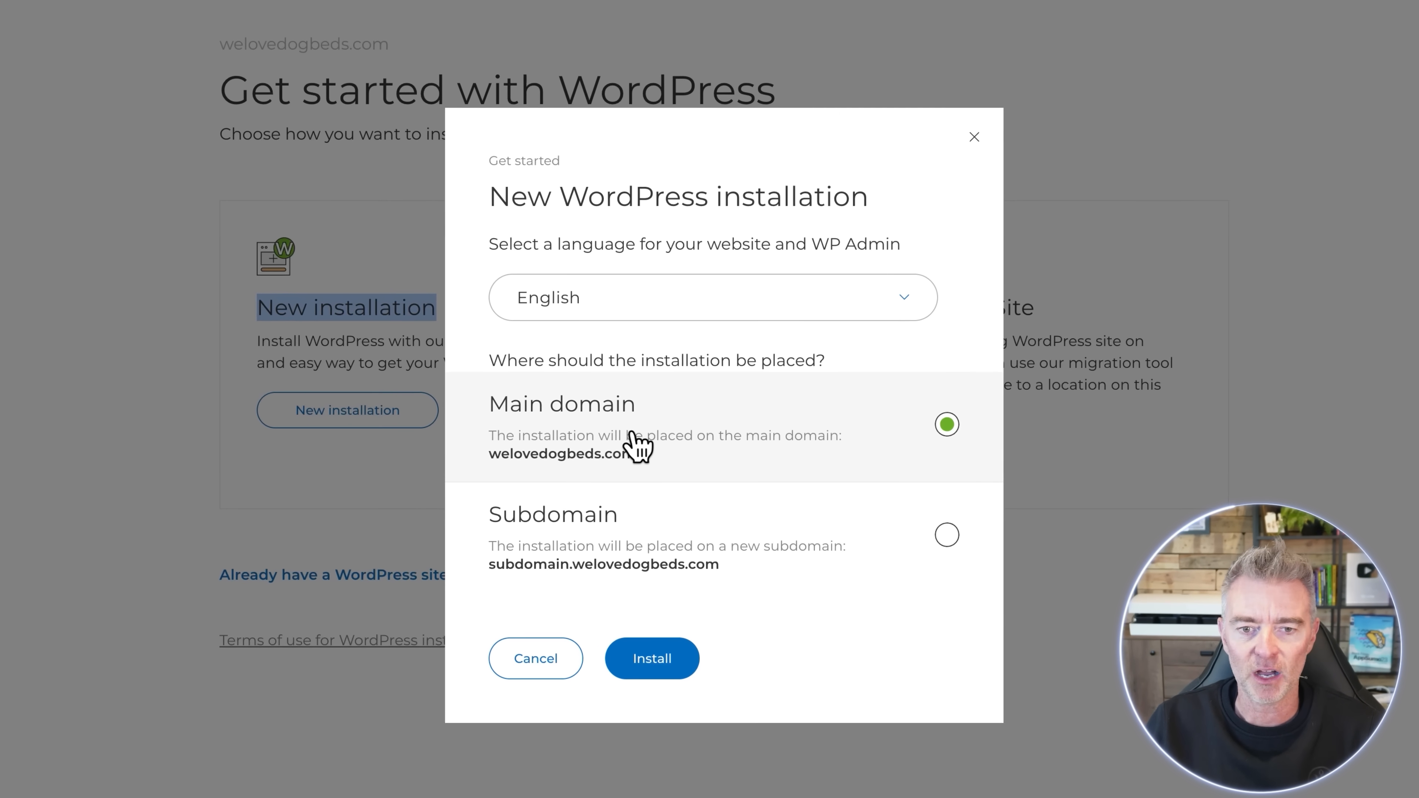
pyautogui.moveTo(540, 587)
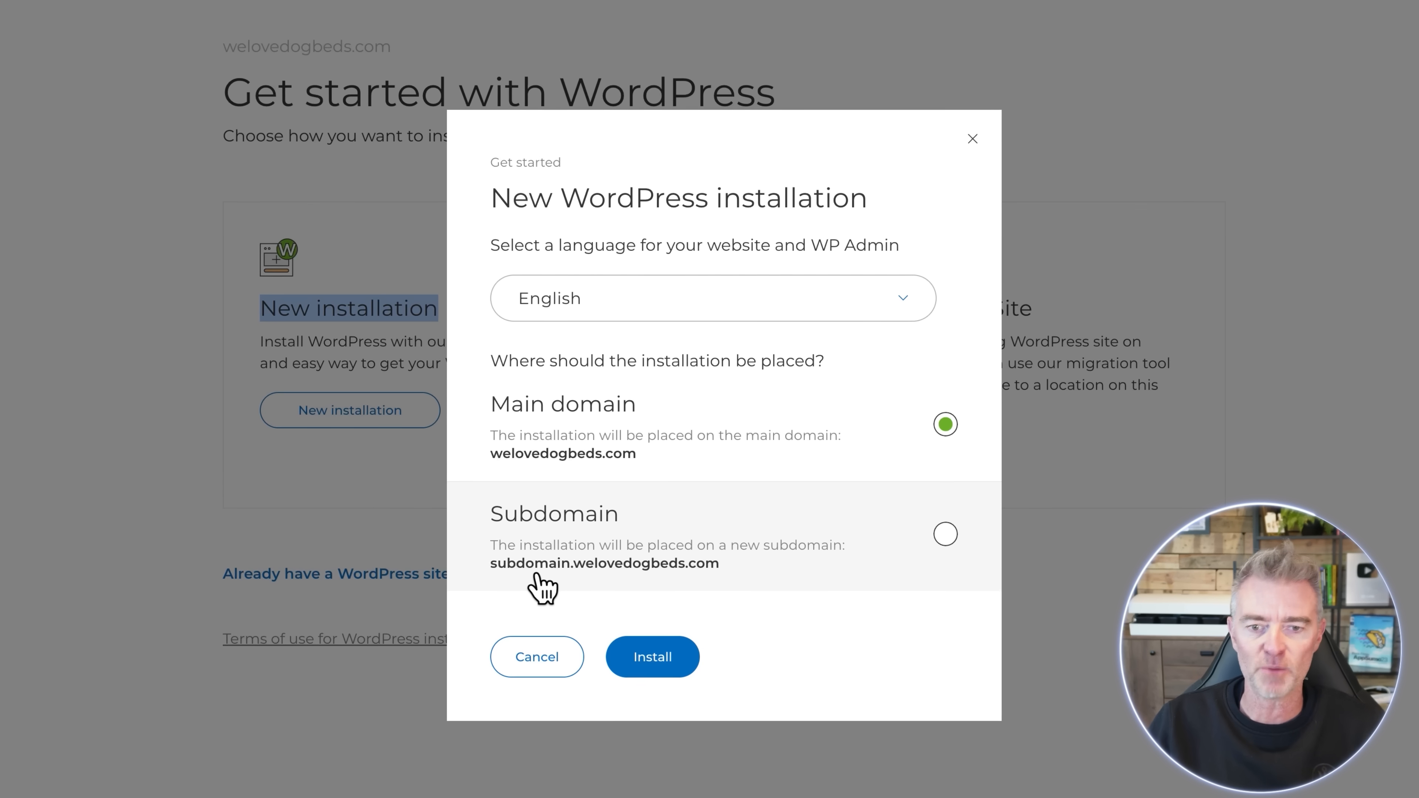
pyautogui.moveTo(661, 593)
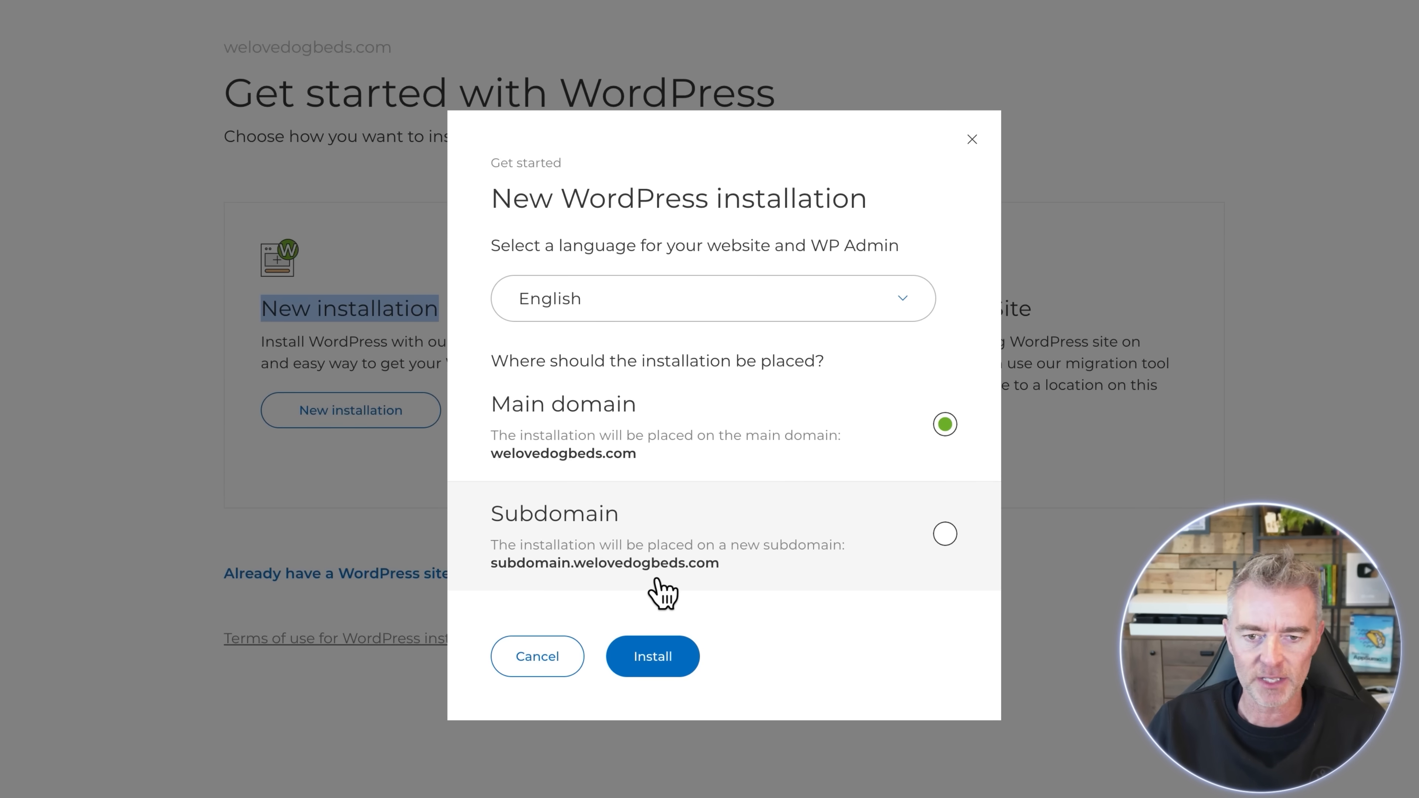
pyautogui.click(652, 656)
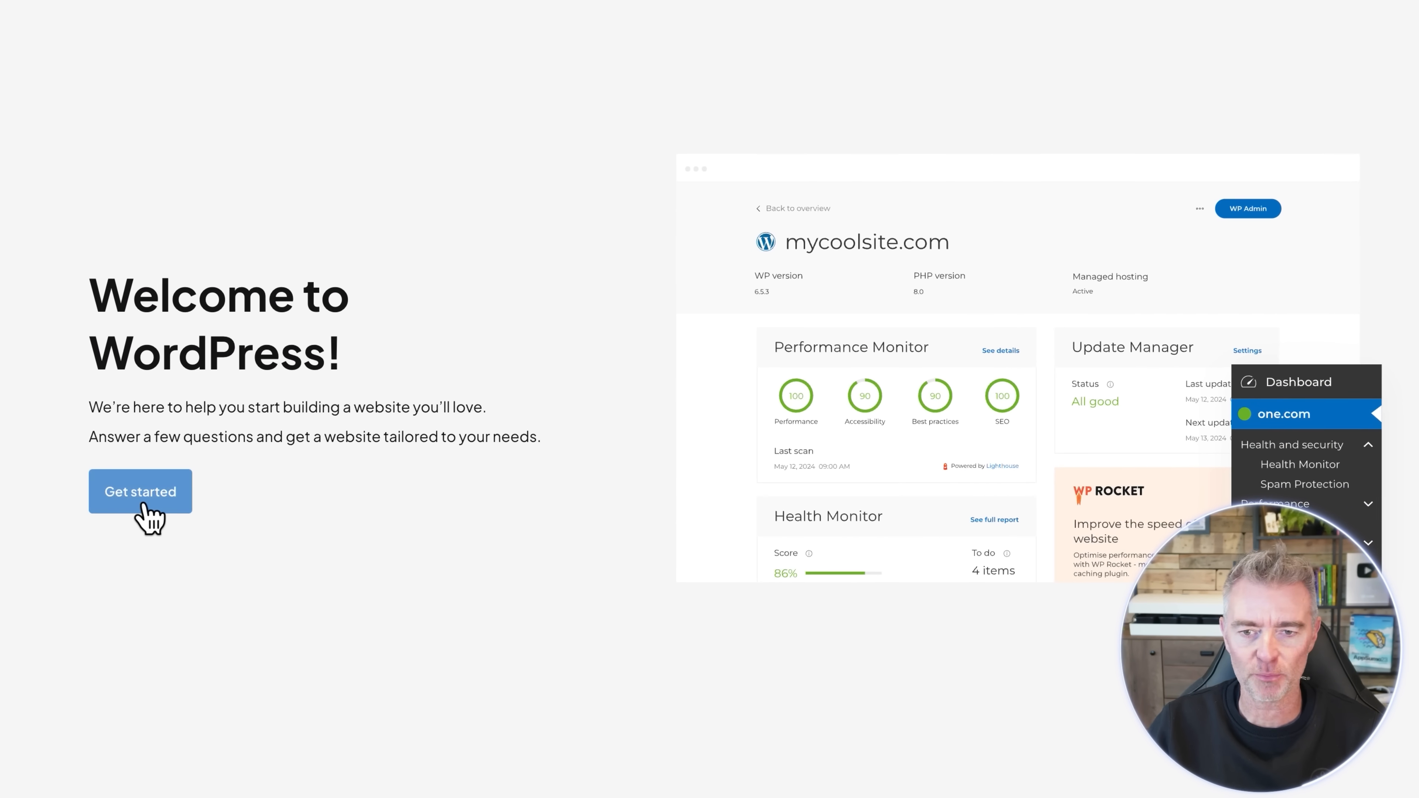
pyautogui.click(140, 491)
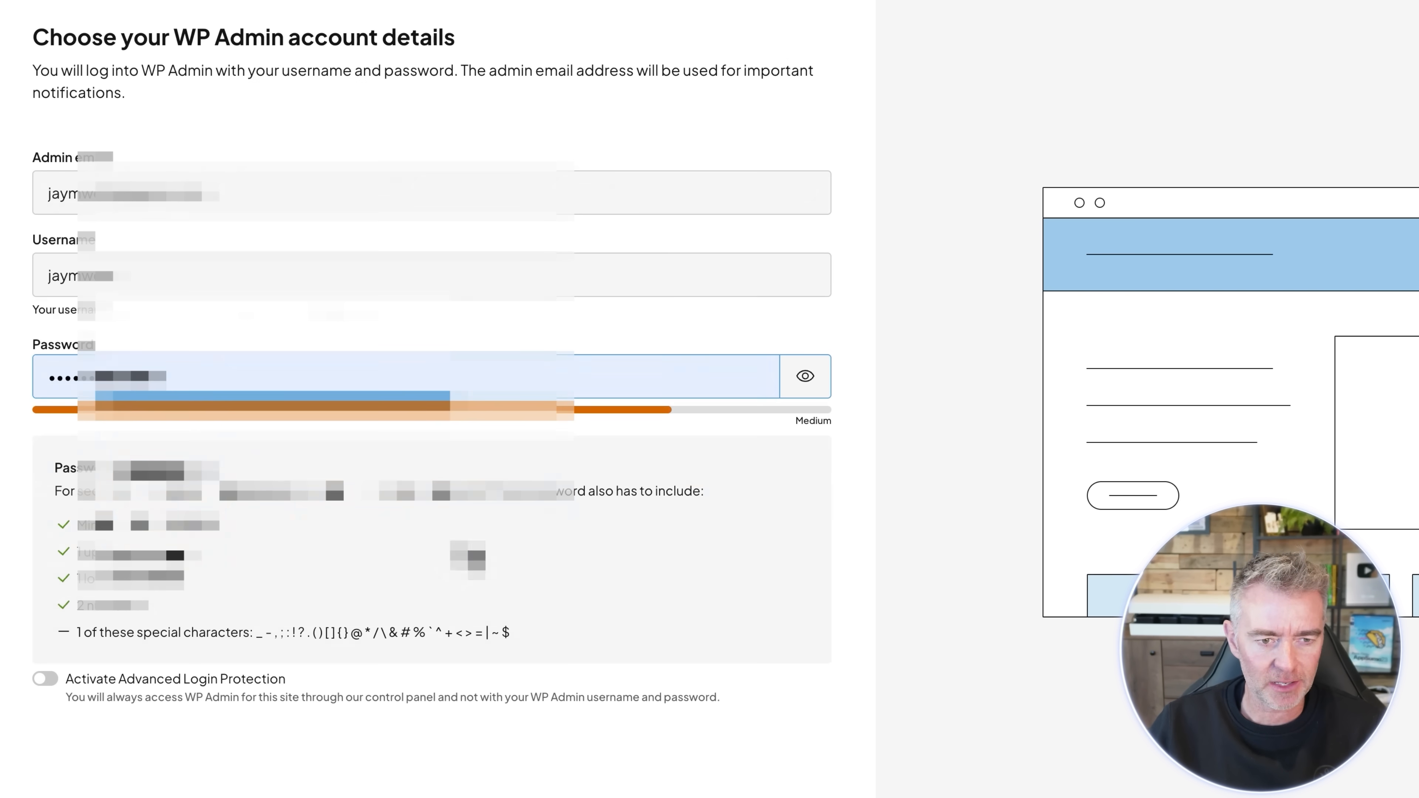
pyautogui.write('Qdm')
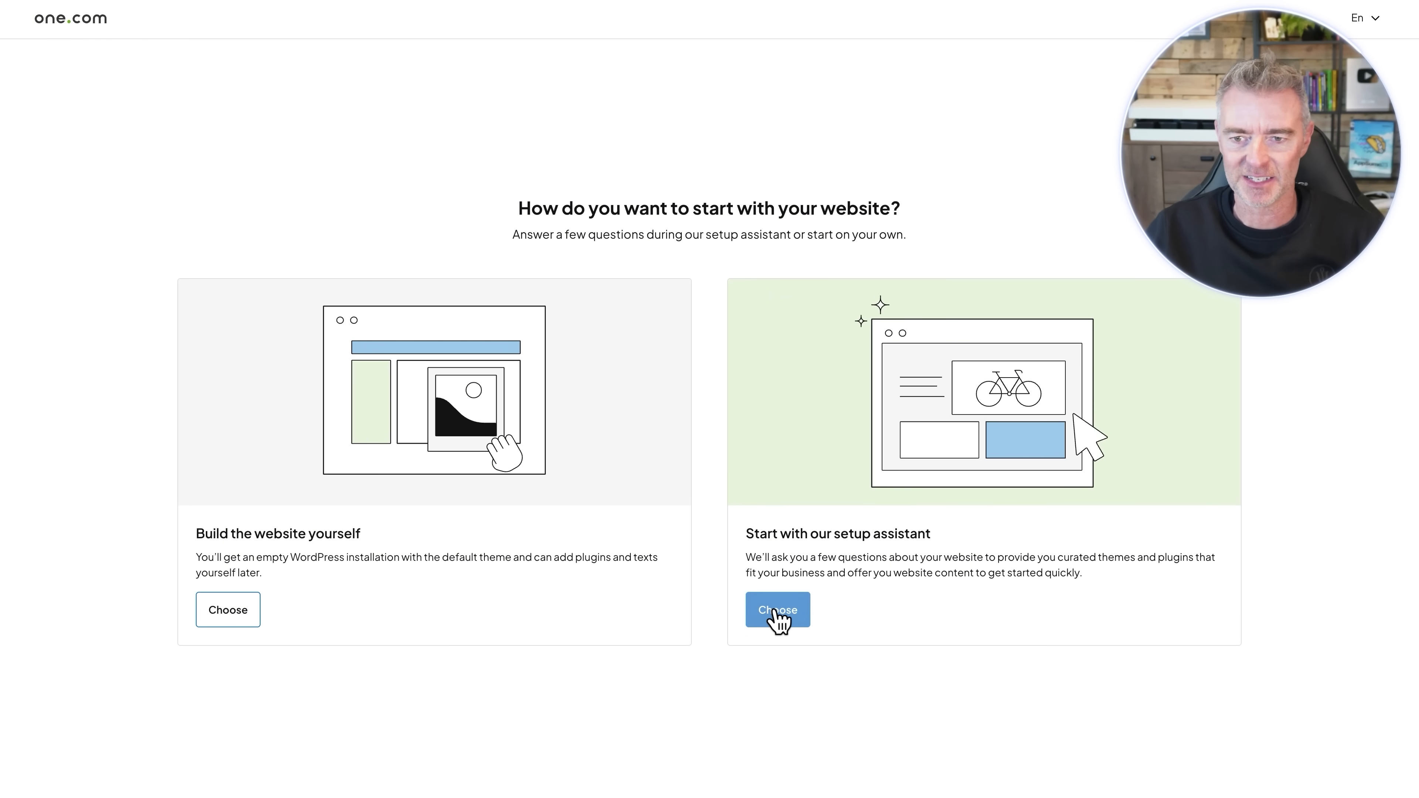
pyautogui.moveTo(407, 380)
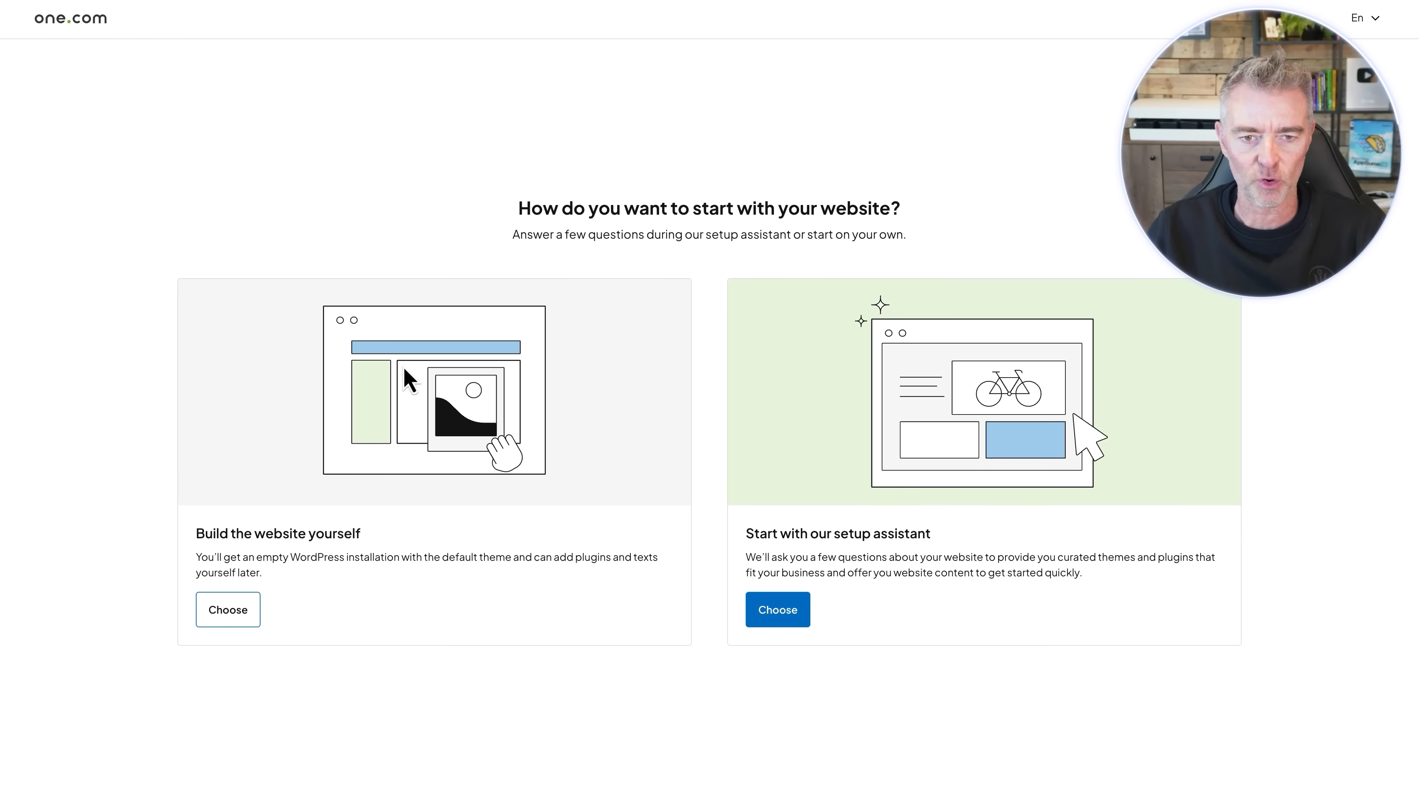
# - Start the guided setup assistant and name the site 'We Love Dog Beds'
pyautogui.click(776, 609)
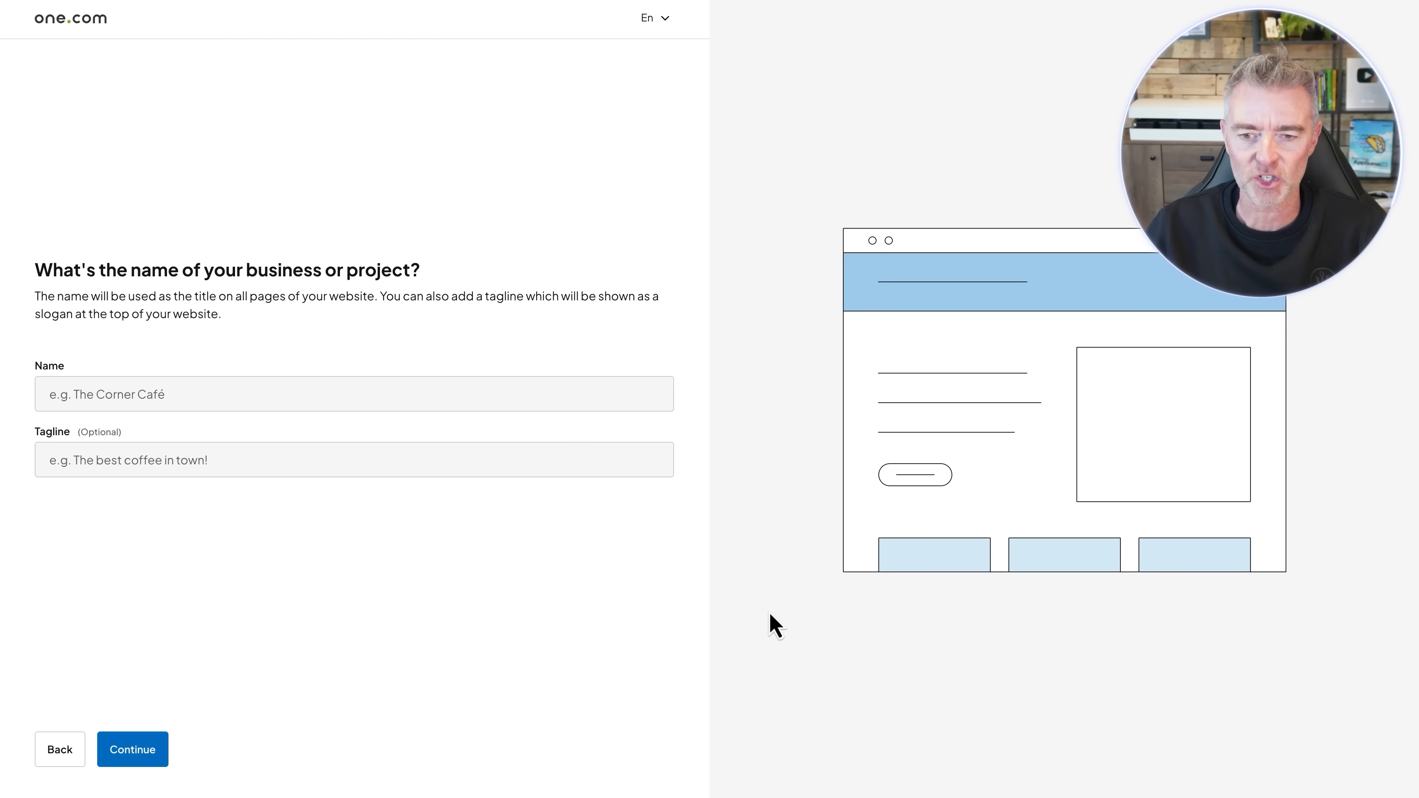
pyautogui.click(353, 393)
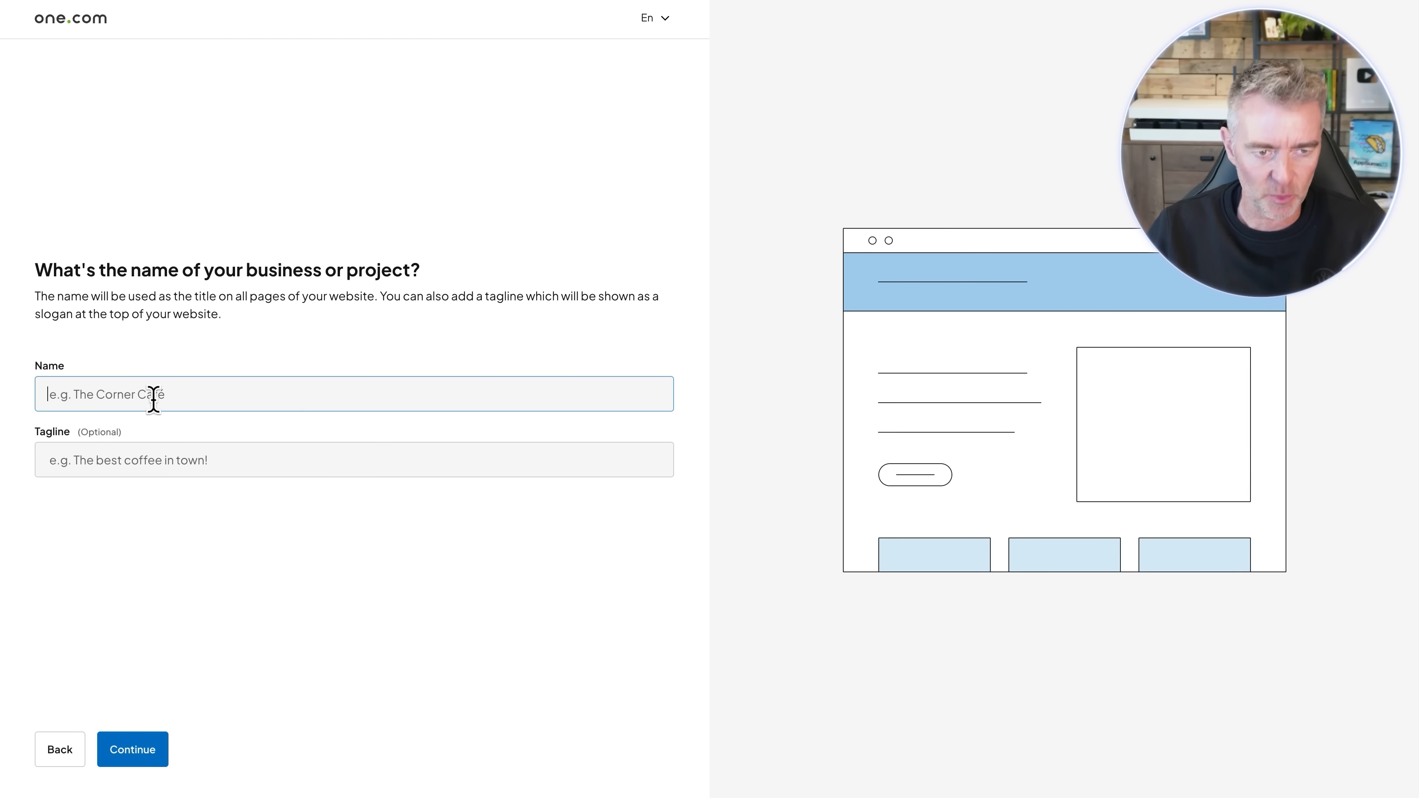
pyautogui.write('We Love')
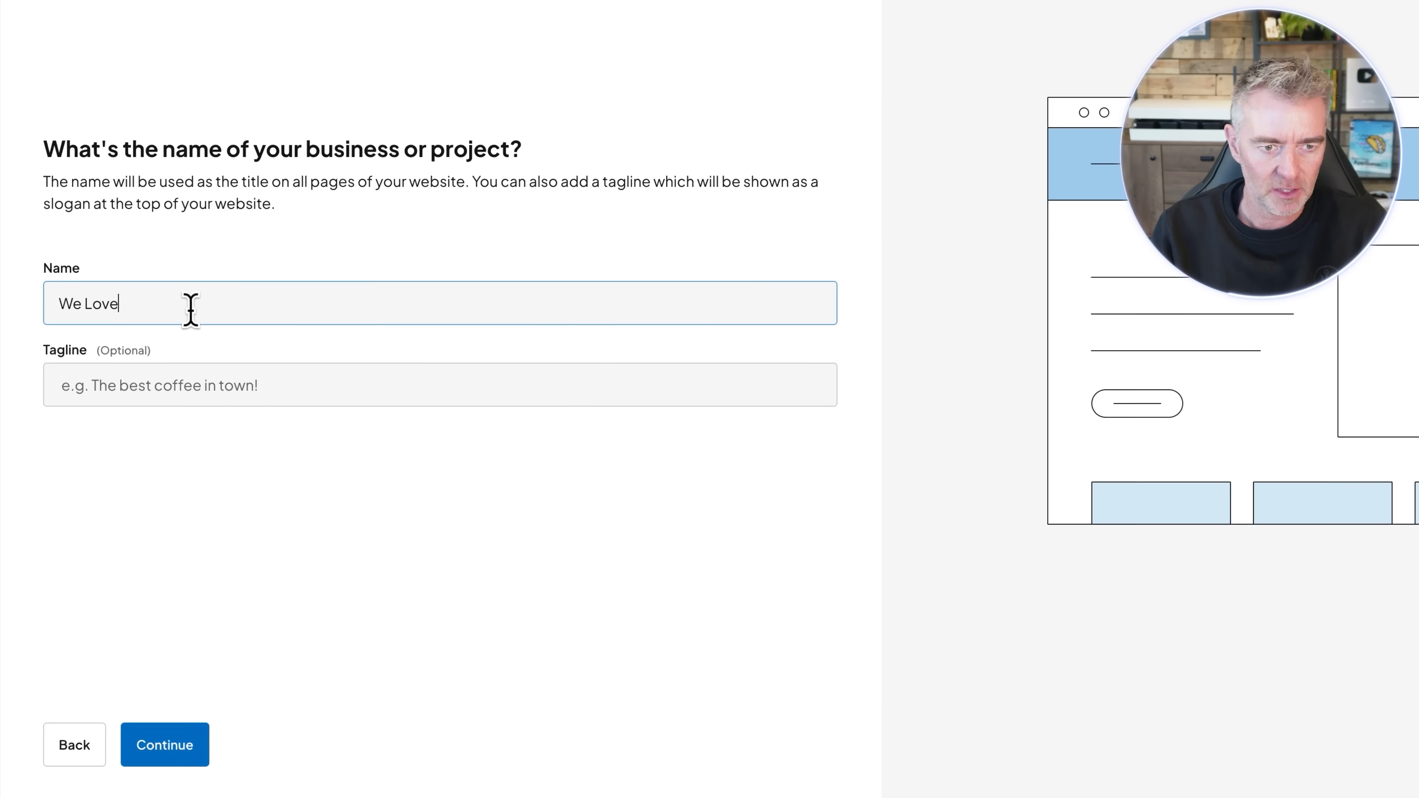
pyautogui.write('Dog Beds')
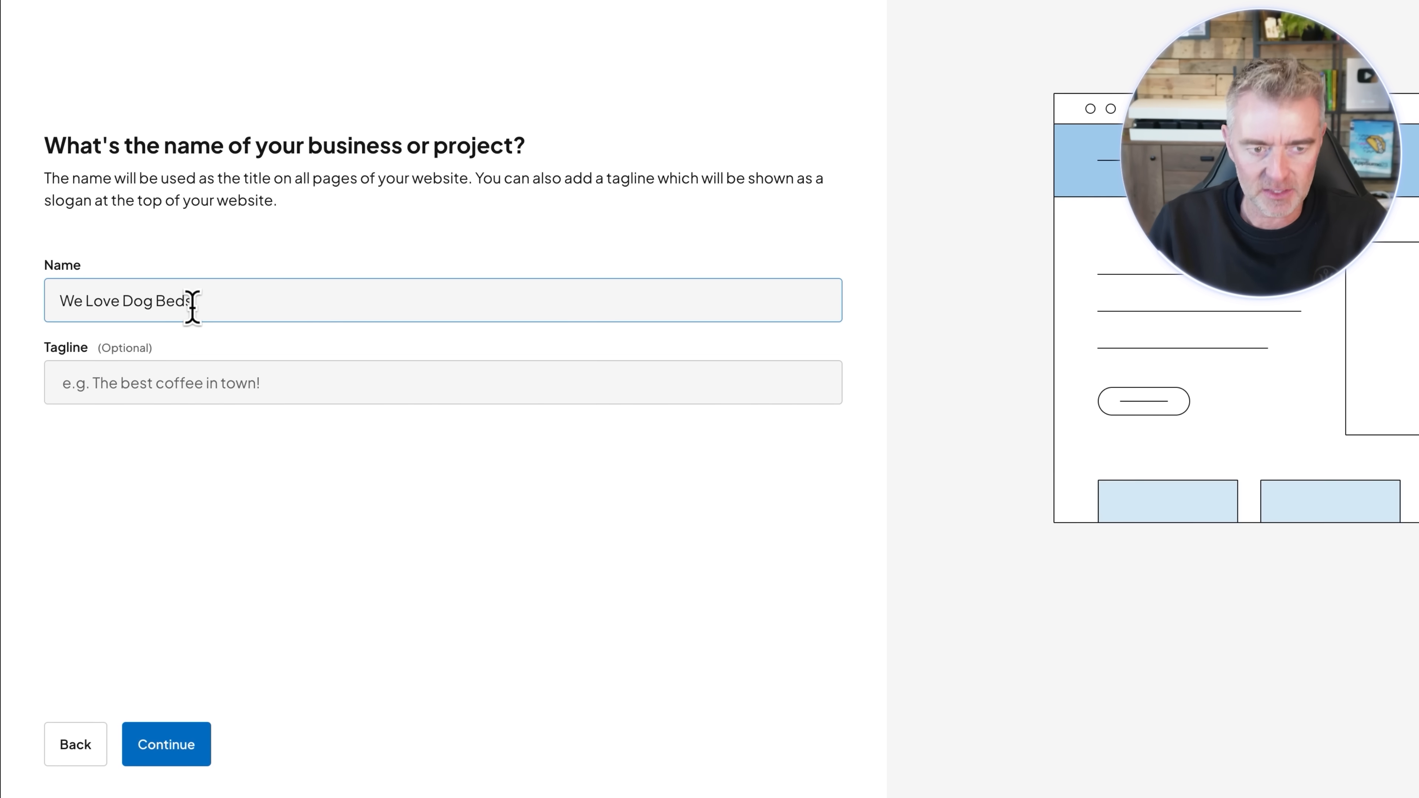
# - Add the tagline 'Learn more about the best dog beds online' and continue to category selection
pyautogui.write('Learn more abou')
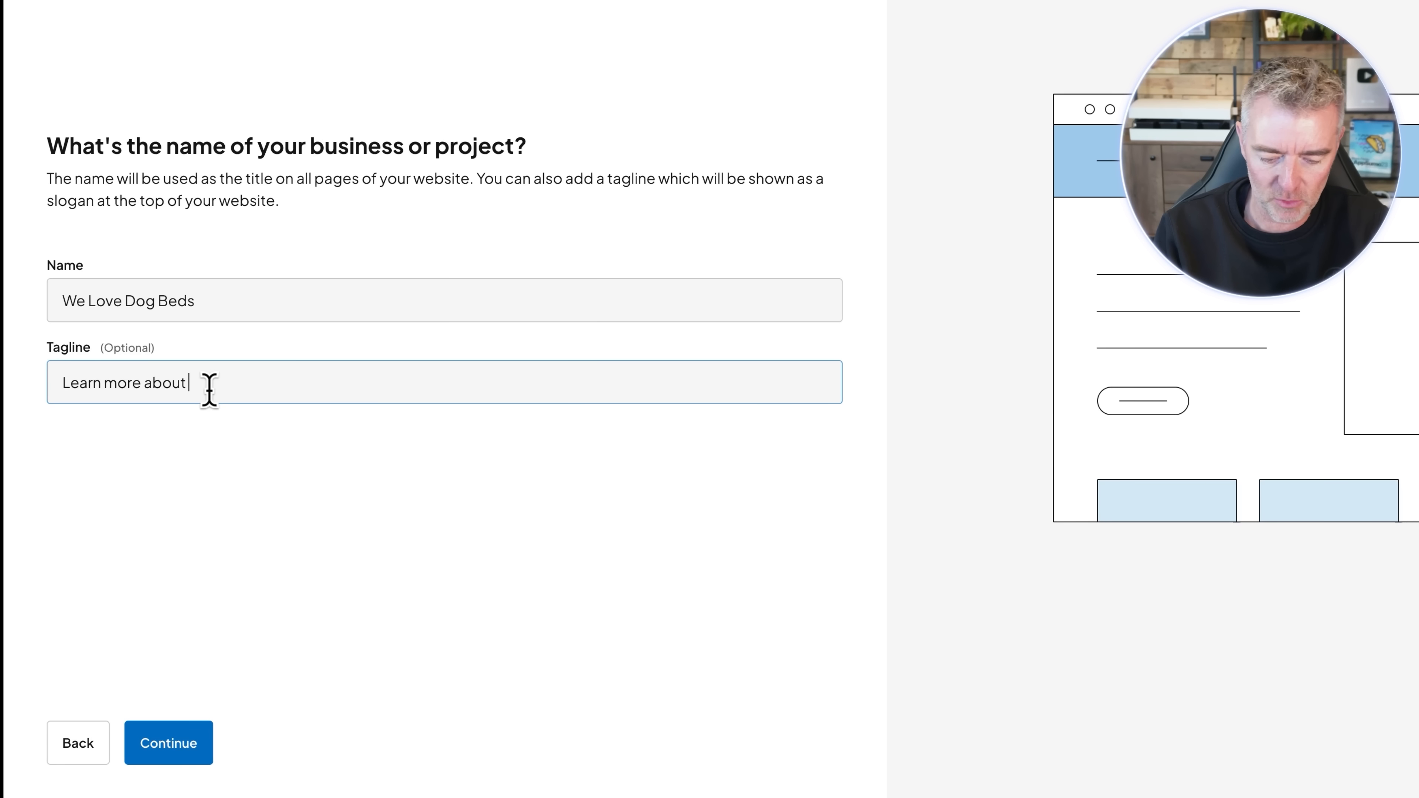
pyautogui.write('the best dog')
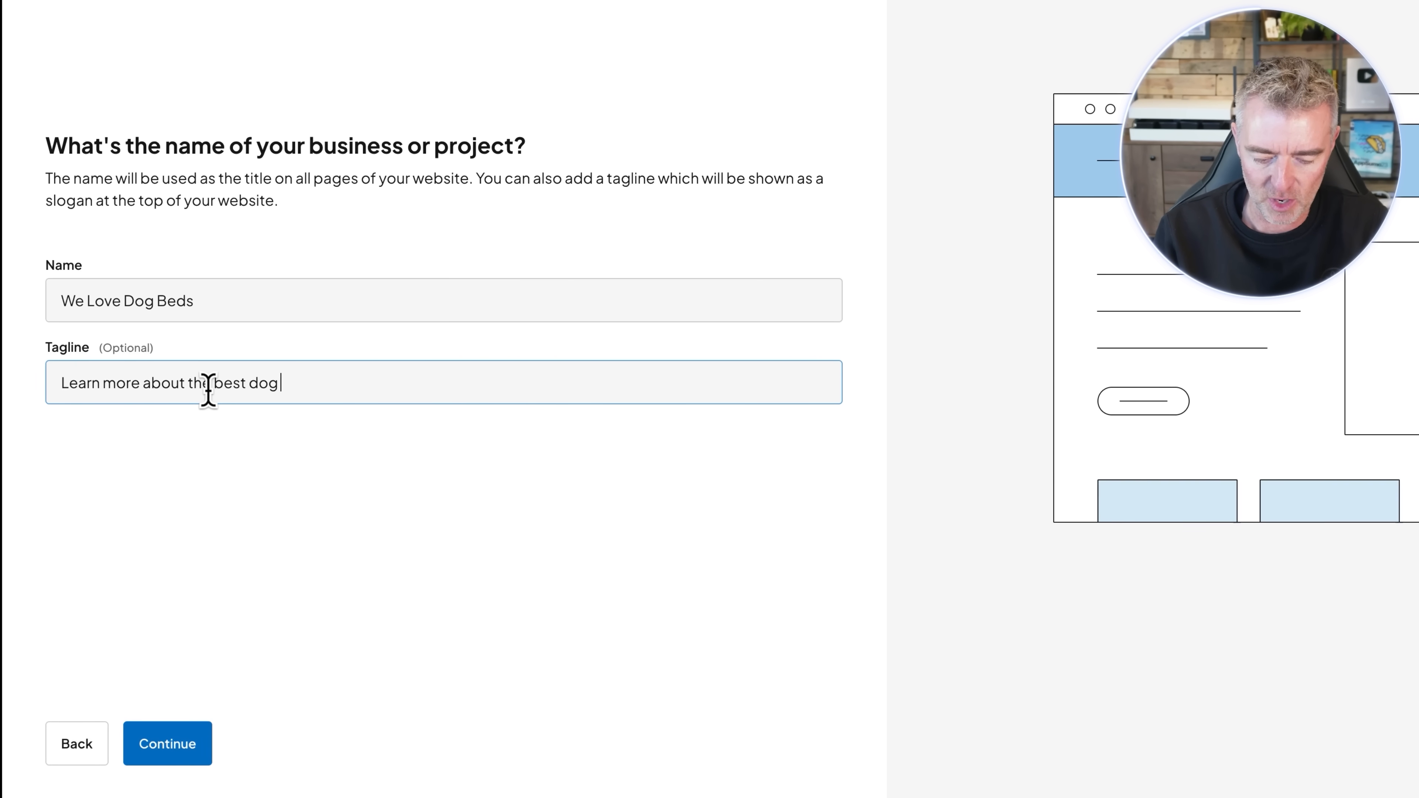
pyautogui.write('beds online')
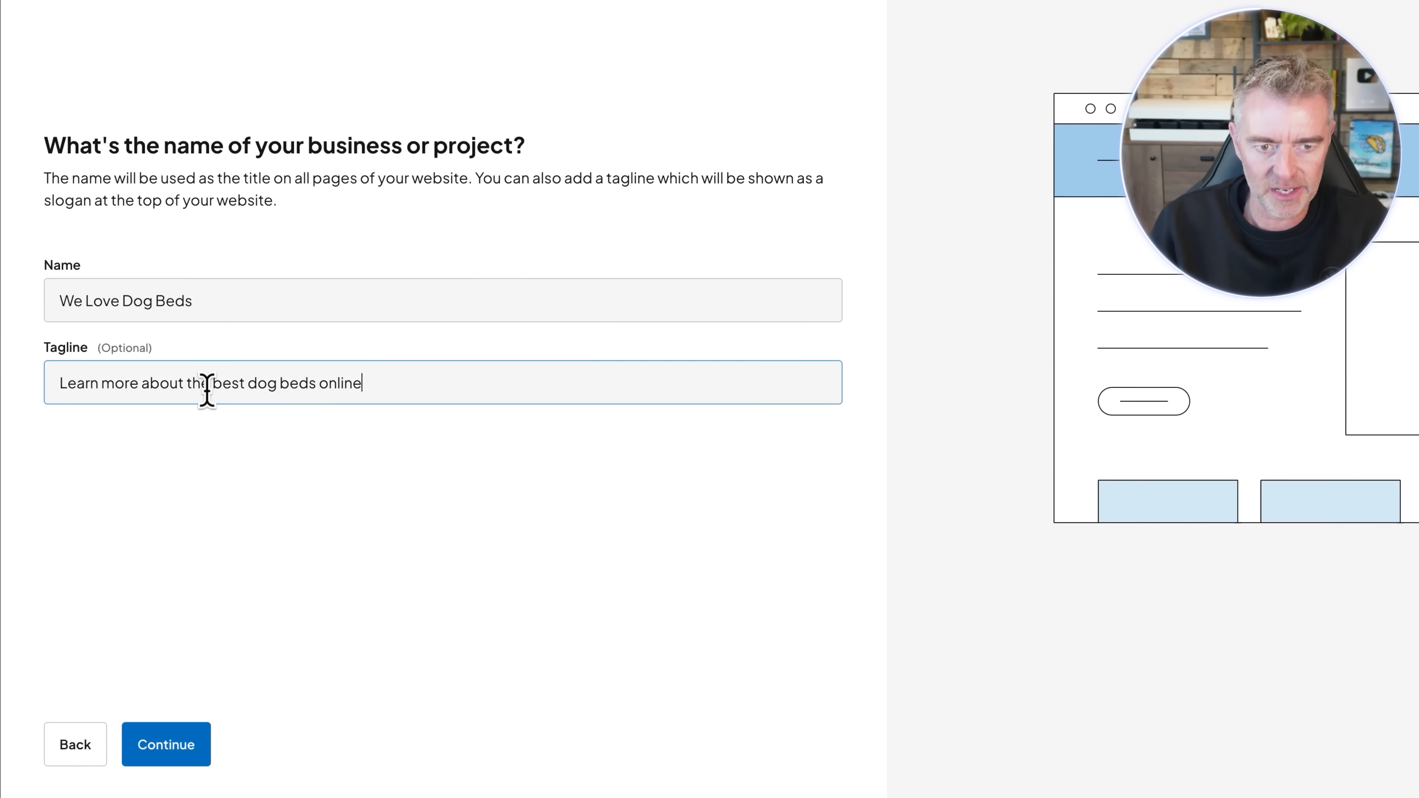
pyautogui.click(166, 744)
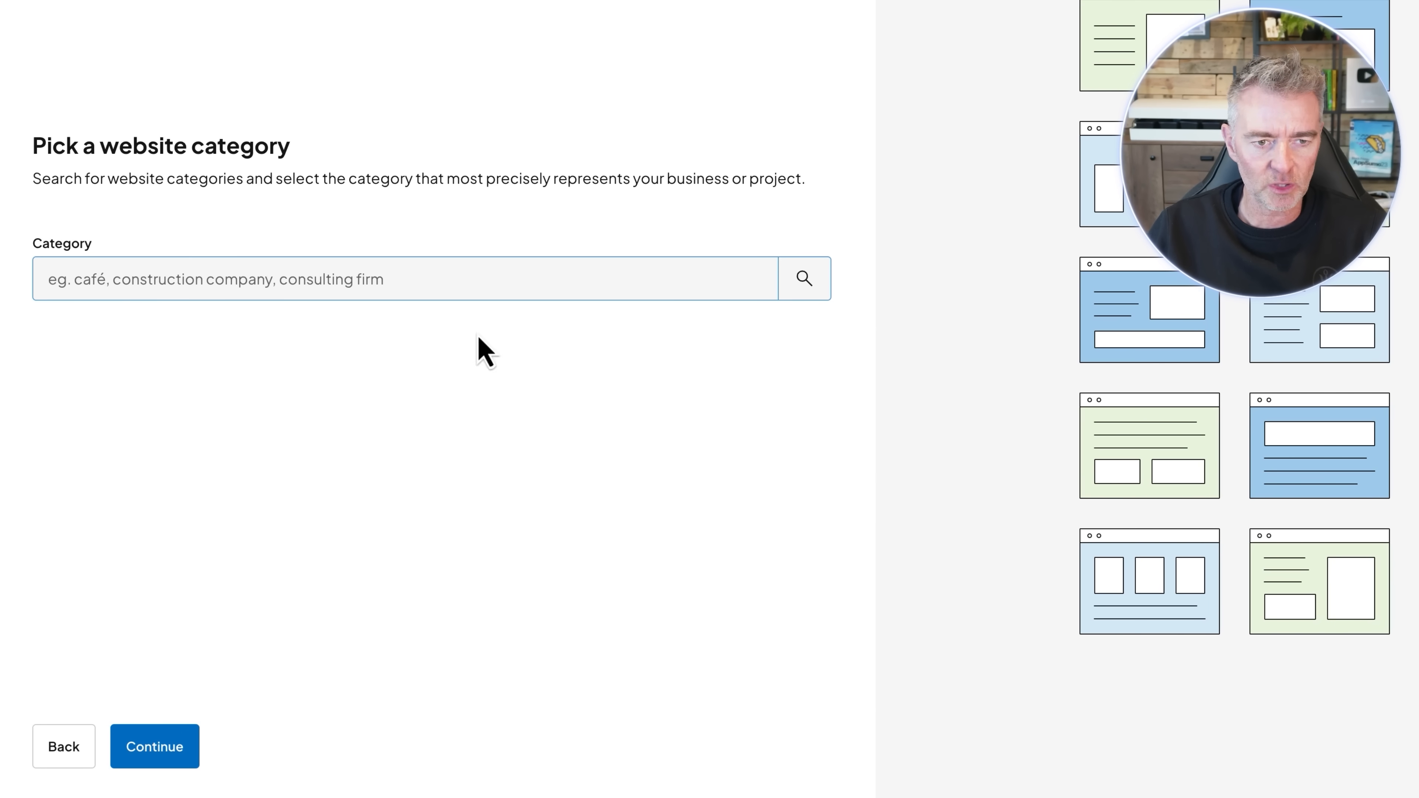
pyautogui.moveTo(414, 274)
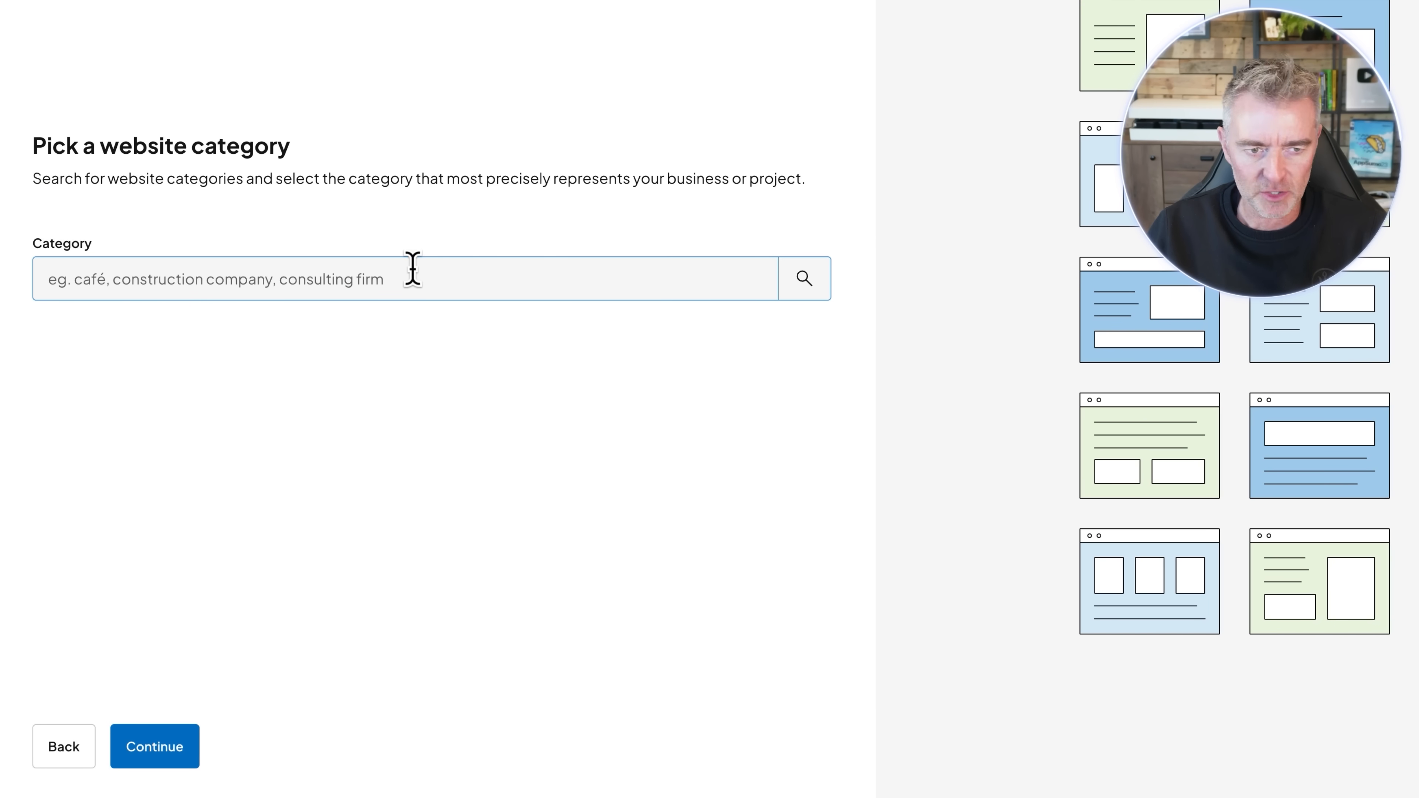
# - Set Pets as the website category and continue to theme selection
pyautogui.write('Pets')
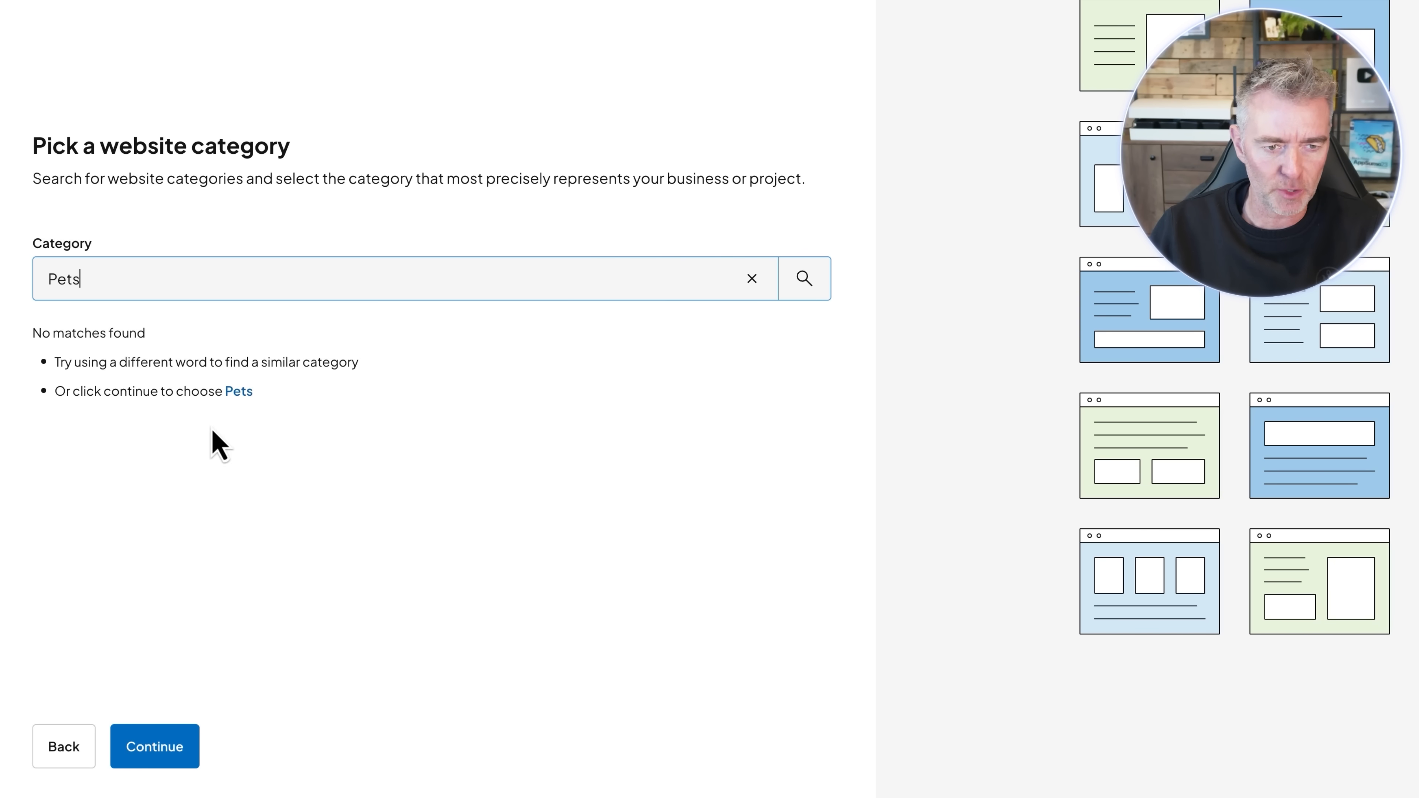
pyautogui.click(154, 746)
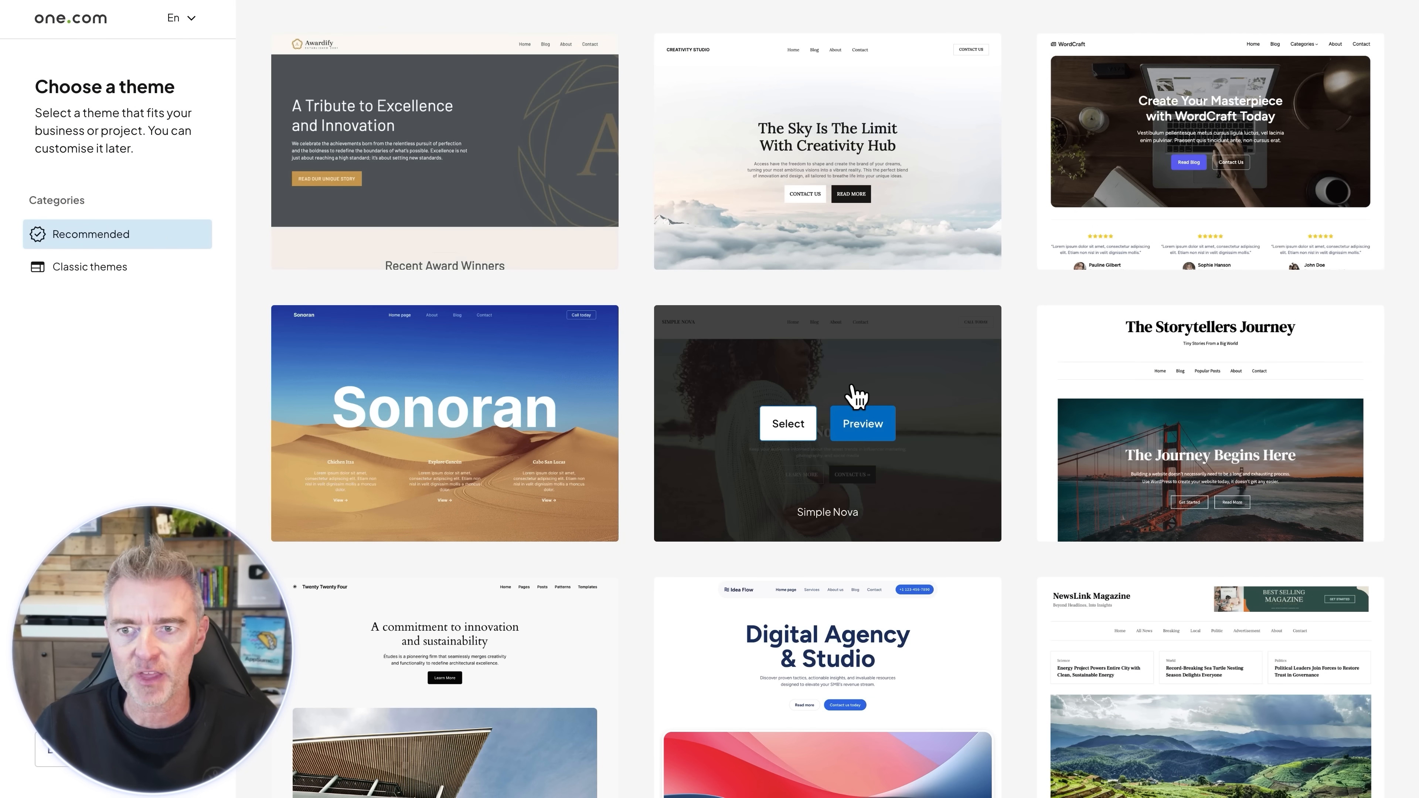
pyautogui.moveTo(819, 464)
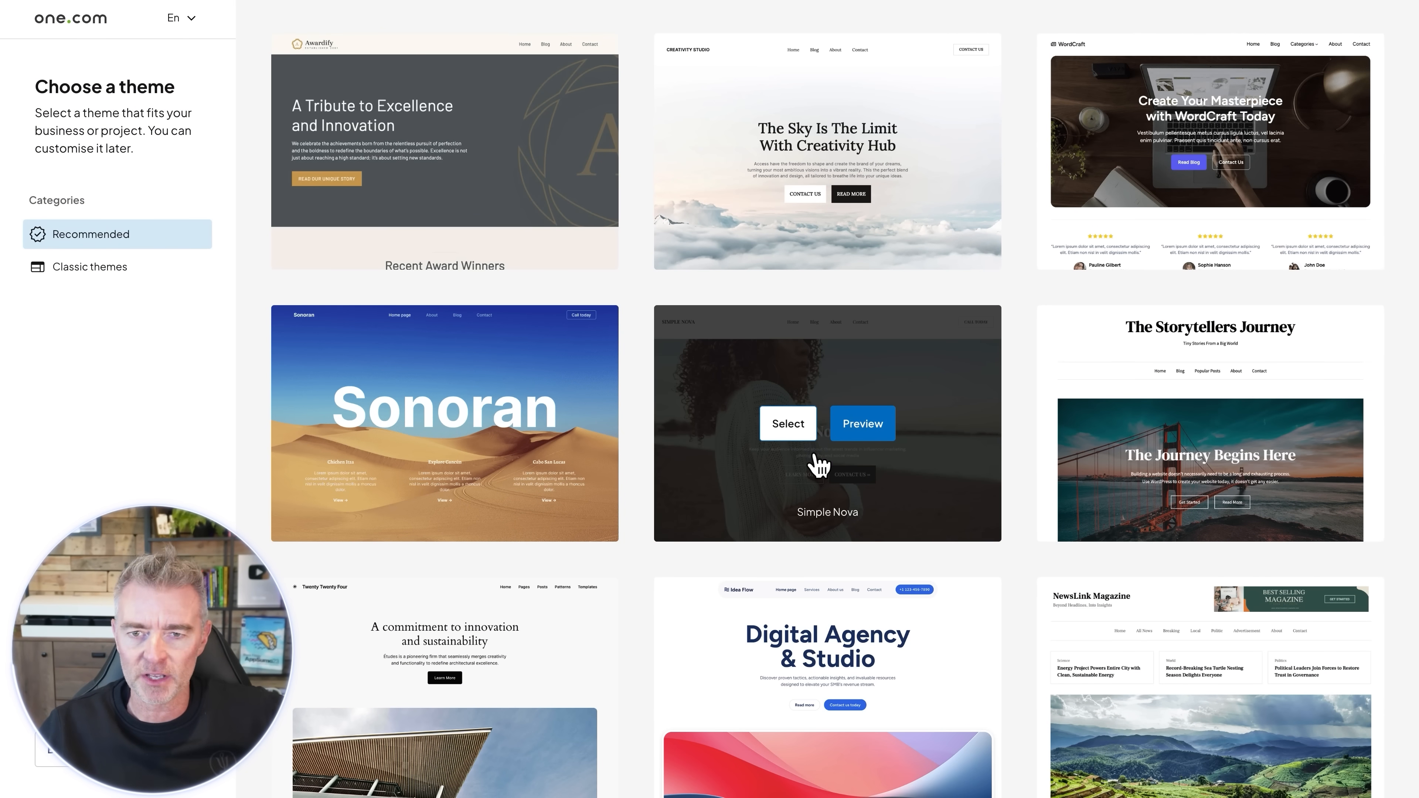
# - Choose the Newspaper Builder theme from the gallery
pyautogui.scroll(-3)
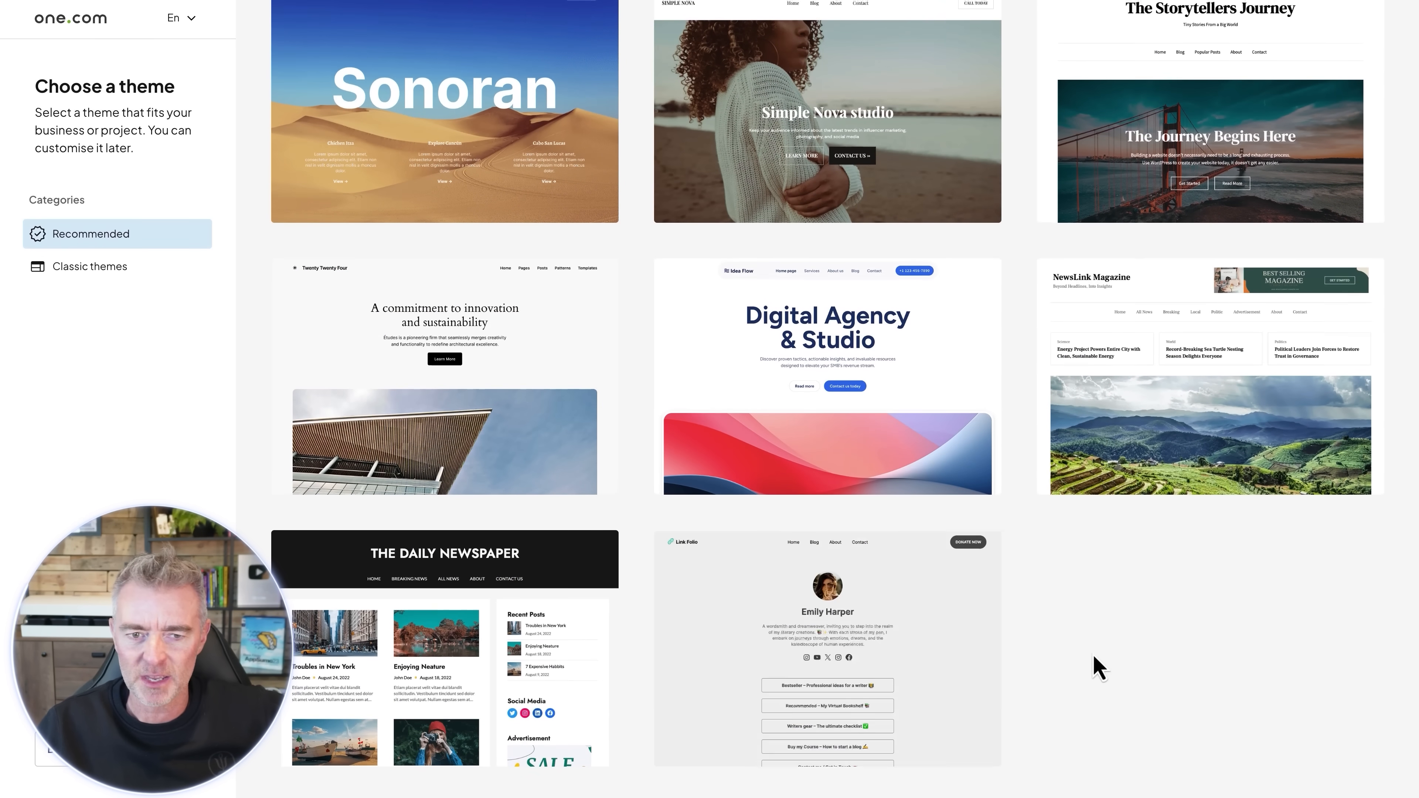
pyautogui.moveTo(1077, 733)
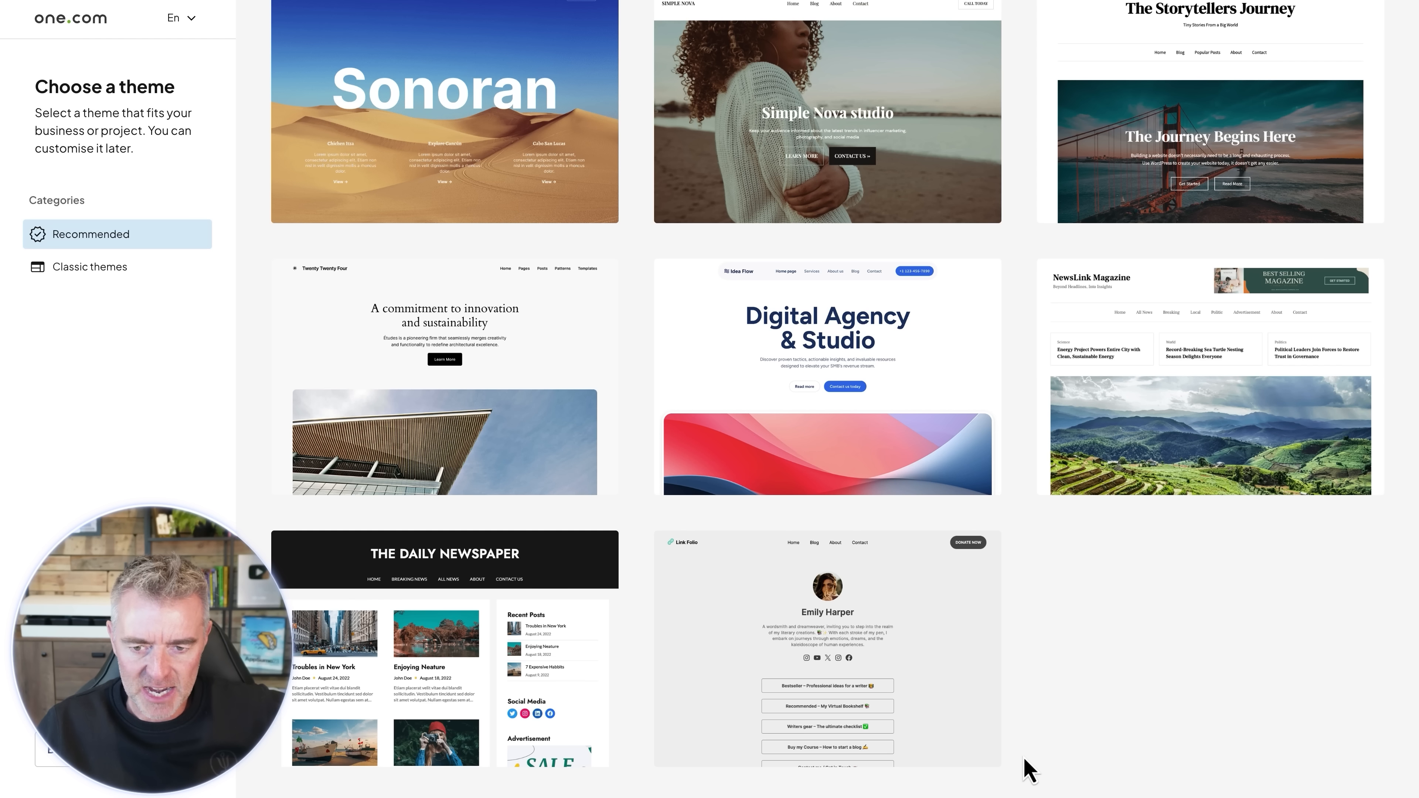
pyautogui.moveTo(444, 649)
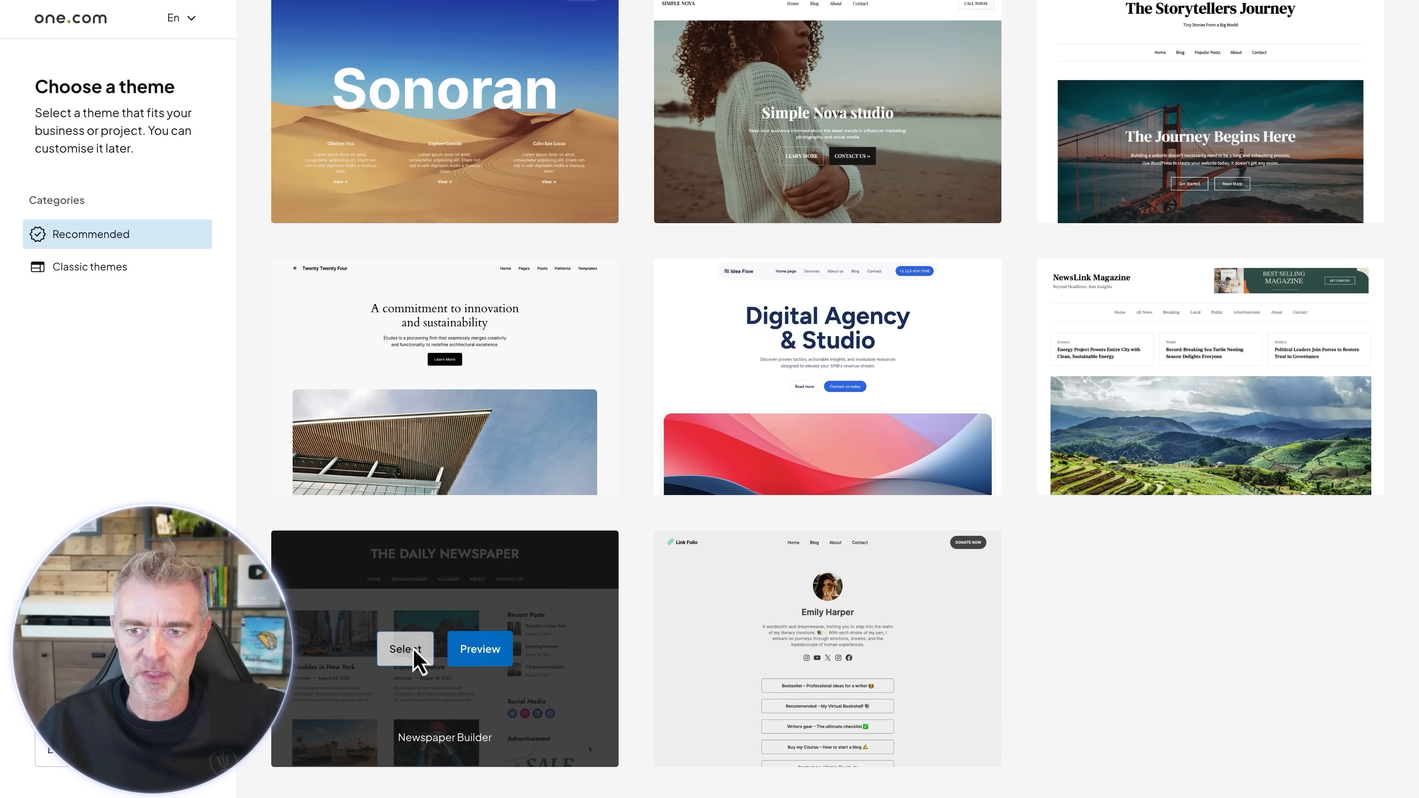
pyautogui.click(406, 649)
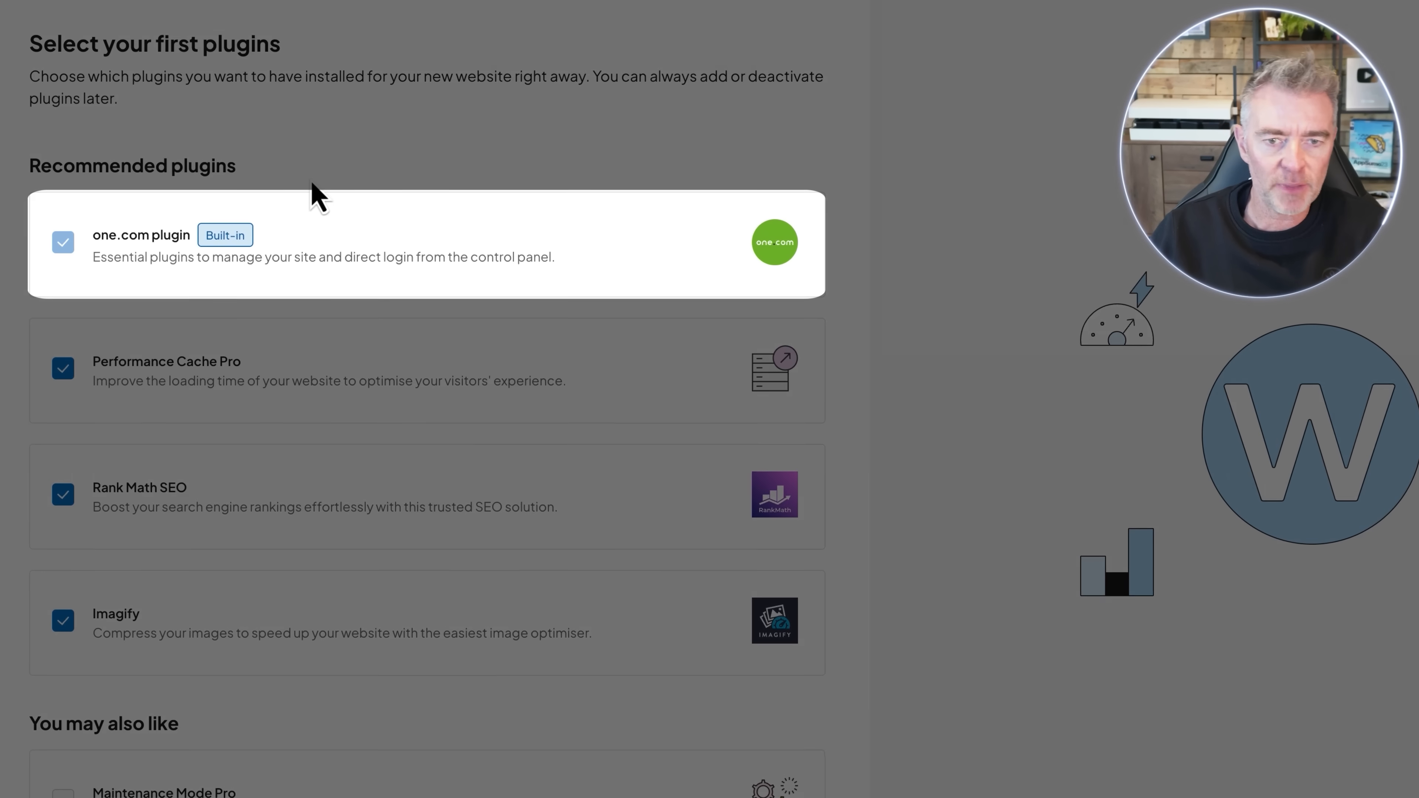
pyautogui.moveTo(249, 394)
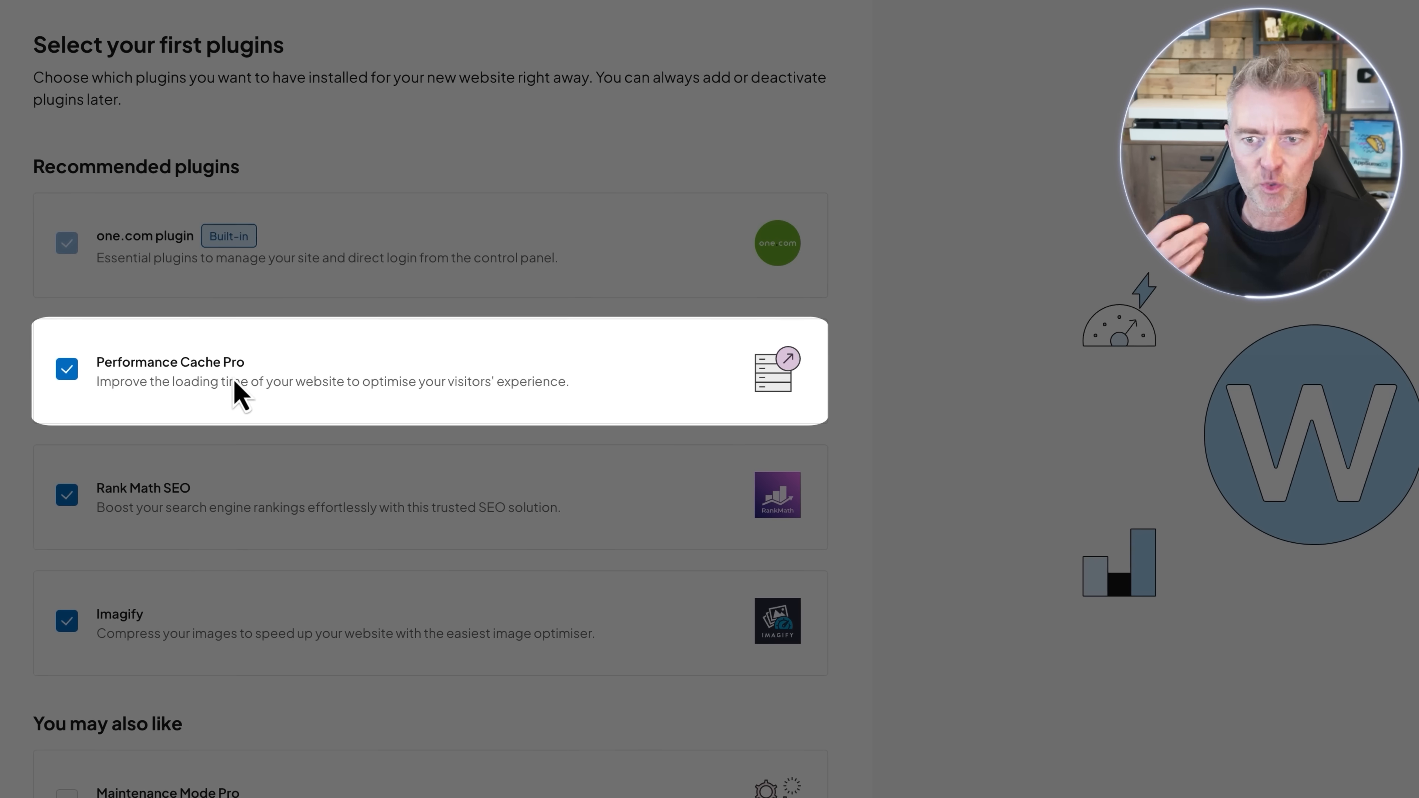
pyautogui.moveTo(204, 512)
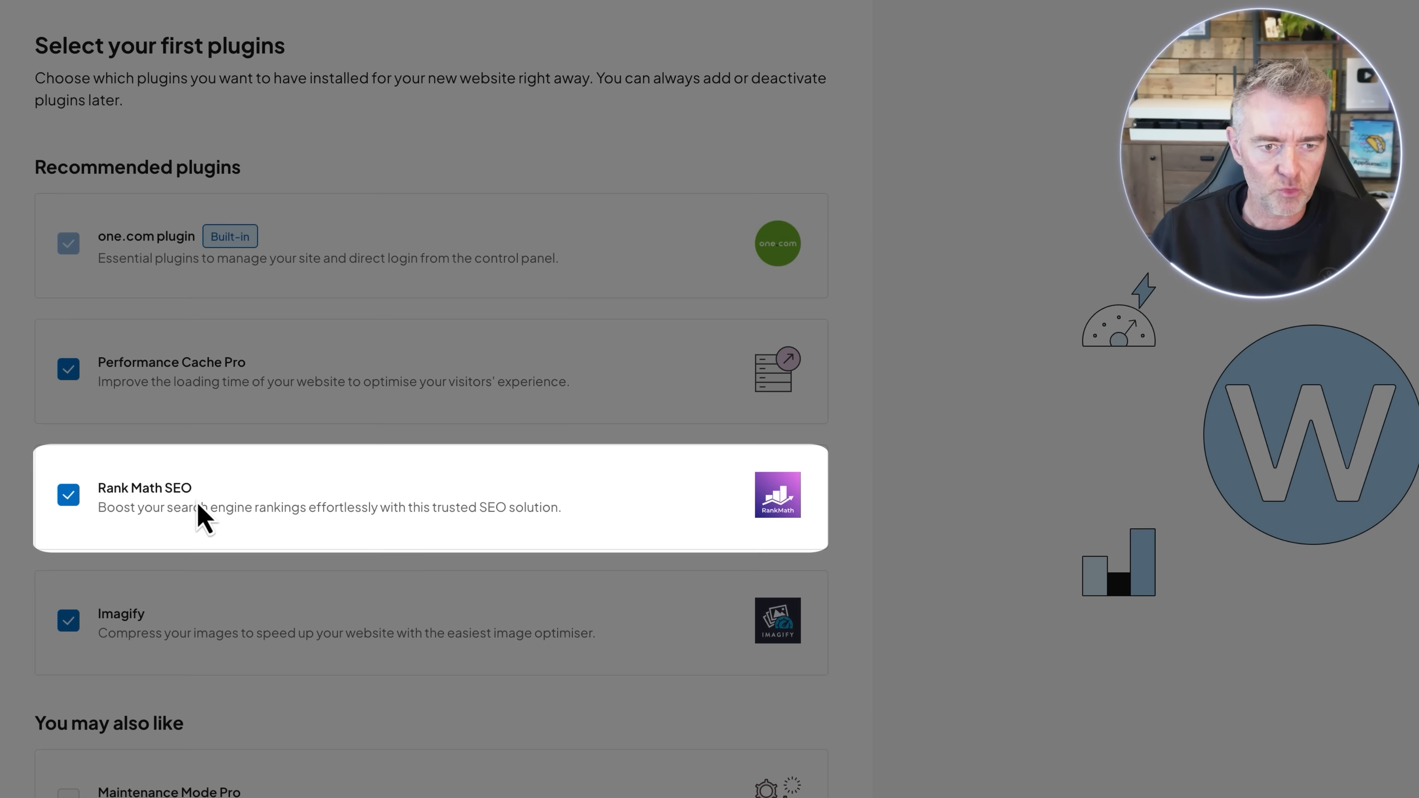
pyautogui.moveTo(340, 543)
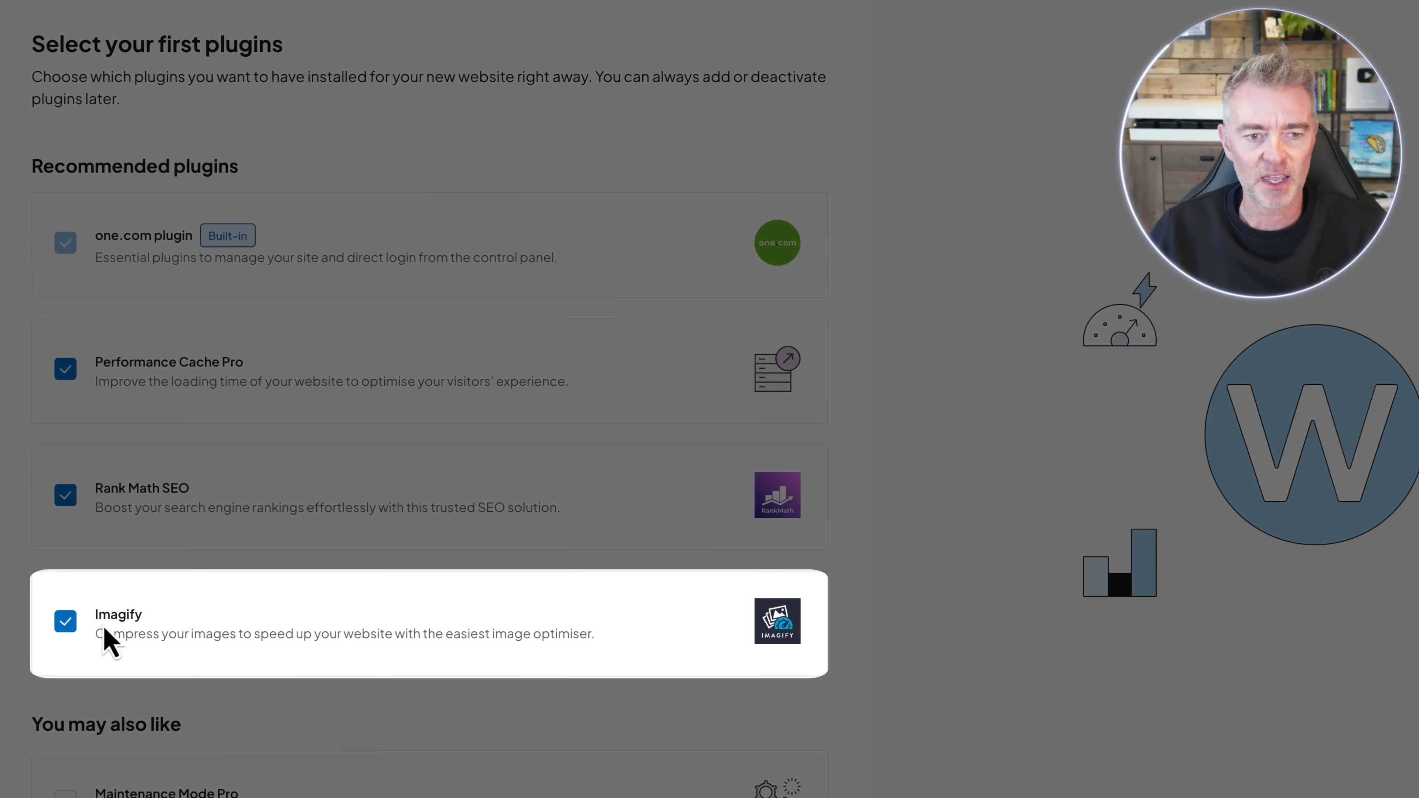
pyautogui.moveTo(222, 652)
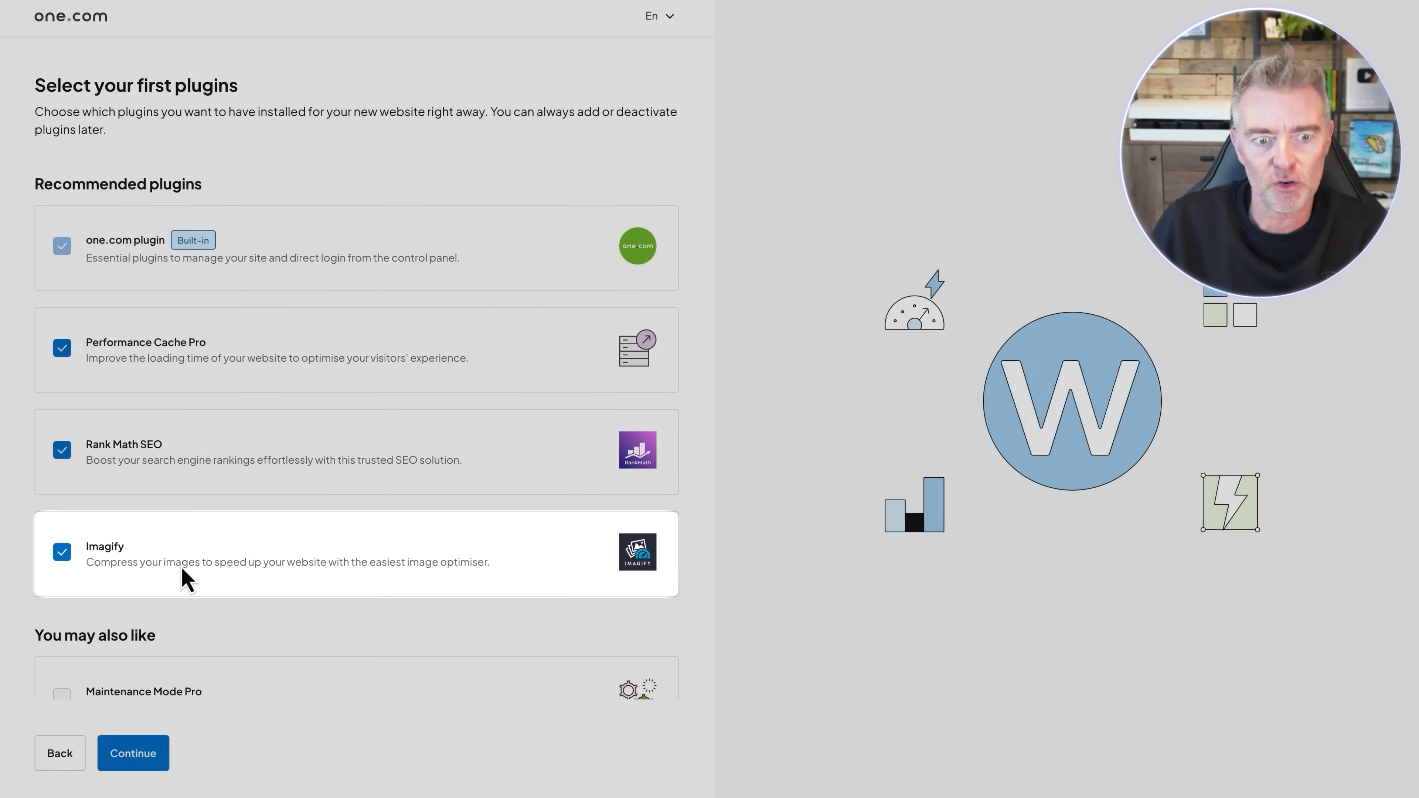
# - Keep Performance Cache Pro, Rank Math SEO and Imagify, and also tick Spam Protection
pyautogui.scroll(-3)
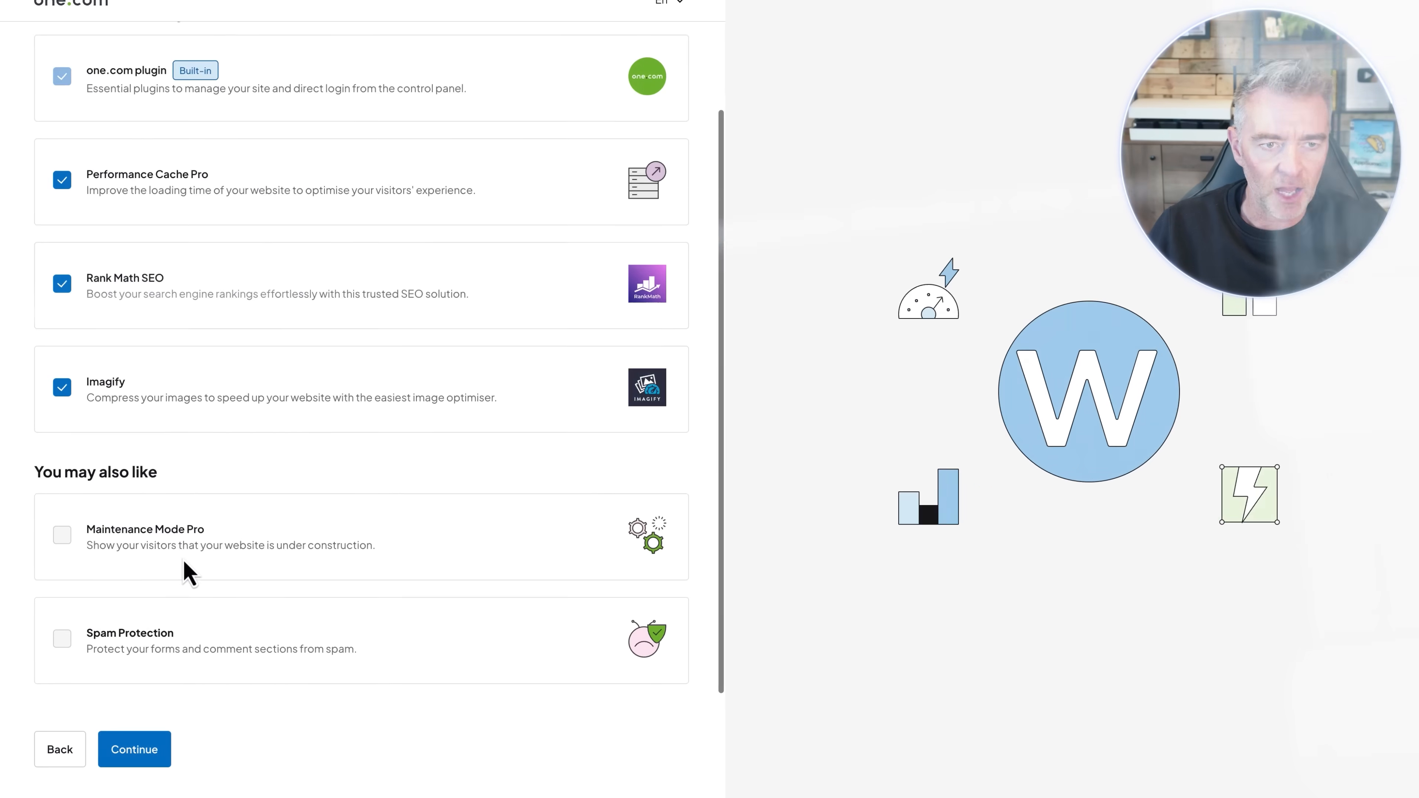
pyautogui.scroll(-3)
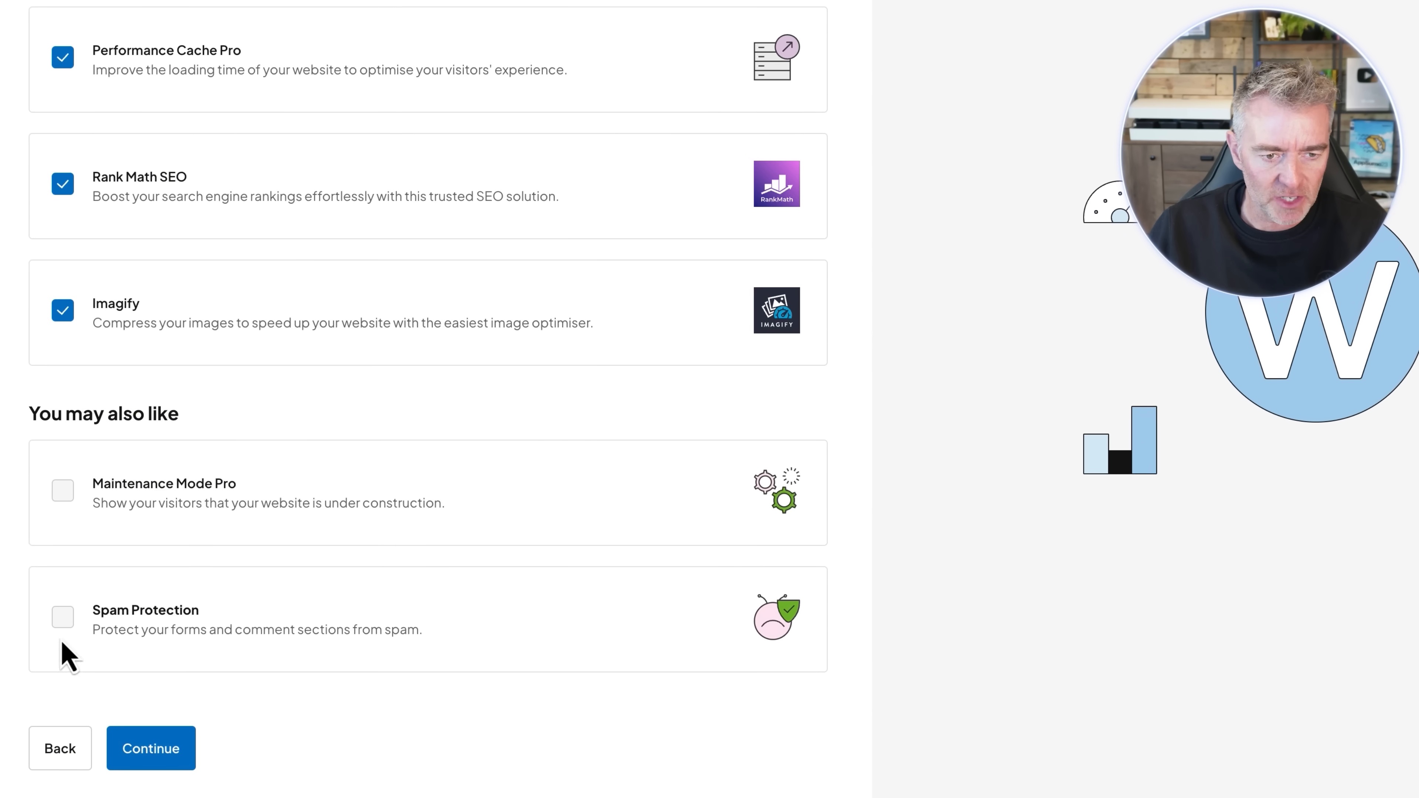
pyautogui.moveTo(63, 624)
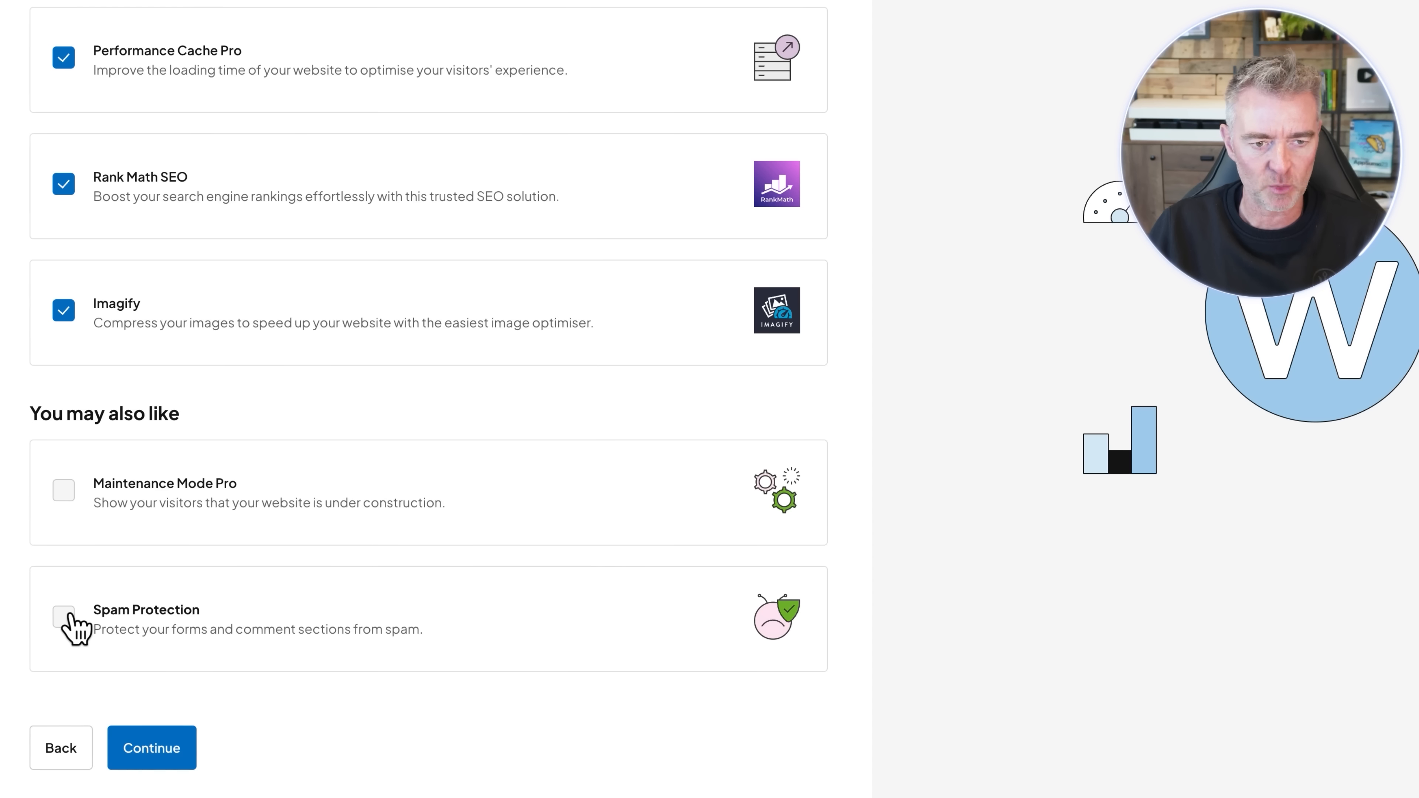
pyautogui.click(151, 747)
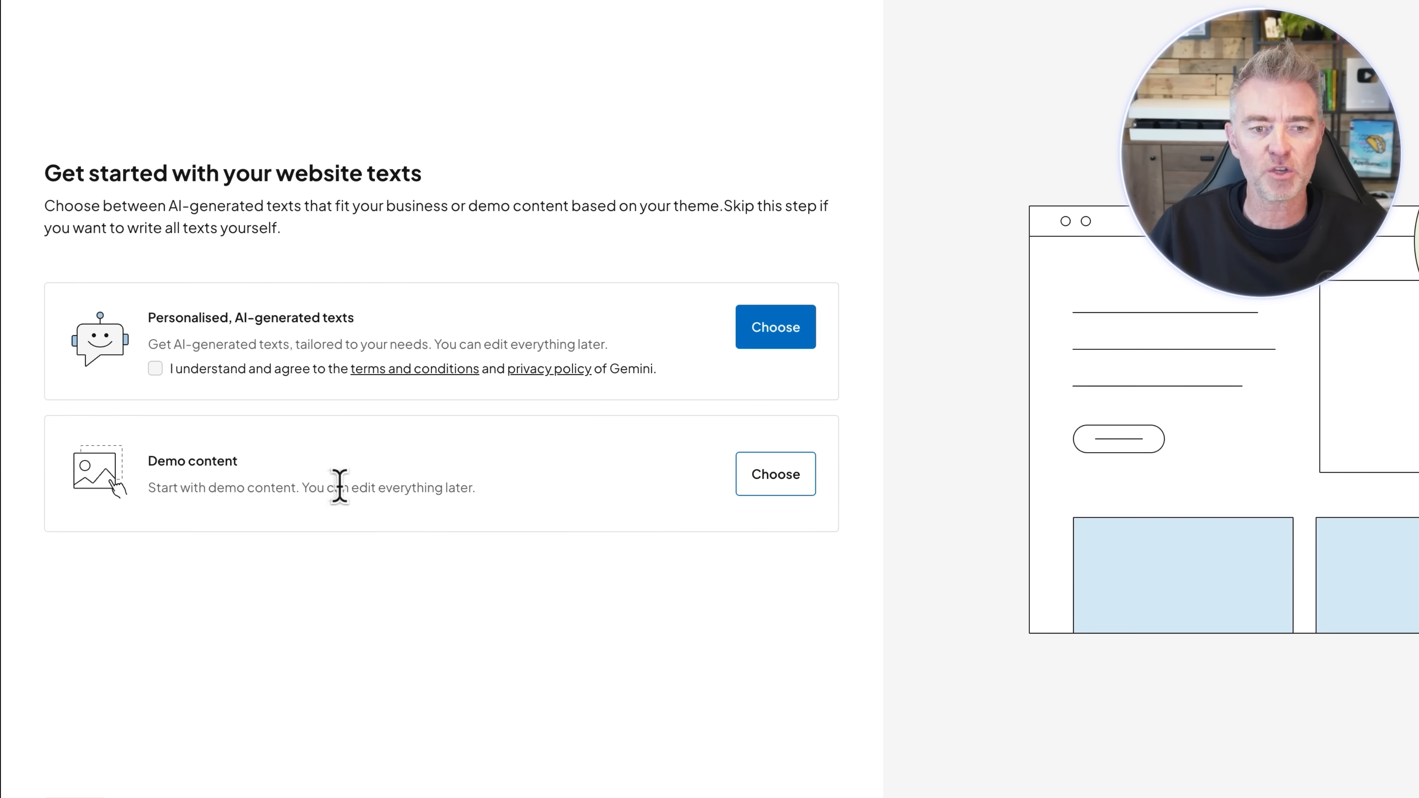
# - Accept the Gemini terms and choose personalised AI-generated website texts
pyautogui.click(155, 368)
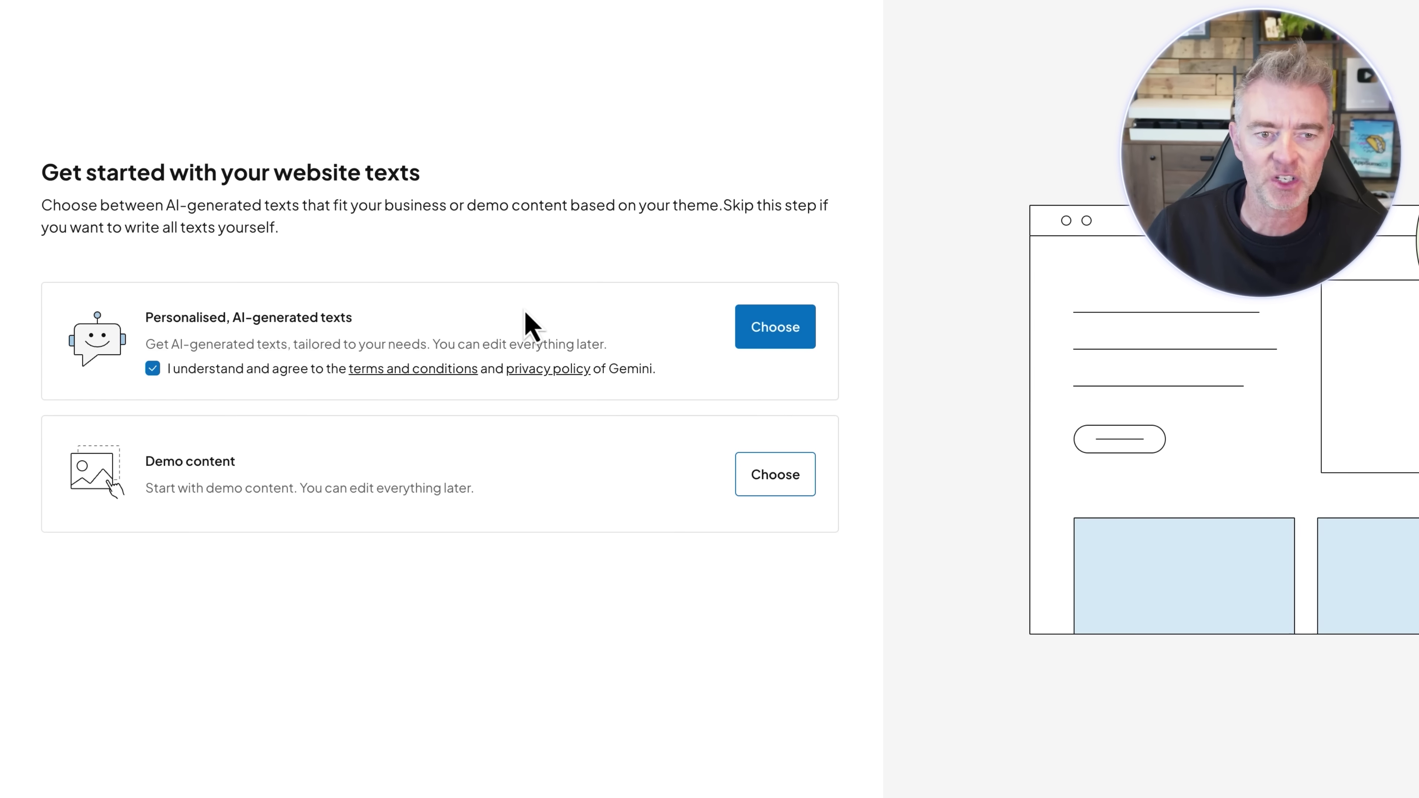
pyautogui.click(773, 326)
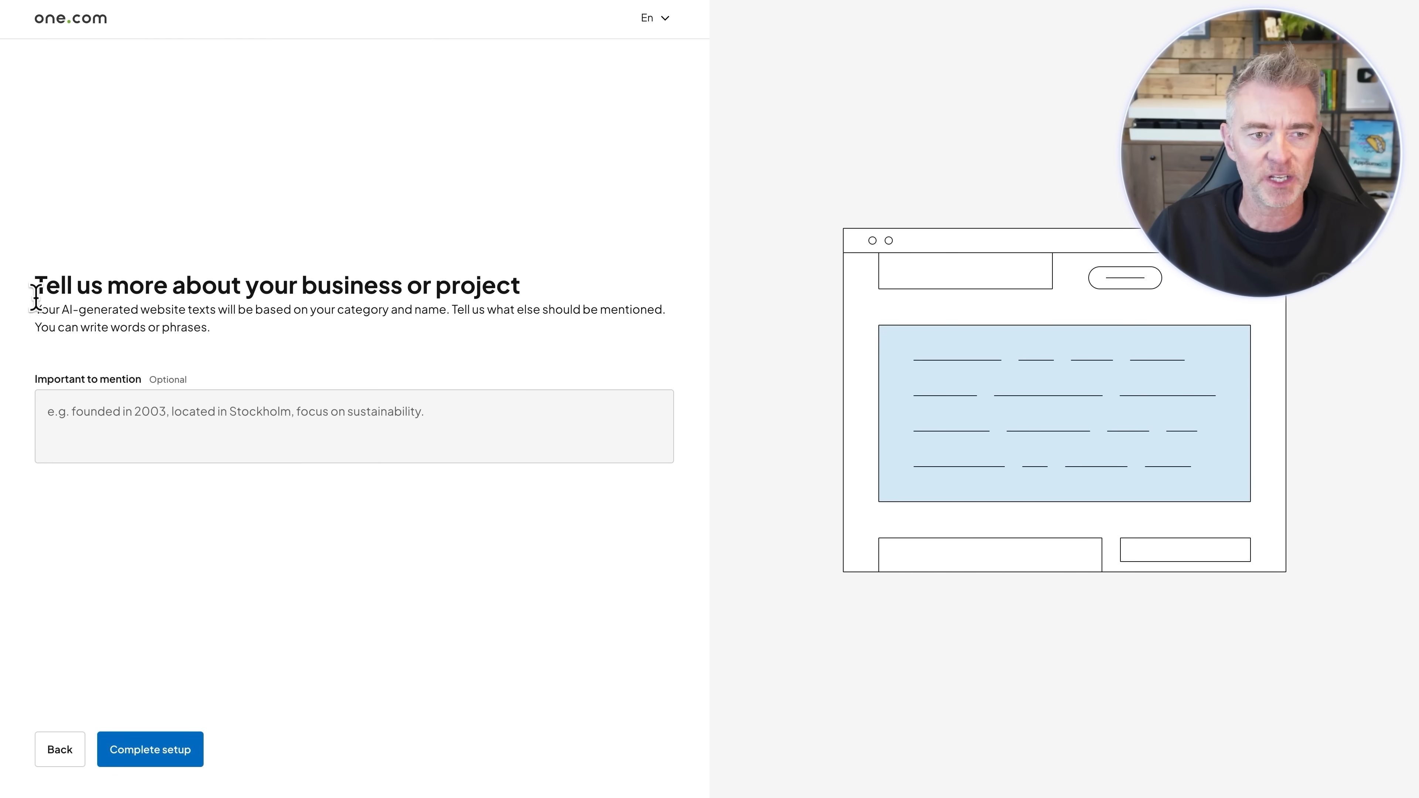
# - Describe the business as a dog bed review website helping users find beds for their dog's breed and needs, then complete setup
pyautogui.write('We a')
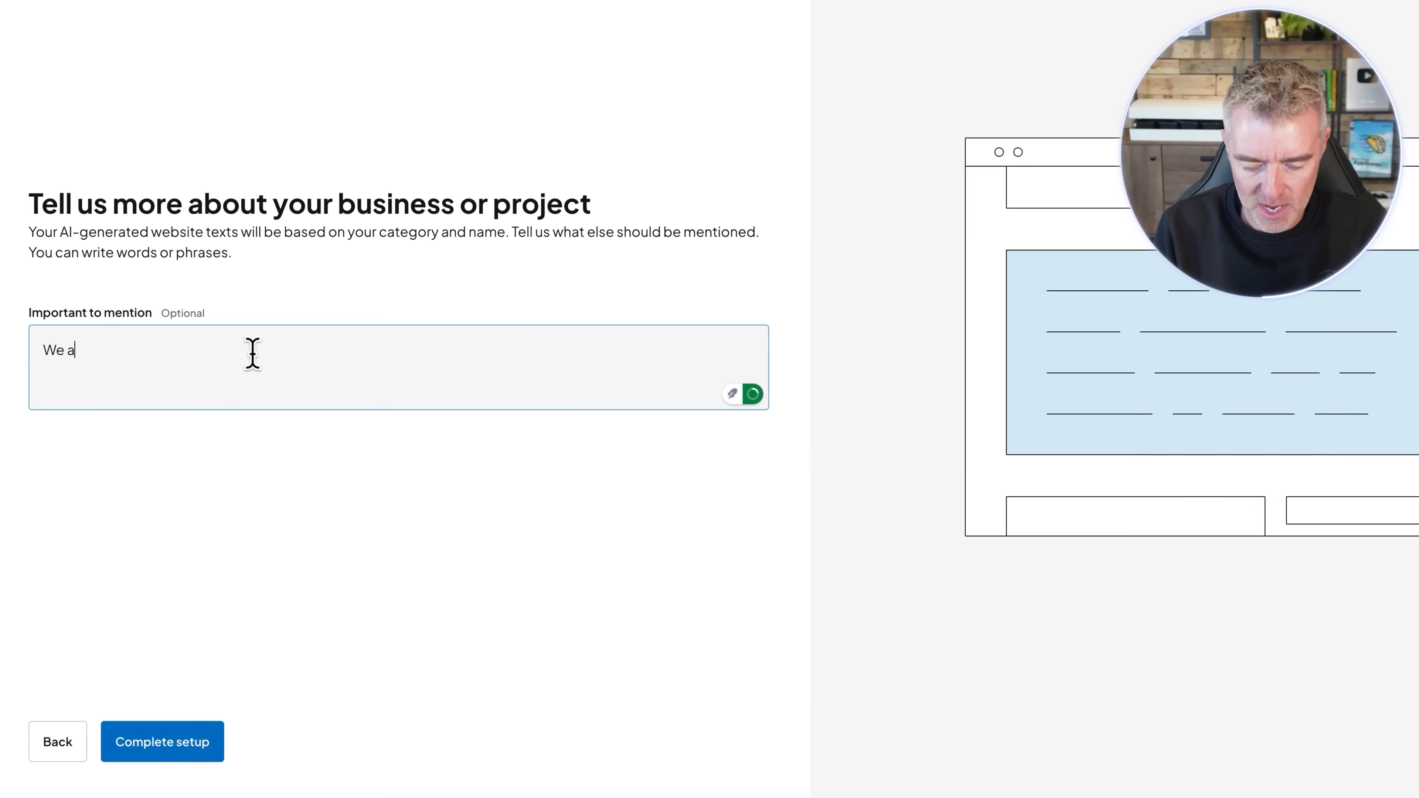
pyautogui.write('re a dog bed')
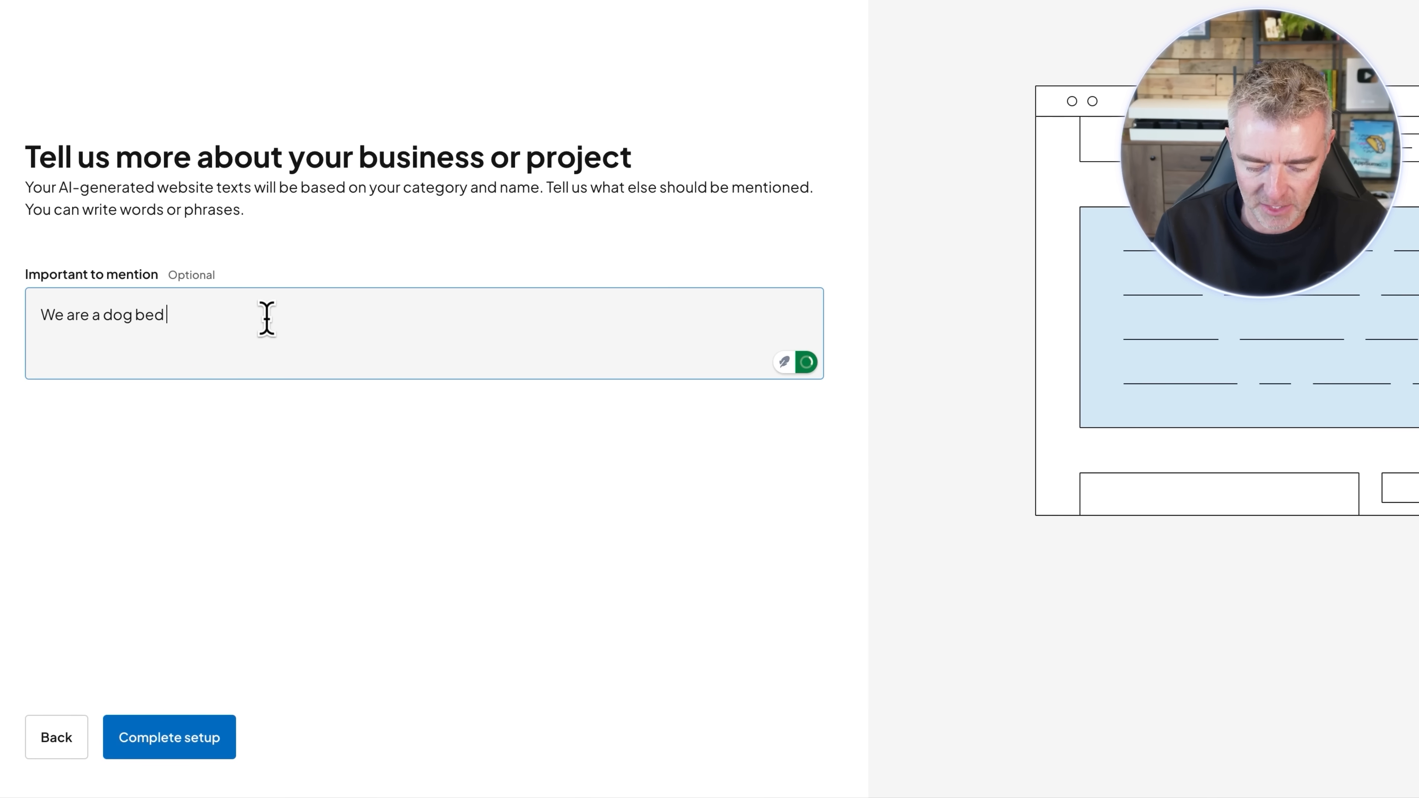
pyautogui.write('review website')
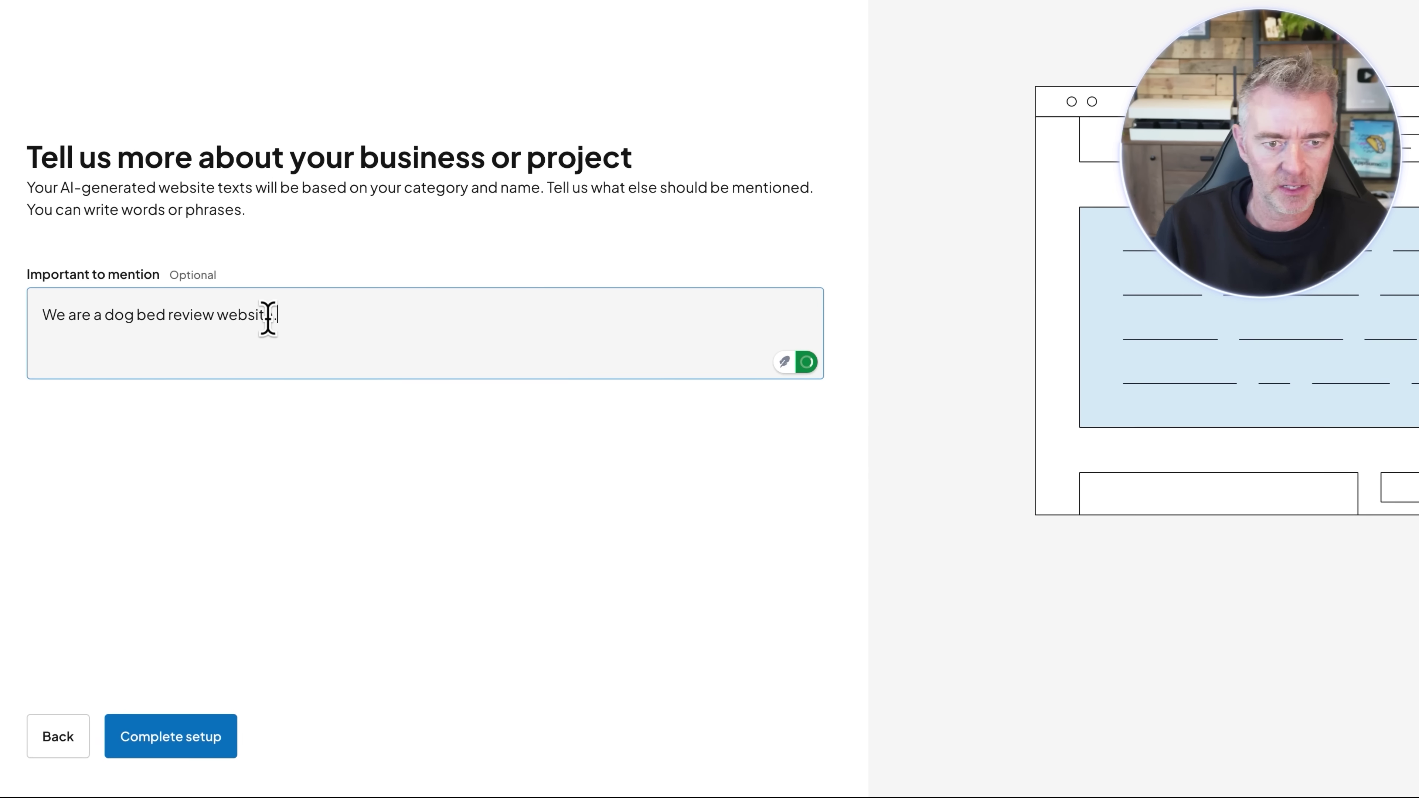
pyautogui.write('. We help u')
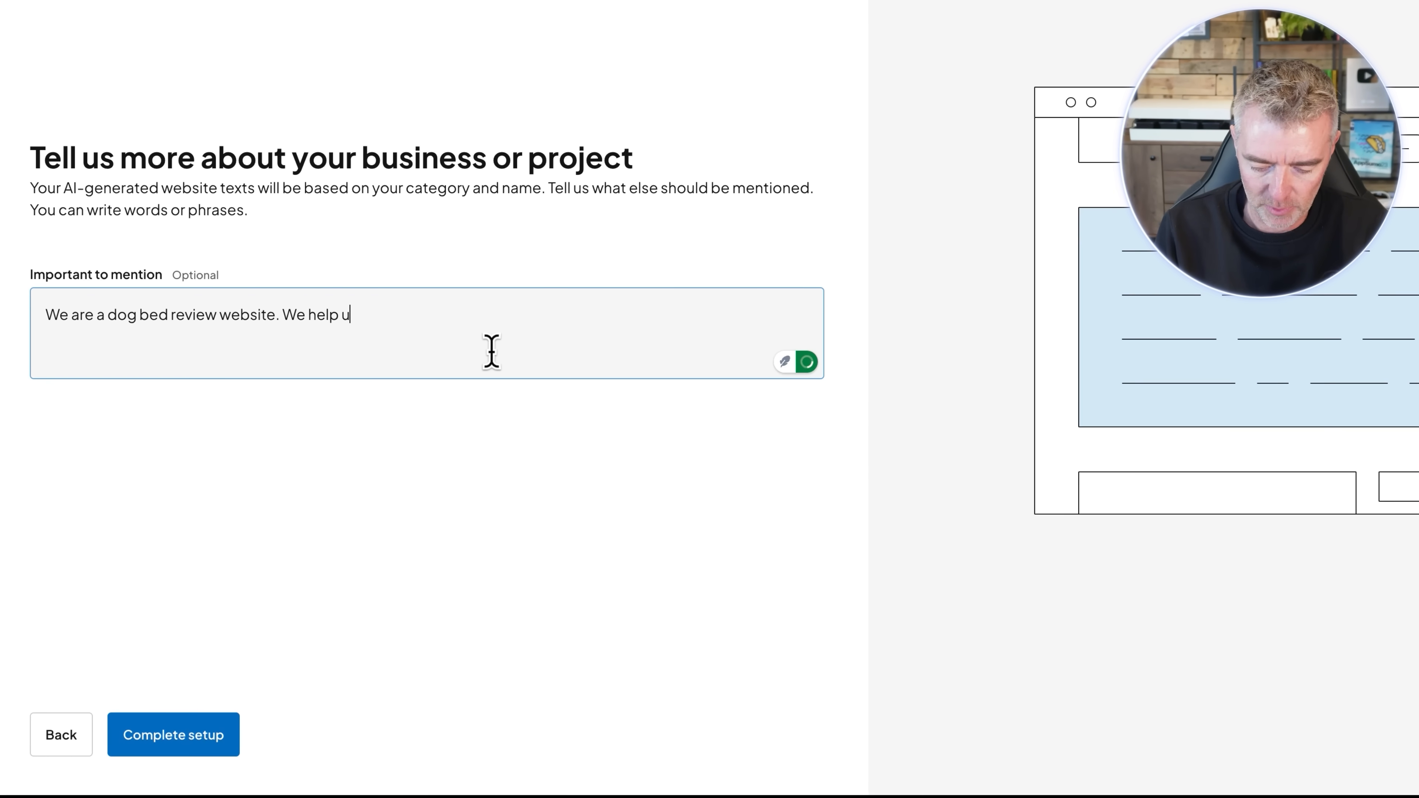
pyautogui.write('sers find the best dog bed for')
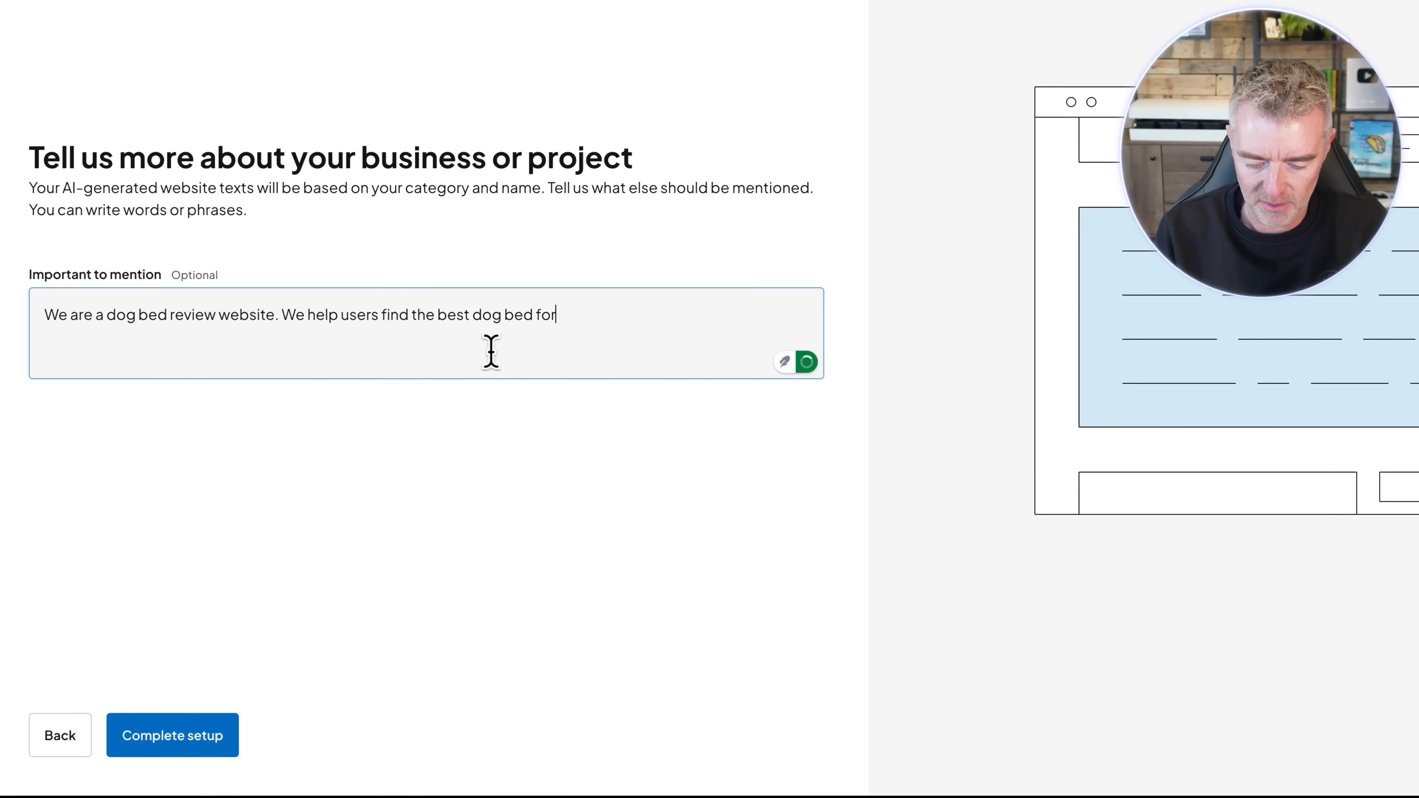
pyautogui.write('their breed of')
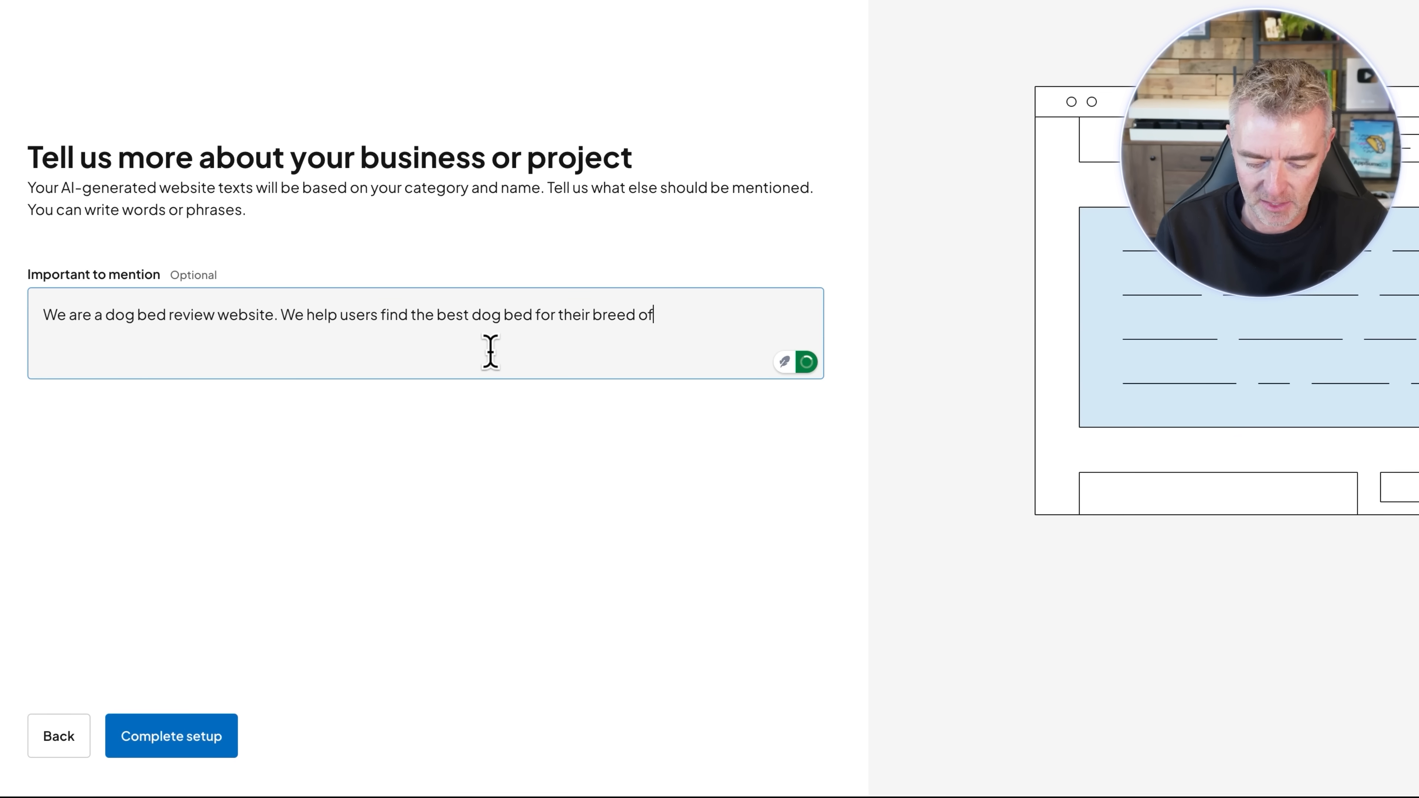
pyautogui.write('dog and needs')
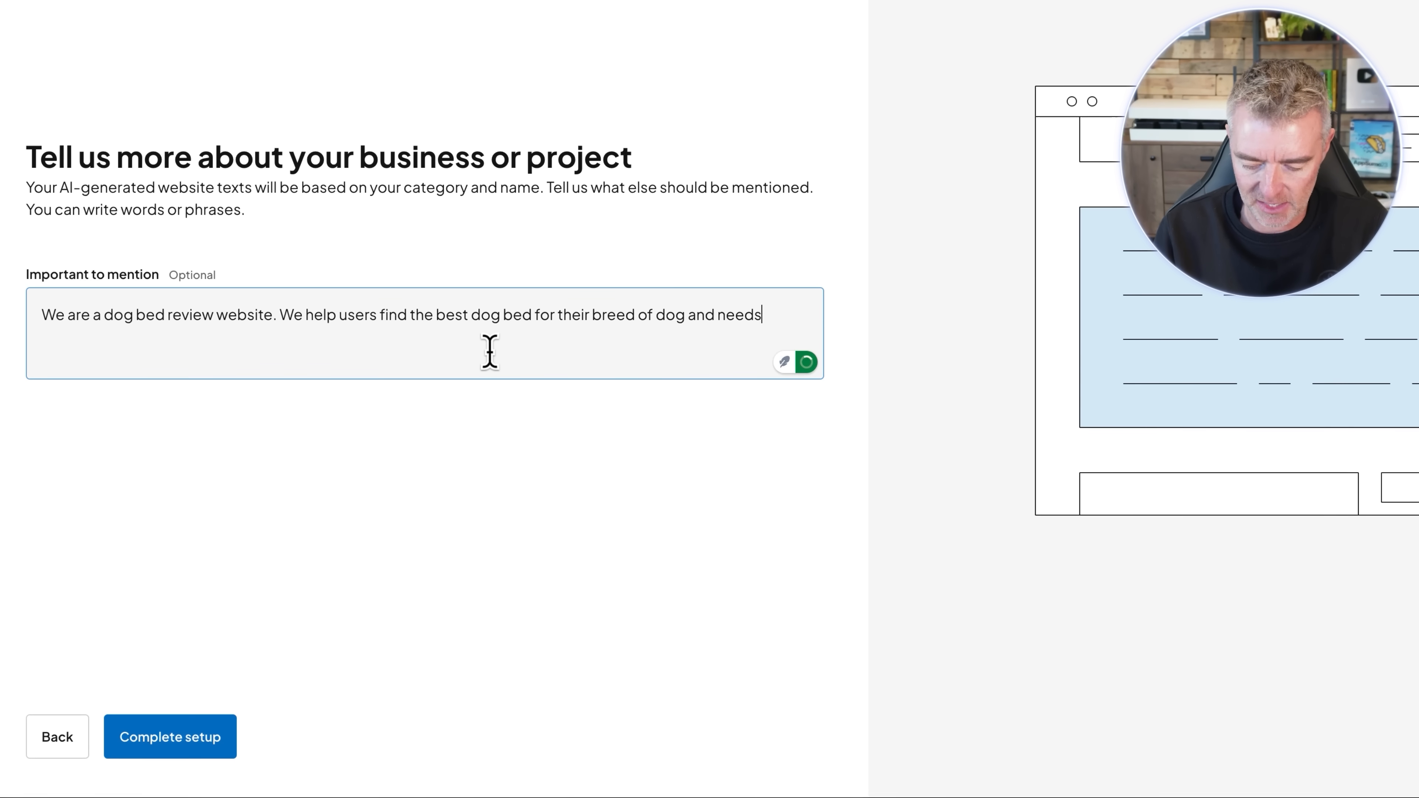
pyautogui.click(169, 737)
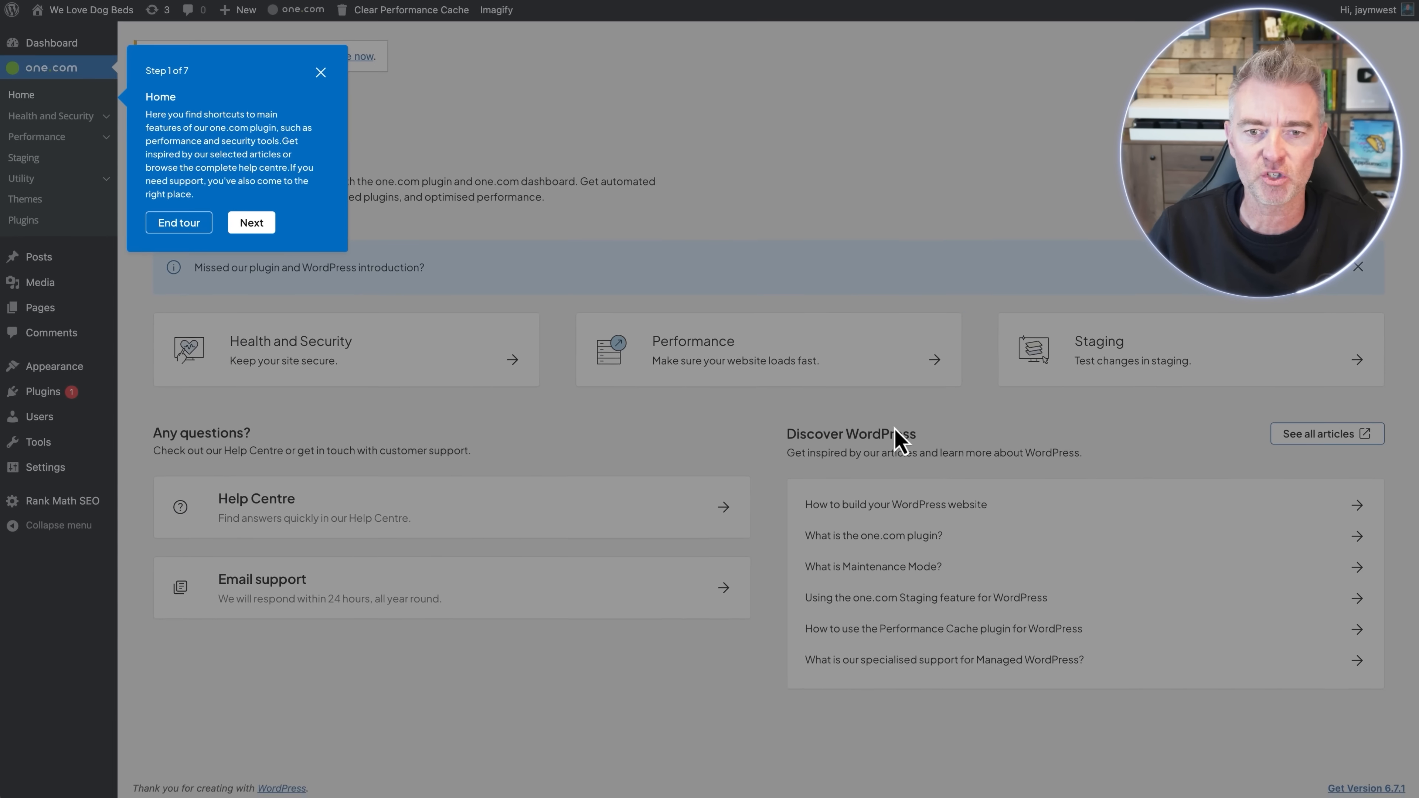
pyautogui.moveTo(375, 505)
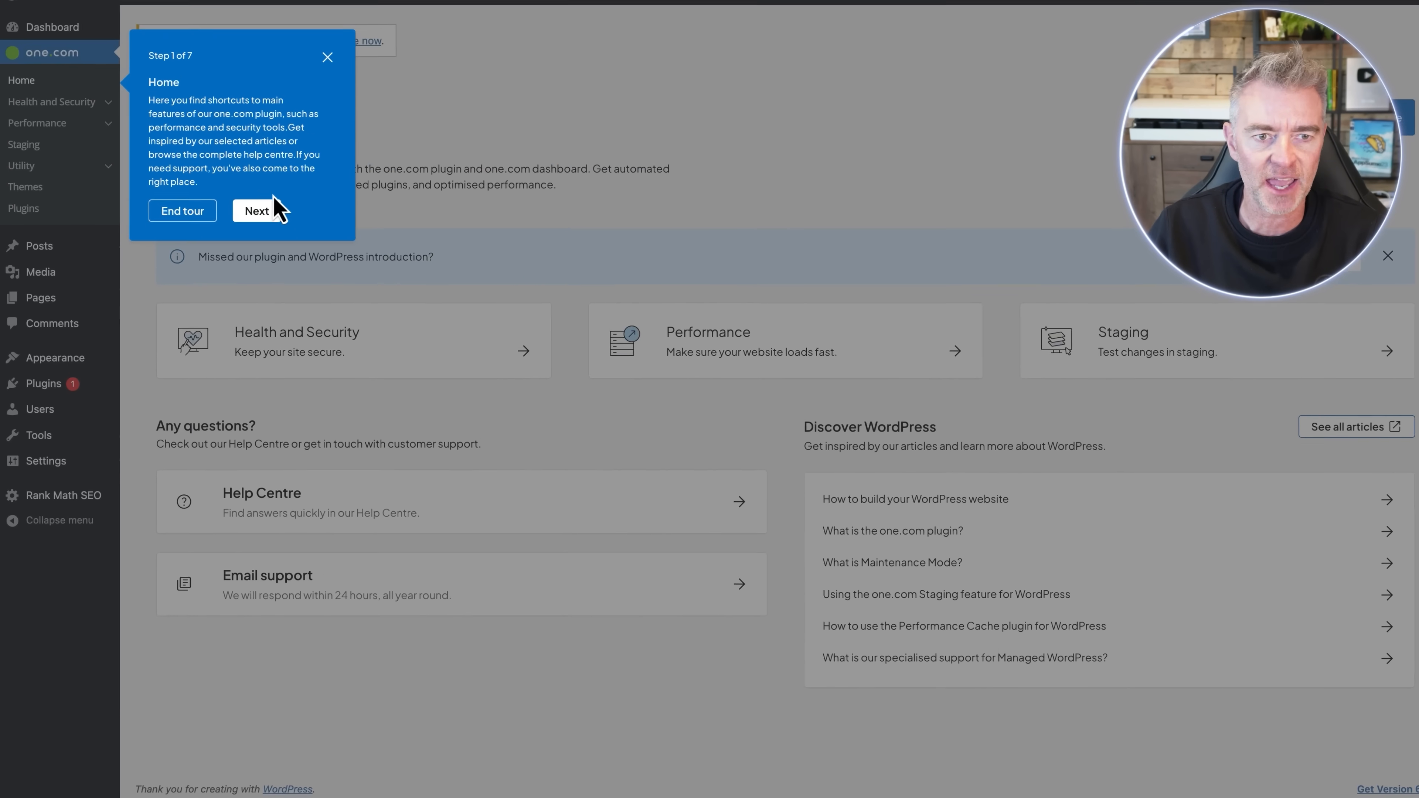
# - Step through two tour screens and close the one.com plugin tour on the Staging page
pyautogui.click(258, 210)
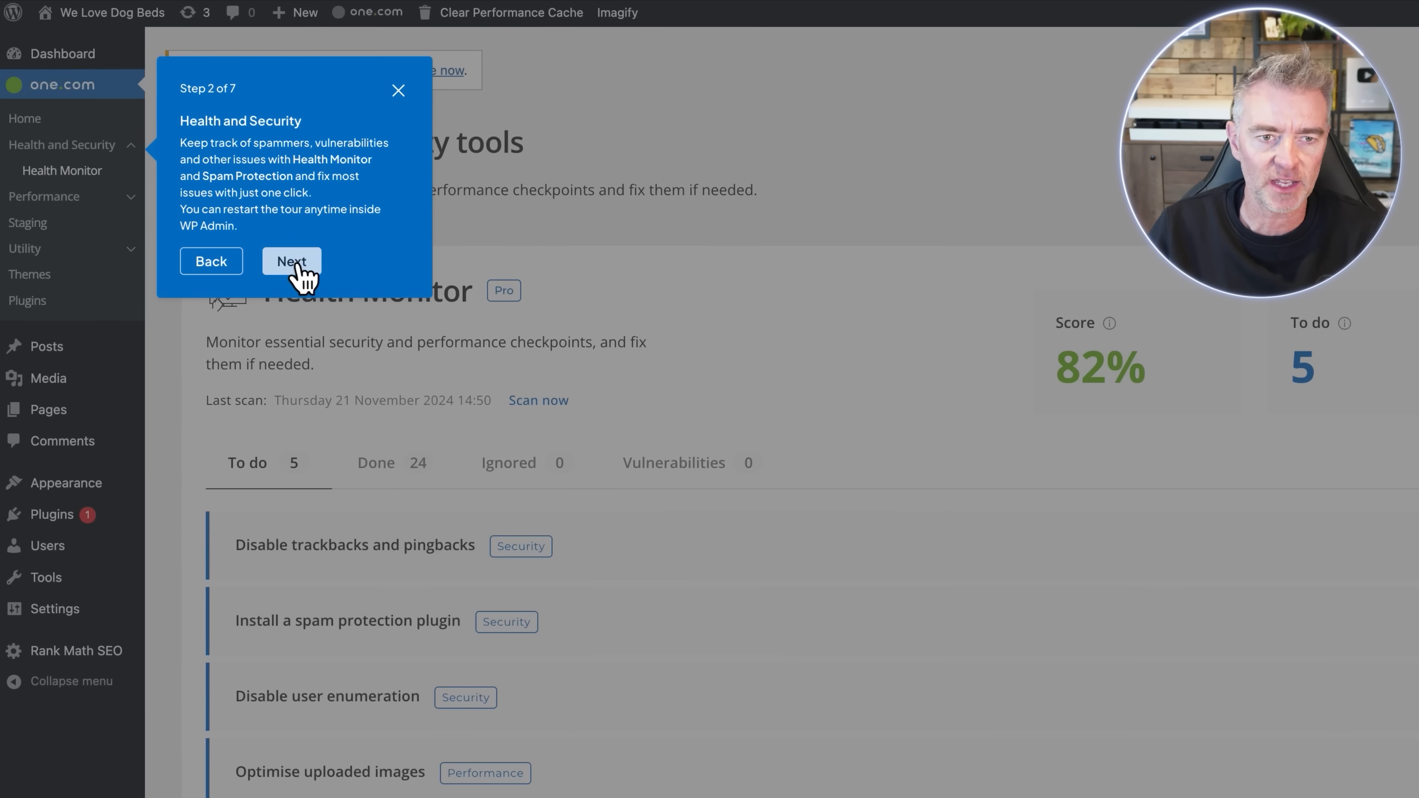
pyautogui.click(291, 261)
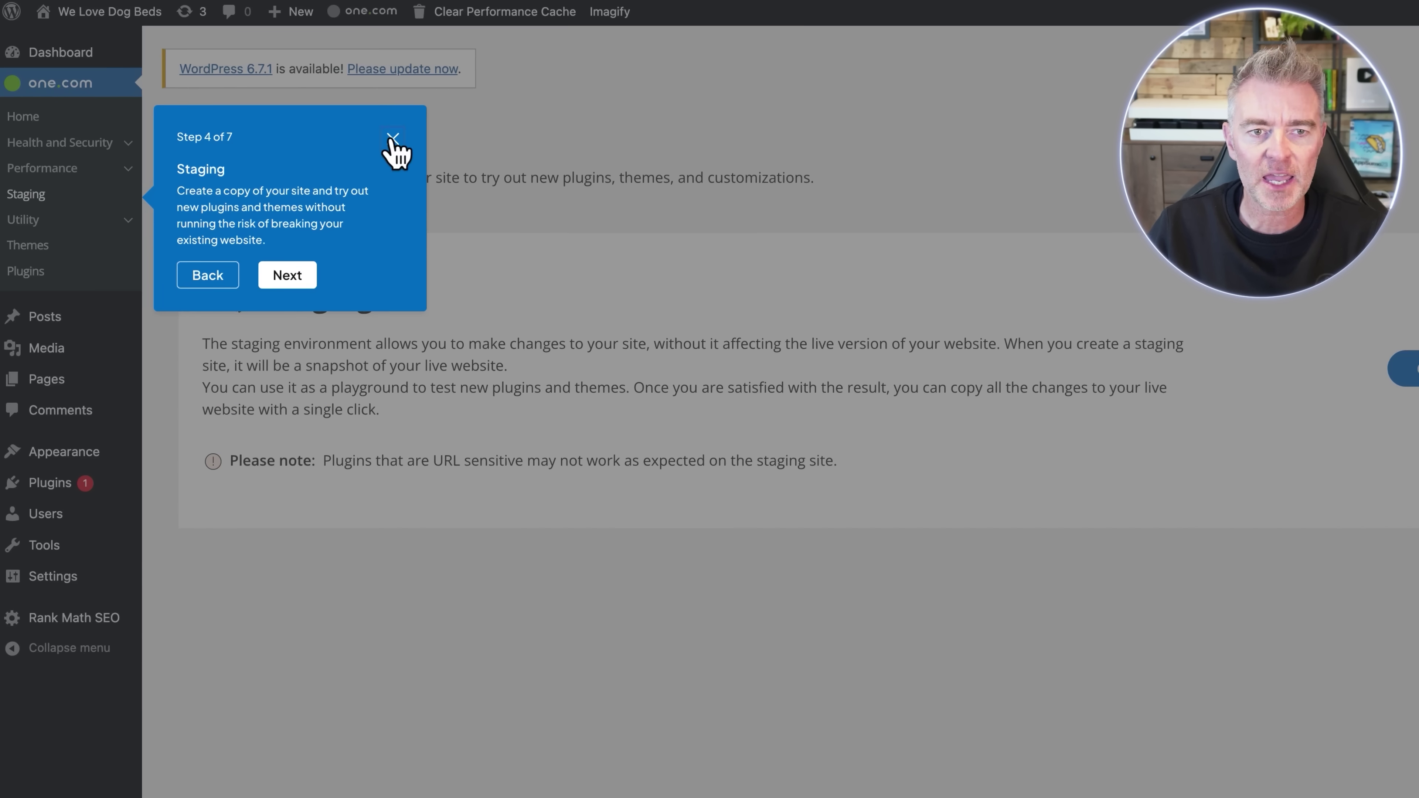
pyautogui.click(394, 142)
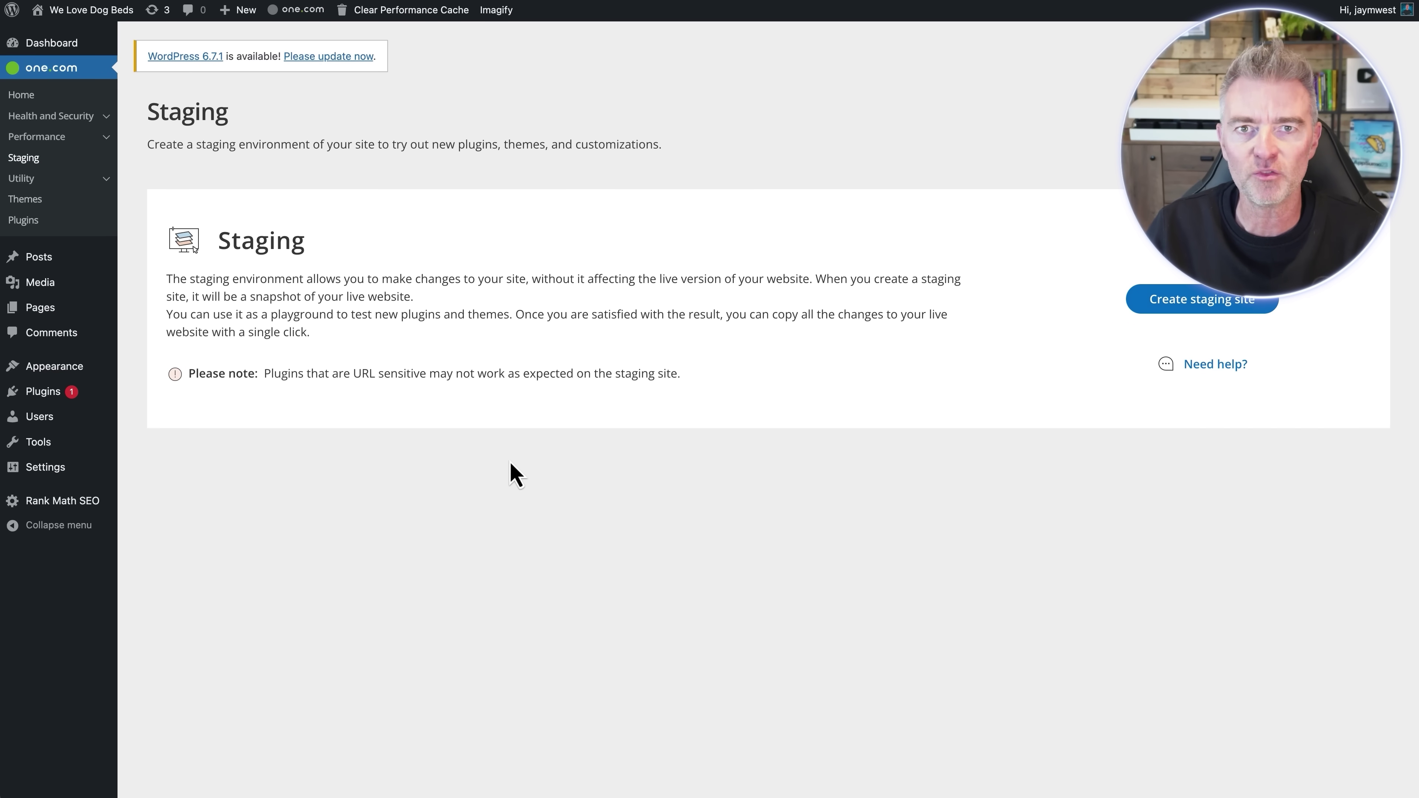
pyautogui.moveTo(388, 115)
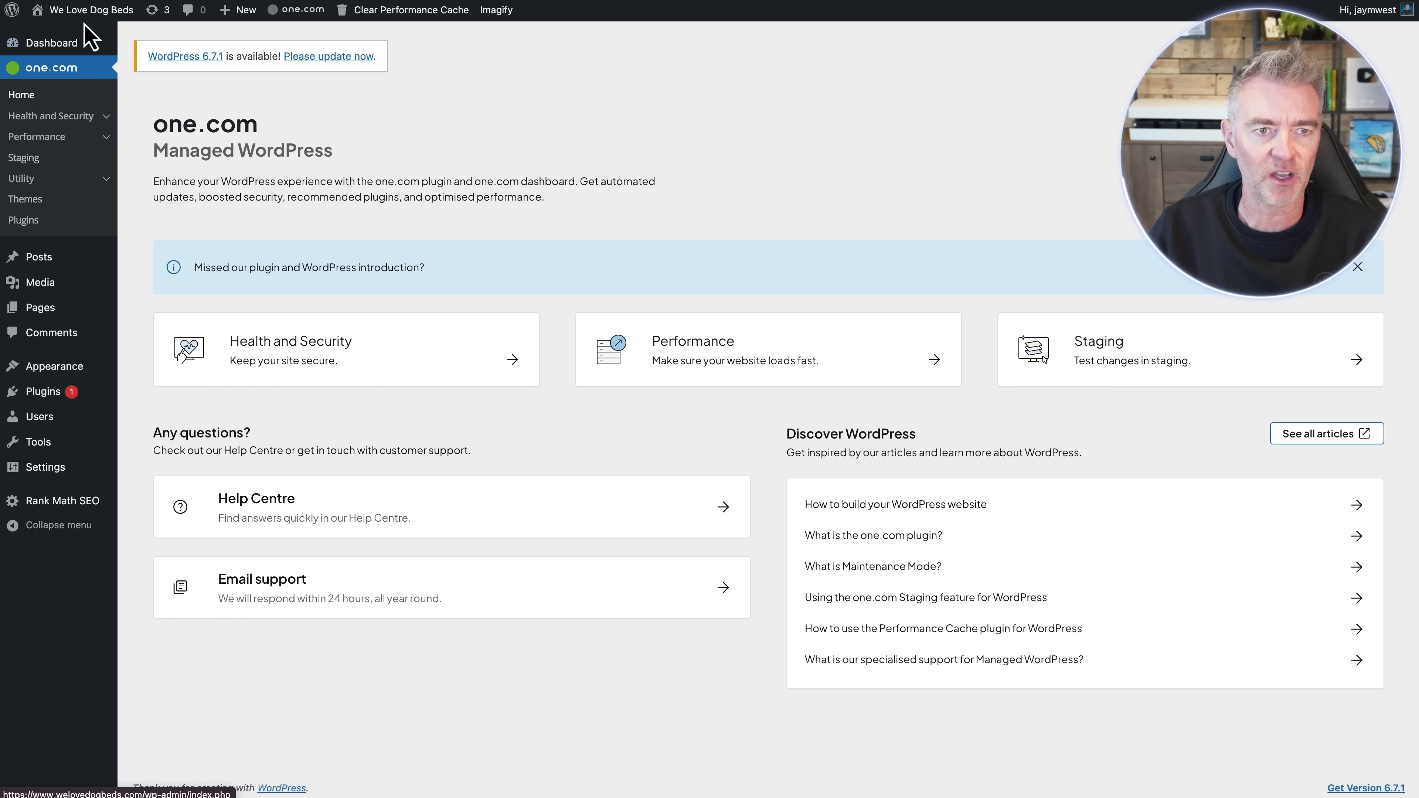
# - Visit the live We Love Dog Beds front page and scroll through its placeholder posts
pyautogui.click(89, 10)
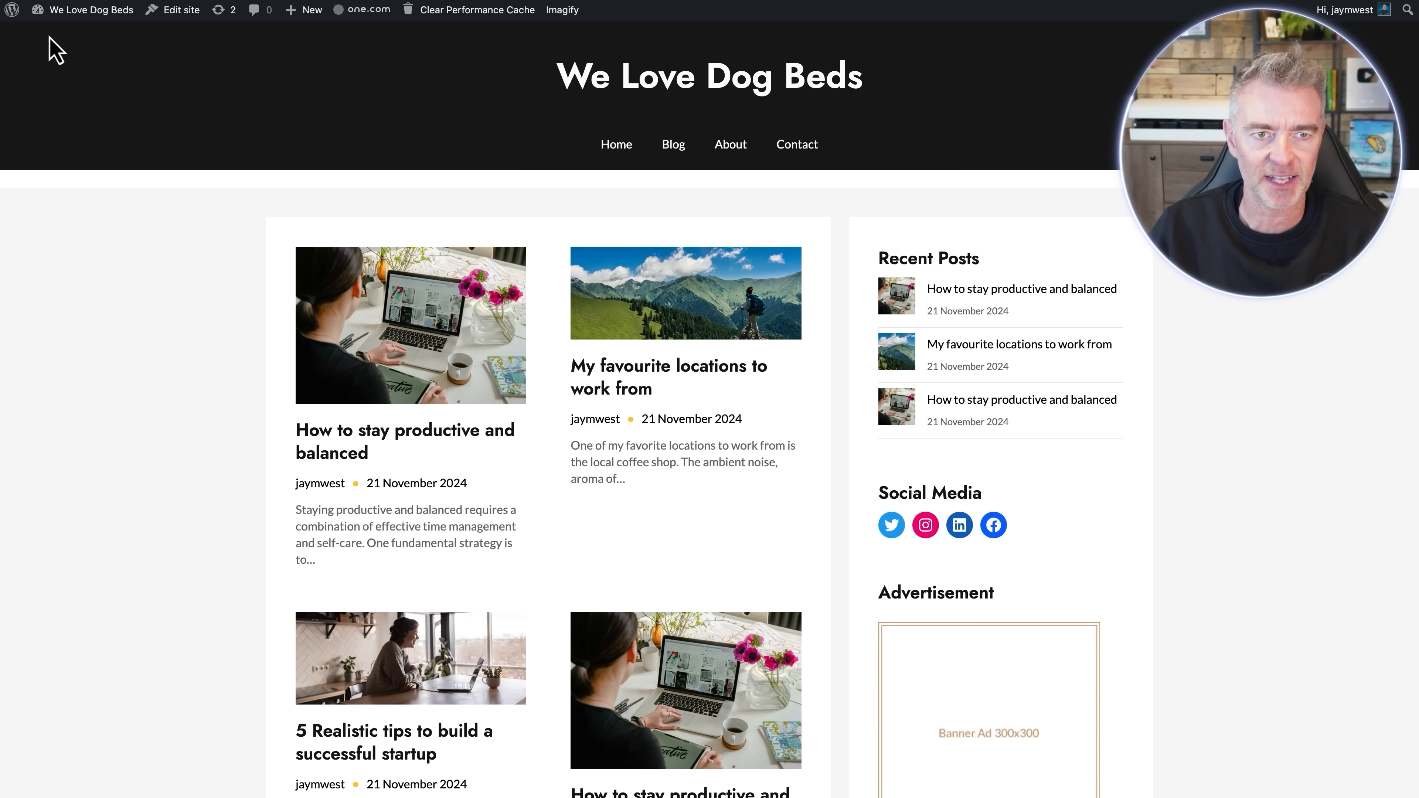
pyautogui.moveTo(646, 392)
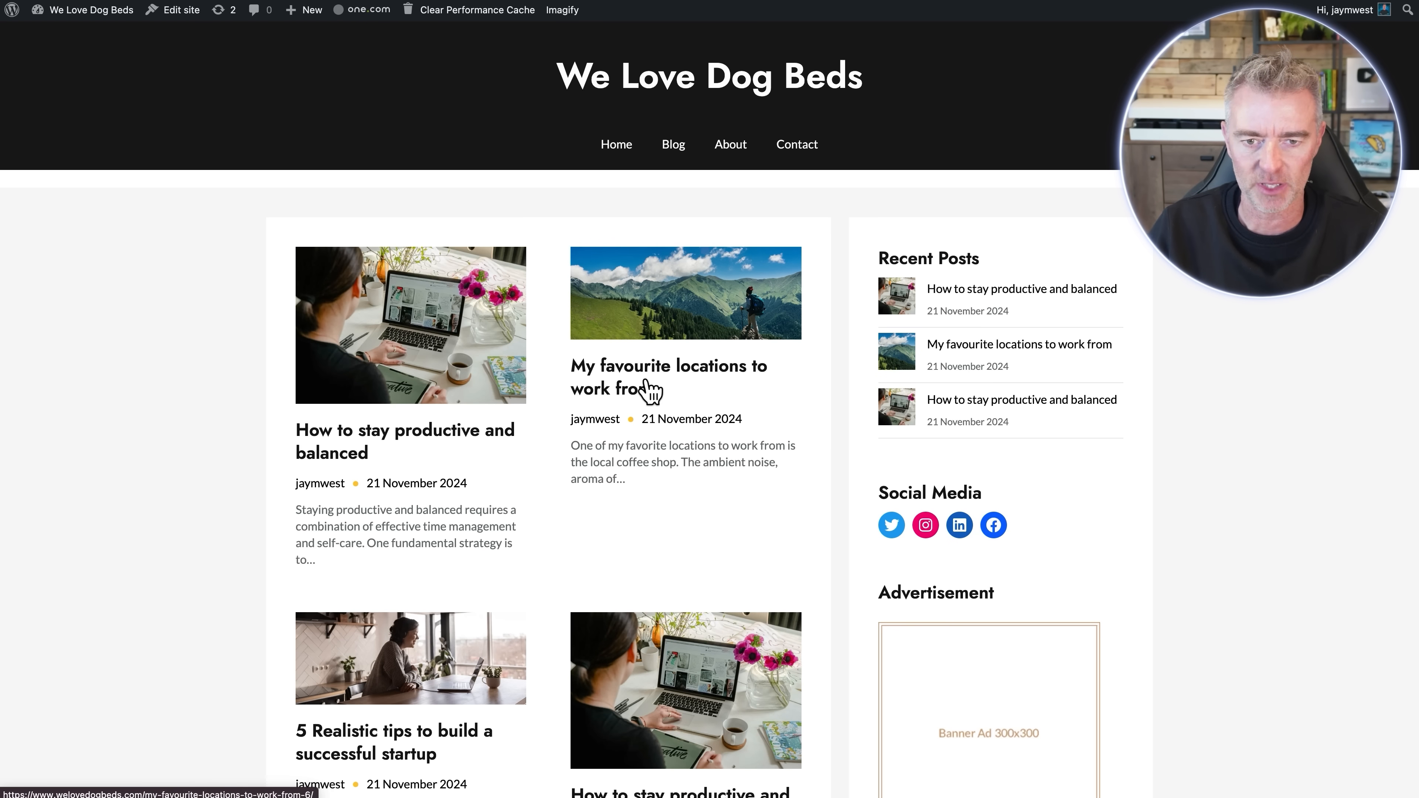
pyautogui.scroll(-3)
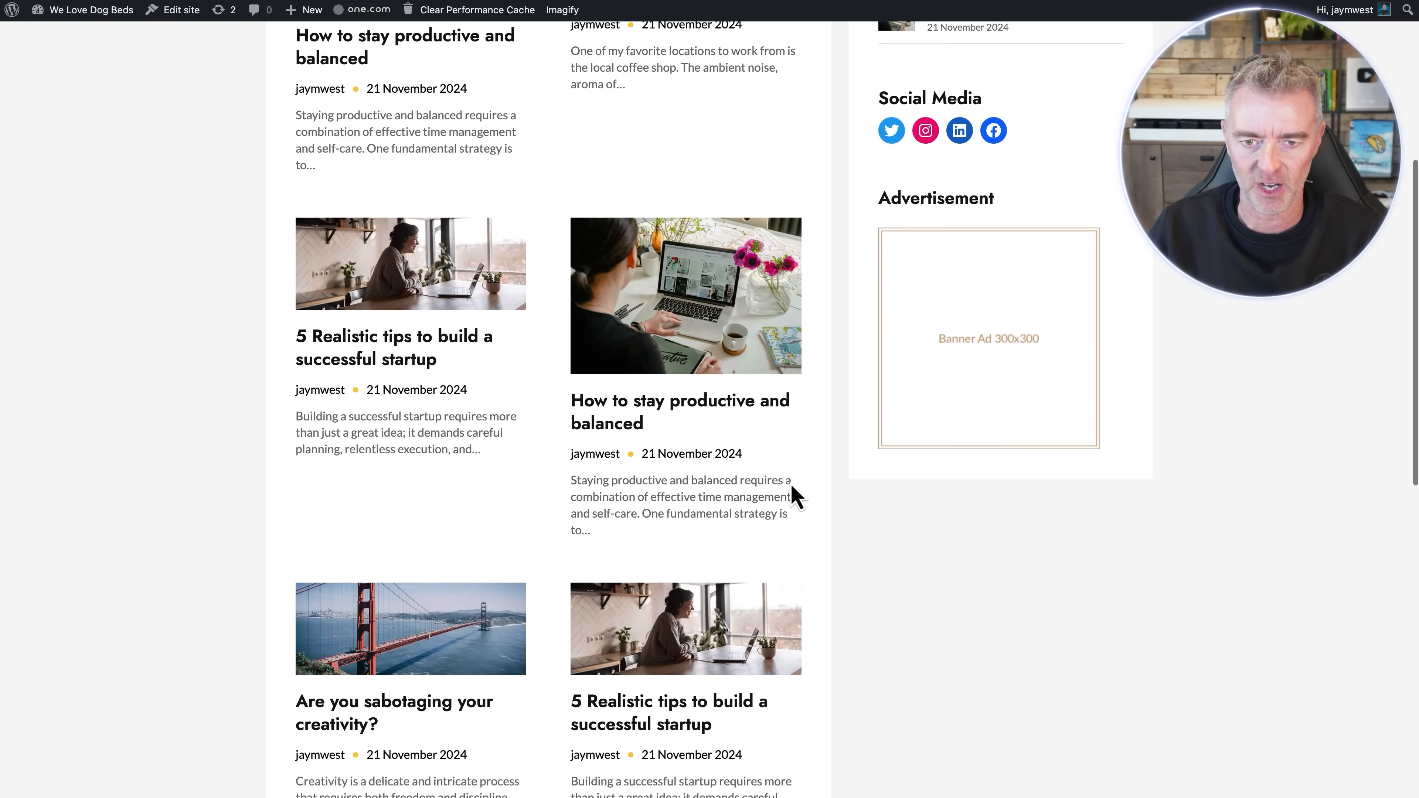
pyautogui.scroll(3)
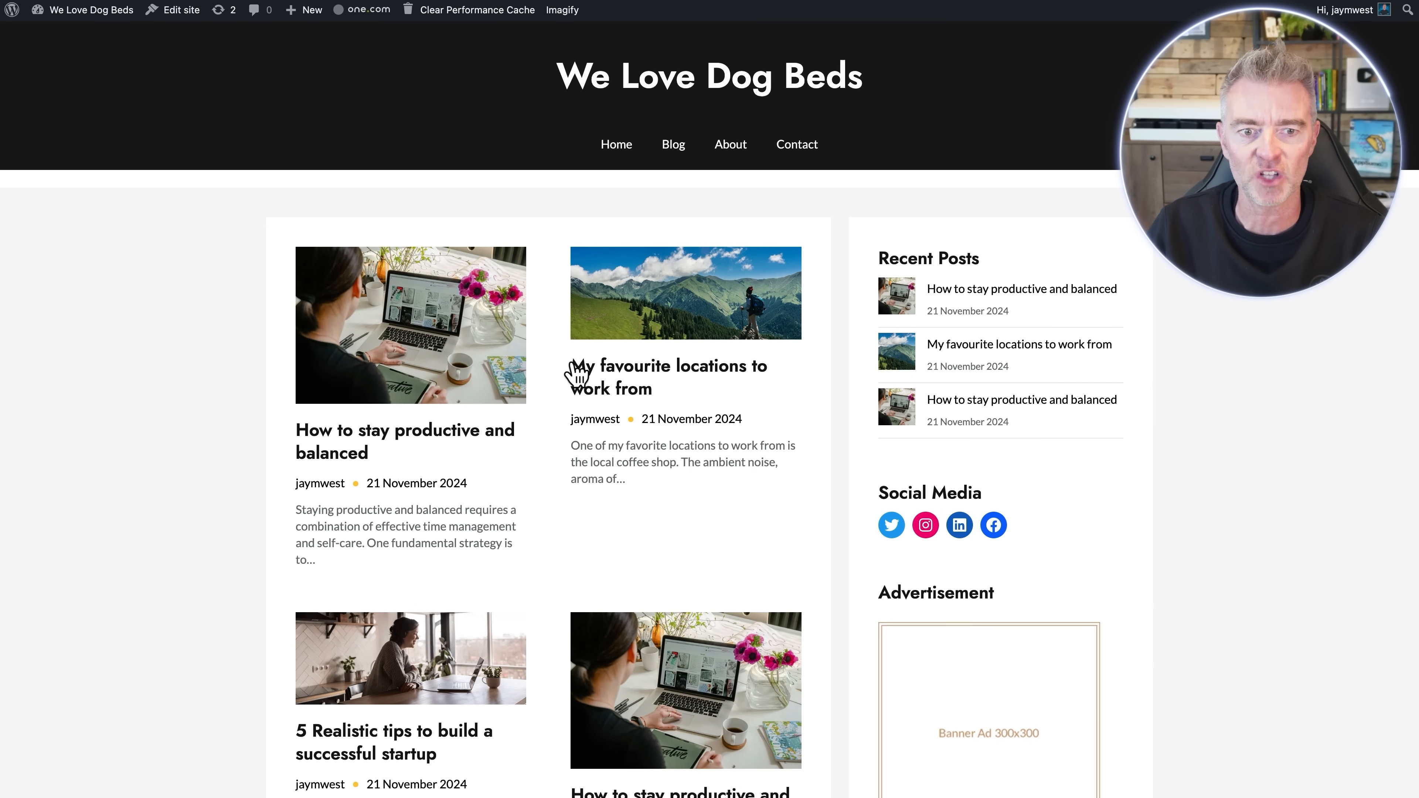
pyautogui.moveTo(414, 444)
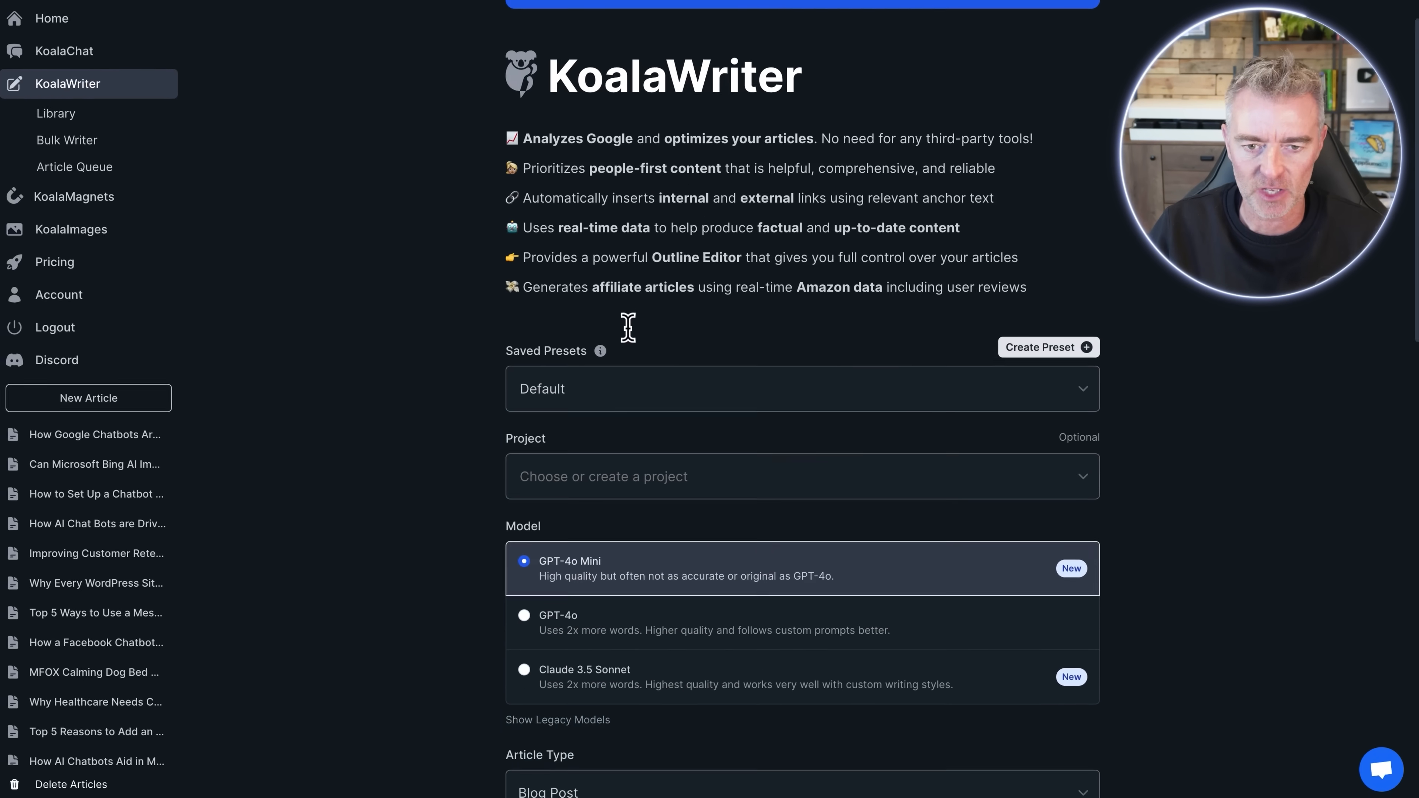
# - Make the article an Amazon Product Roundup targeting the keyword 'Fluffy dog beds'
pyautogui.scroll(-3)
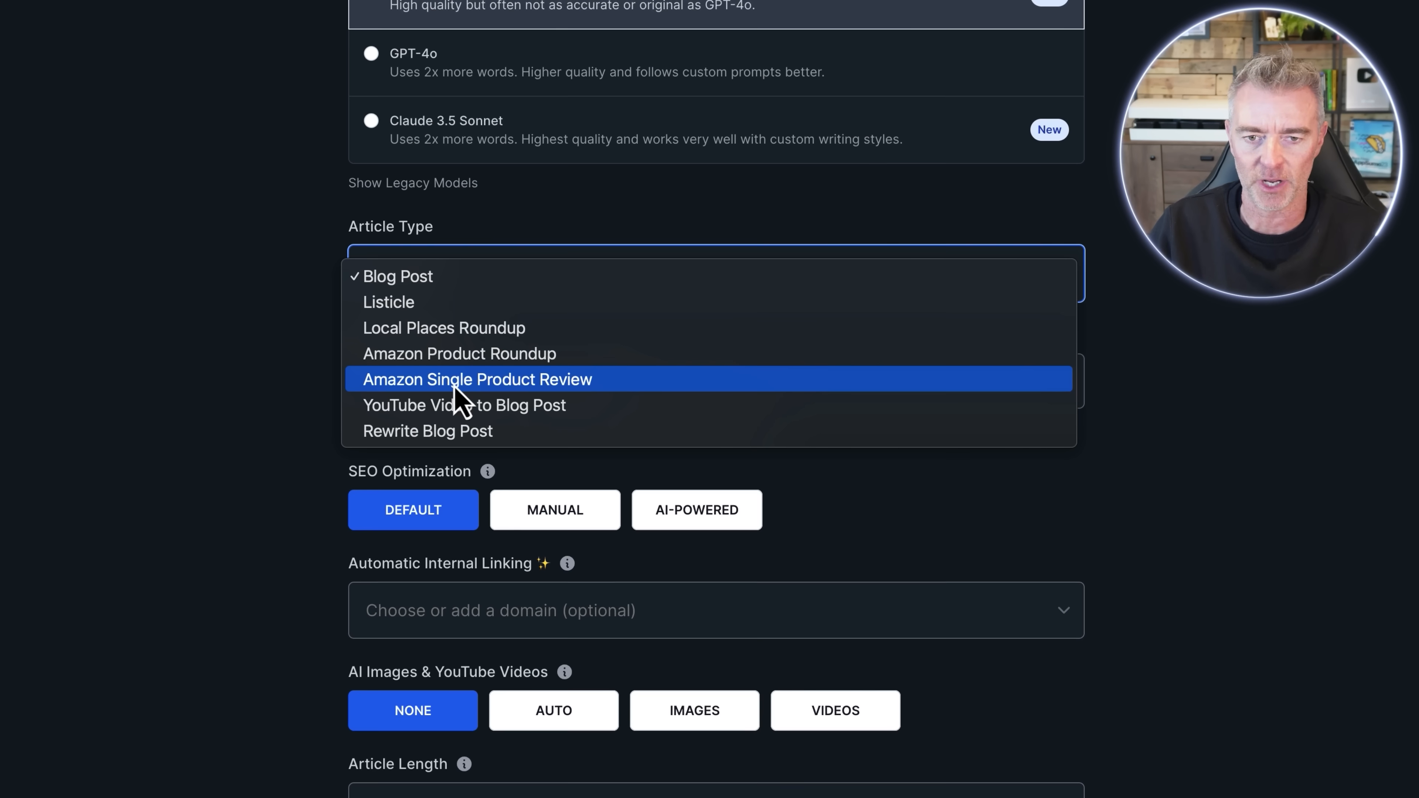
pyautogui.moveTo(459, 353)
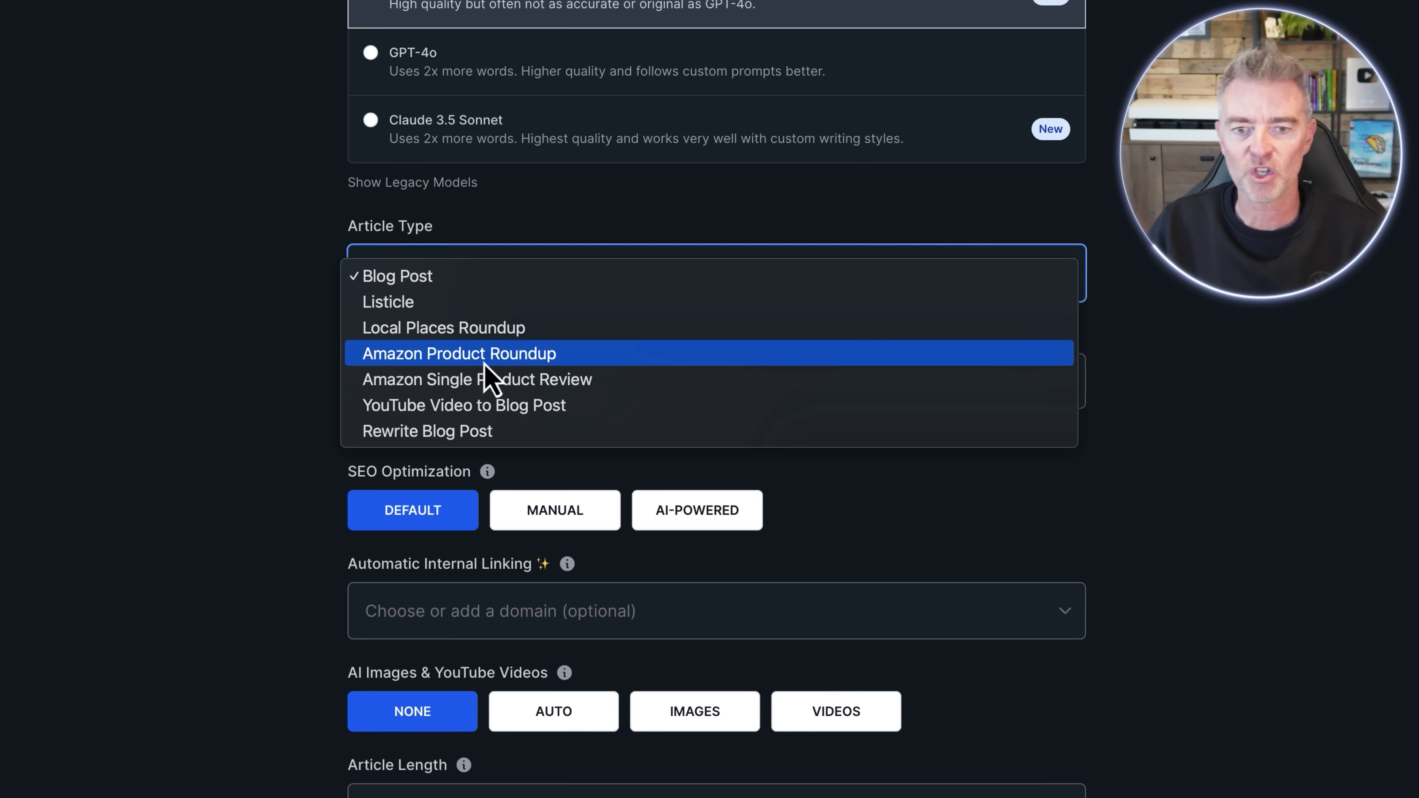
pyautogui.click(459, 353)
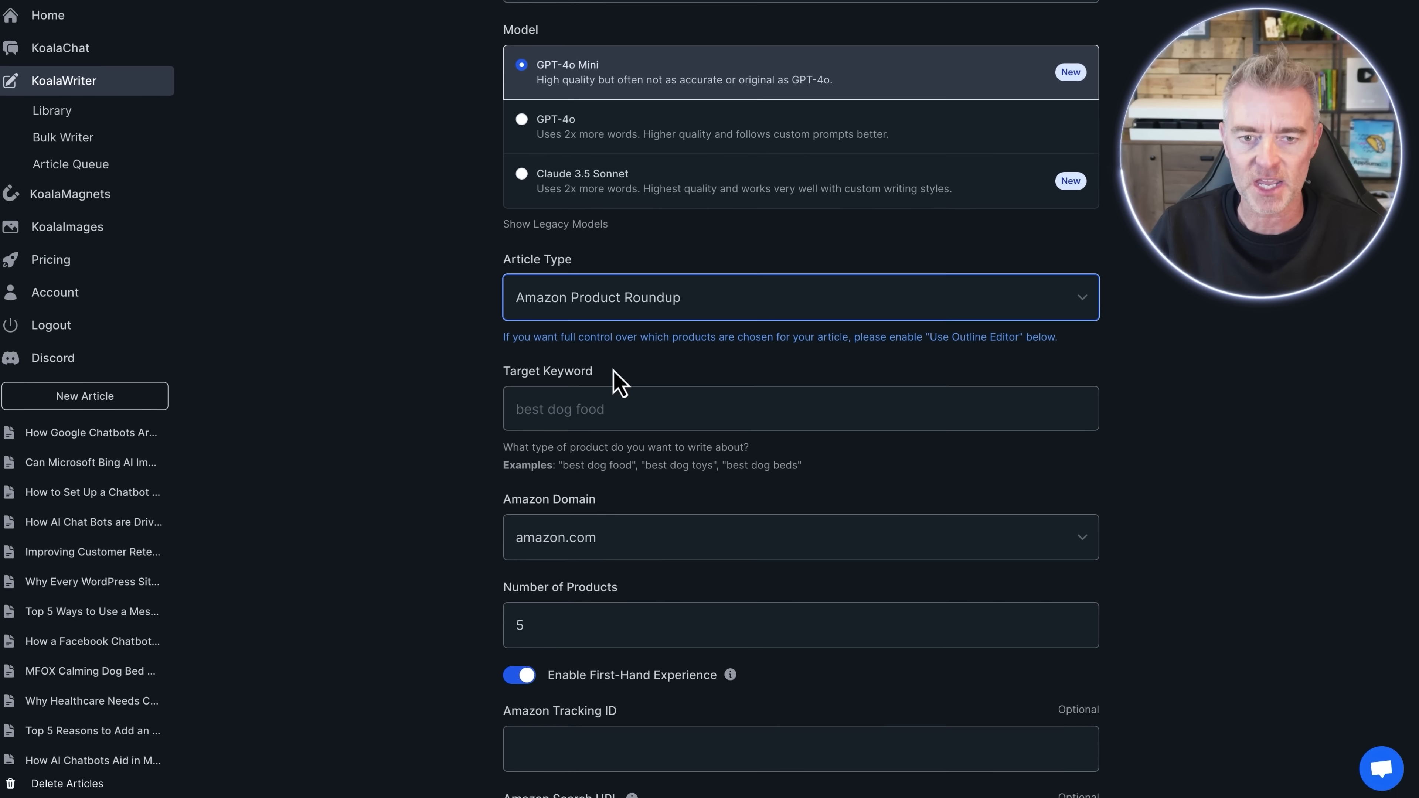
pyautogui.scroll(3)
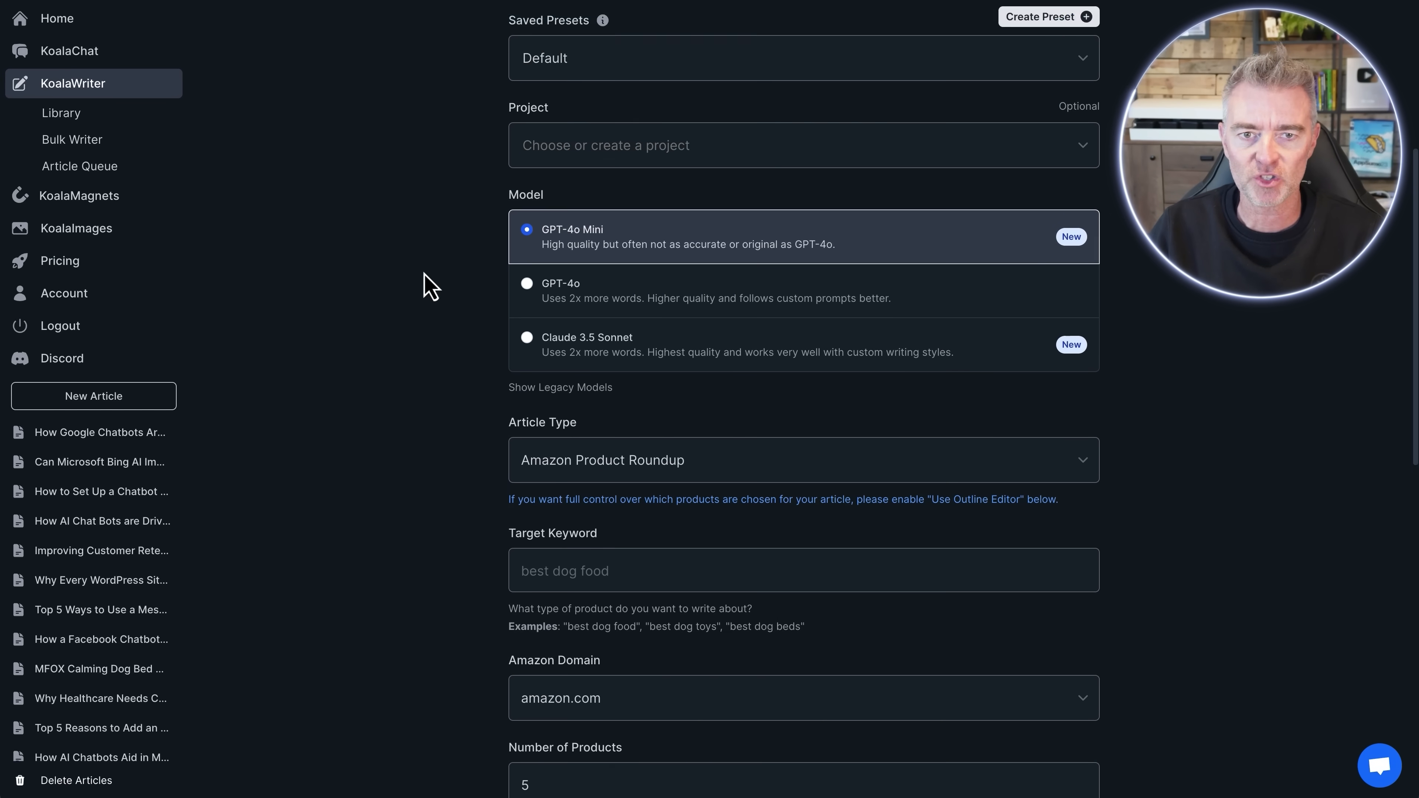
pyautogui.scroll(-3)
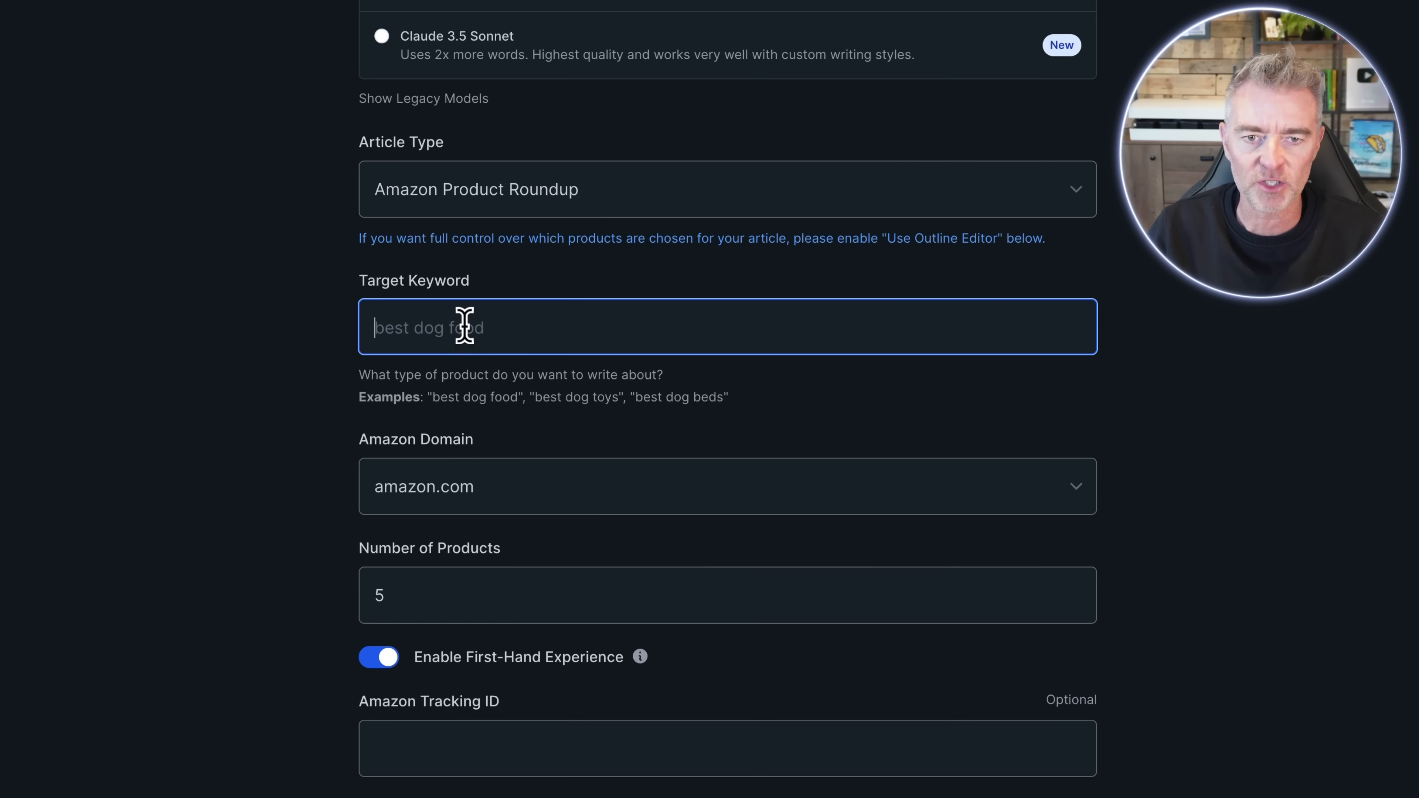
pyautogui.write('Fluffy dog beds')
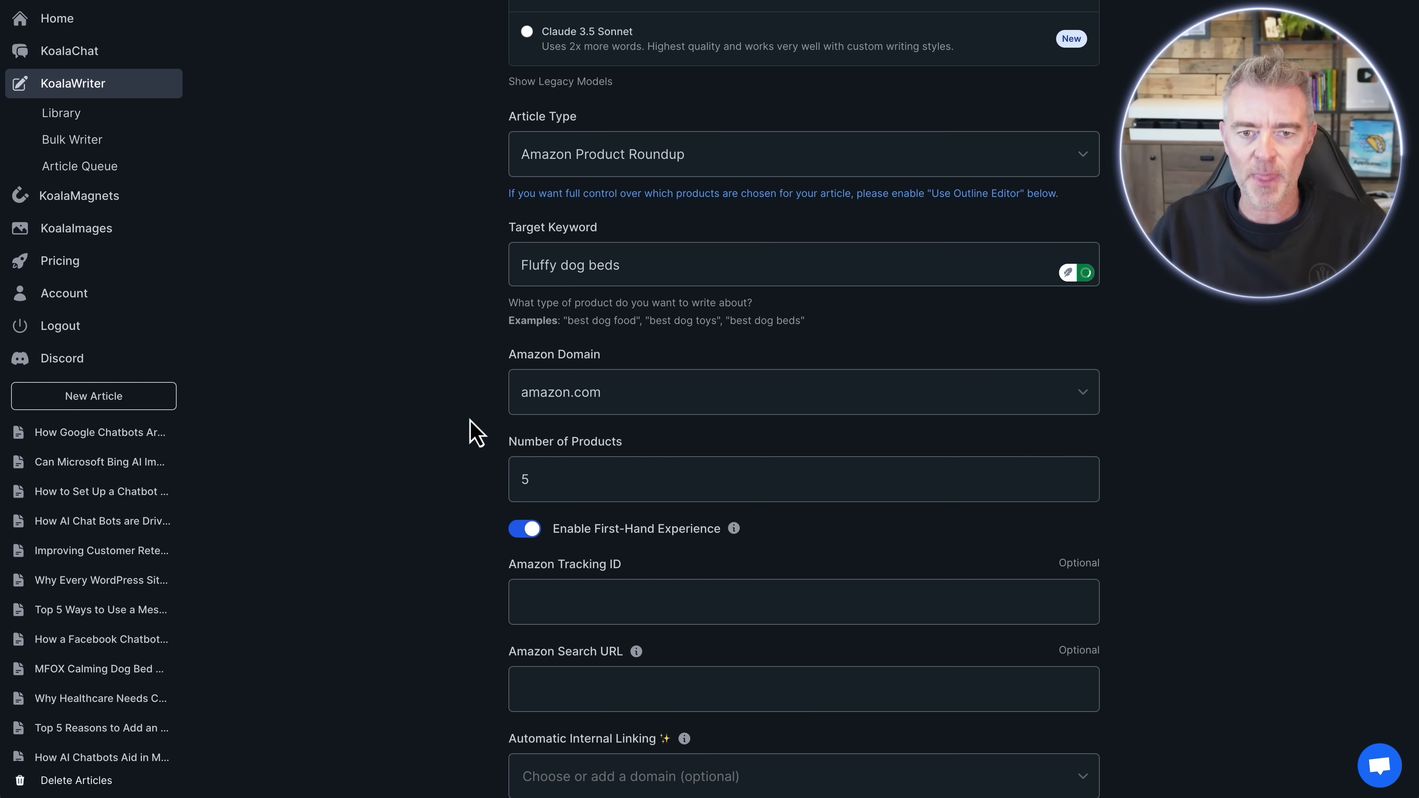
pyautogui.scroll(-3)
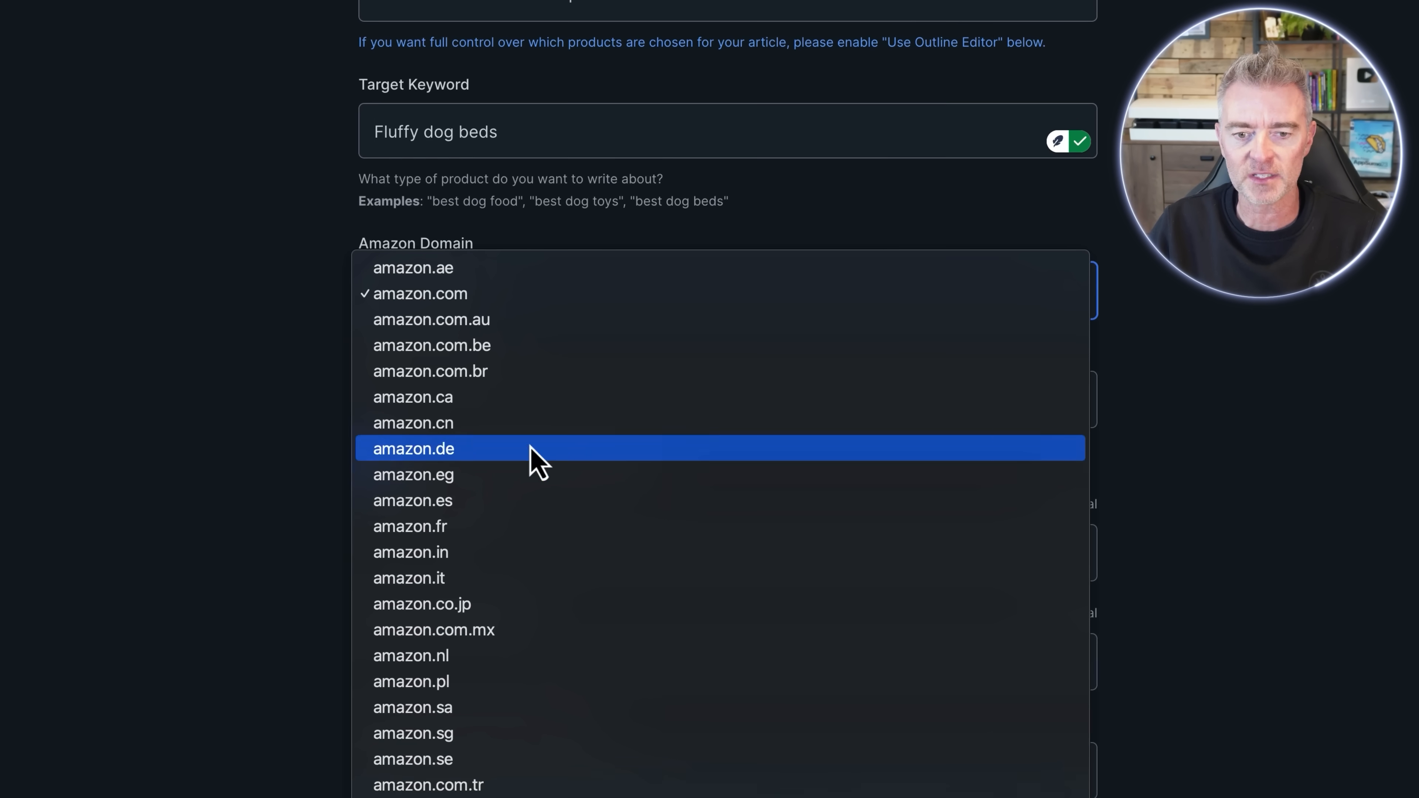
pyautogui.moveTo(469, 249)
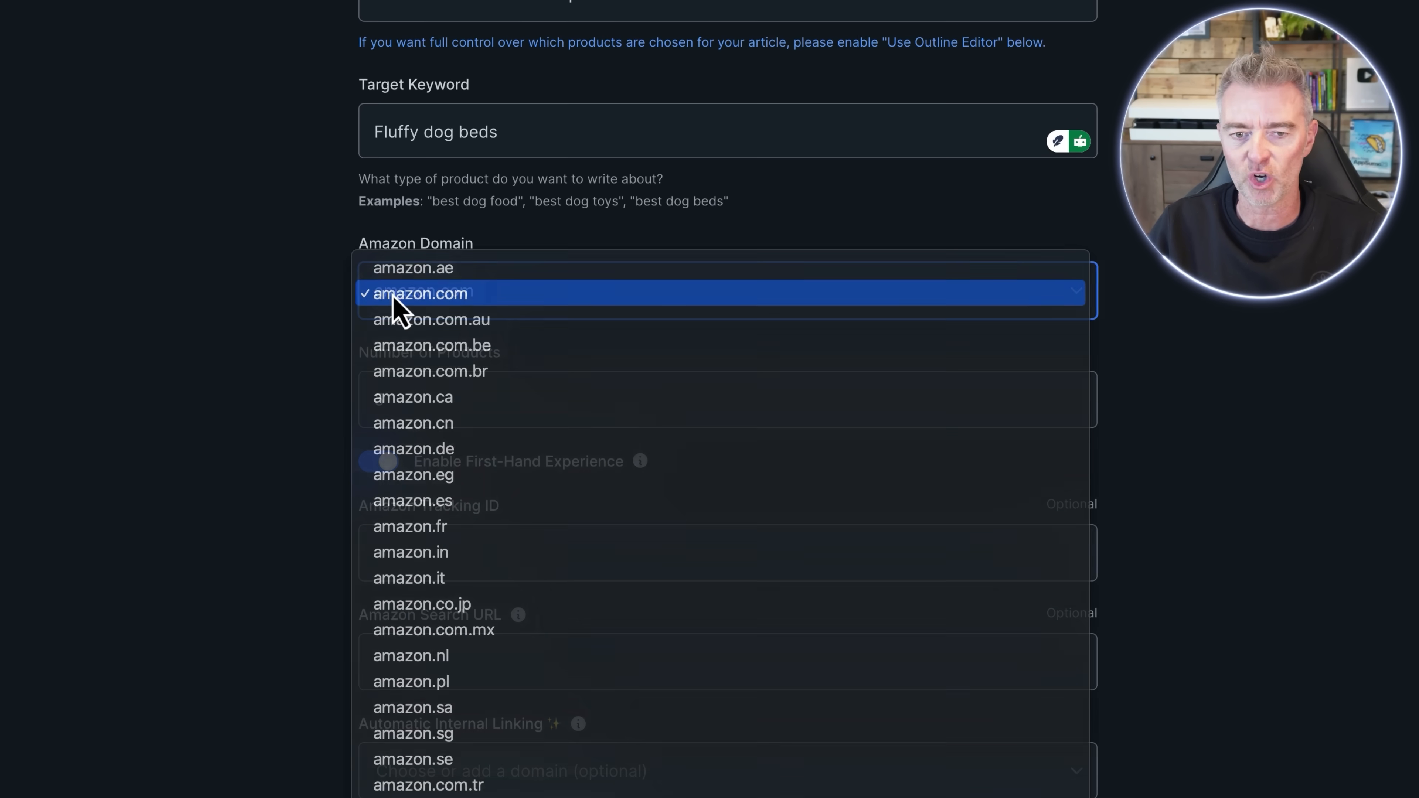
# - Keep amazon.com as the store, set 6 products and start filling the Amazon tracking ID
pyautogui.click(419, 293)
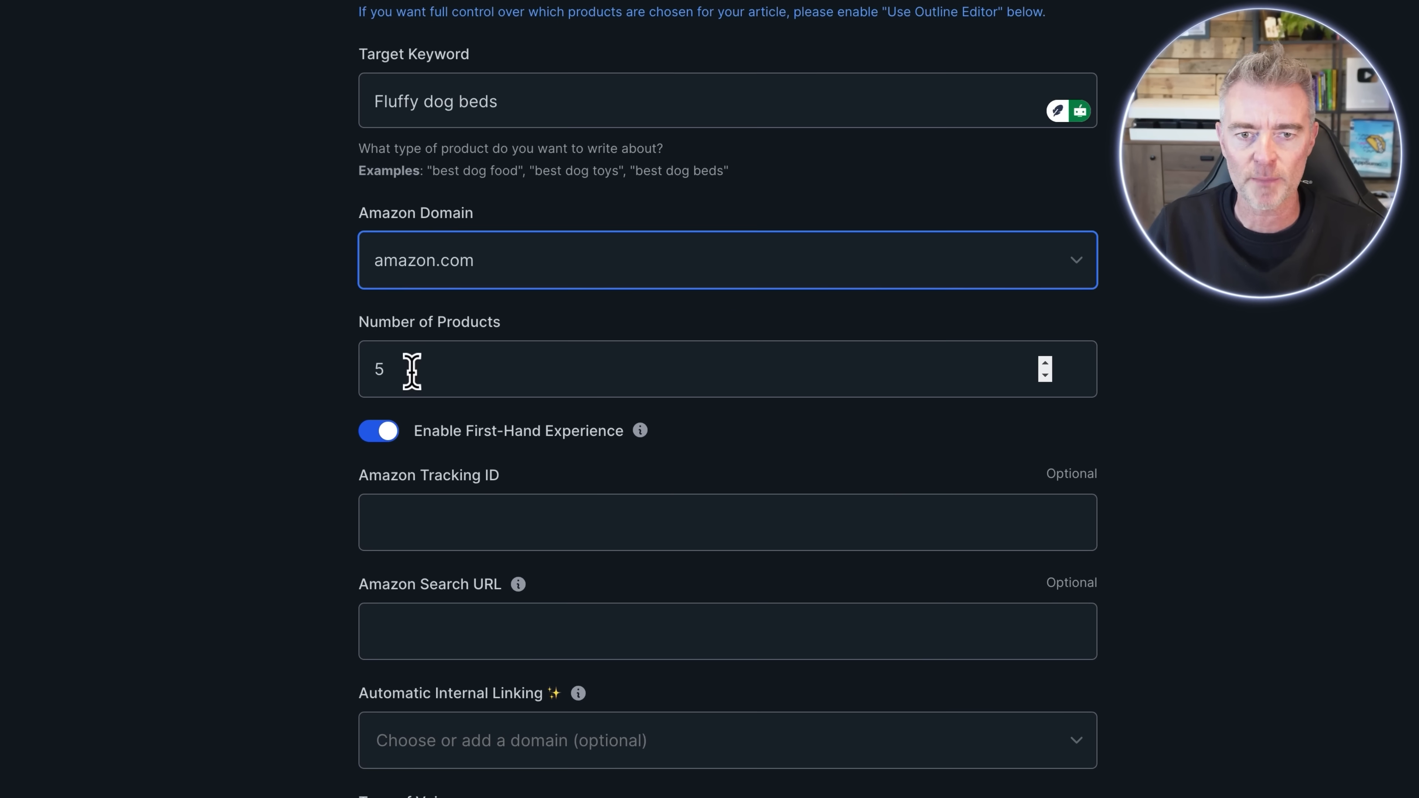
pyautogui.click(1043, 362)
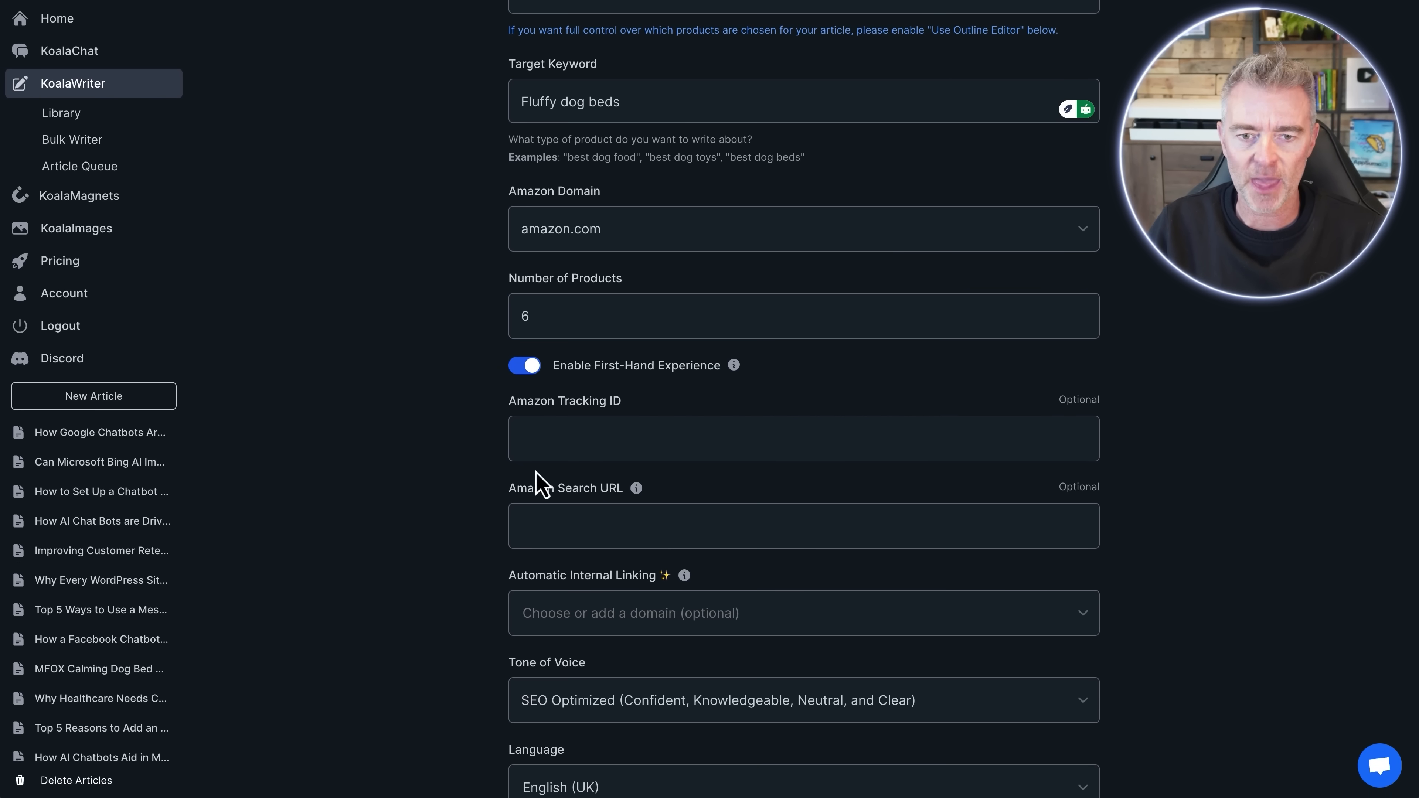
pyautogui.moveTo(541, 482)
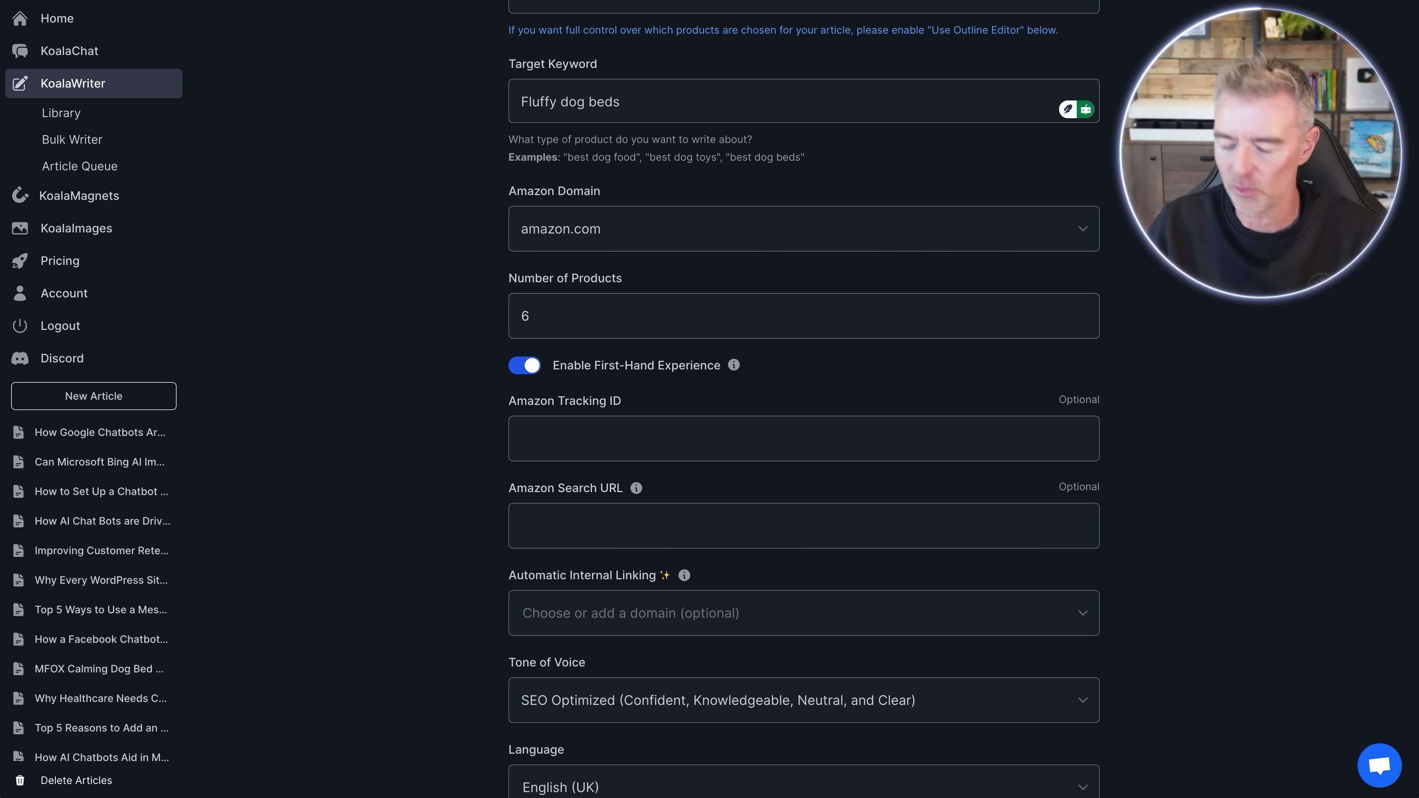
pyautogui.scroll(-3)
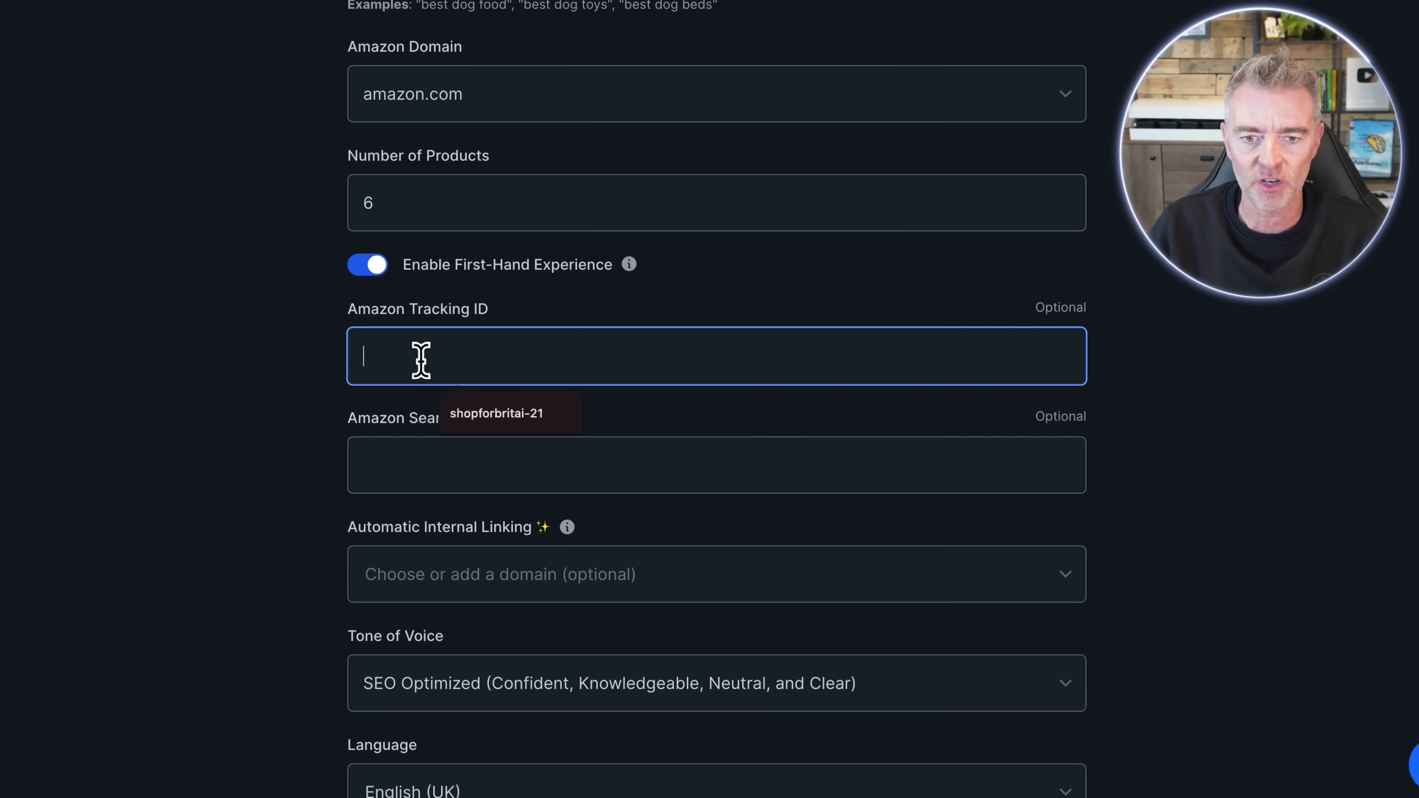
pyautogui.click(496, 412)
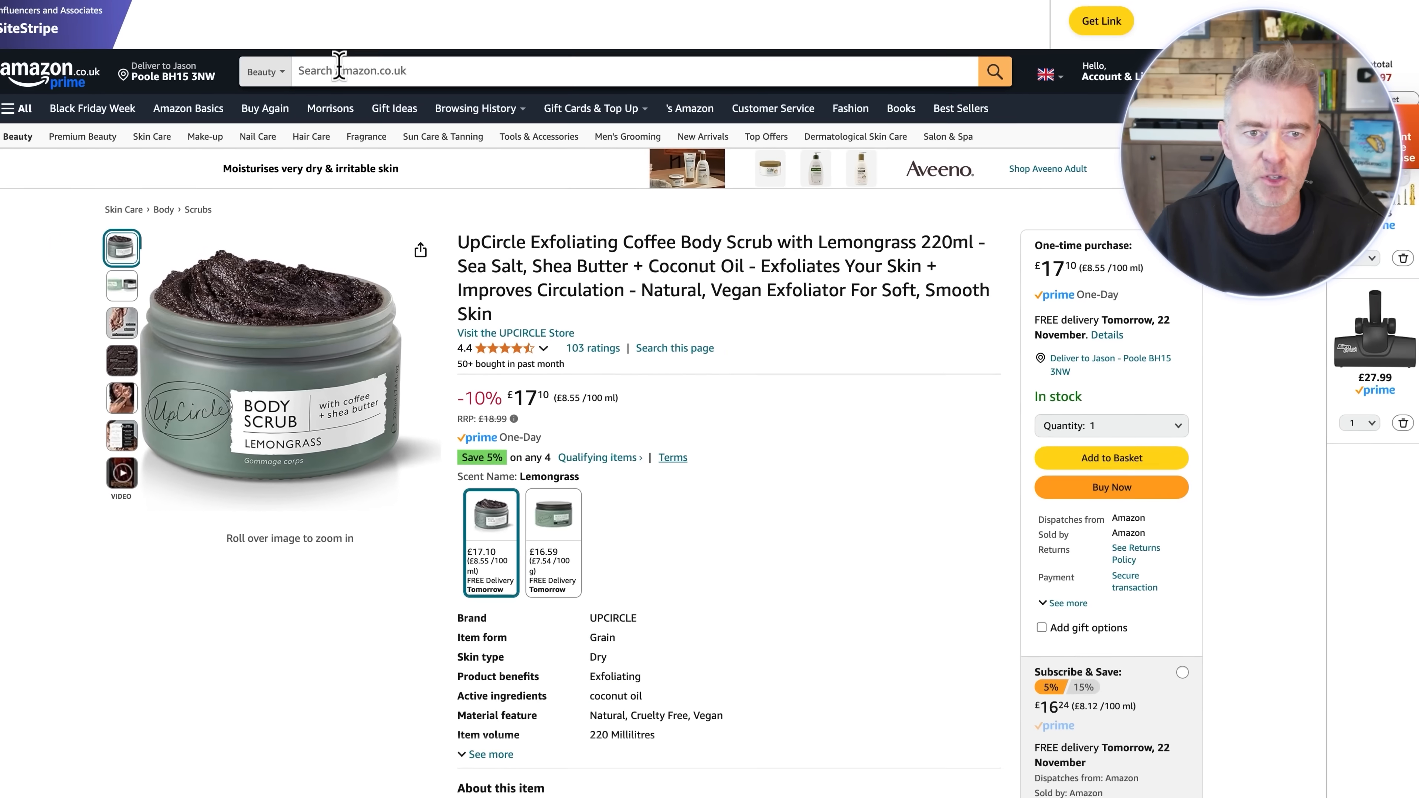
# - Start a fluffy dog beds search in the Amazon search bar
pyautogui.write('fluf')
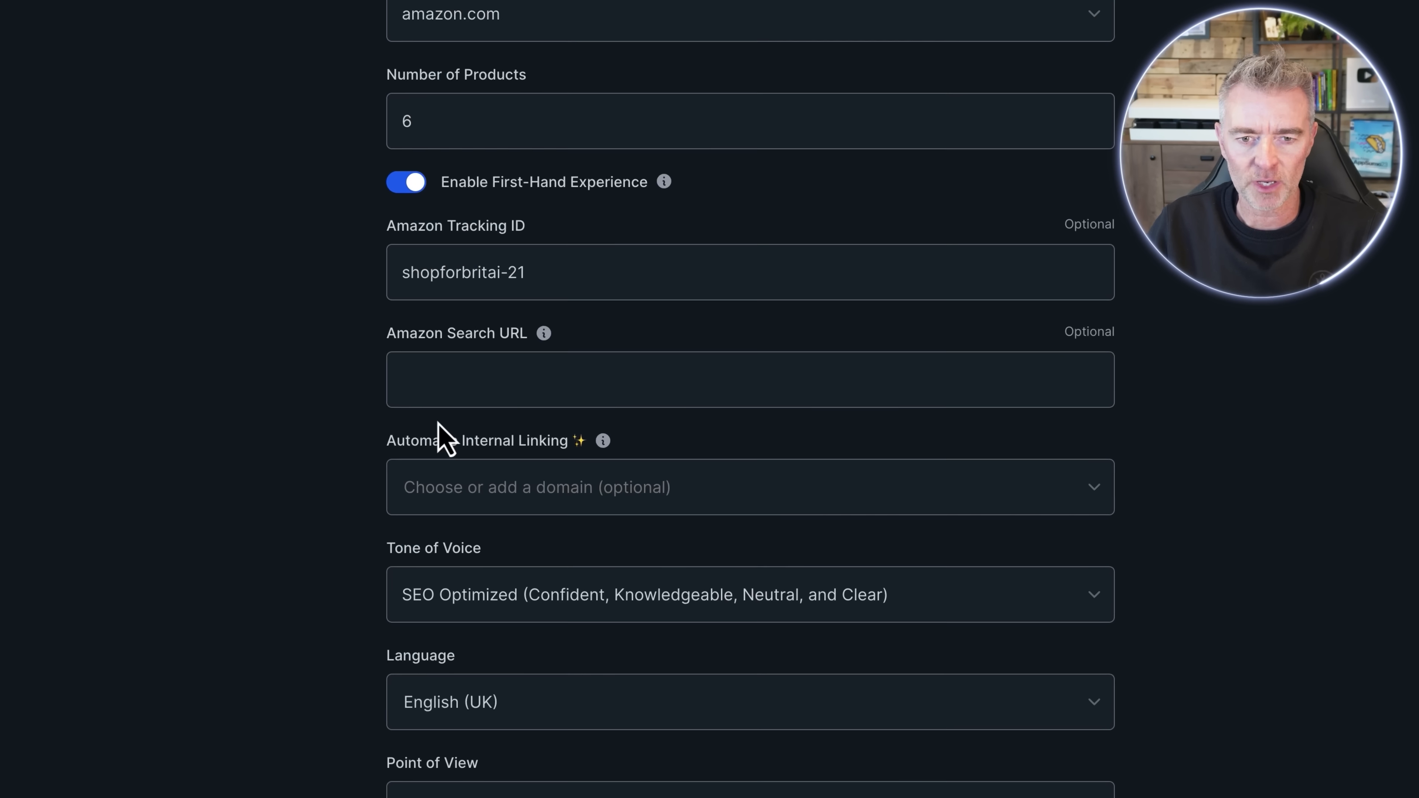
# - Set Friendly tone, English (US) and an FAQ section, reveal advanced options and create the article
pyautogui.scroll(-3)
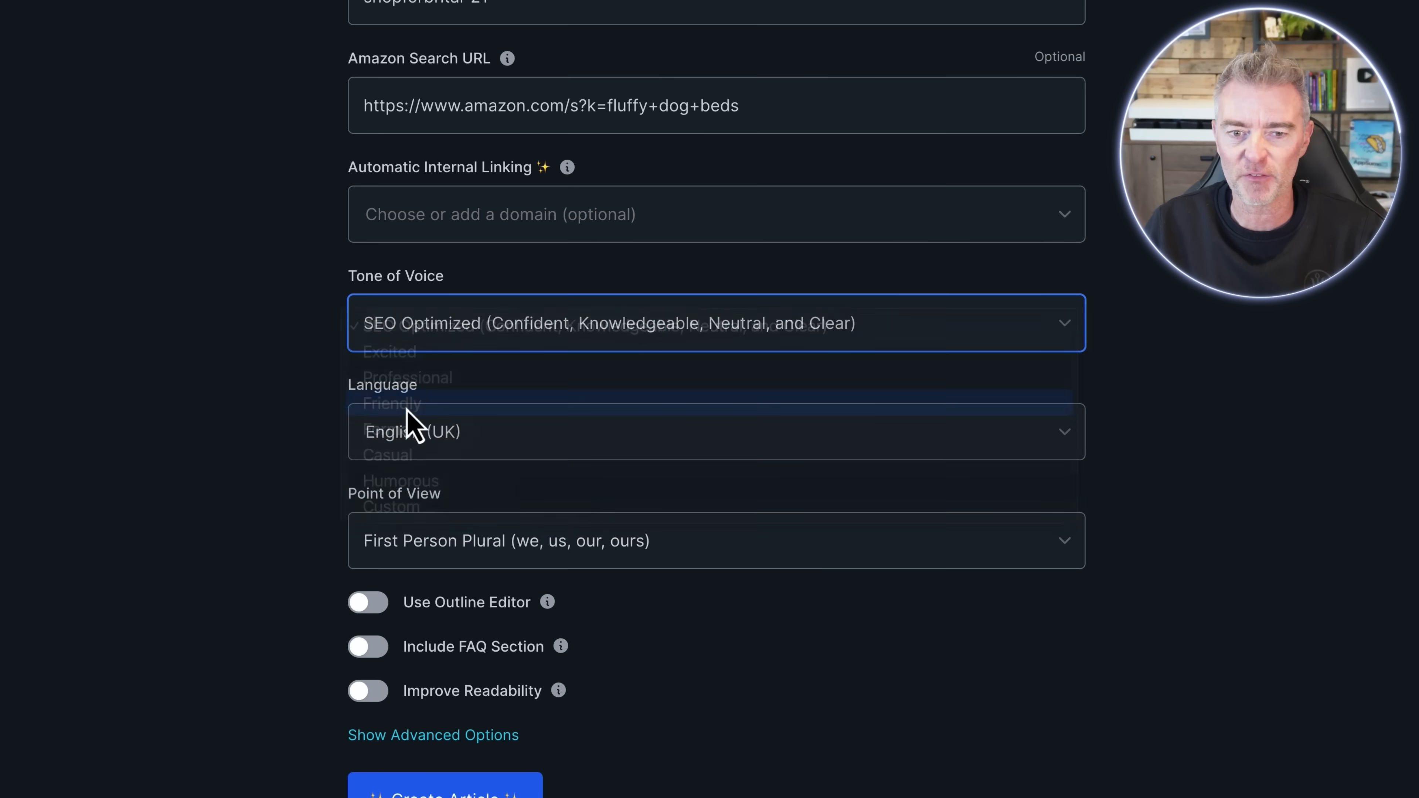
pyautogui.click(391, 404)
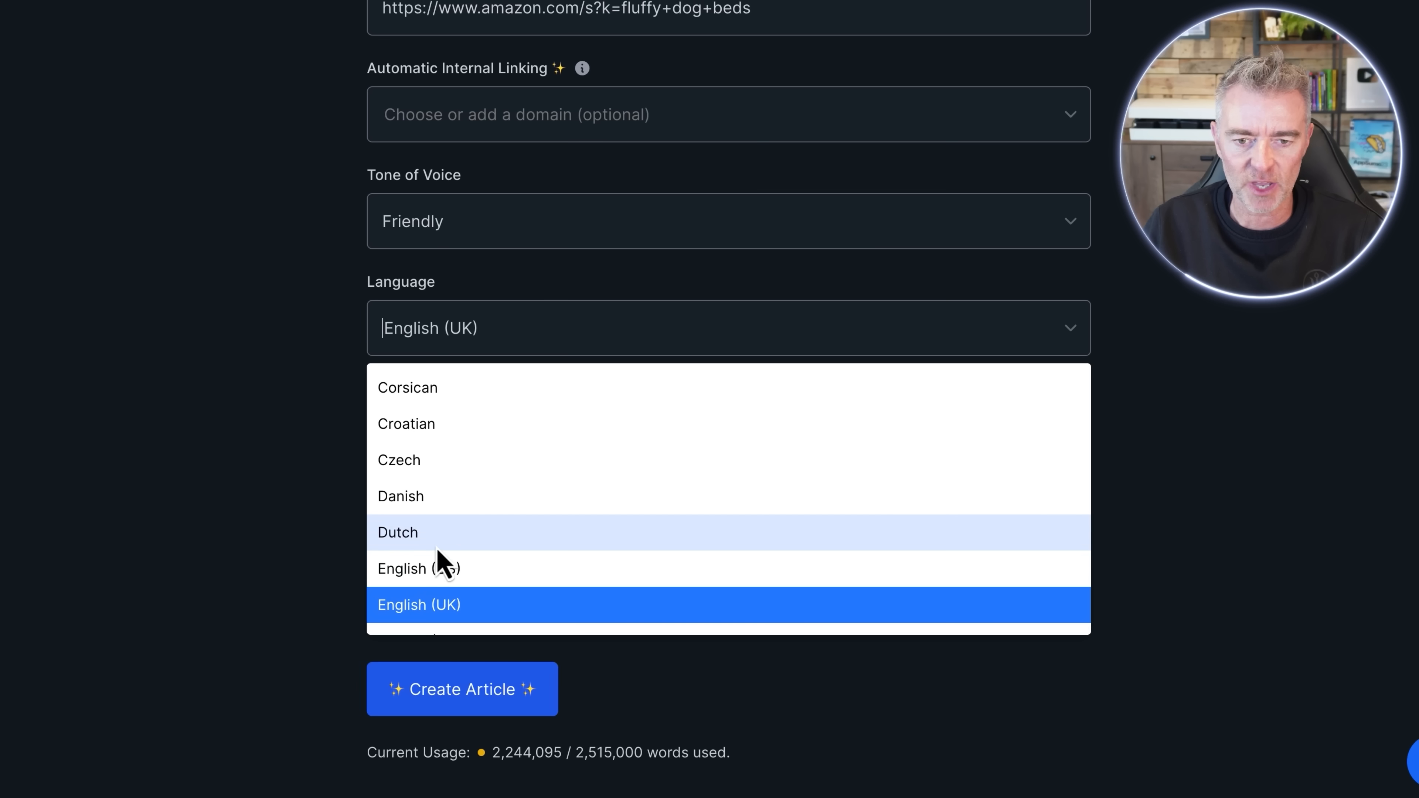
pyautogui.click(419, 567)
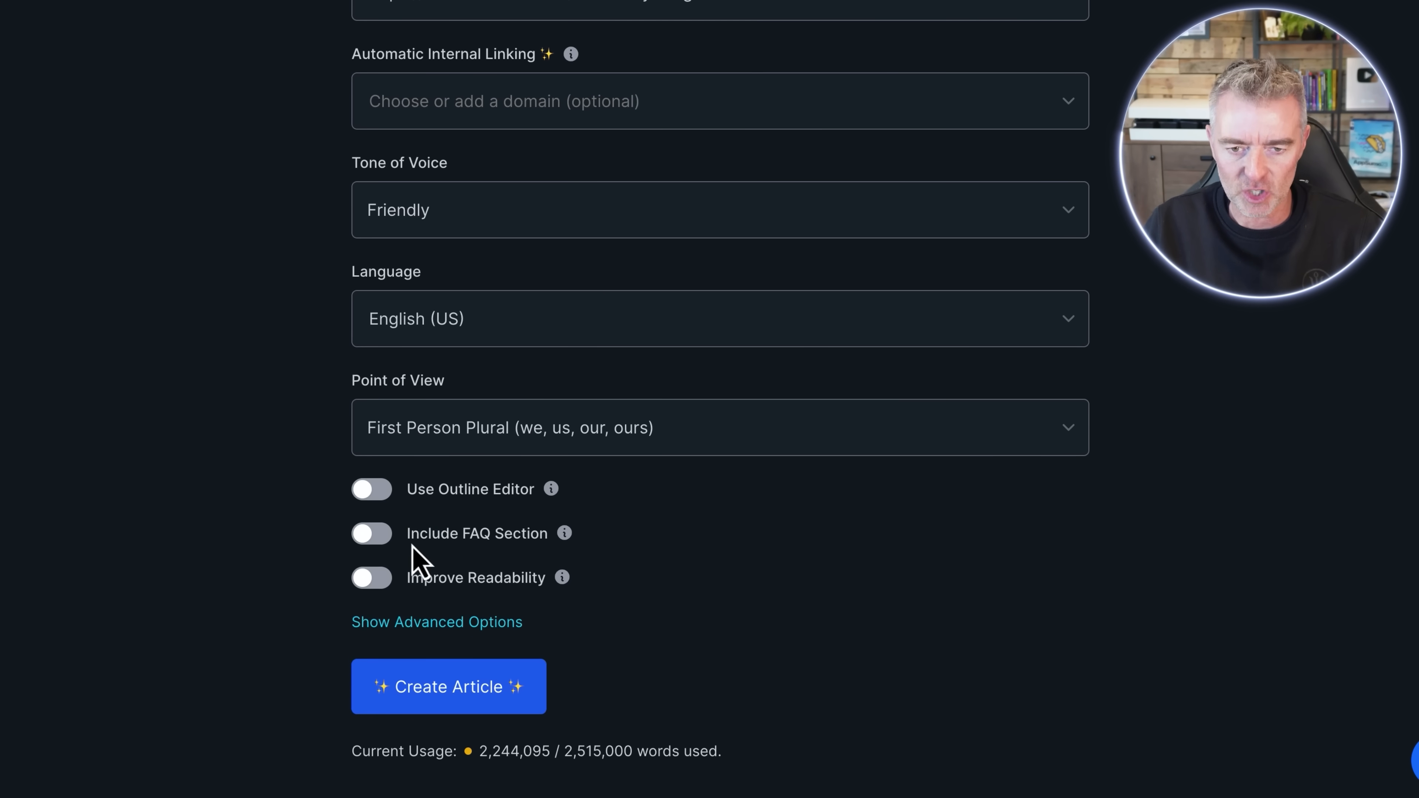
pyautogui.click(371, 533)
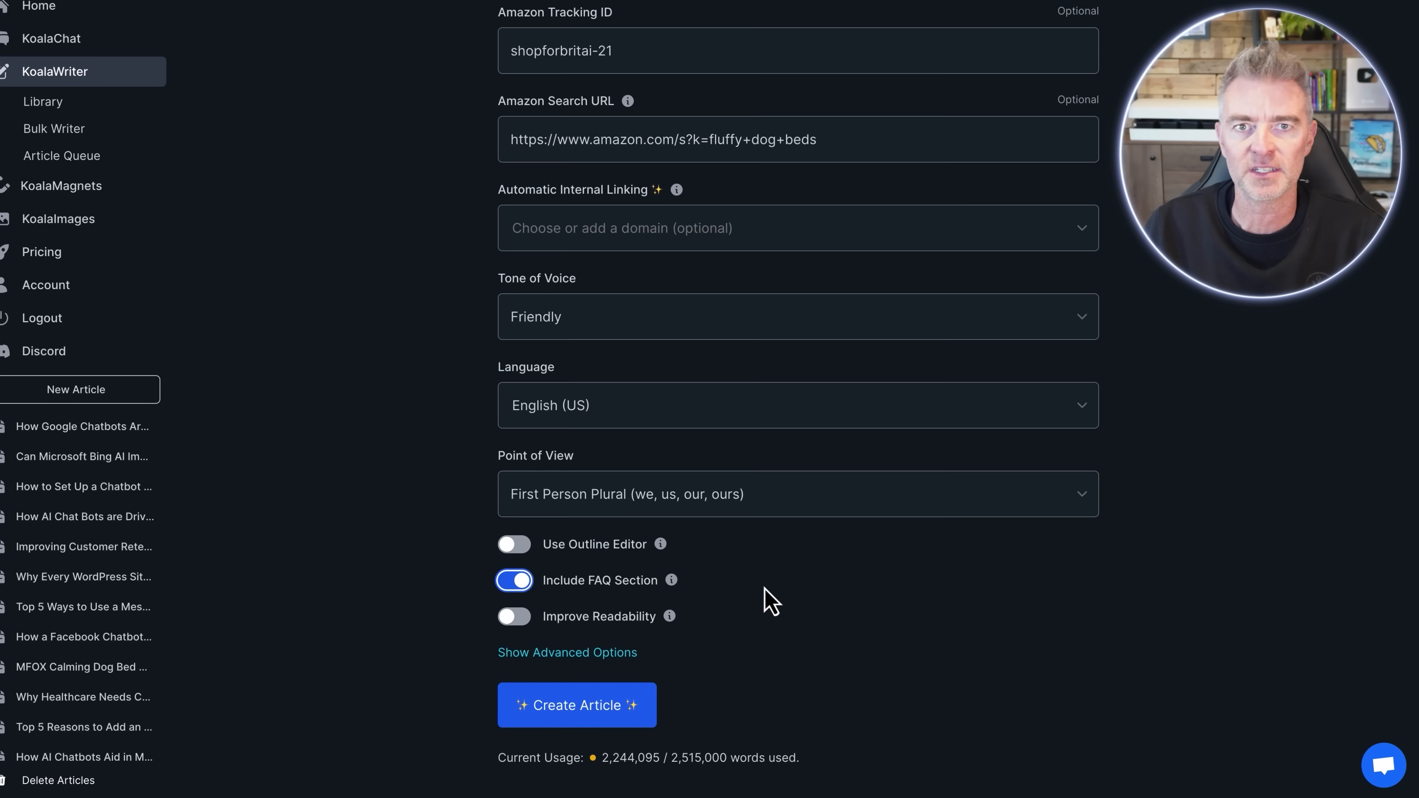
pyautogui.moveTo(678, 619)
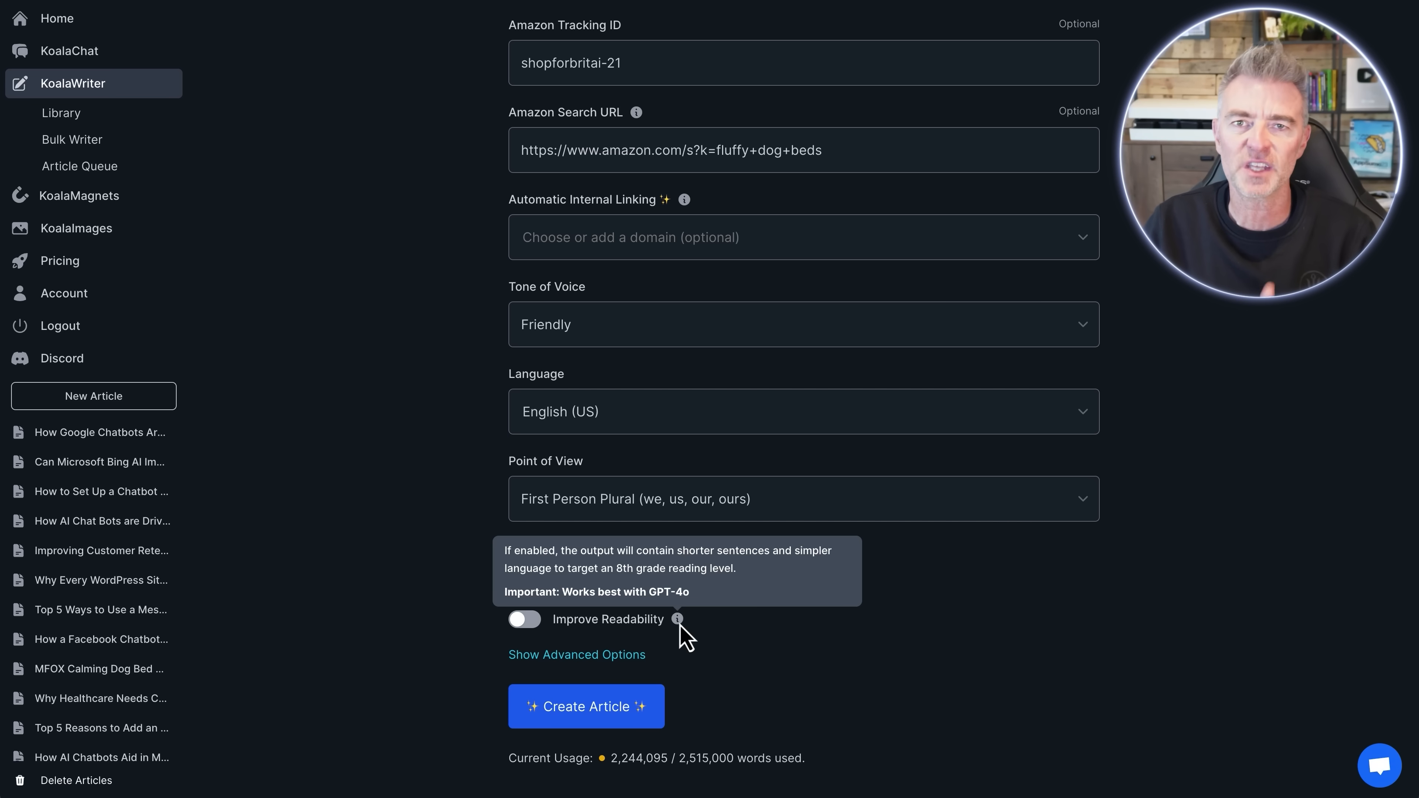
pyautogui.moveTo(790, 646)
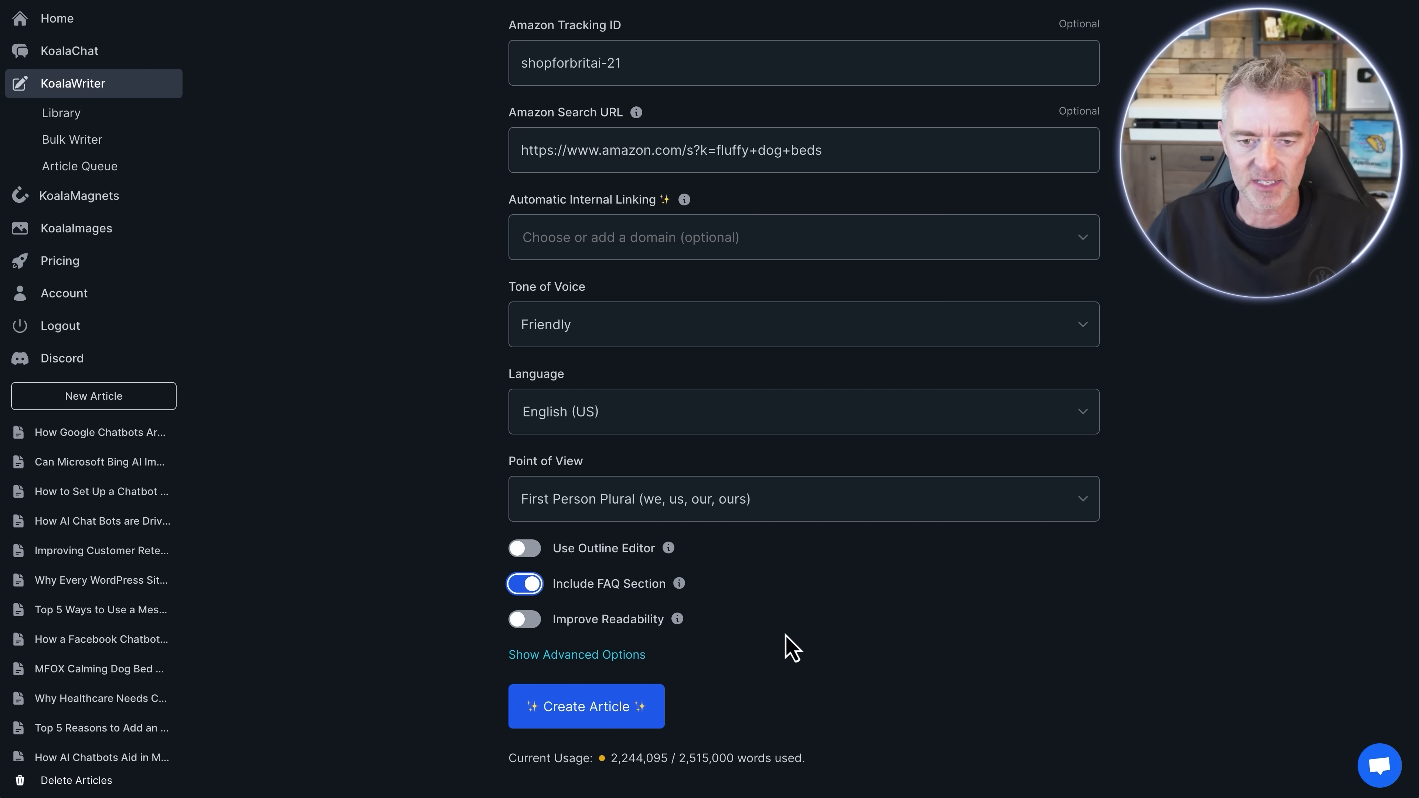
pyautogui.click(576, 654)
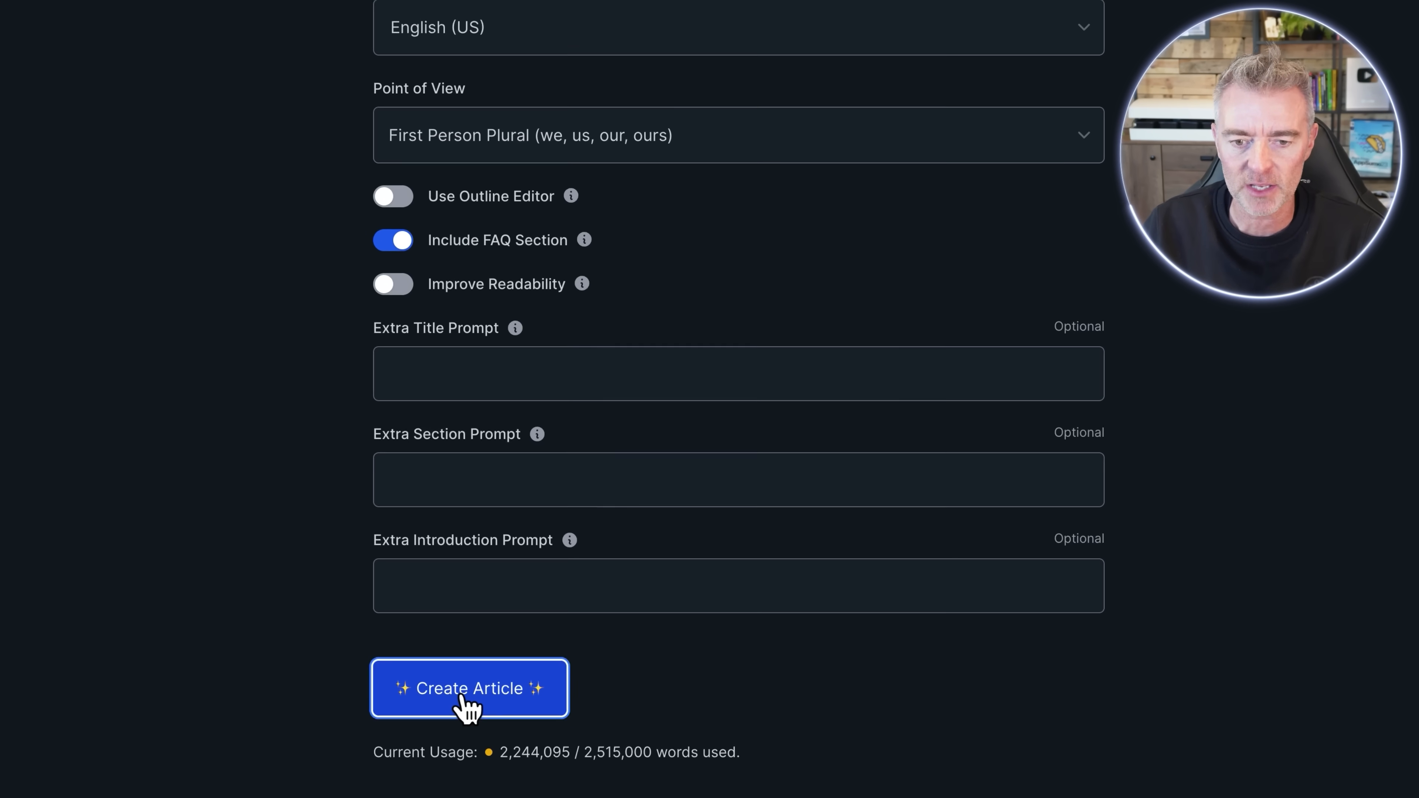
pyautogui.click(470, 689)
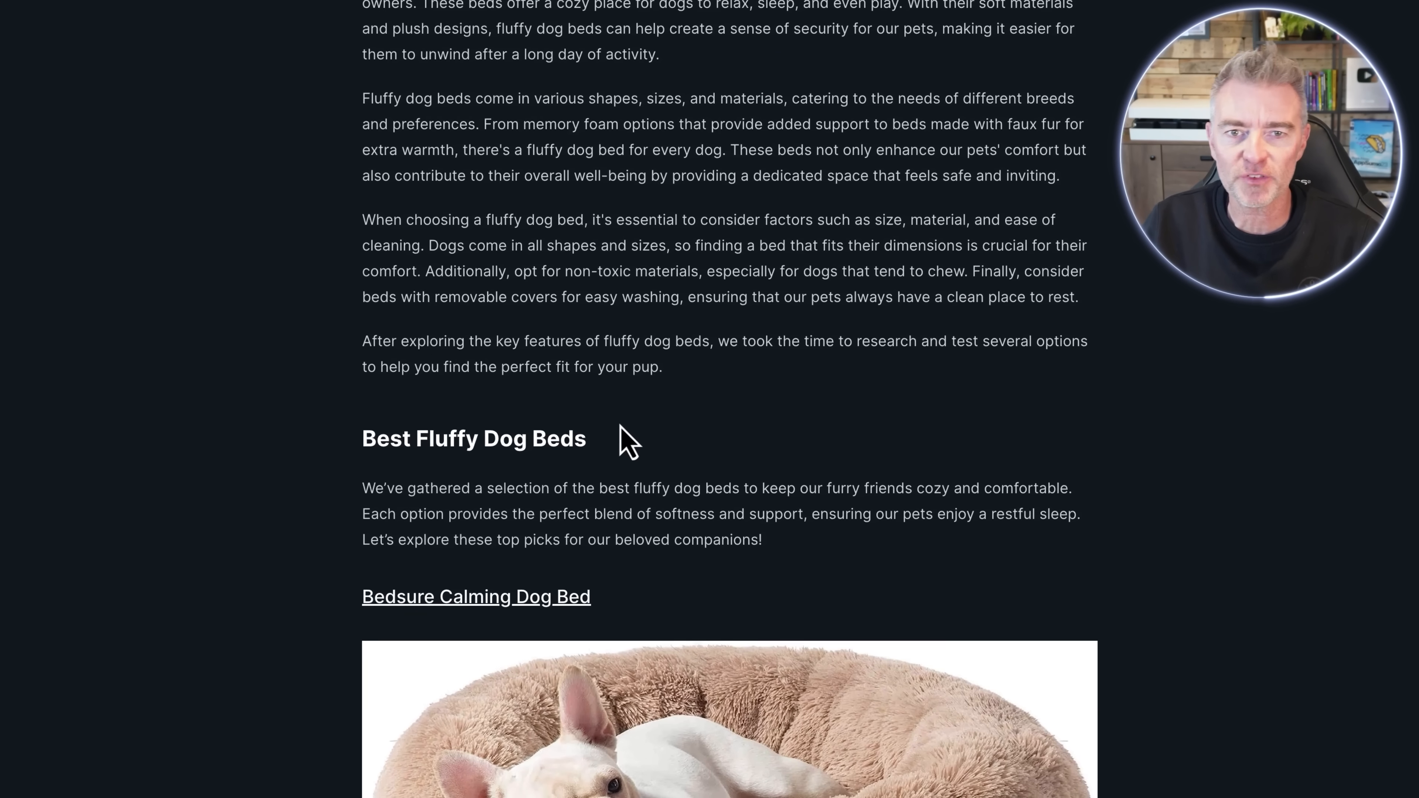
# - Scroll through the generated article's product sections, images and links, returning to the title
pyautogui.scroll(3)
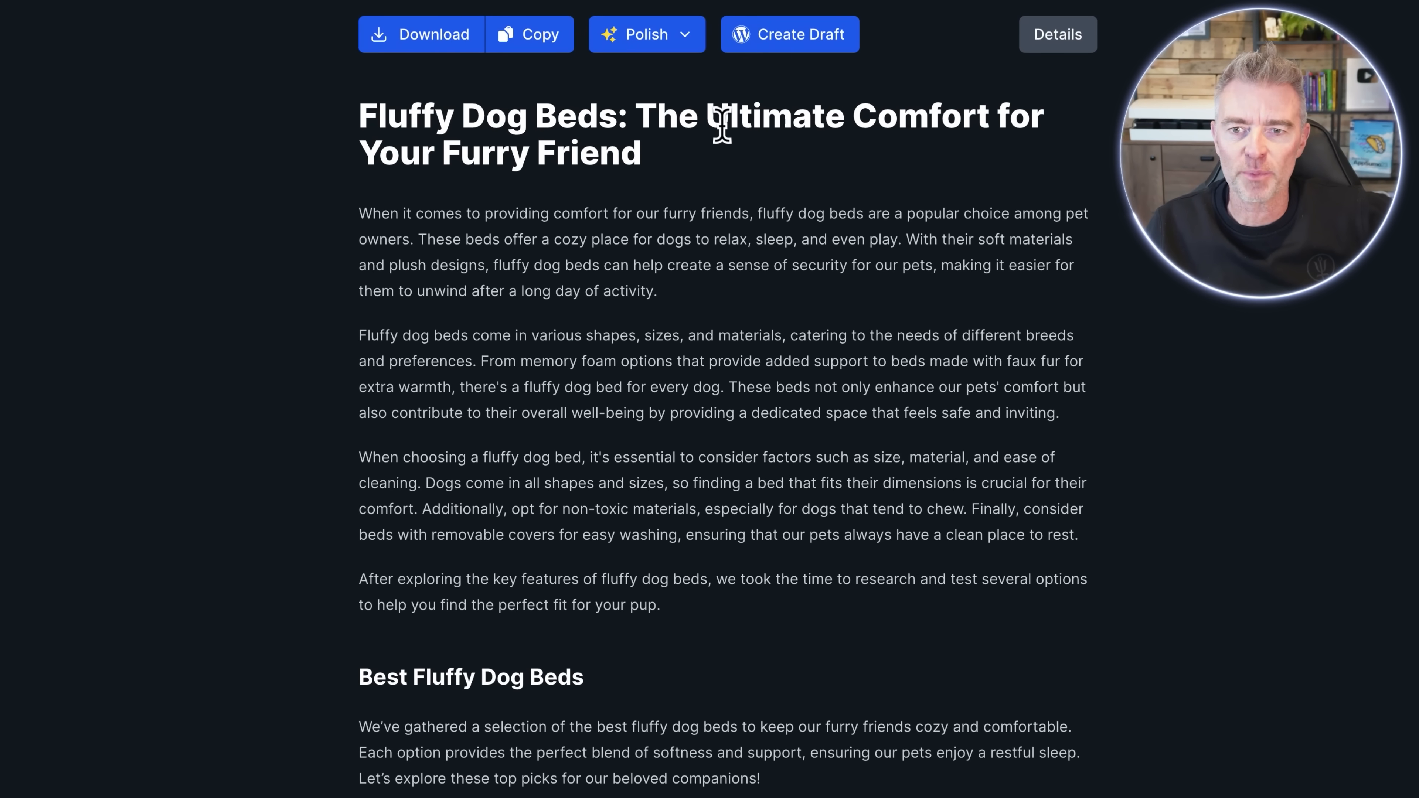
pyautogui.moveTo(738, 231)
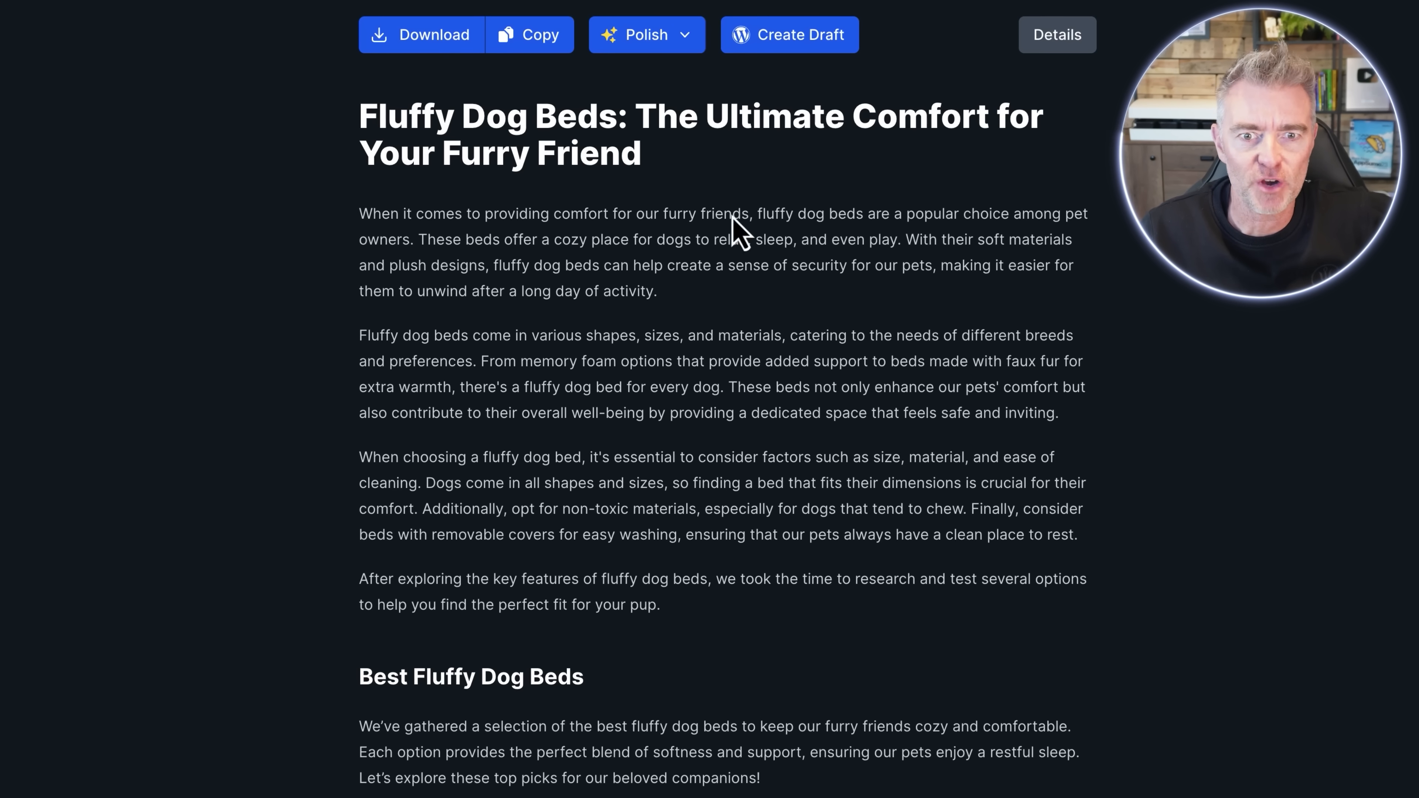
pyautogui.scroll(-3)
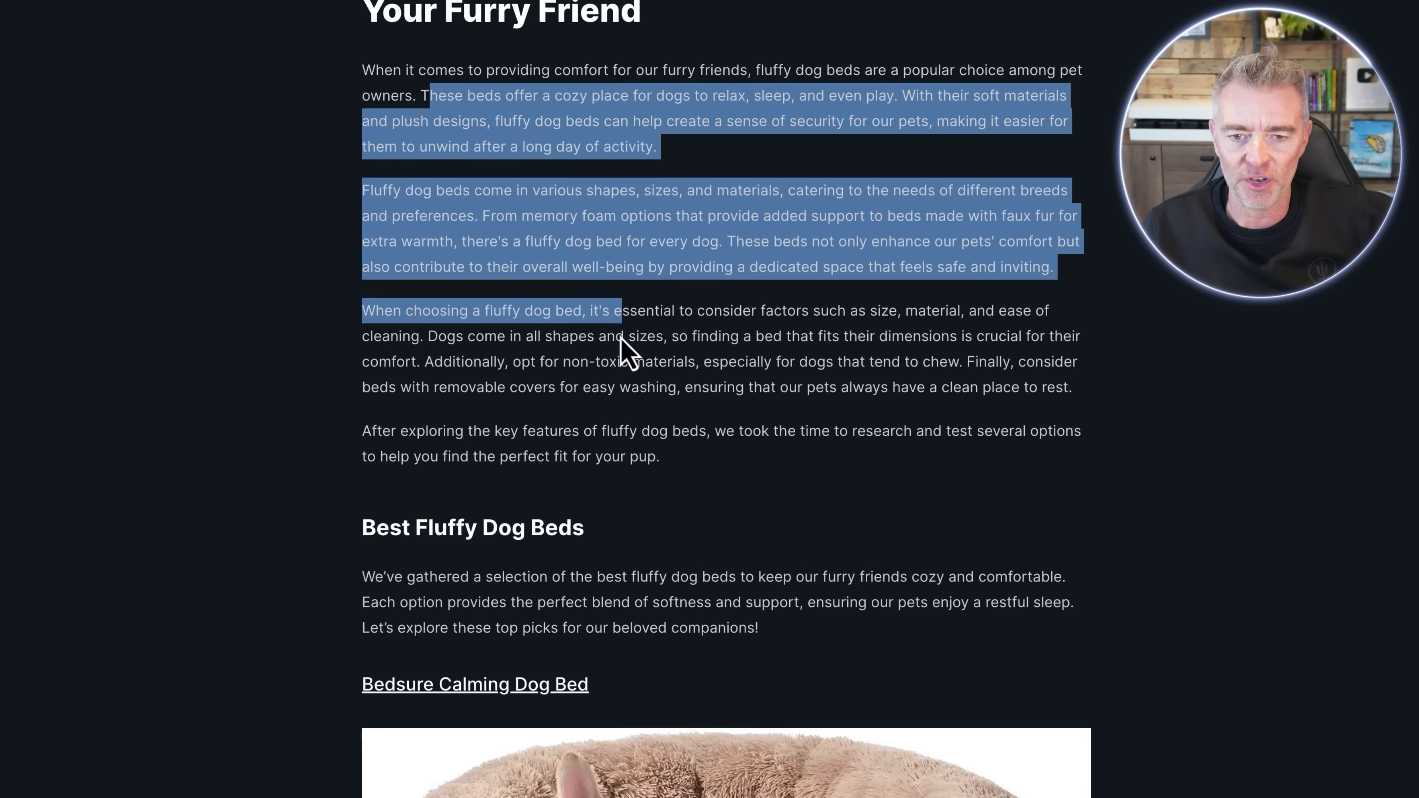
pyautogui.scroll(-3)
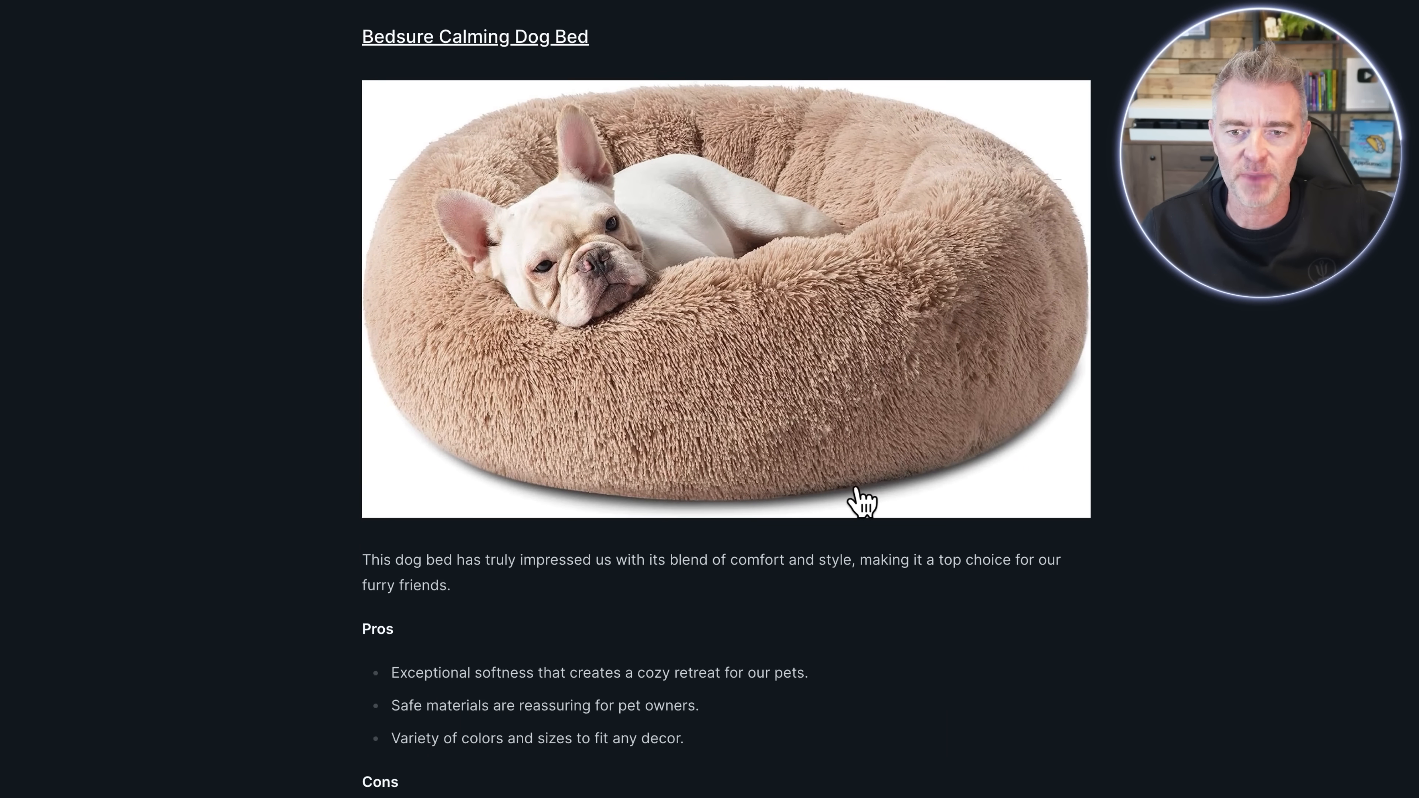
pyautogui.scroll(-3)
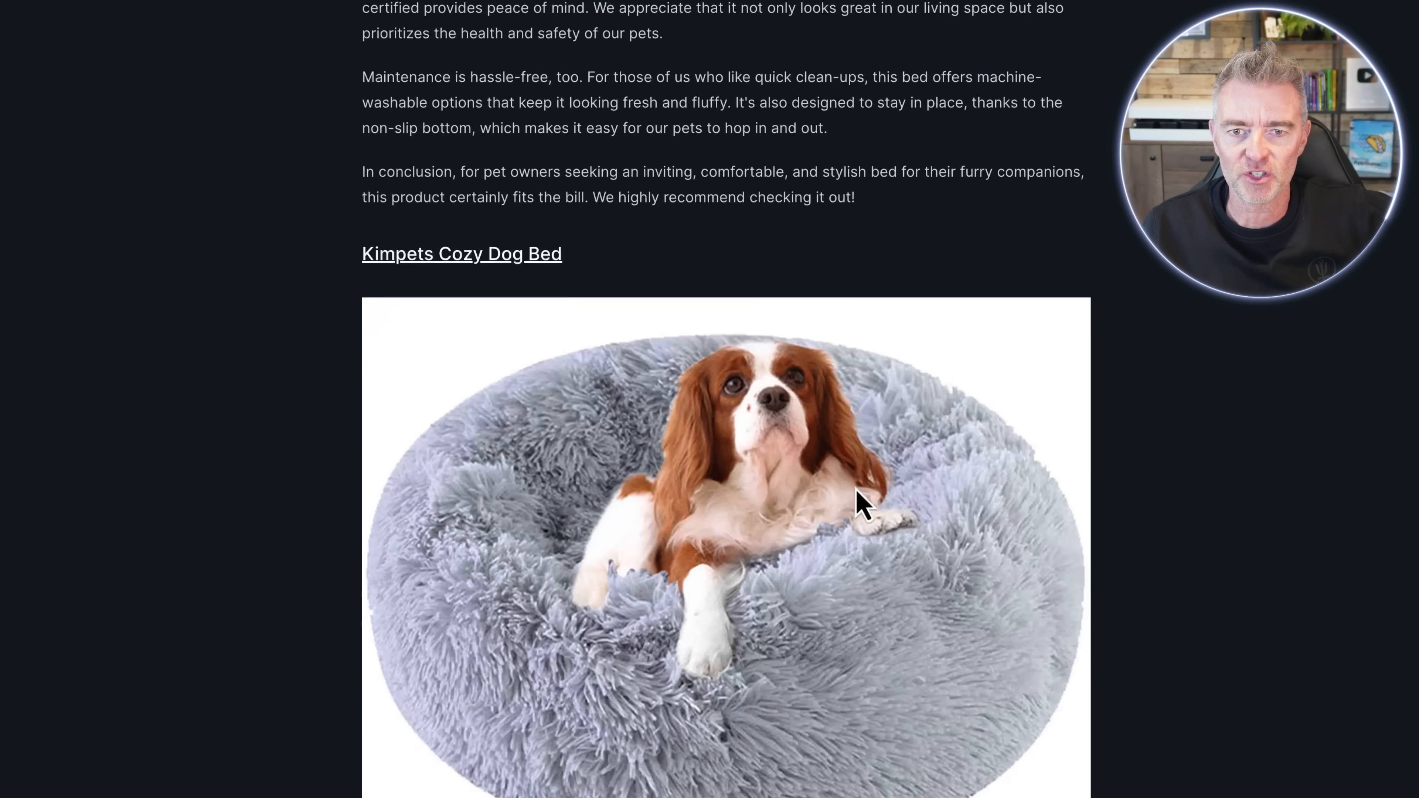
pyautogui.scroll(3)
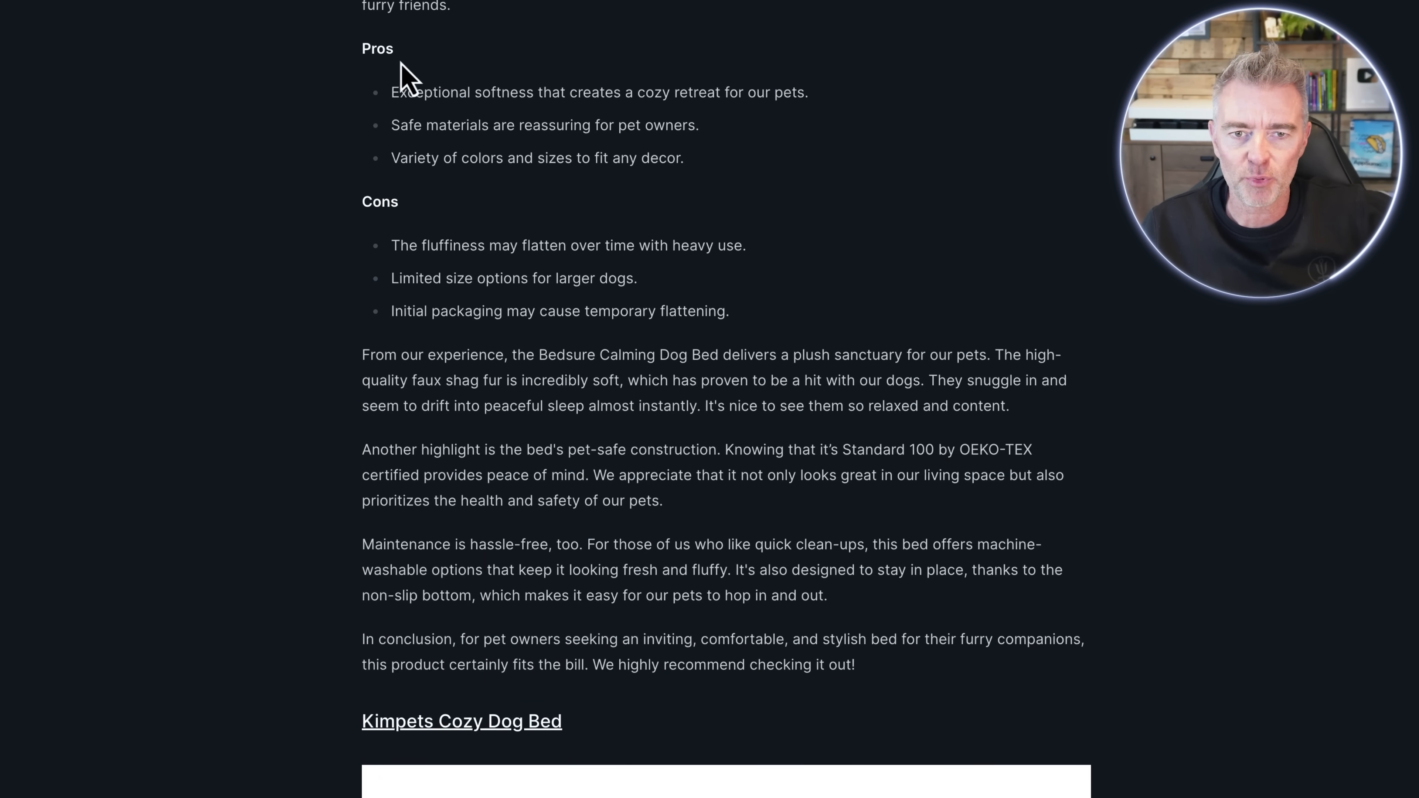
pyautogui.scroll(-3)
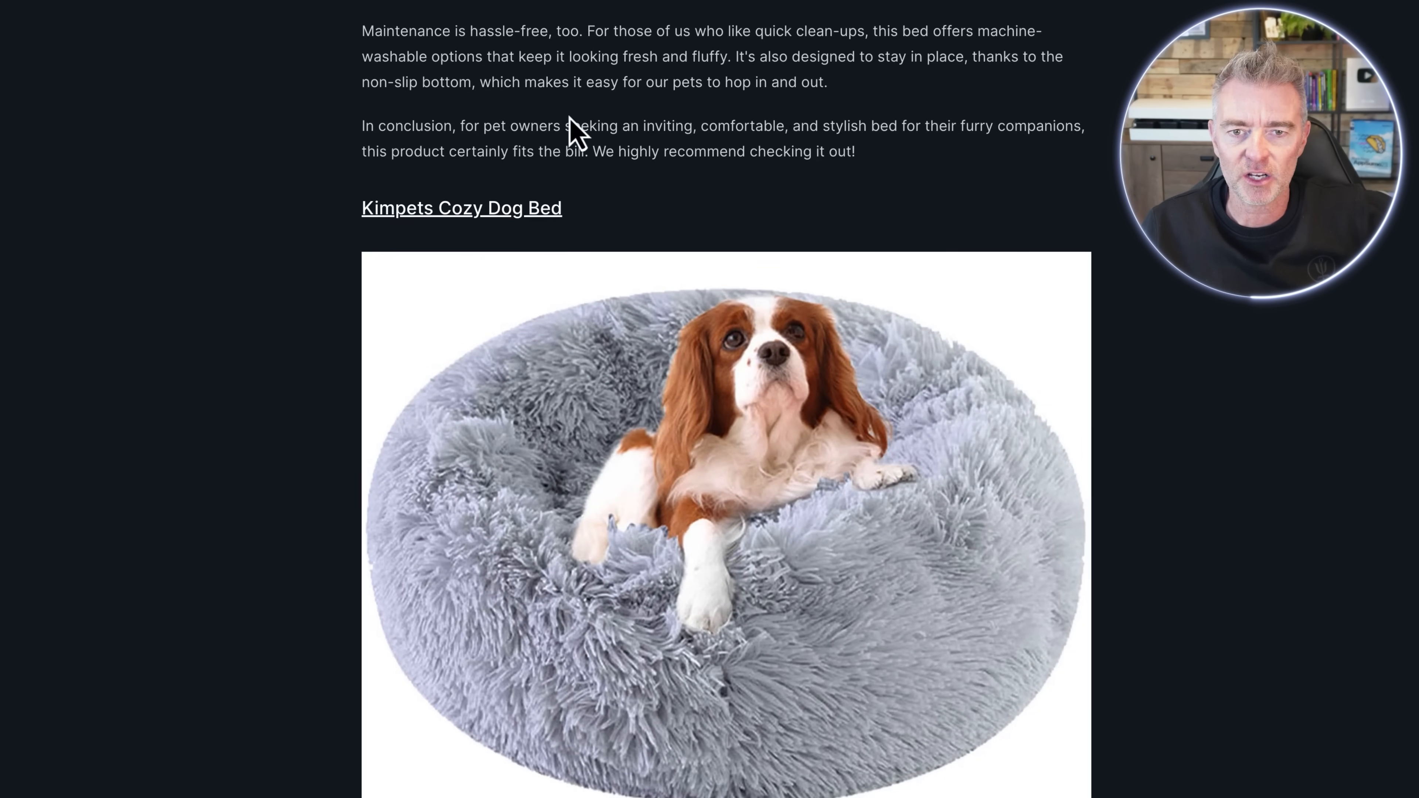
pyautogui.scroll(-3)
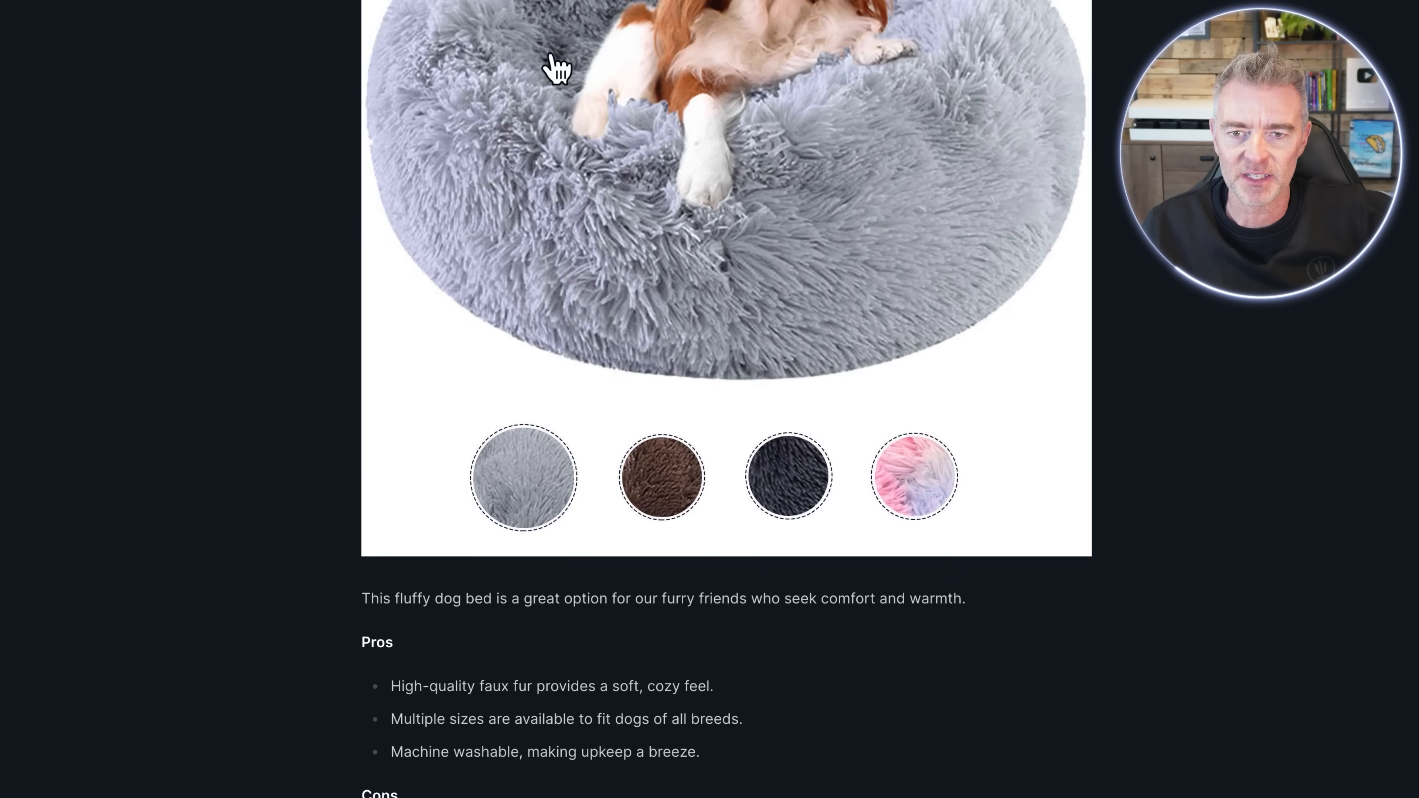
pyautogui.scroll(-3)
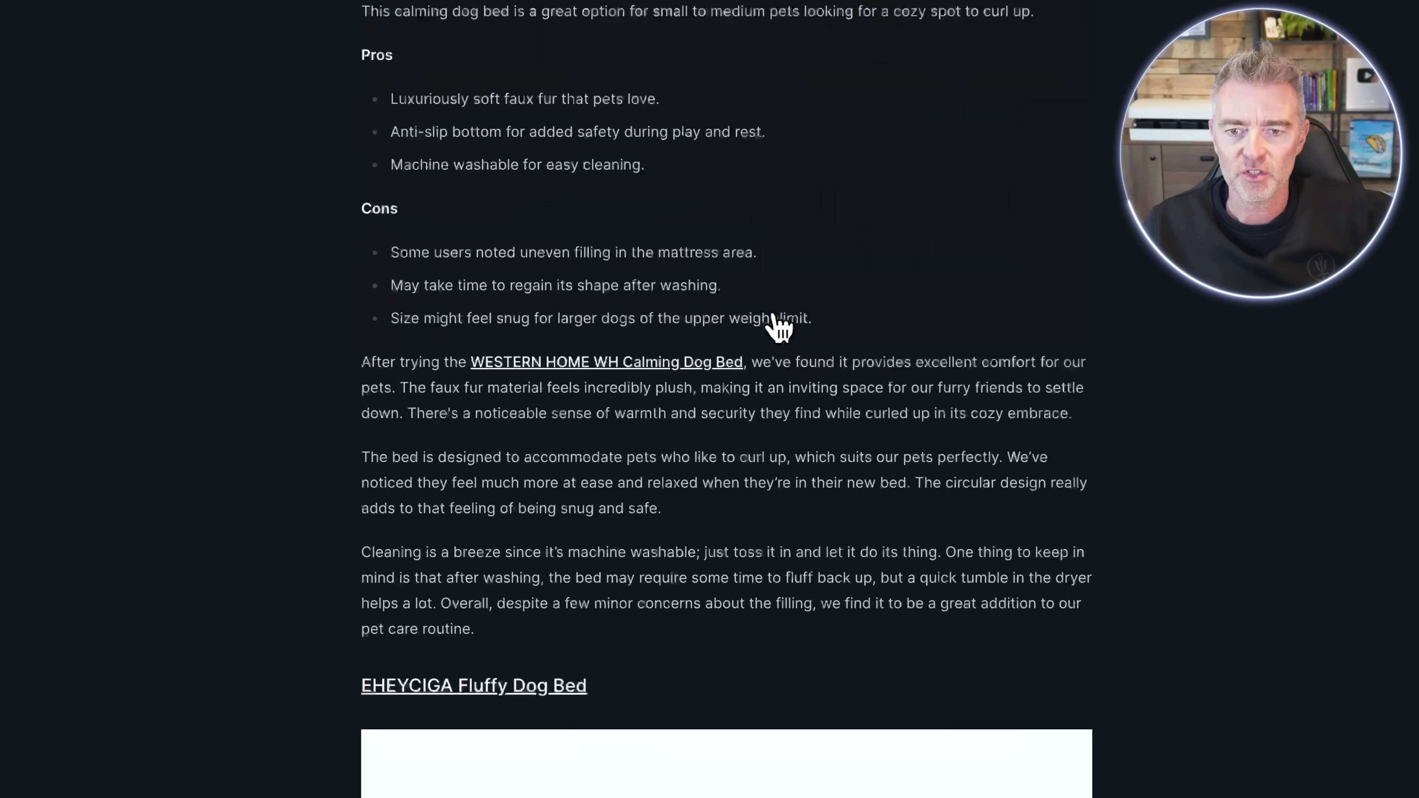
pyautogui.scroll(-3)
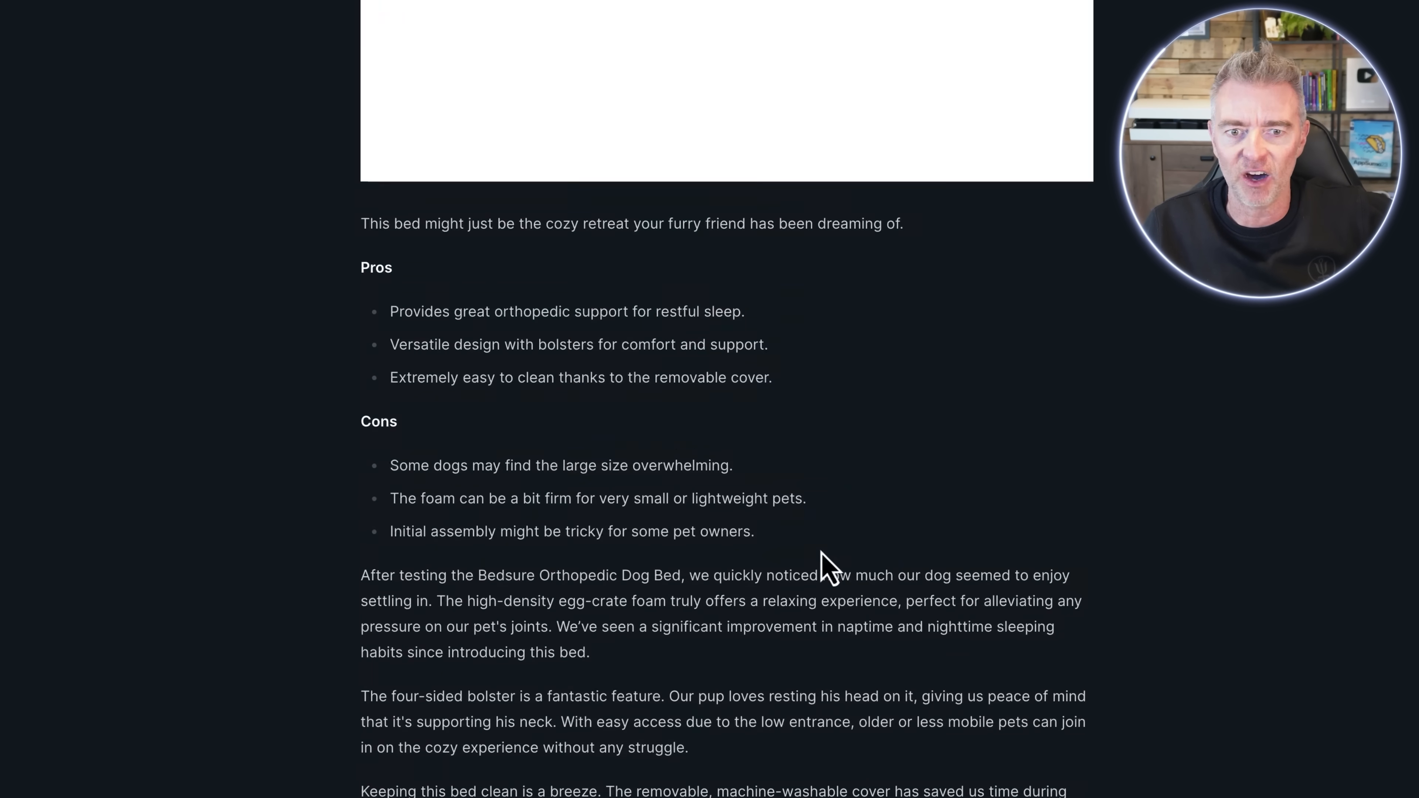
pyautogui.scroll(-3)
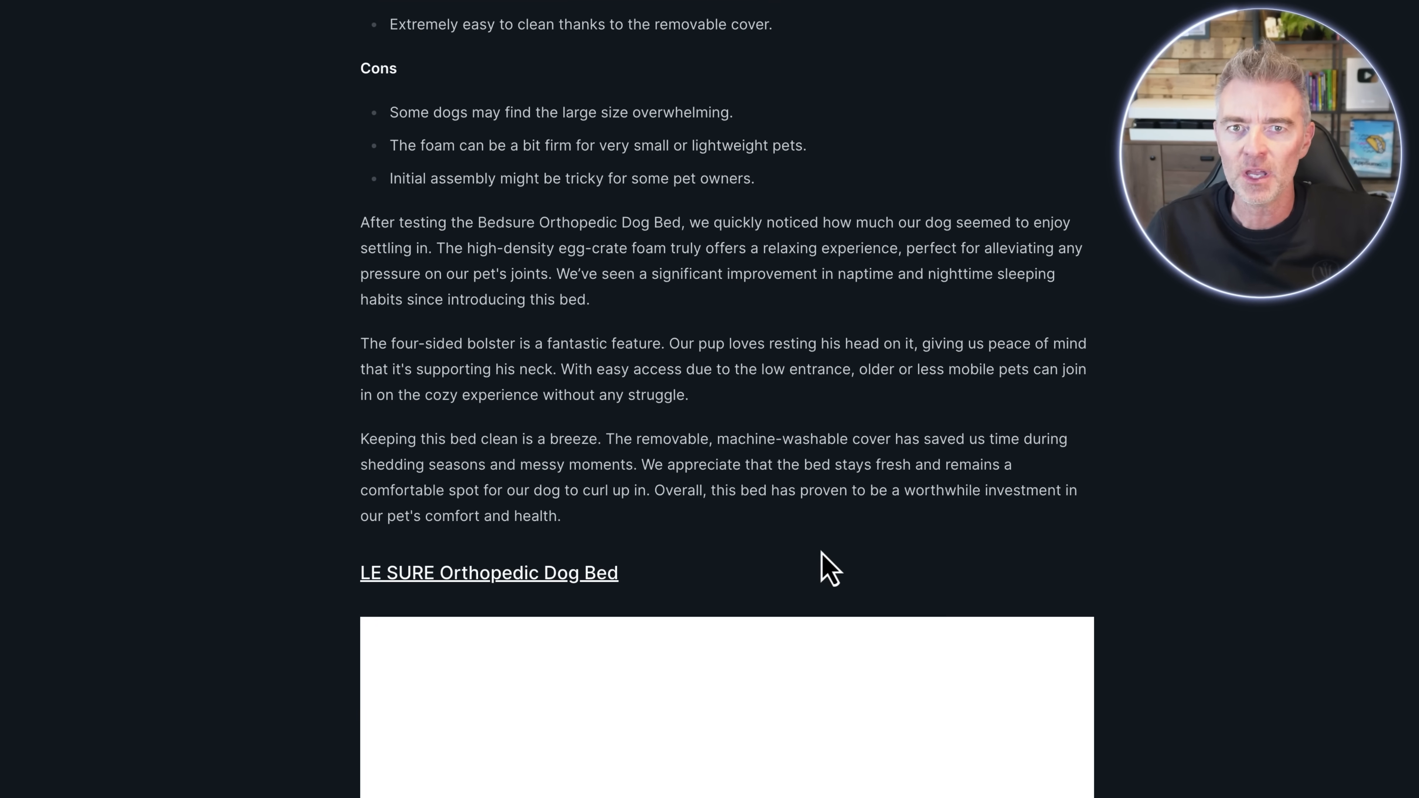
pyautogui.scroll(-3)
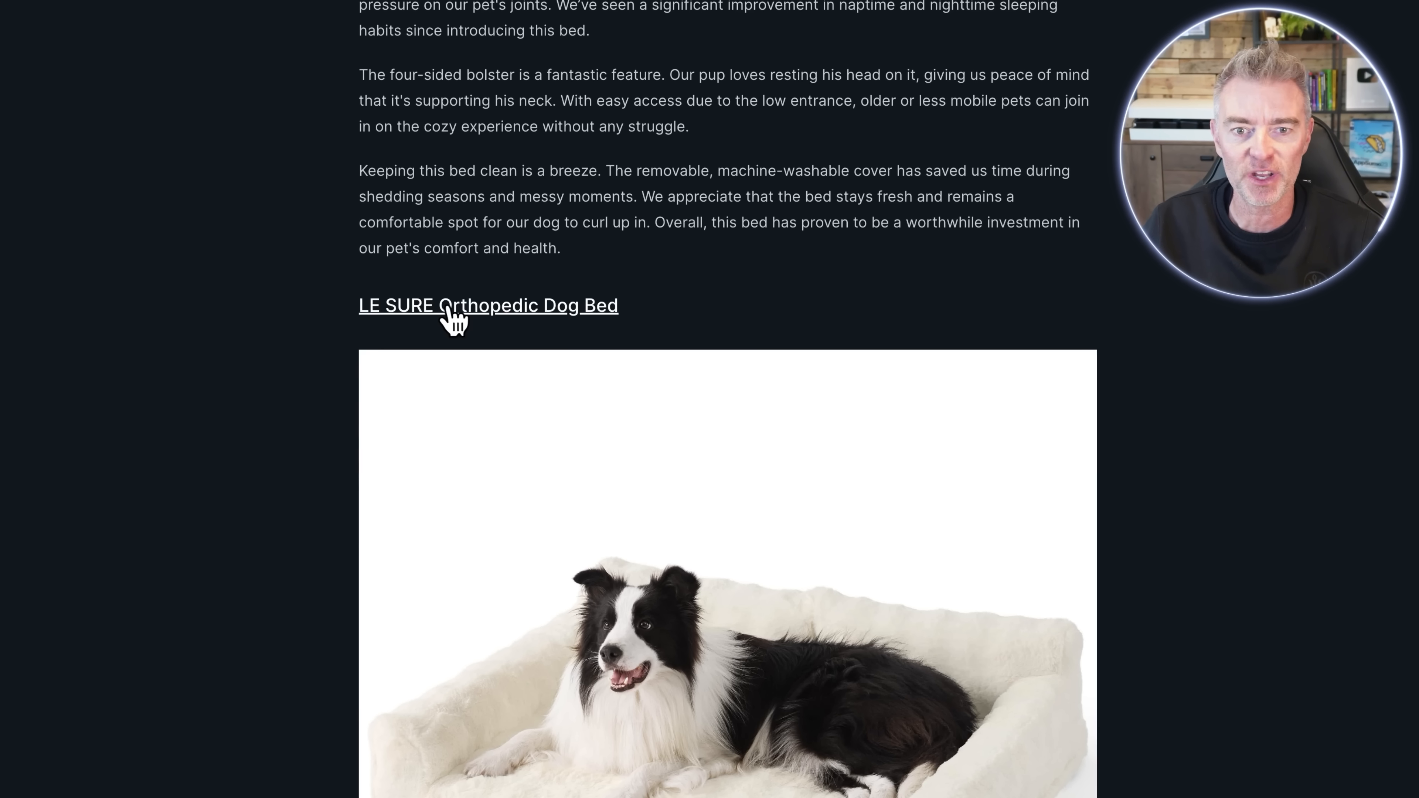
pyautogui.scroll(-3)
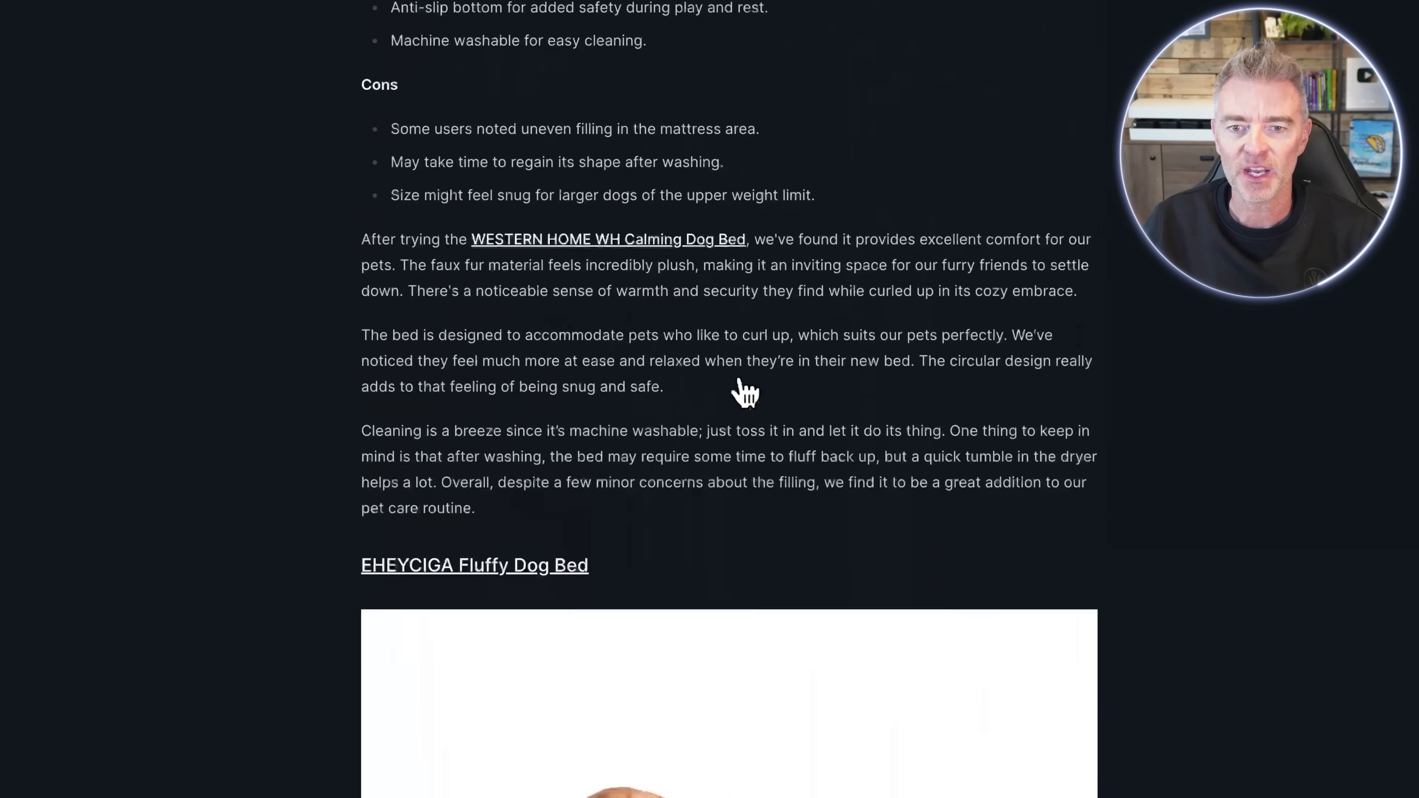
pyautogui.scroll(3)
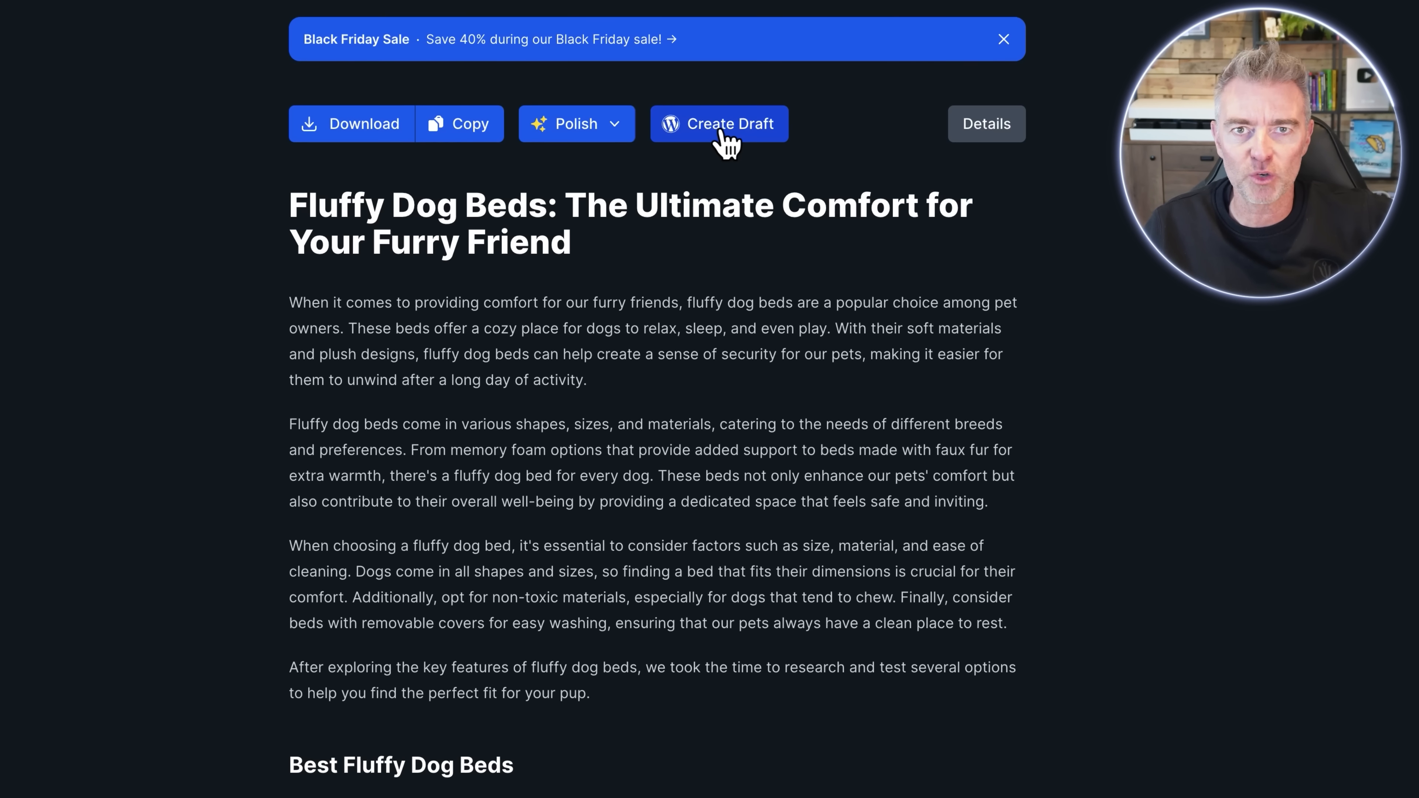
pyautogui.moveTo(176, 204)
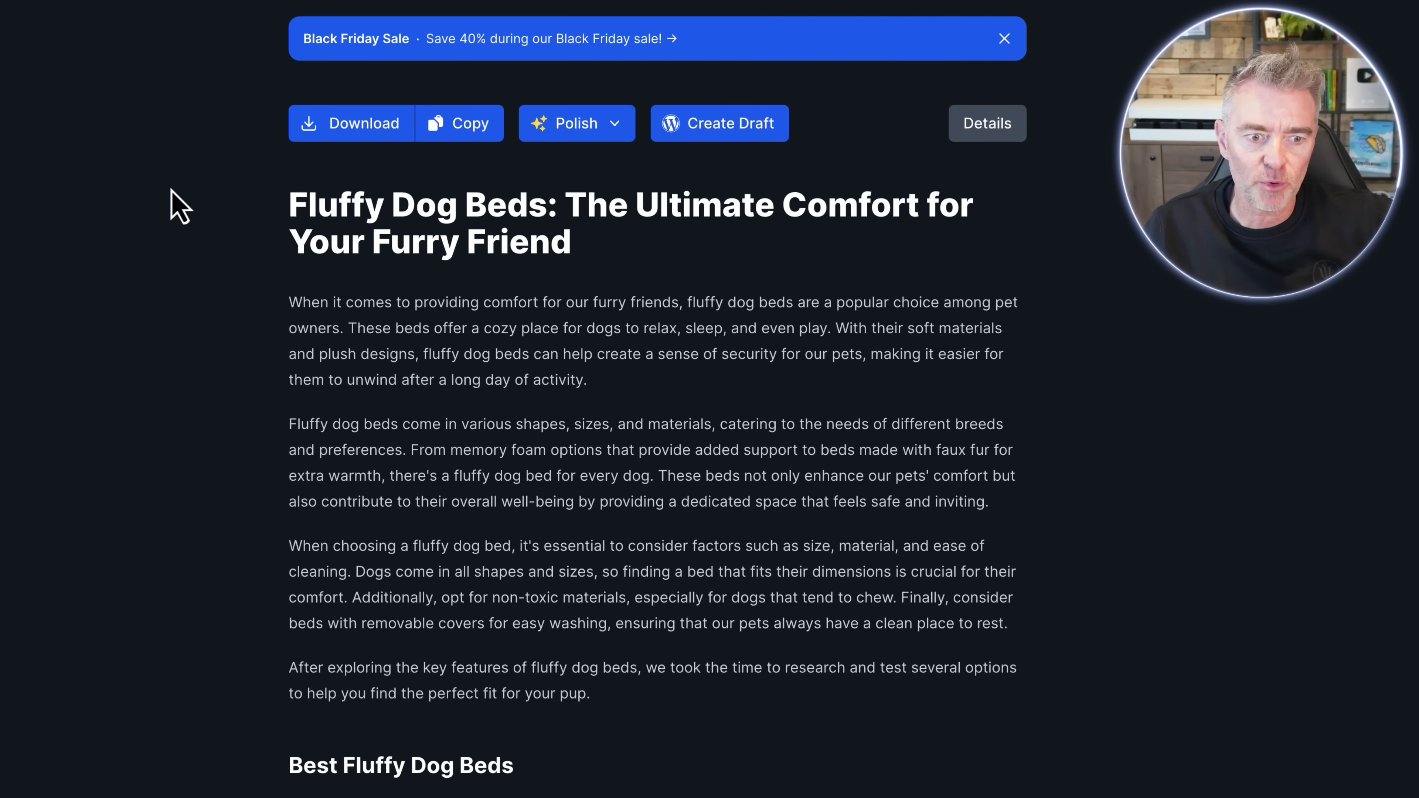
# - Send the article to WordPress as a draft, review it on the site and open it for editing
pyautogui.click(718, 124)
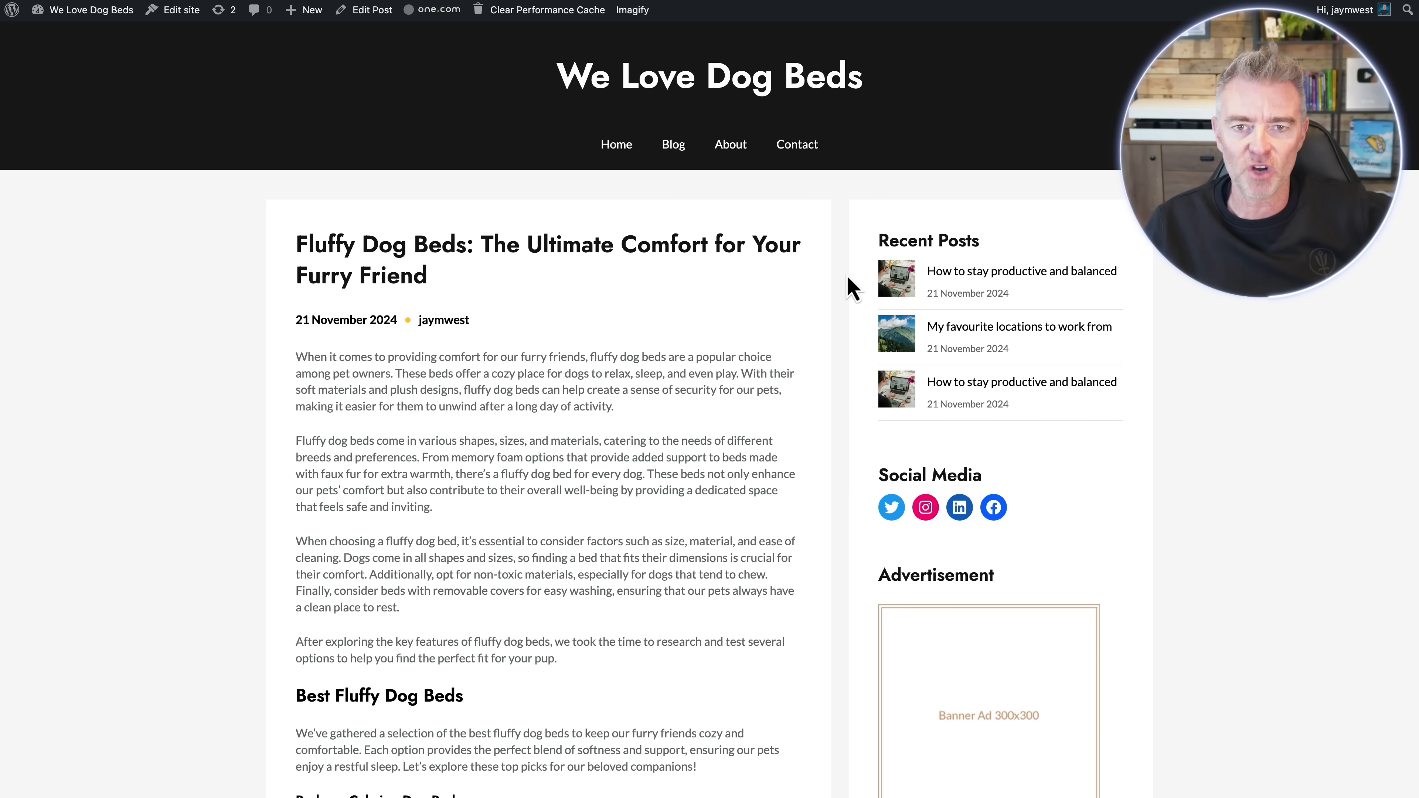
pyautogui.moveTo(647, 399)
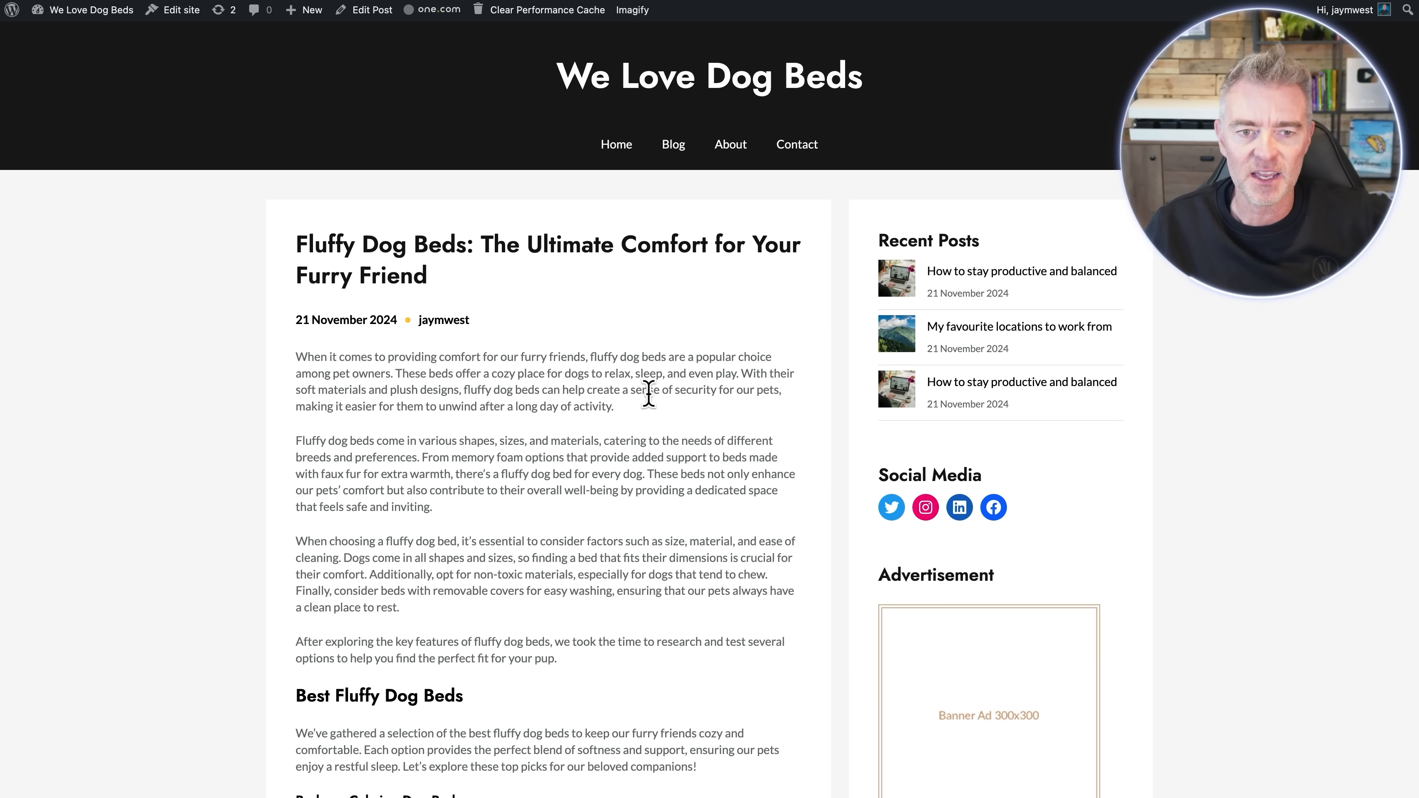
pyautogui.scroll(-3)
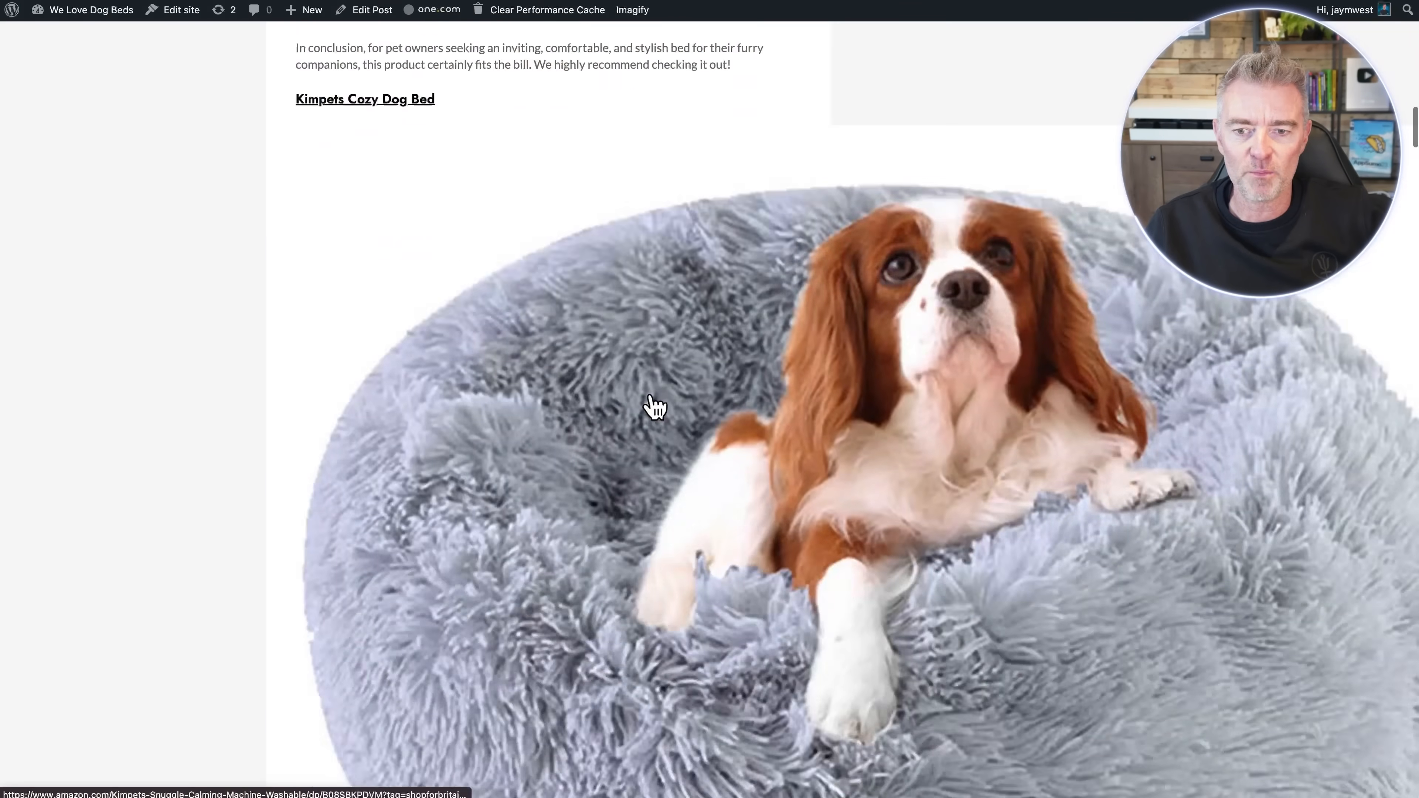
pyautogui.scroll(-3)
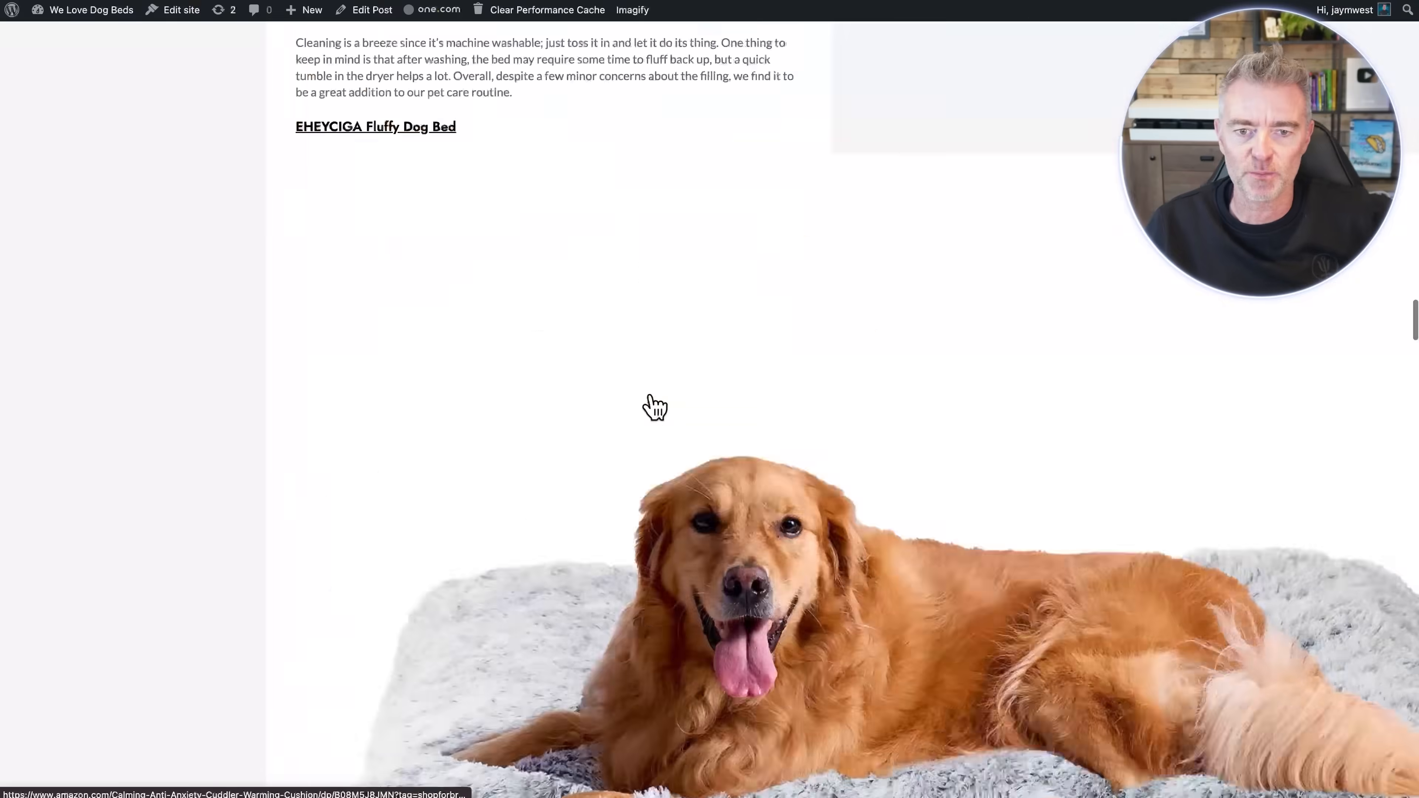
pyautogui.scroll(3)
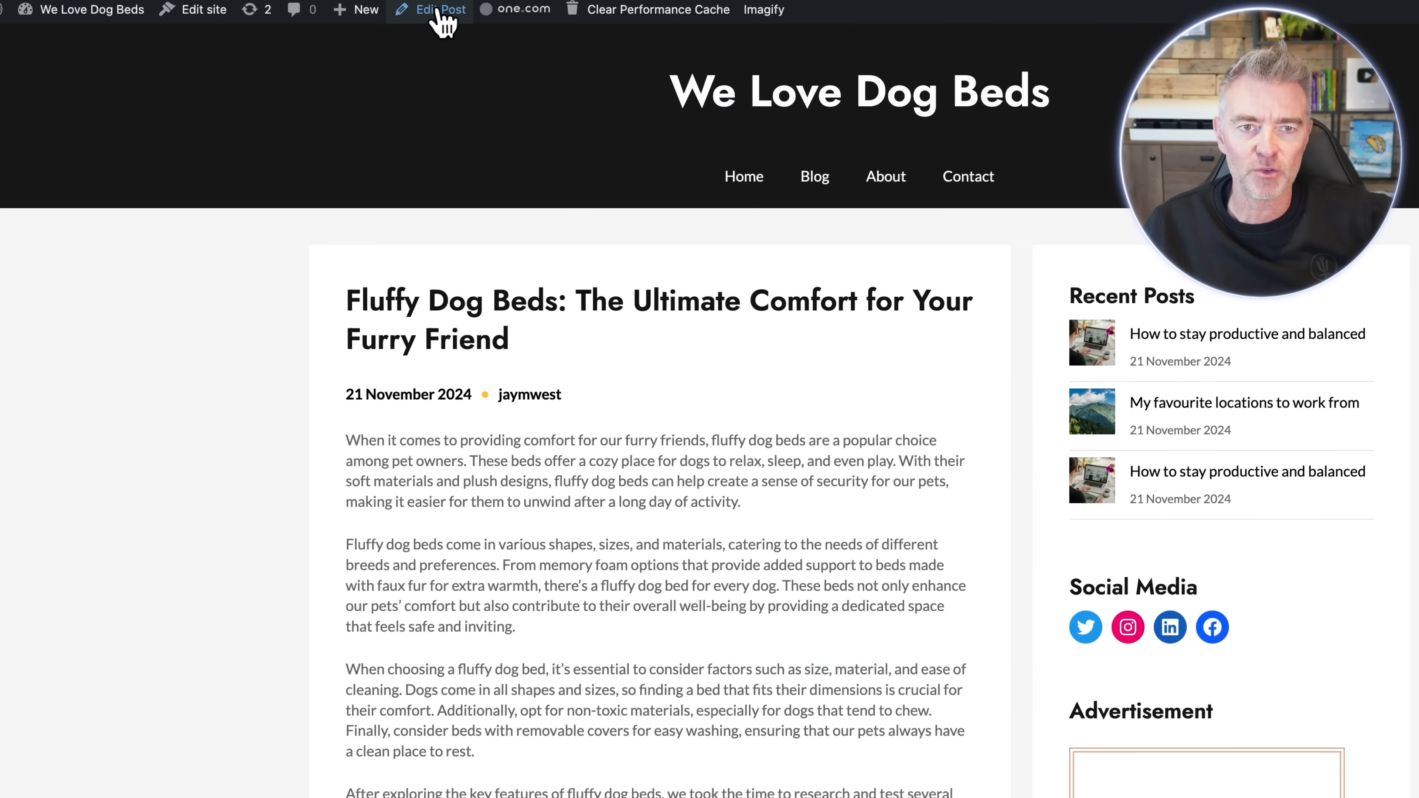
pyautogui.click(438, 10)
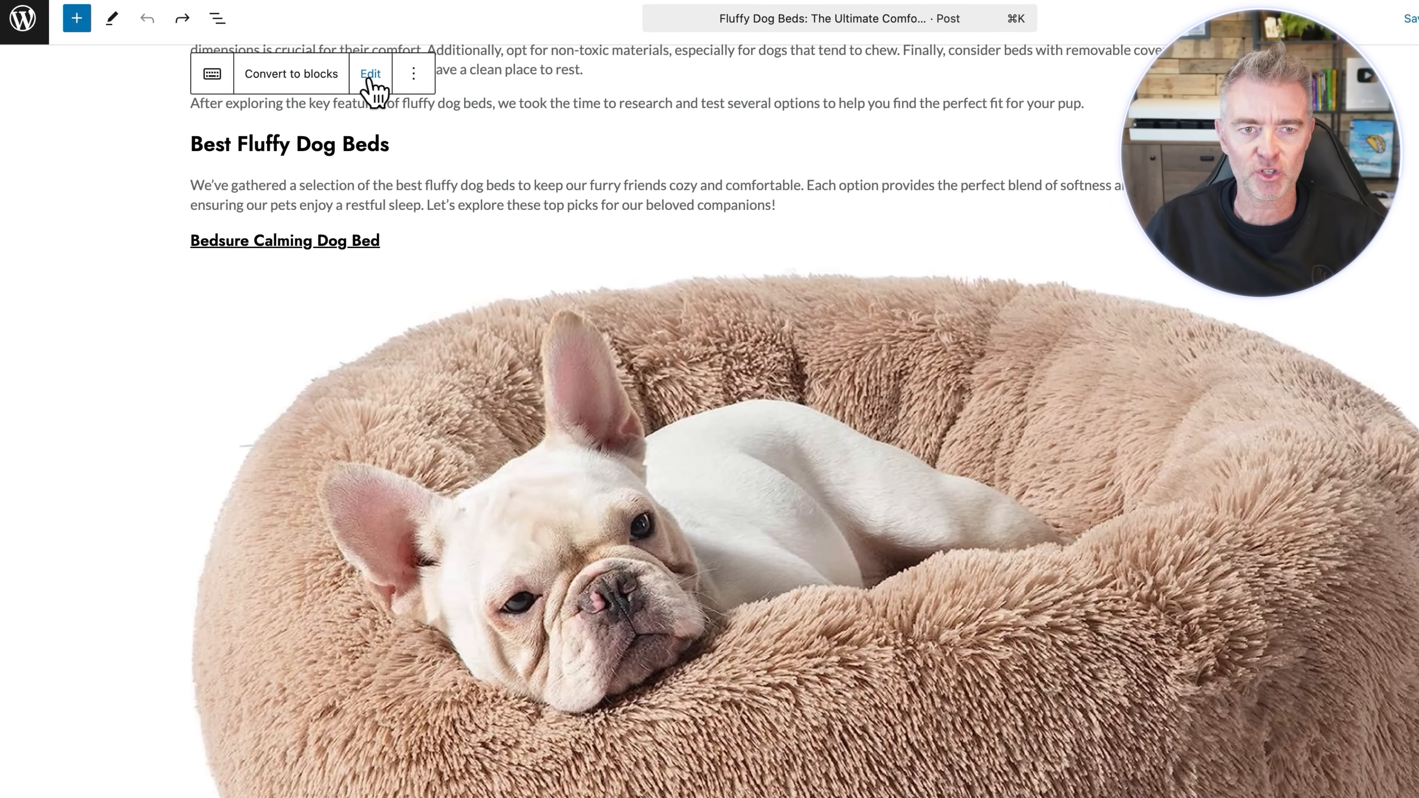
# - Review the Classic Block content, checking the white sofa-style dog bed image and the FAQs
pyautogui.click(370, 73)
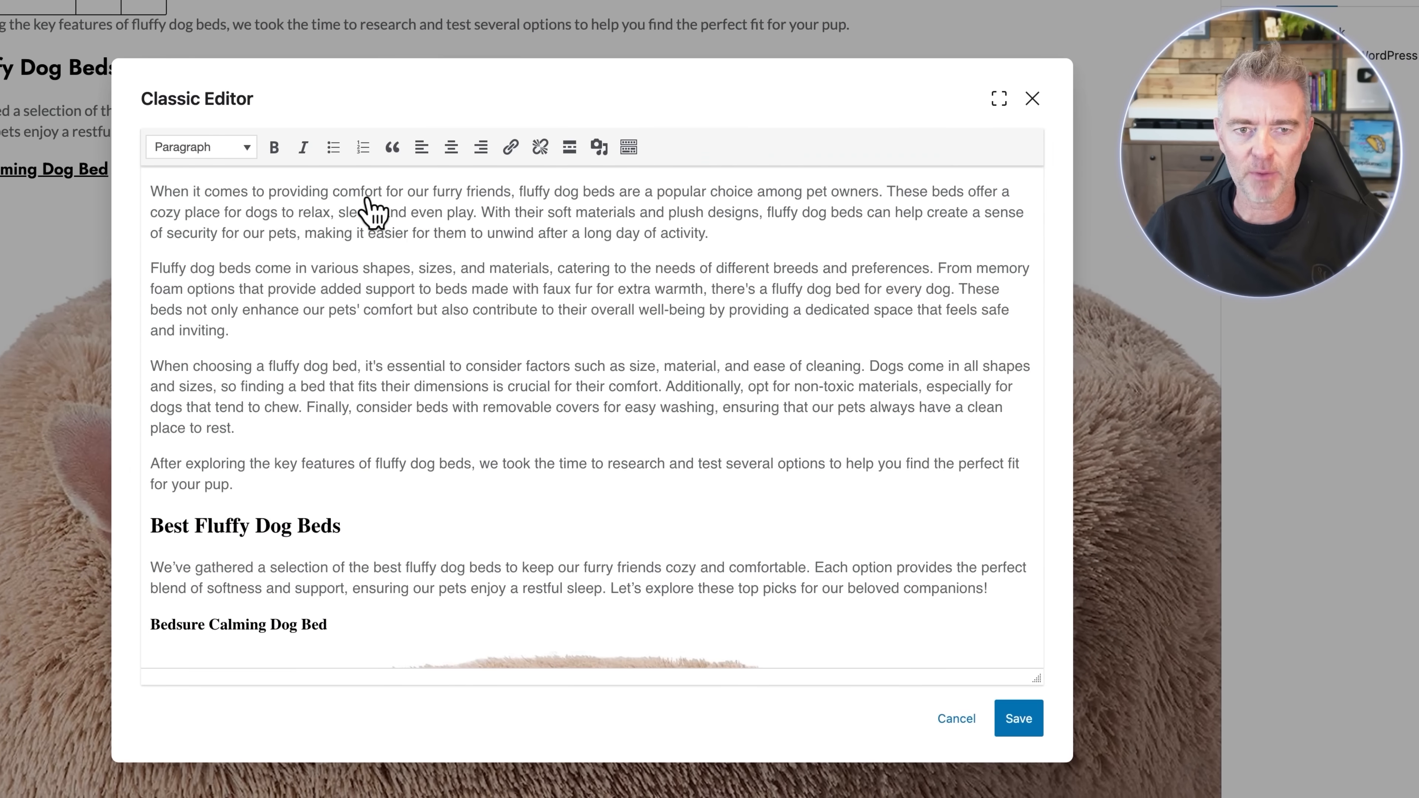
pyautogui.scroll(-3)
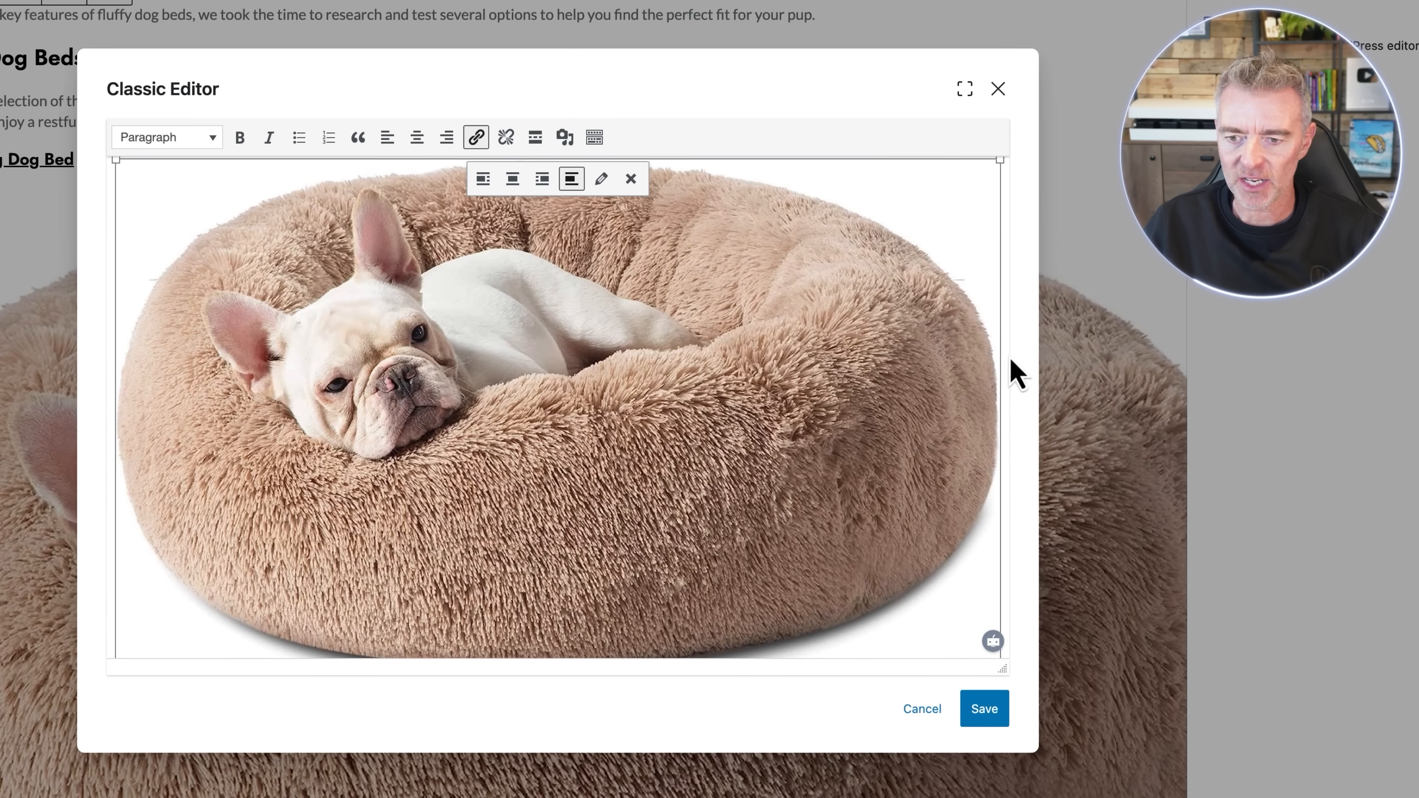
pyautogui.moveTo(999, 168)
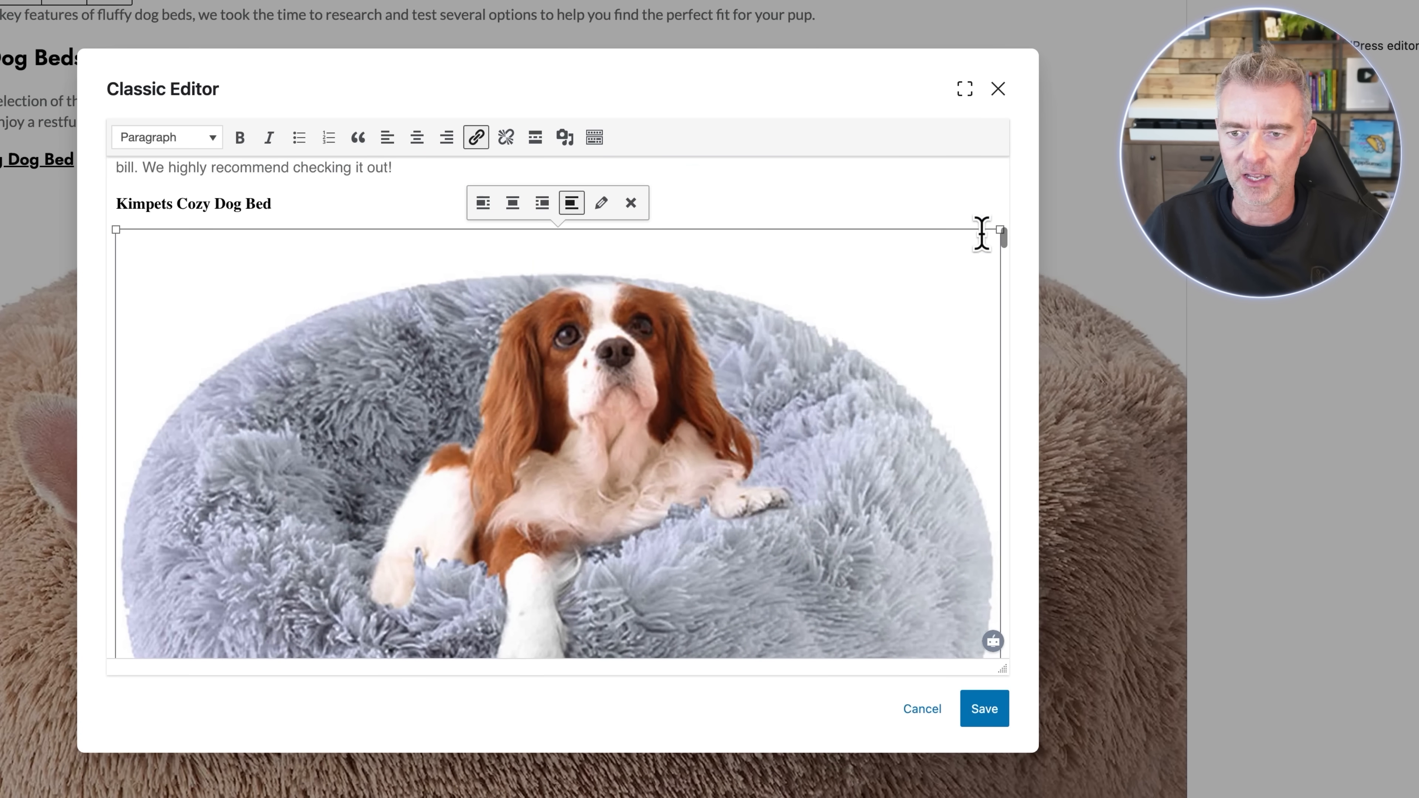
pyautogui.moveTo(414, 195)
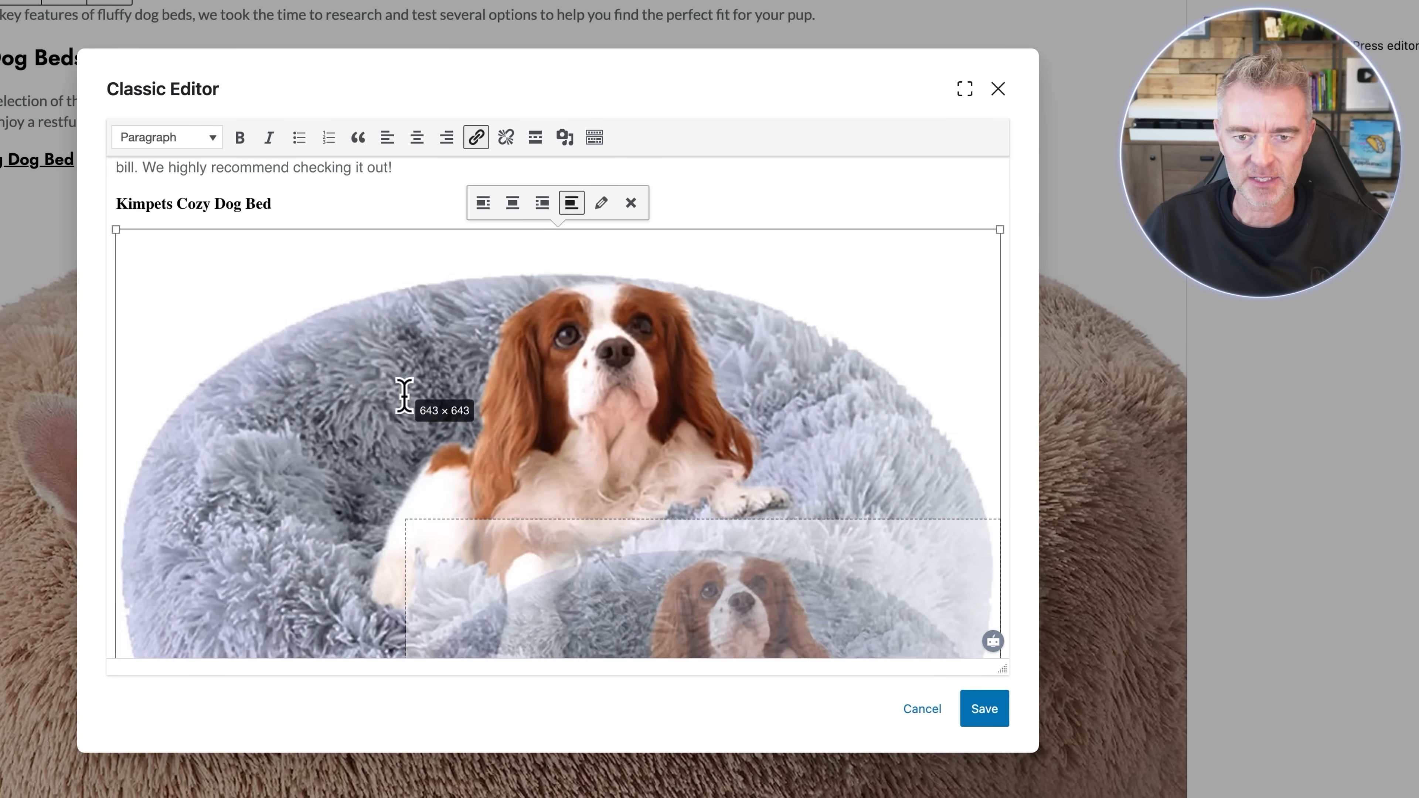
pyautogui.scroll(-3)
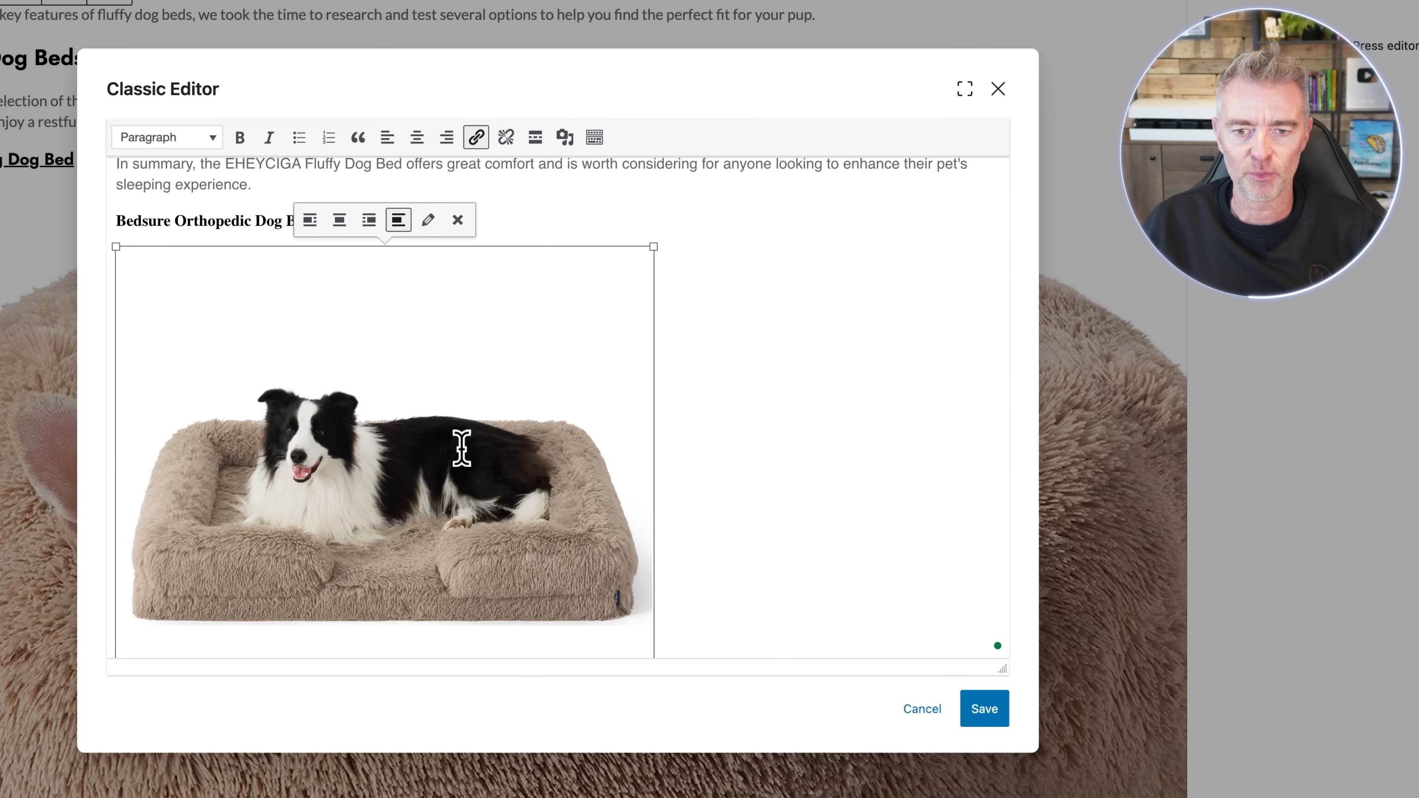
pyautogui.scroll(-3)
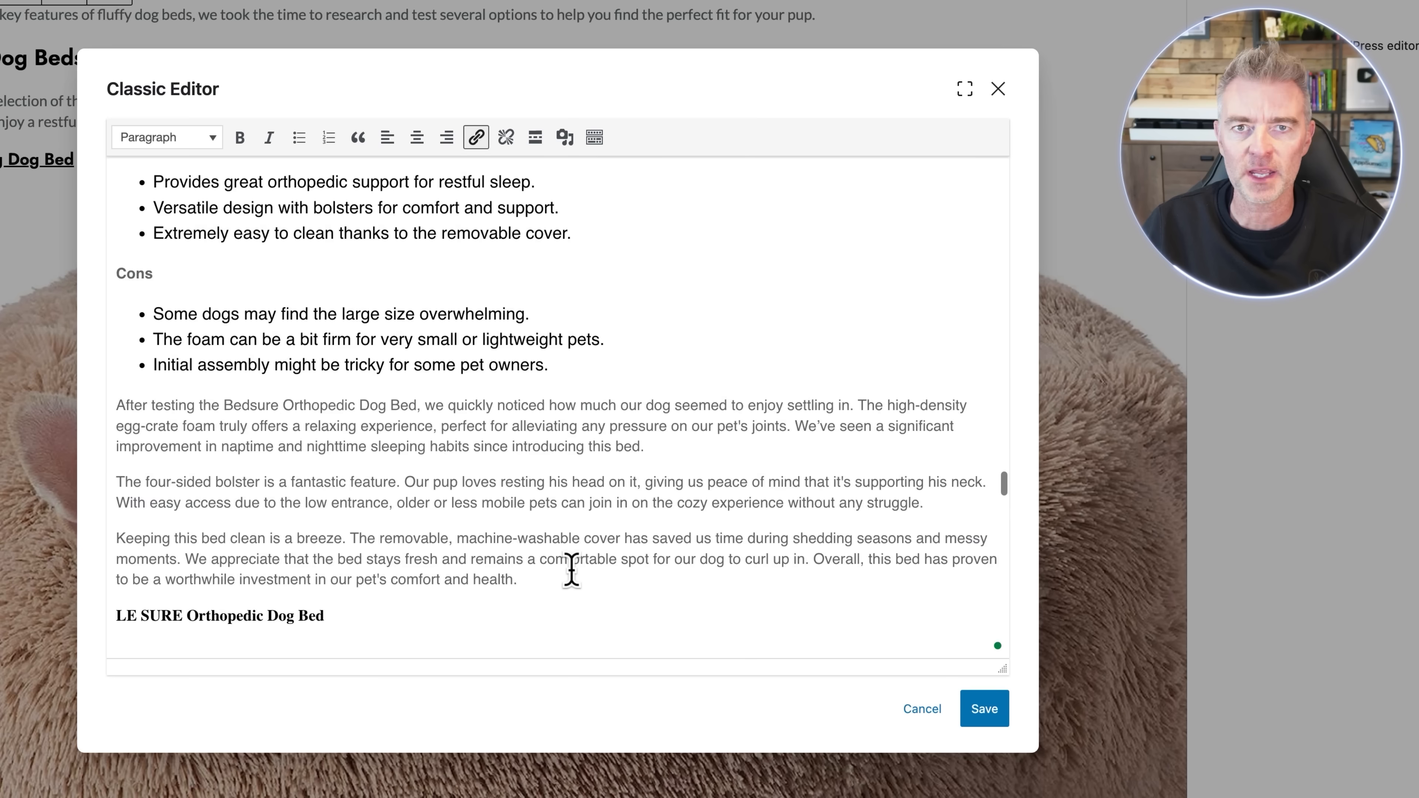
pyautogui.scroll(-3)
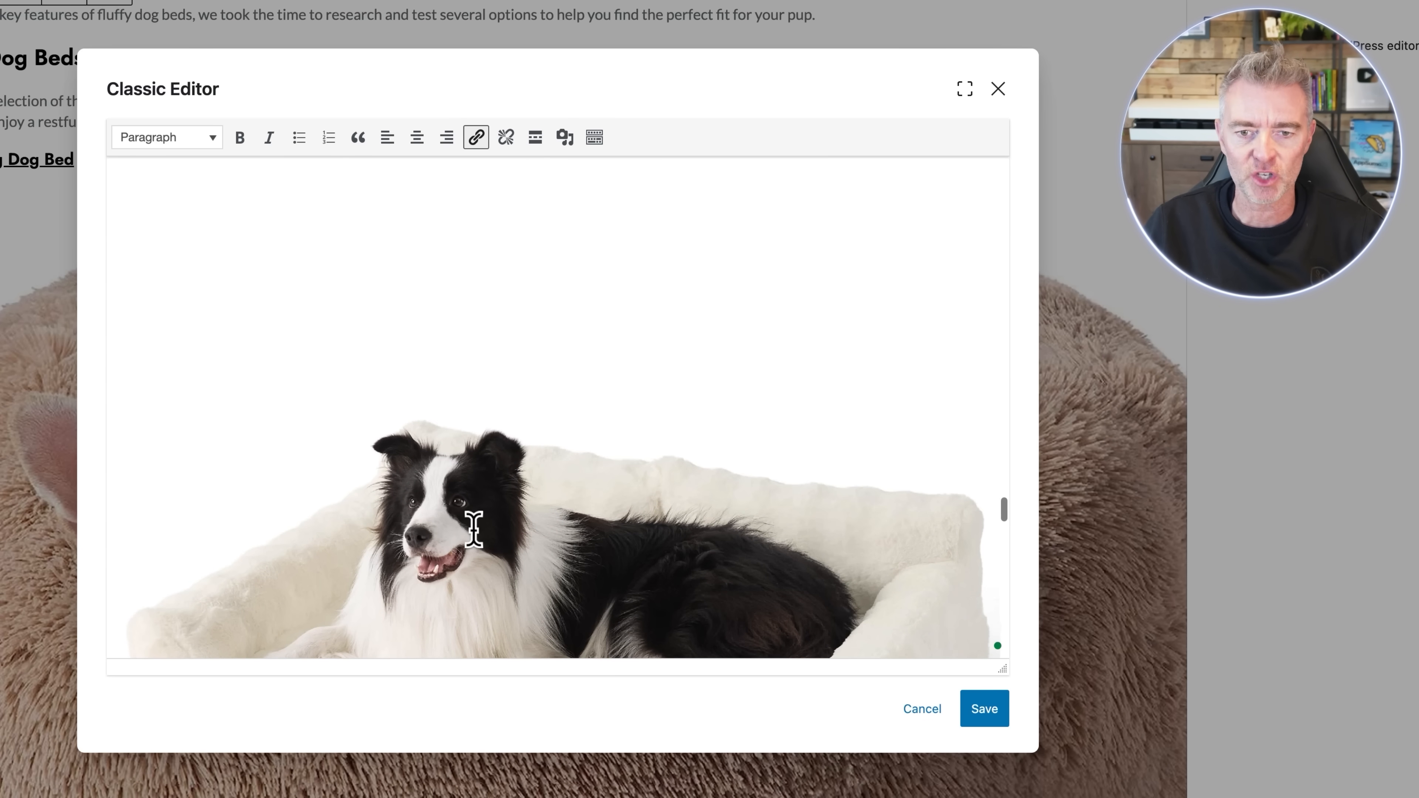
pyautogui.click(475, 529)
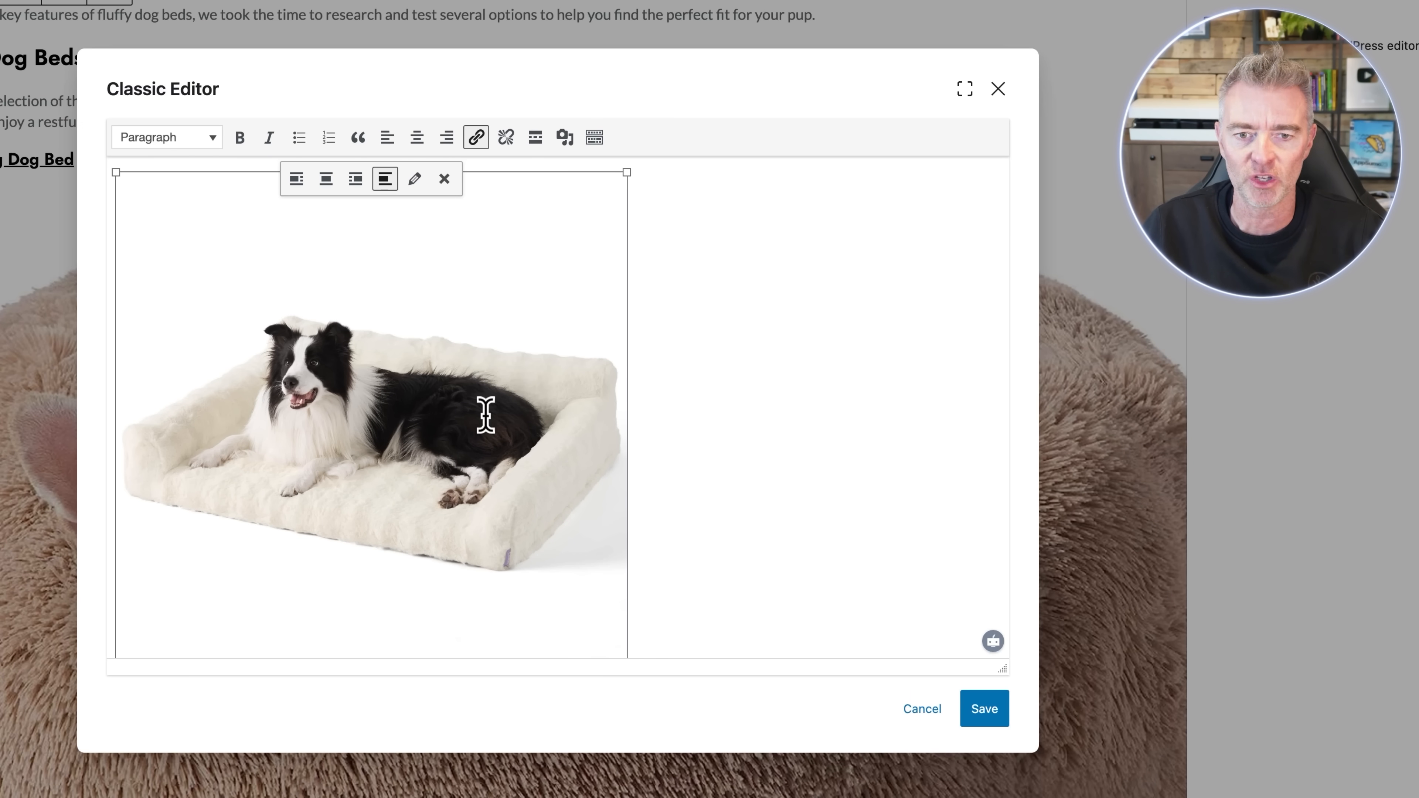
pyautogui.scroll(-3)
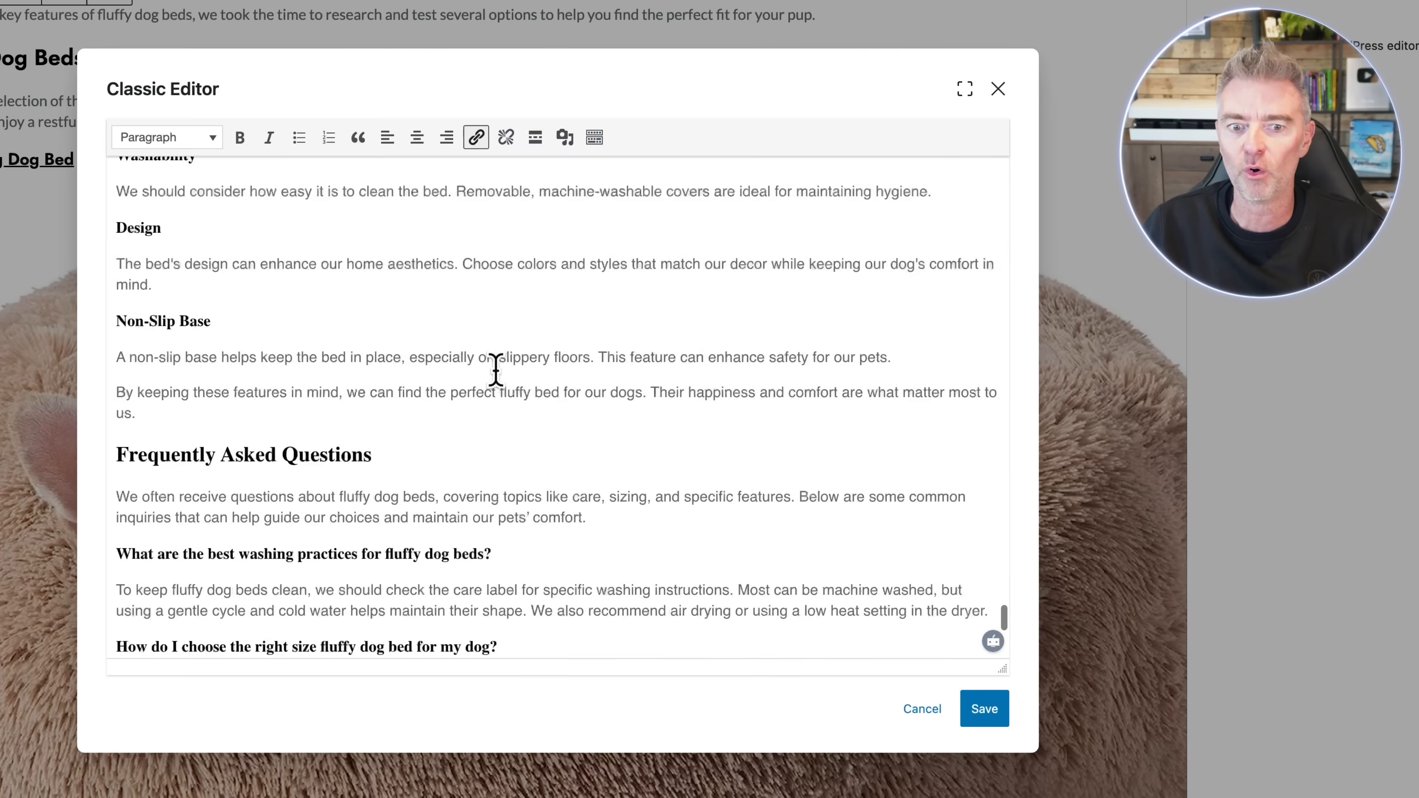
pyautogui.scroll(-3)
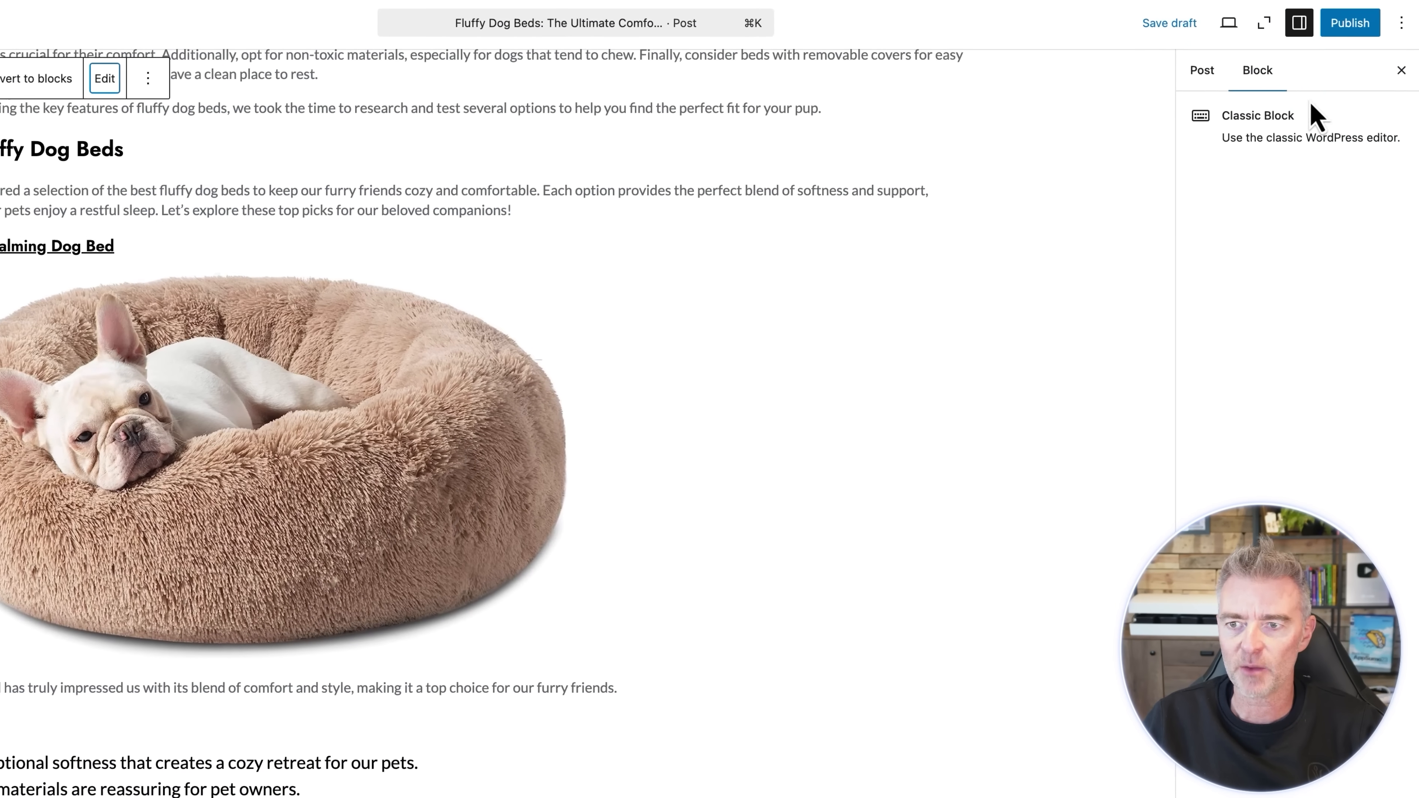
# - Publish the Fluffy Dog Beds post and scroll its live page to the Kimpets Cozy Dog Bed link
pyautogui.click(1349, 23)
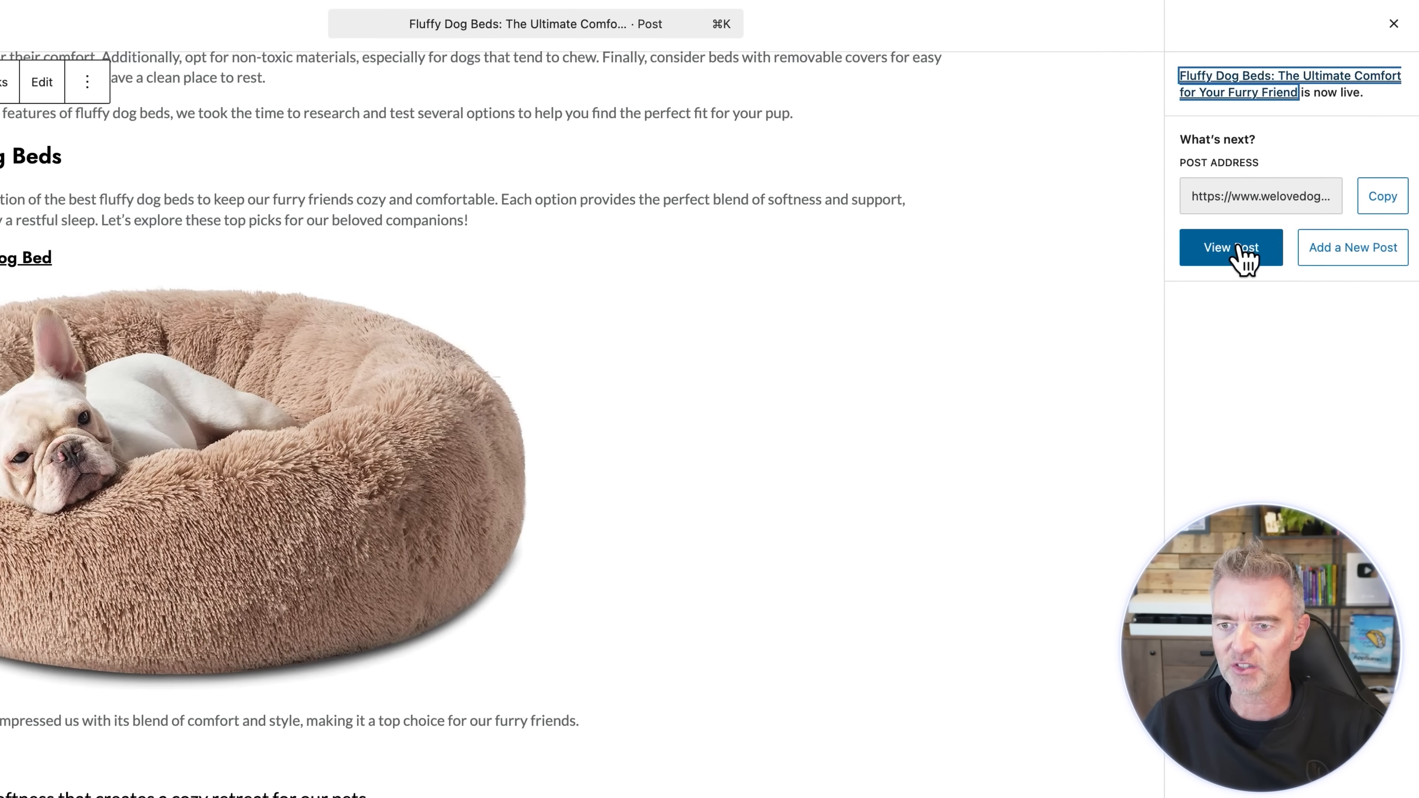
pyautogui.click(1230, 247)
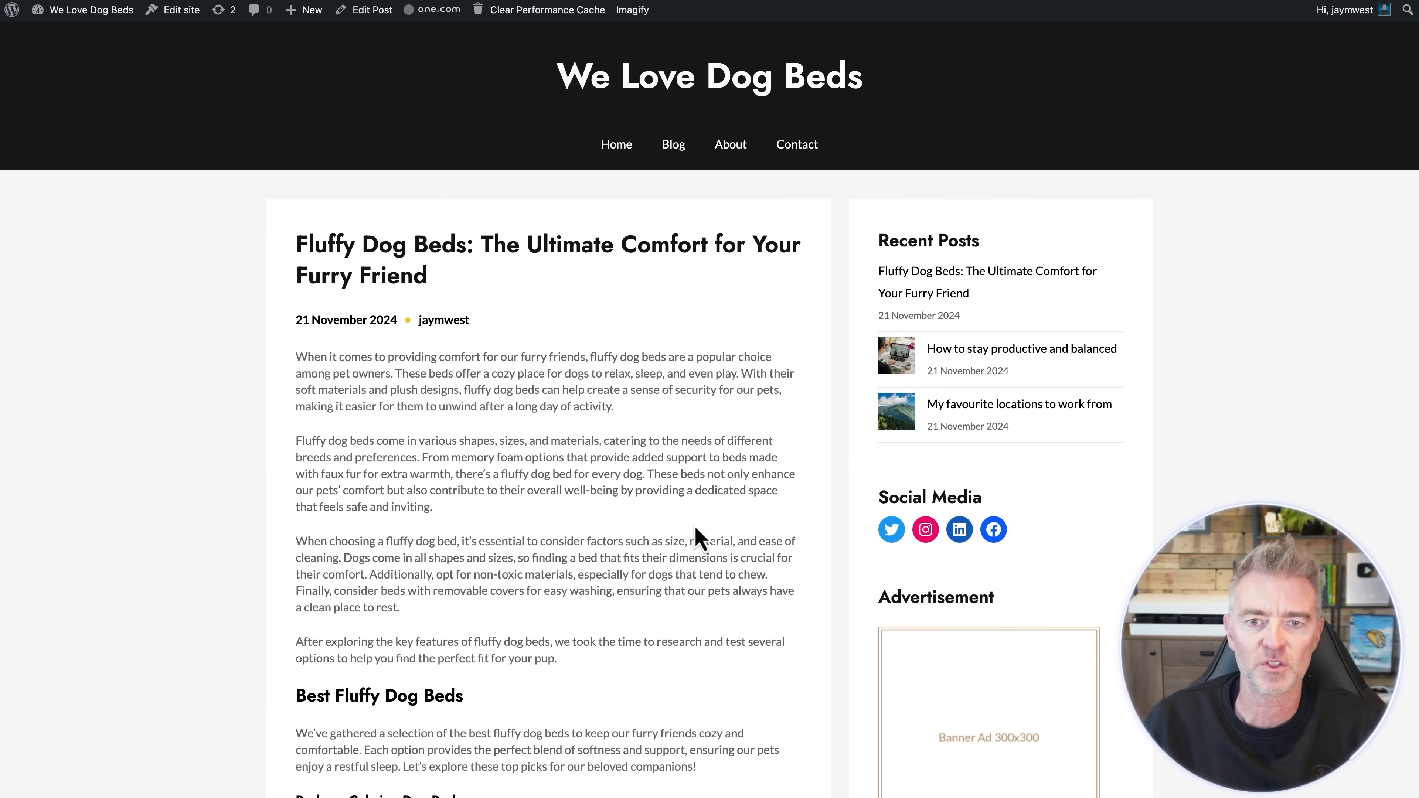
pyautogui.scroll(-3)
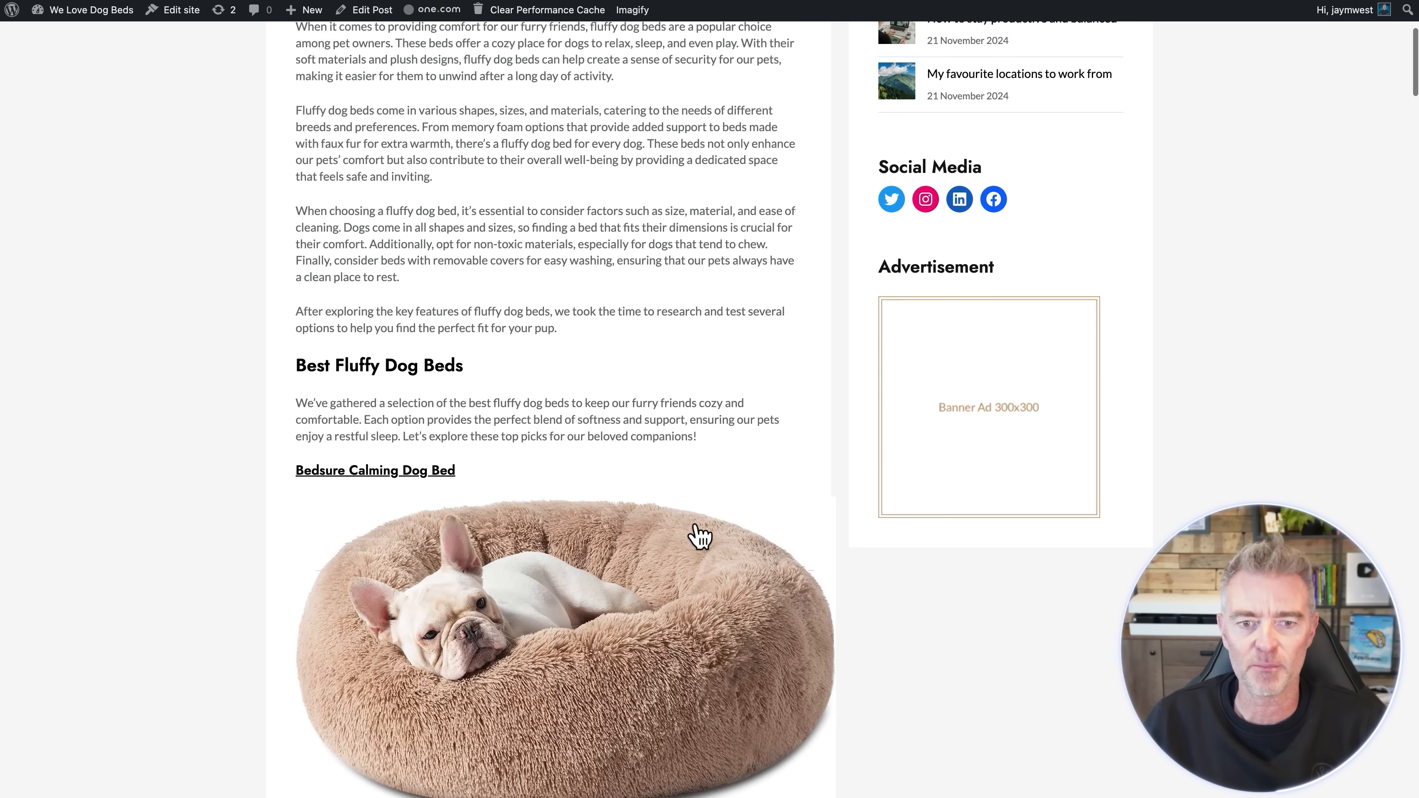
pyautogui.scroll(-3)
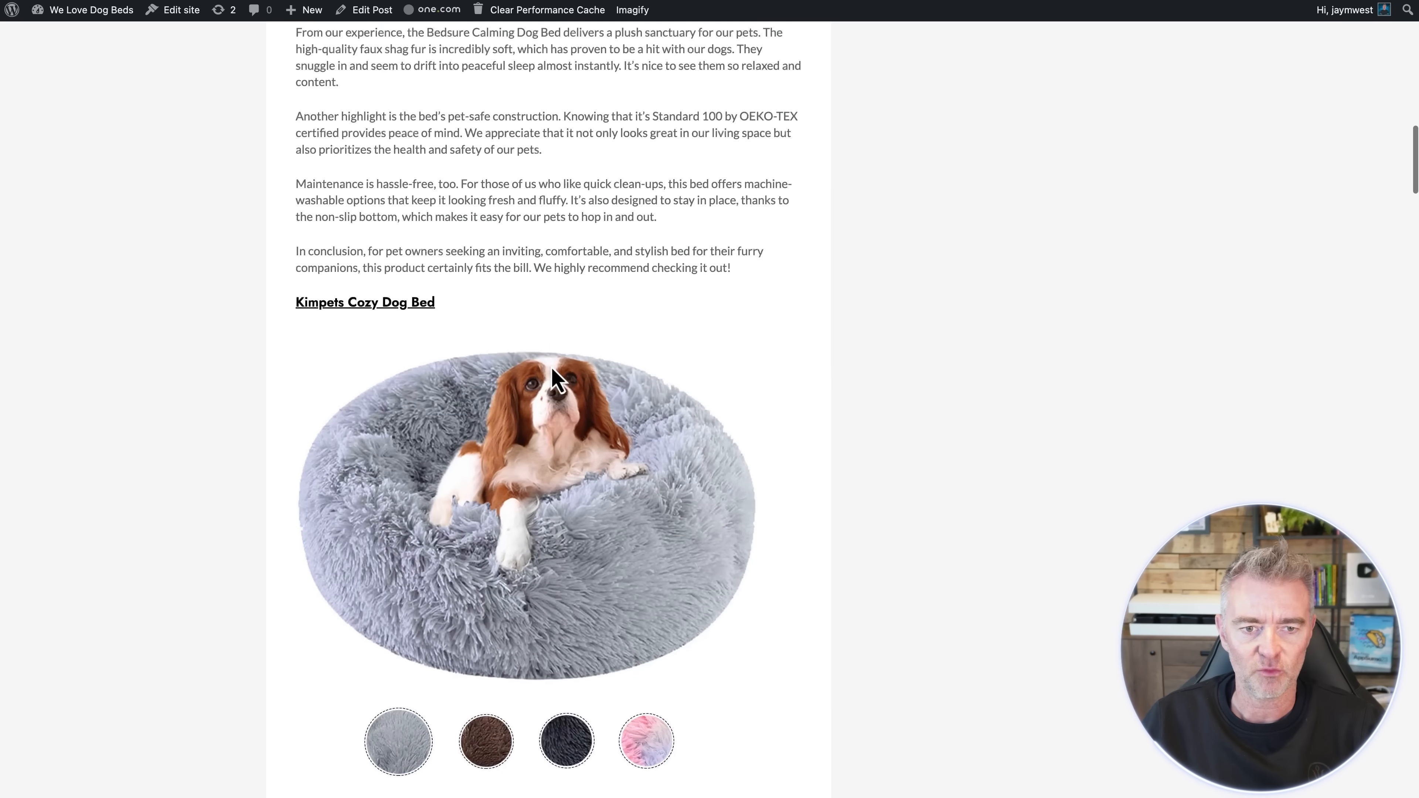
pyautogui.scroll(-3)
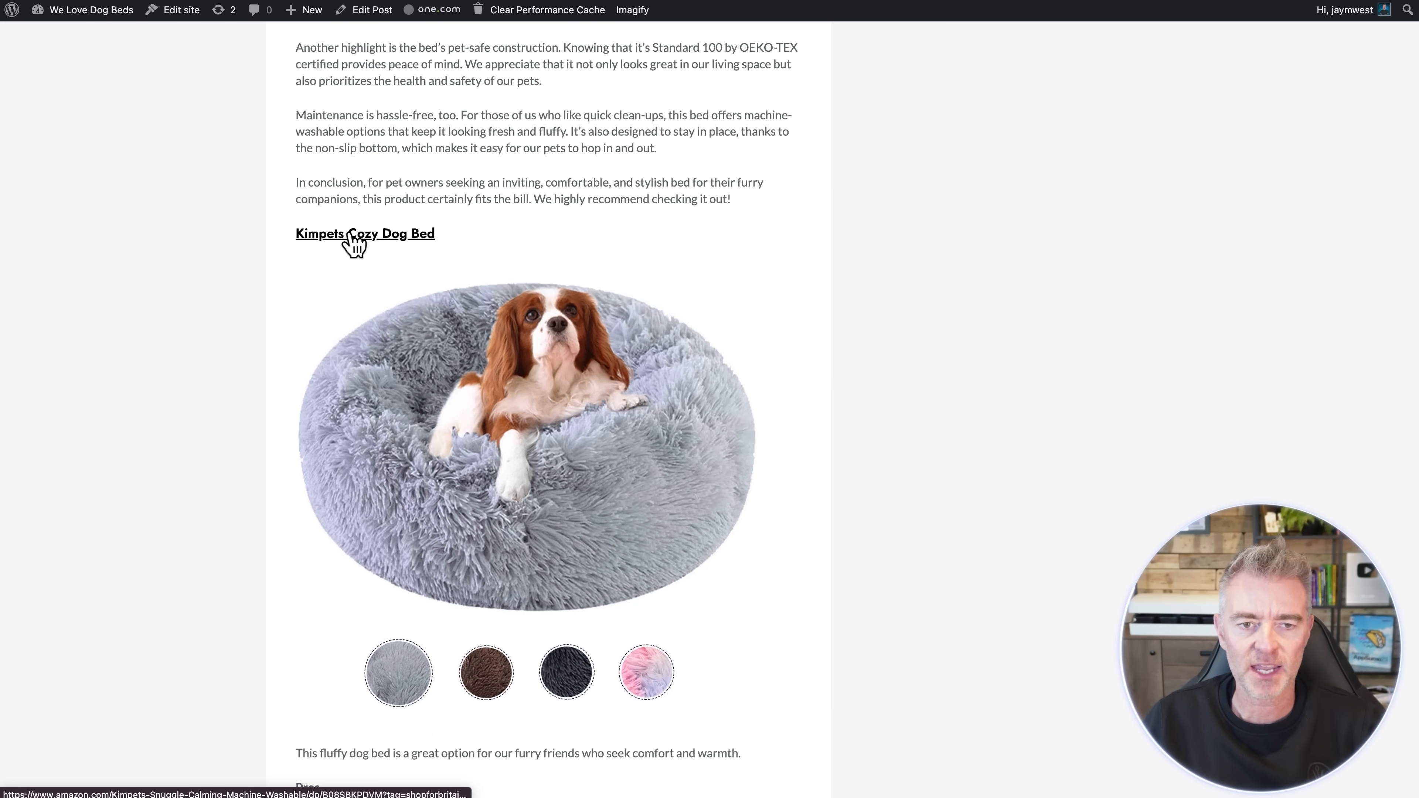
pyautogui.moveTo(554, 287)
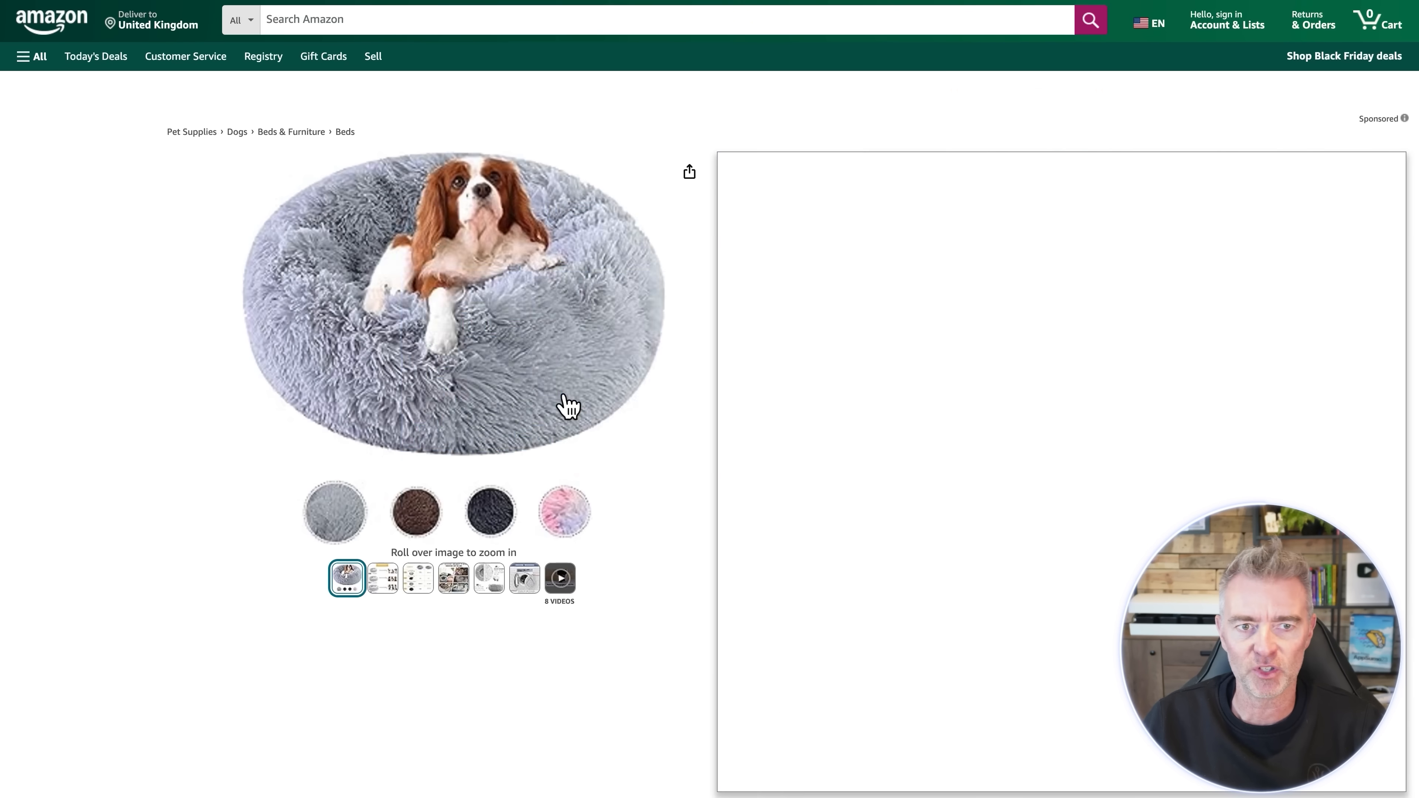
# - Scroll down the Kimpets grey donut bed Amazon product page to check it
pyautogui.scroll(-3)
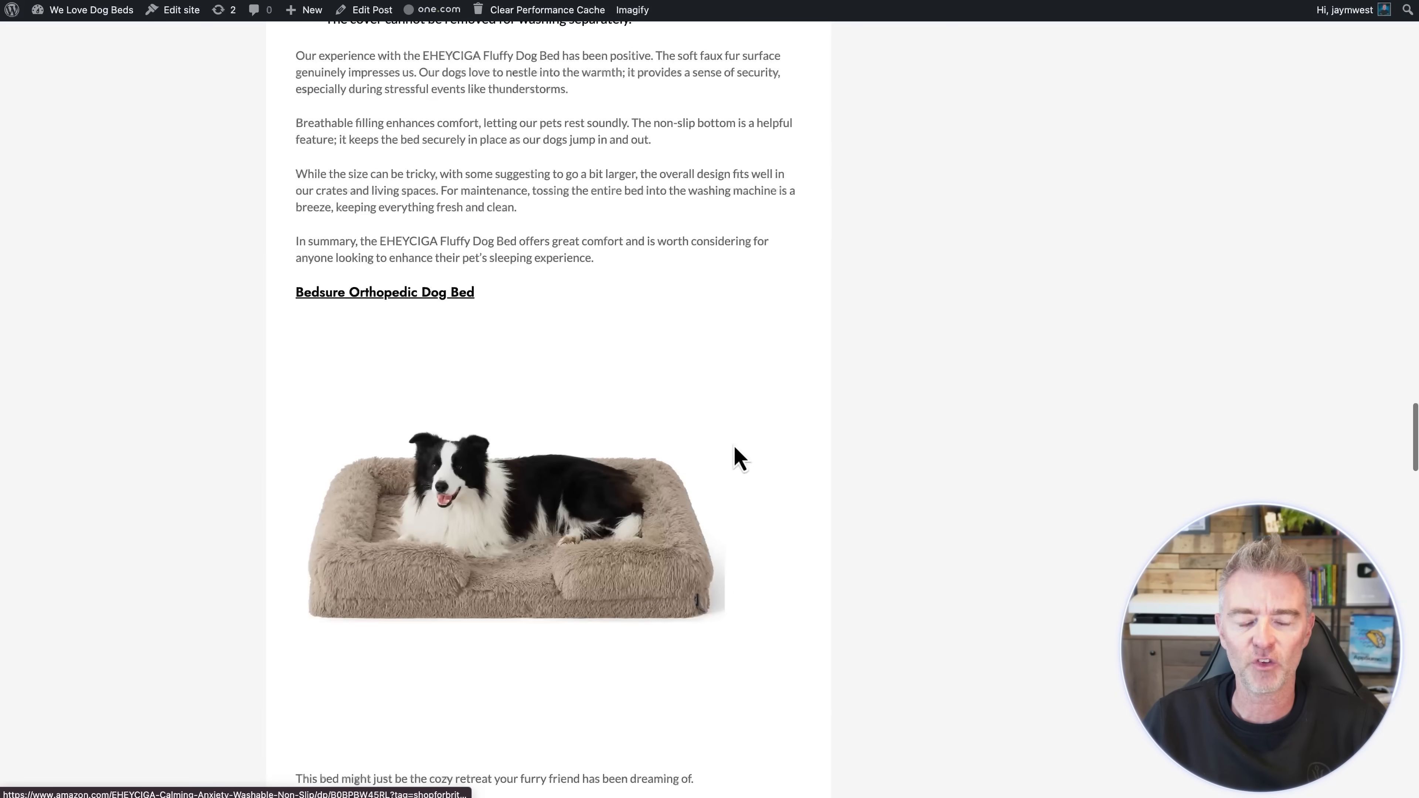
pyautogui.scroll(-3)
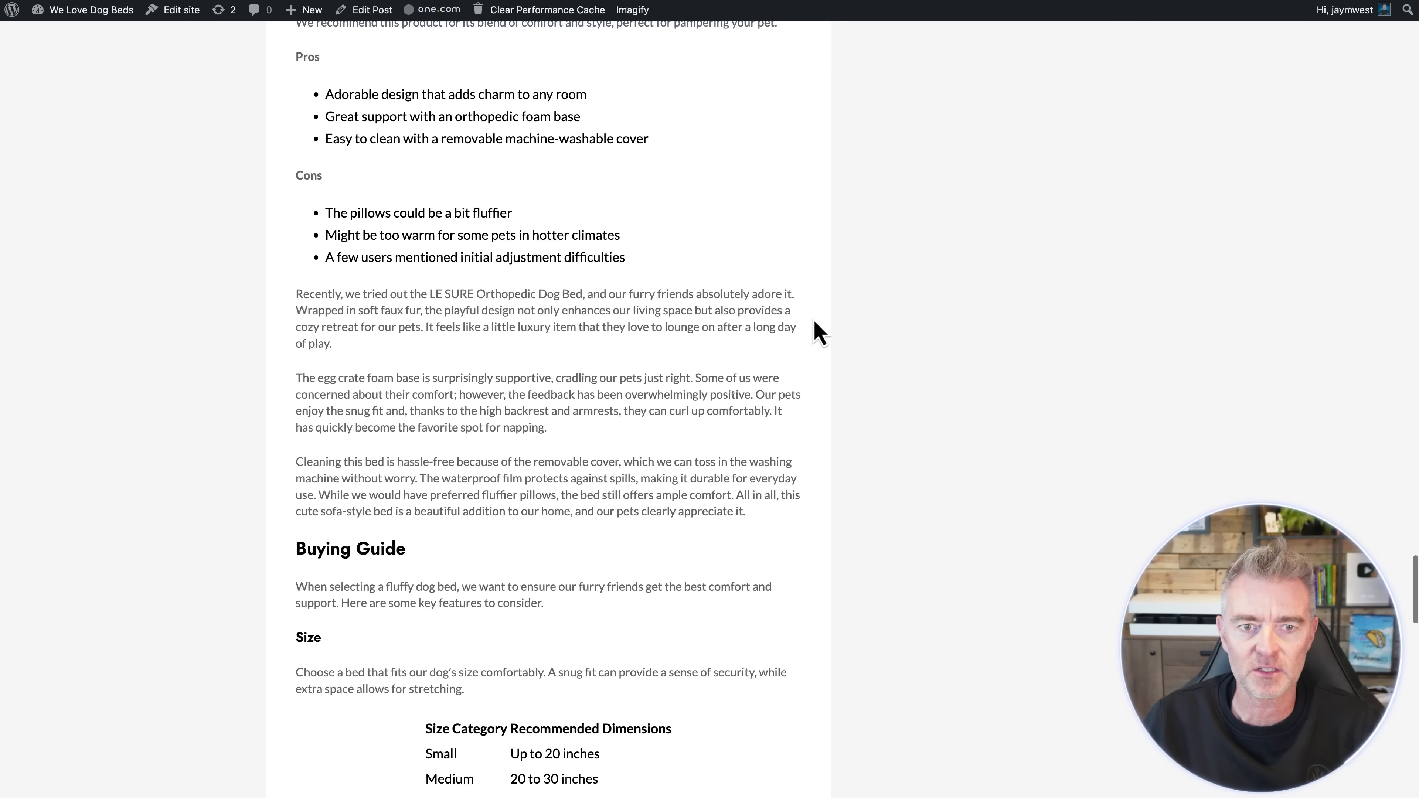
pyautogui.scroll(-3)
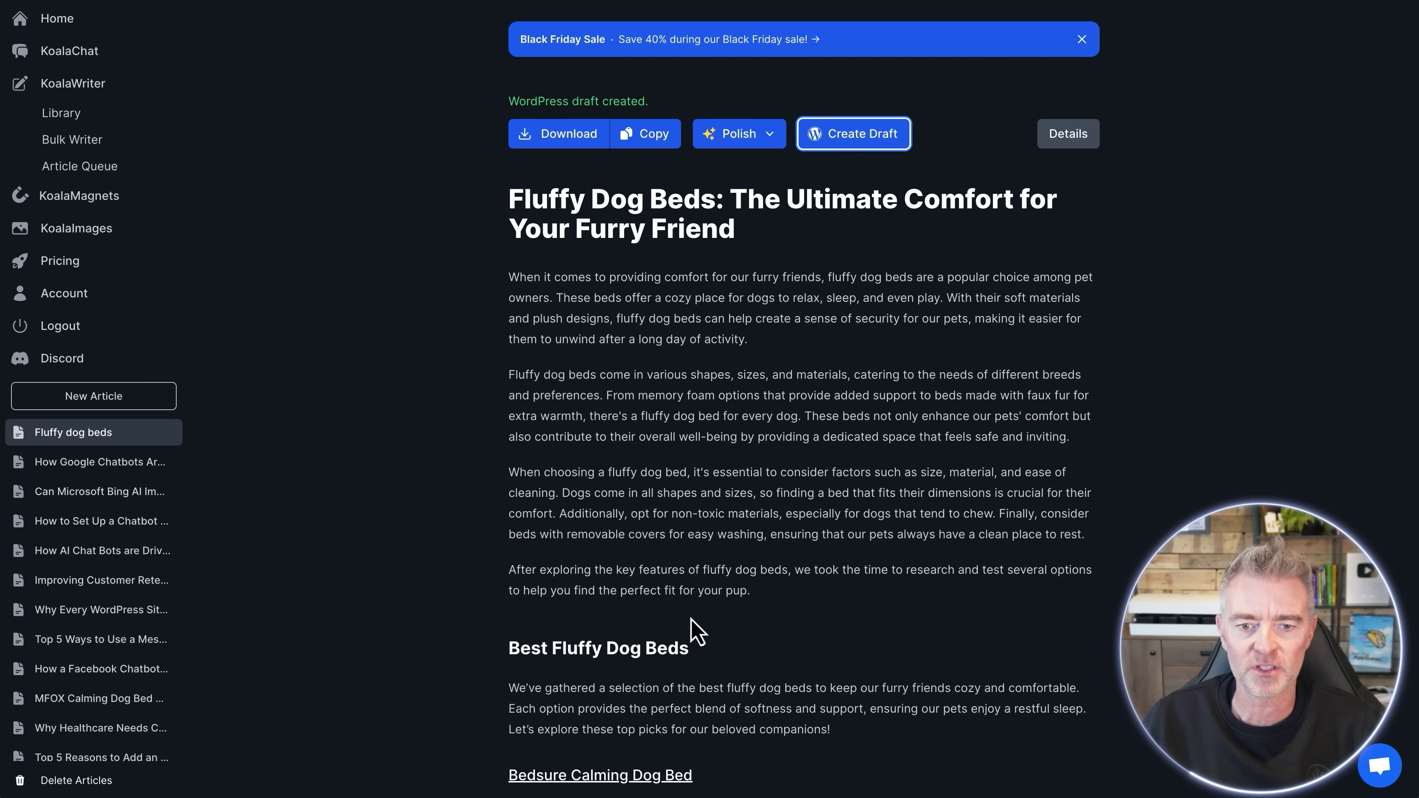
pyautogui.scroll(-3)
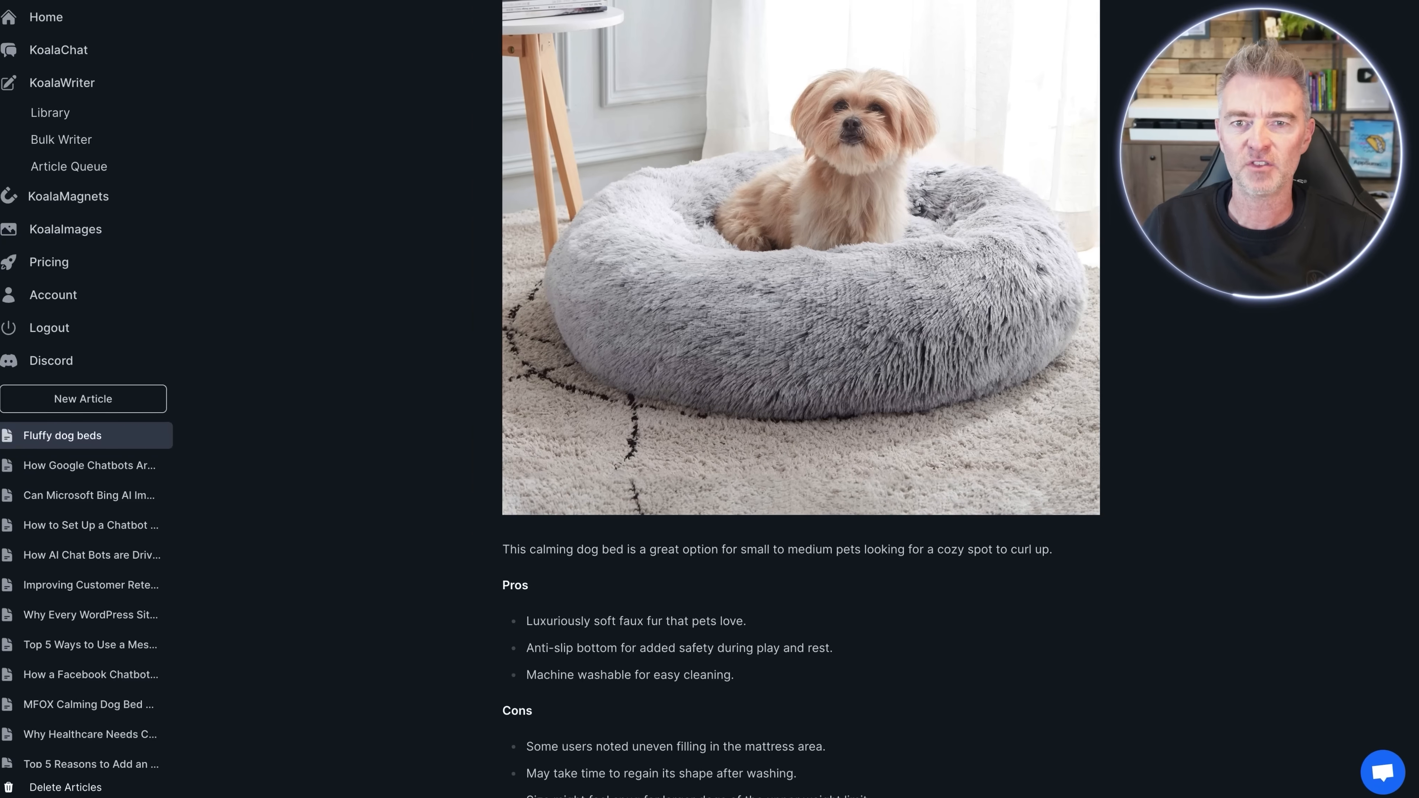
pyautogui.scroll(-3)
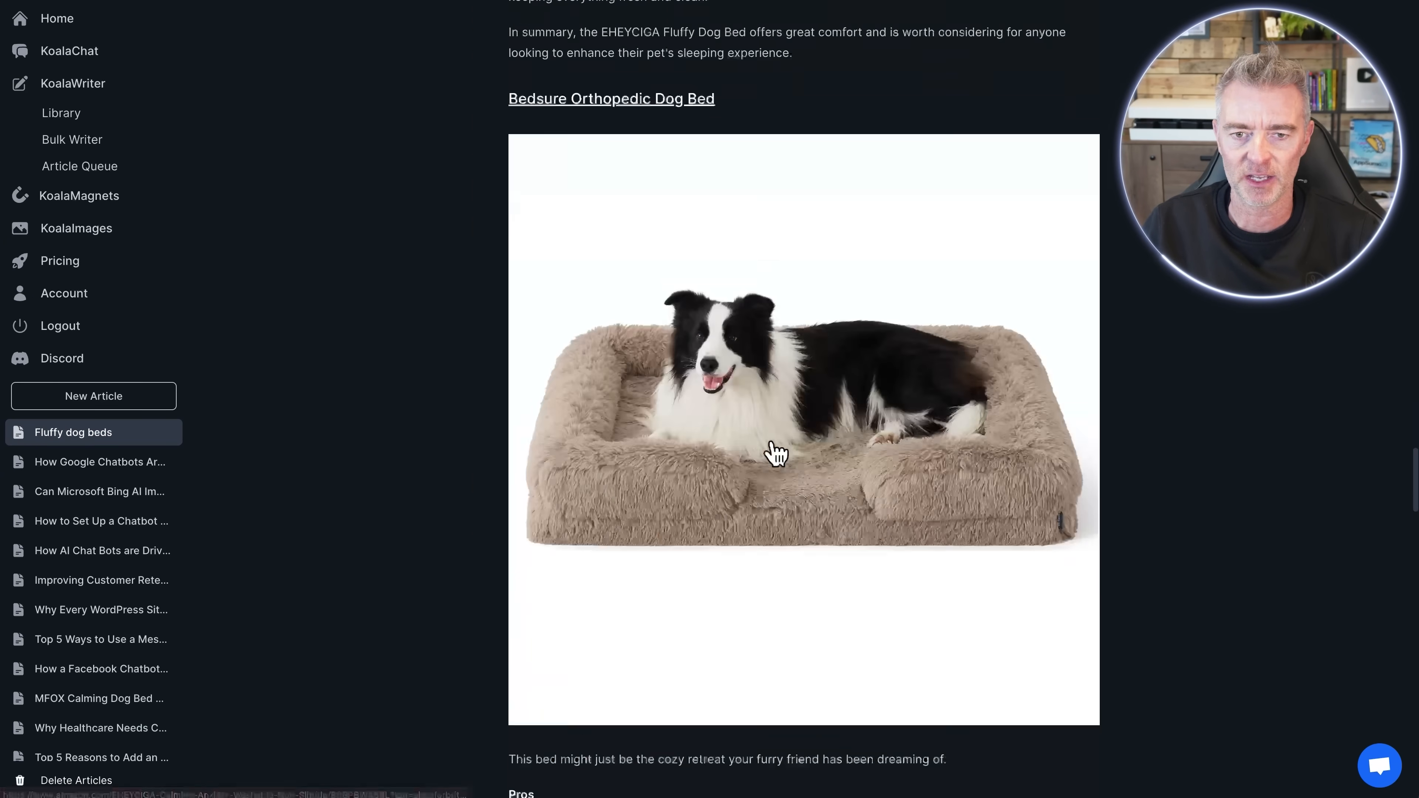
pyautogui.scroll(-3)
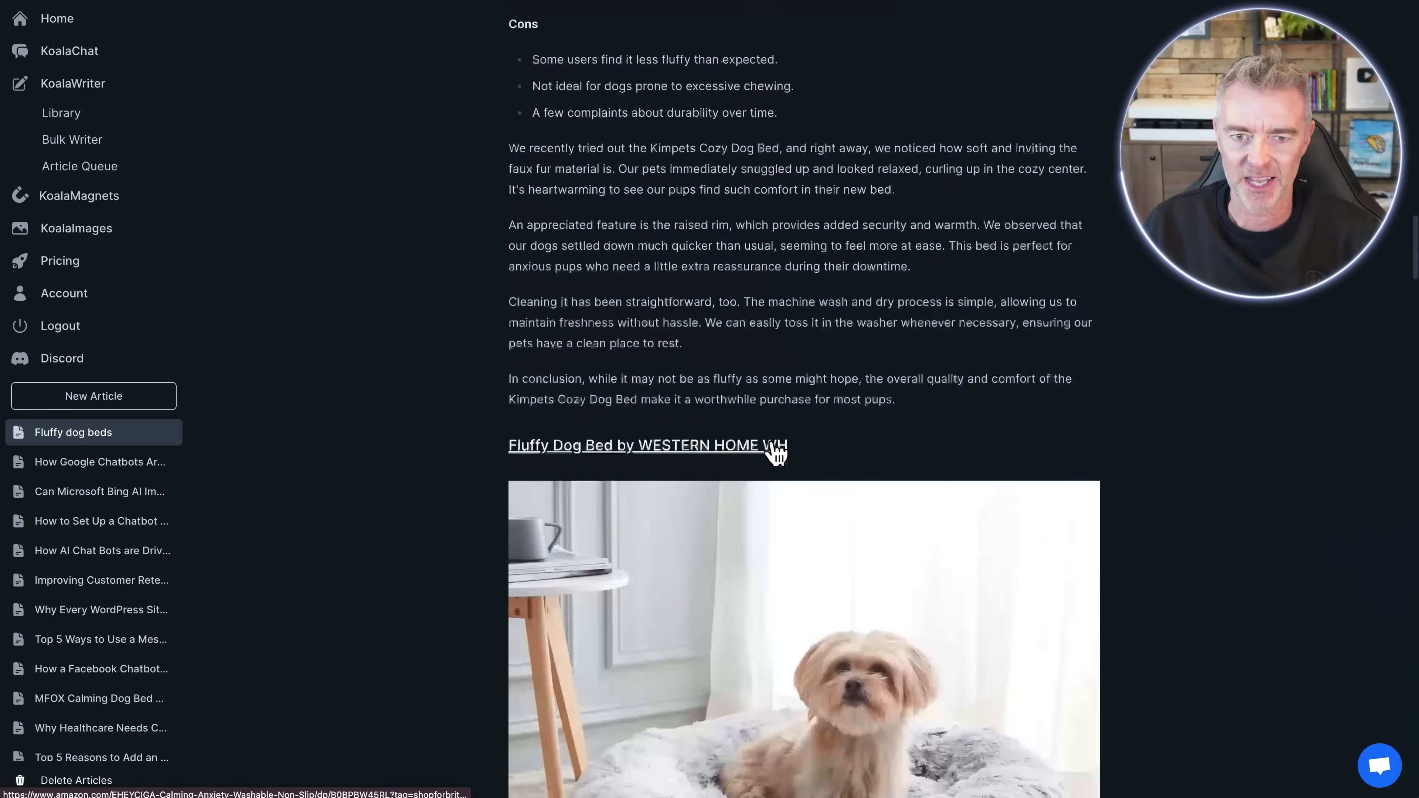
pyautogui.scroll(-3)
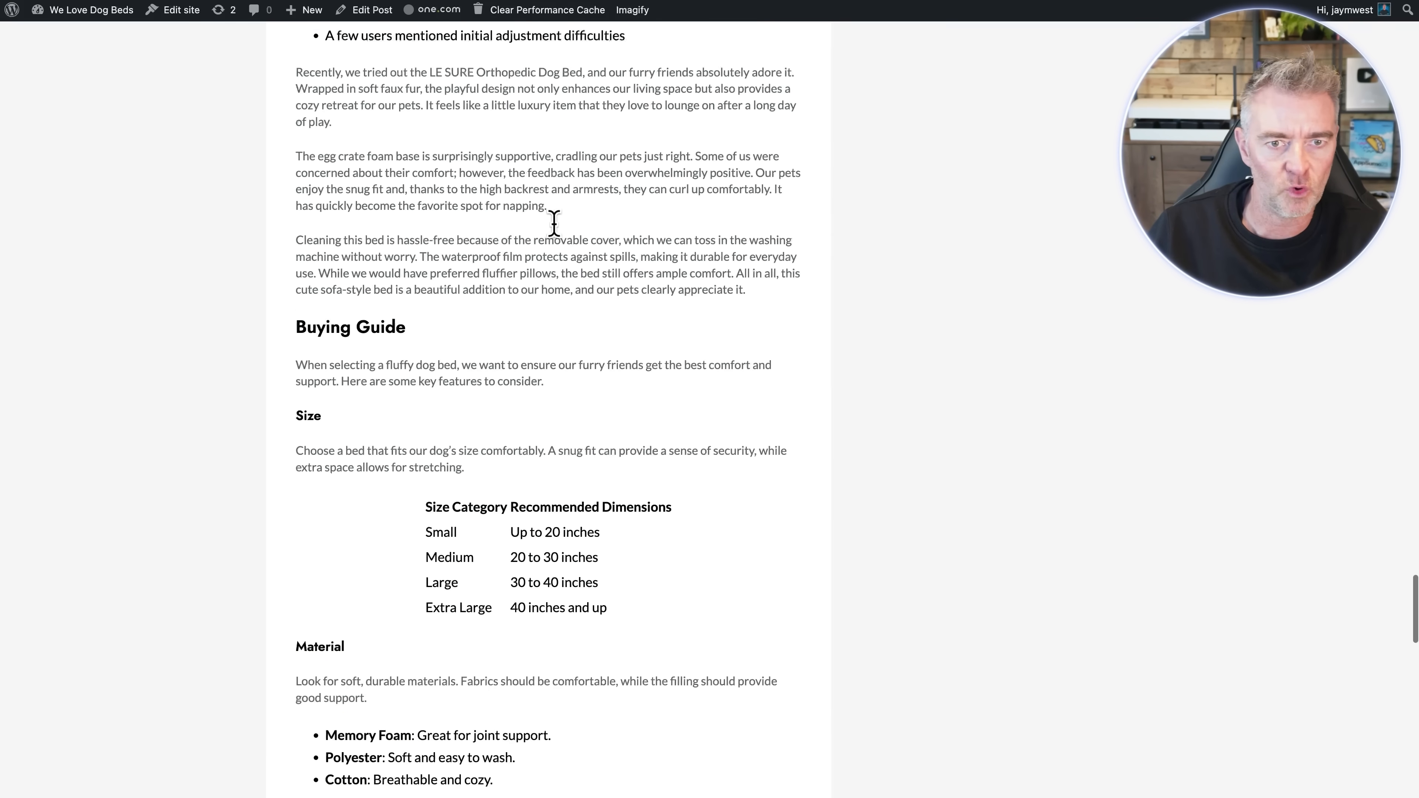
pyautogui.scroll(3)
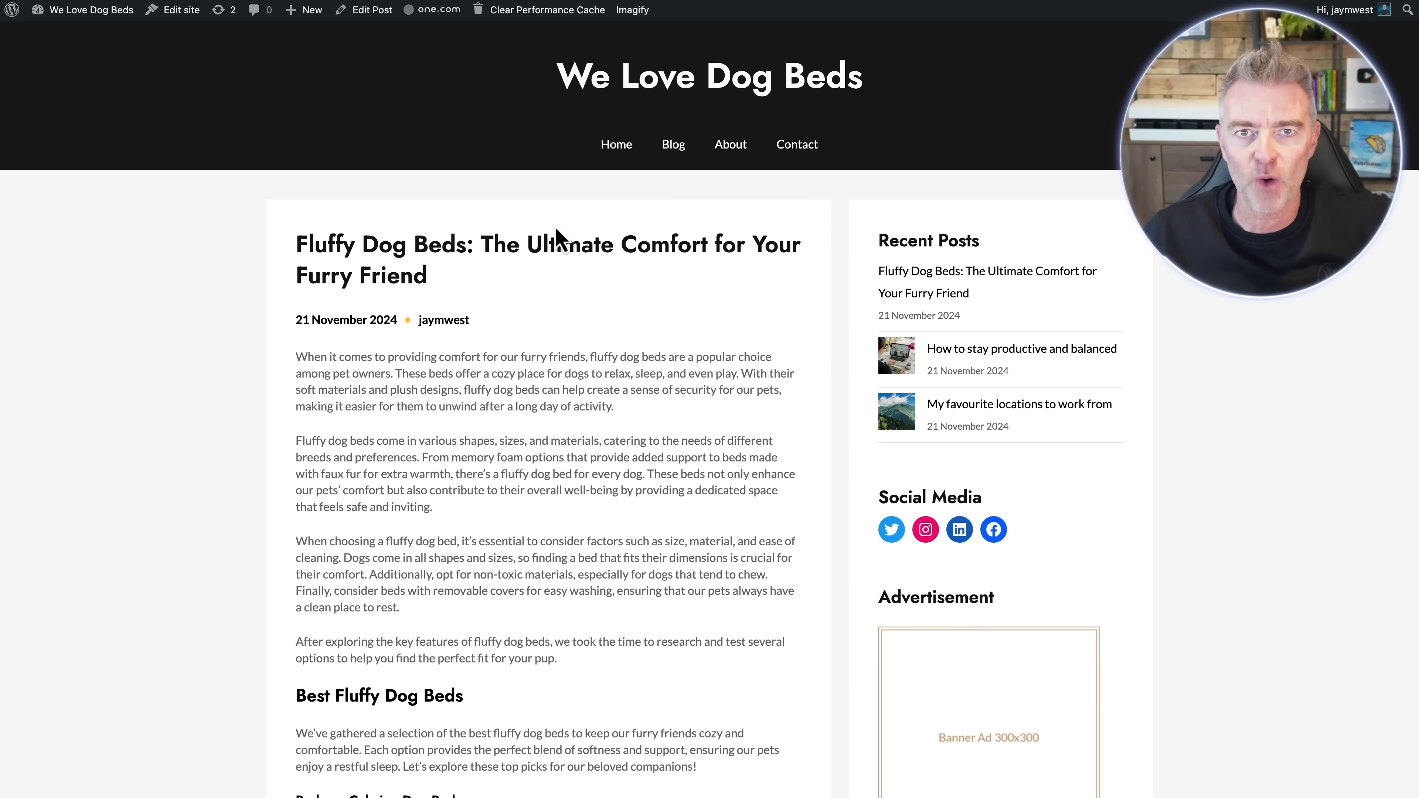
pyautogui.moveTo(791, 369)
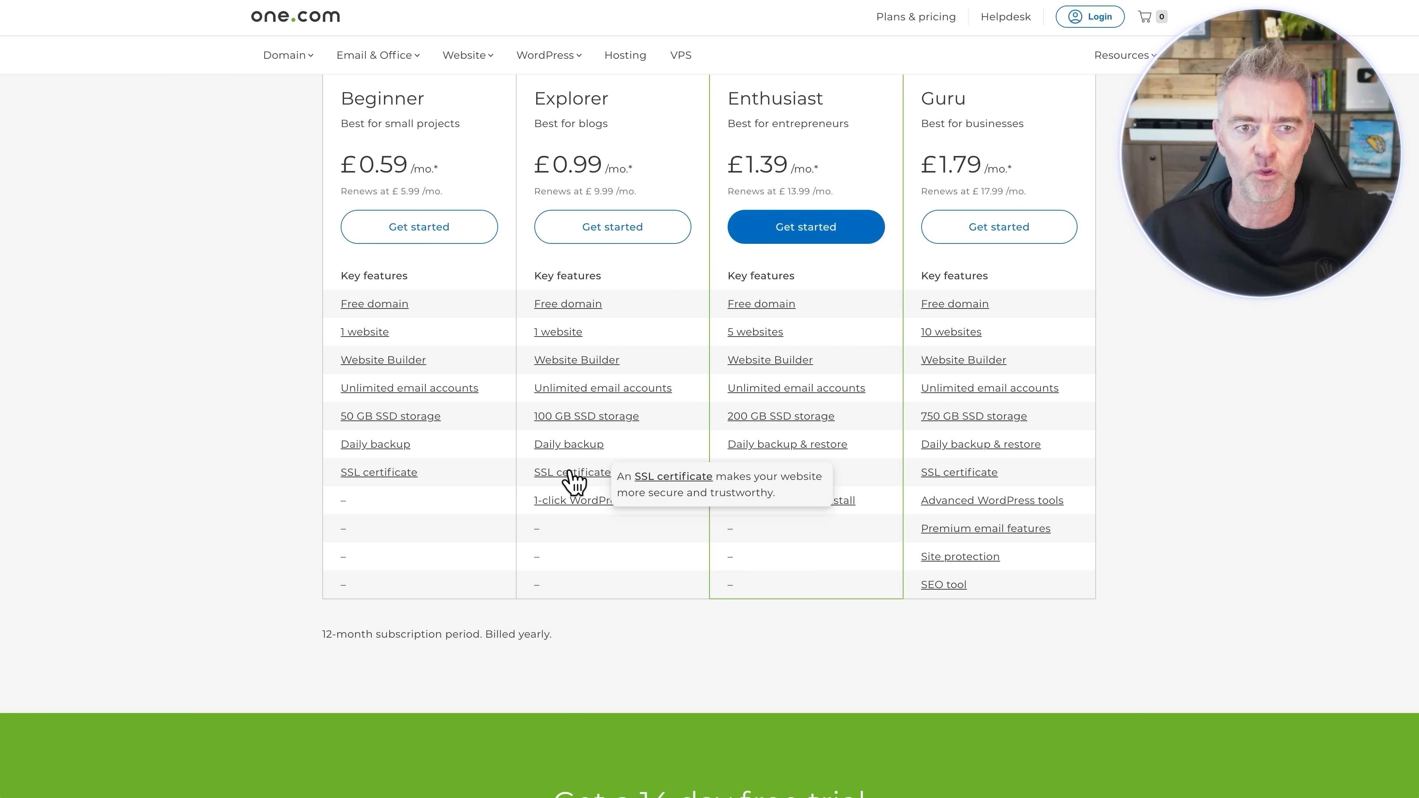
pyautogui.scroll(3)
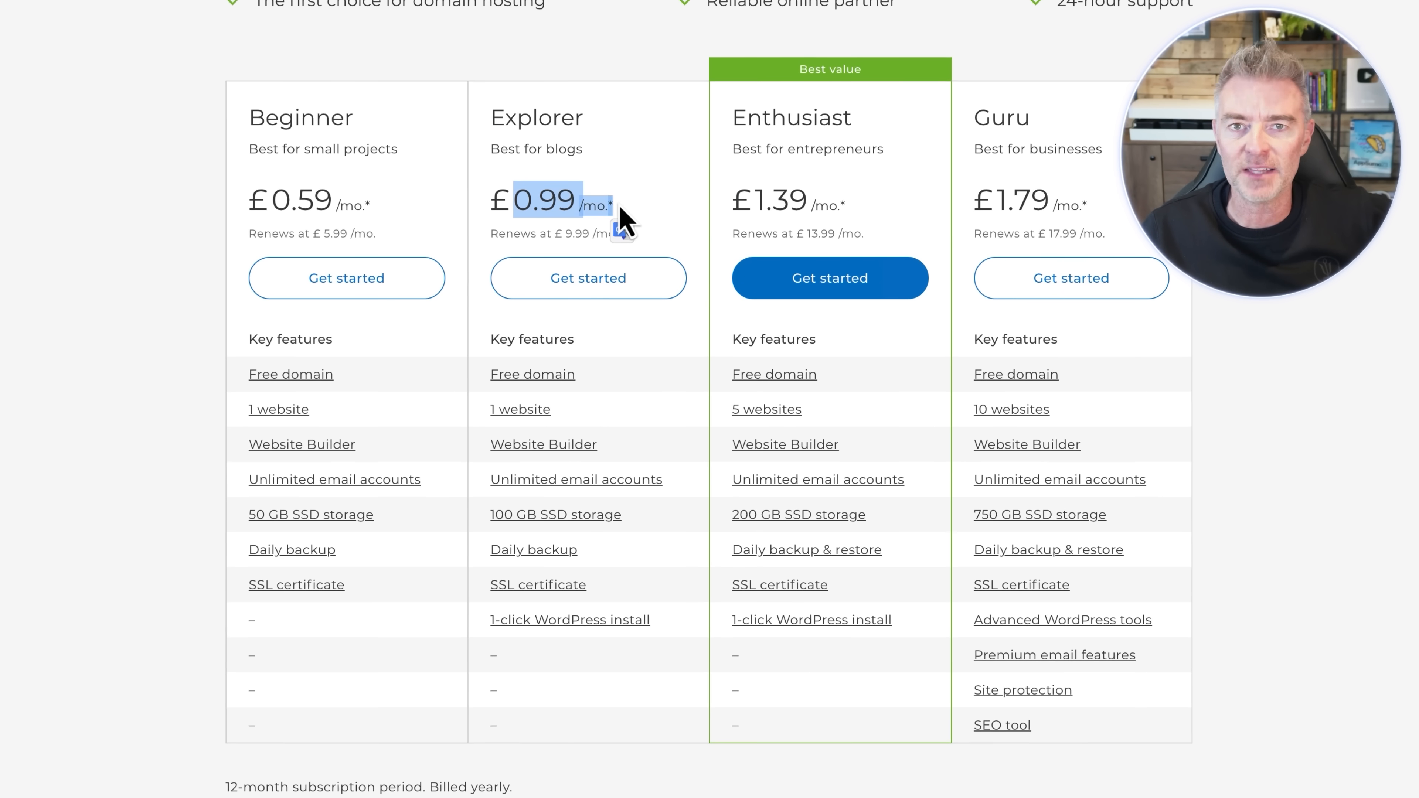
pyautogui.moveTo(642, 181)
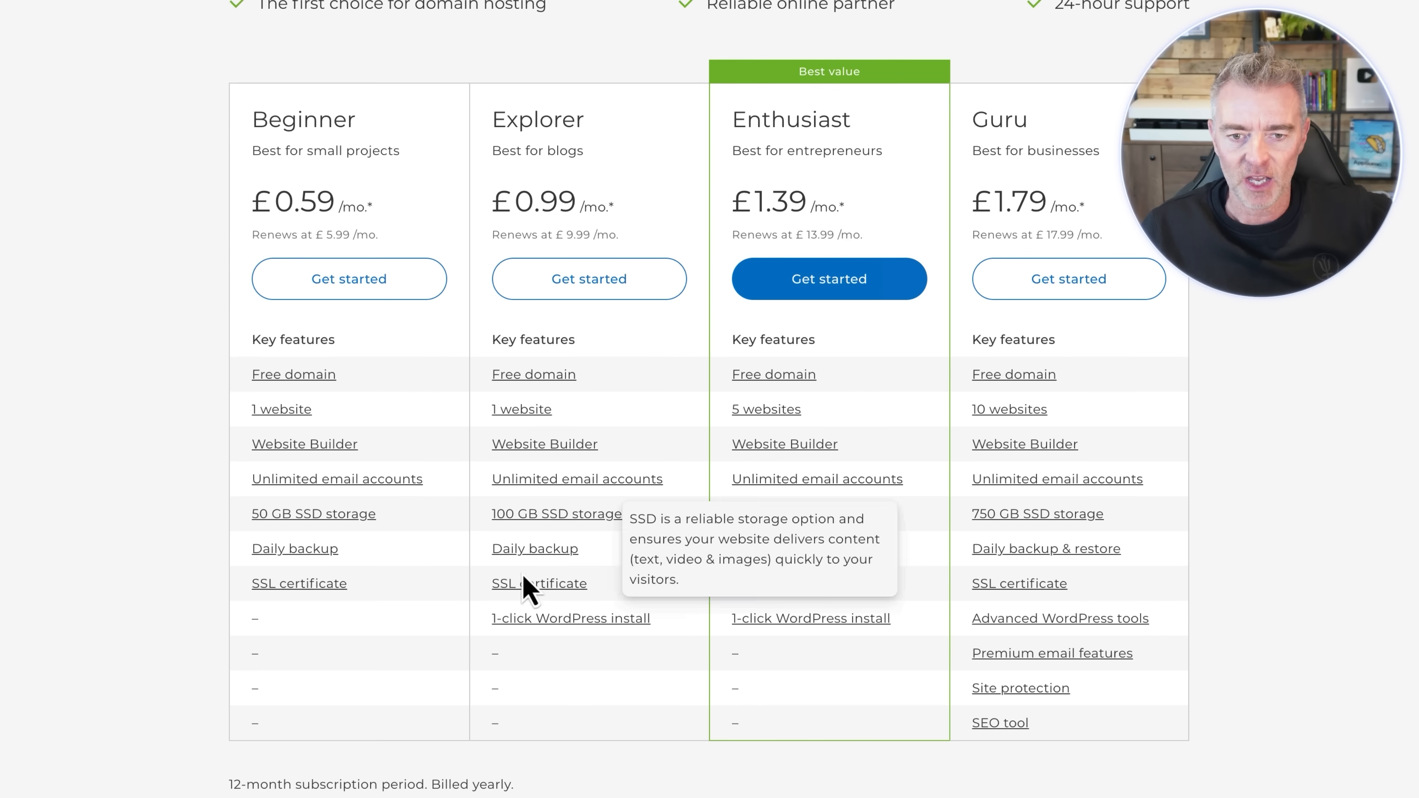
pyautogui.moveTo(801, 548)
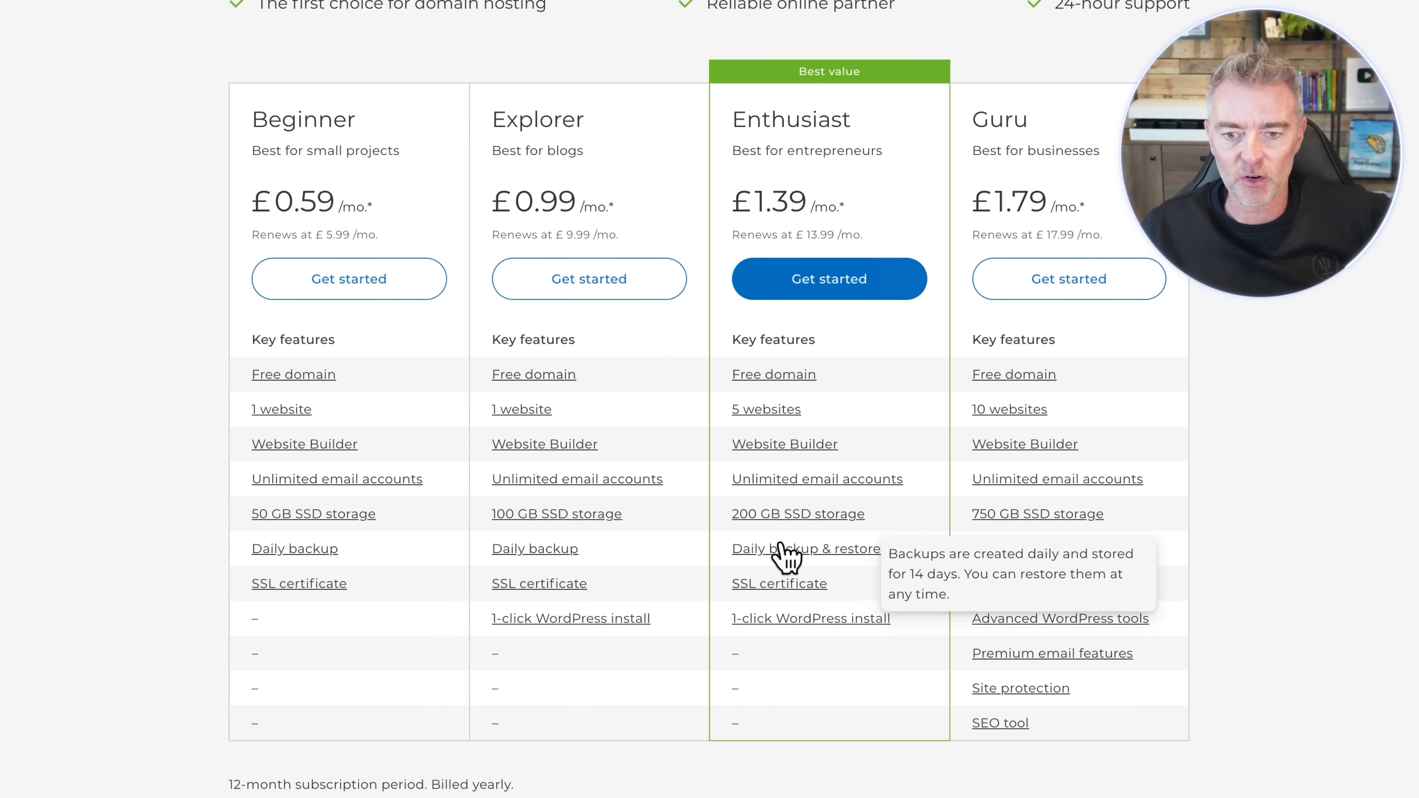
pyautogui.moveTo(798, 513)
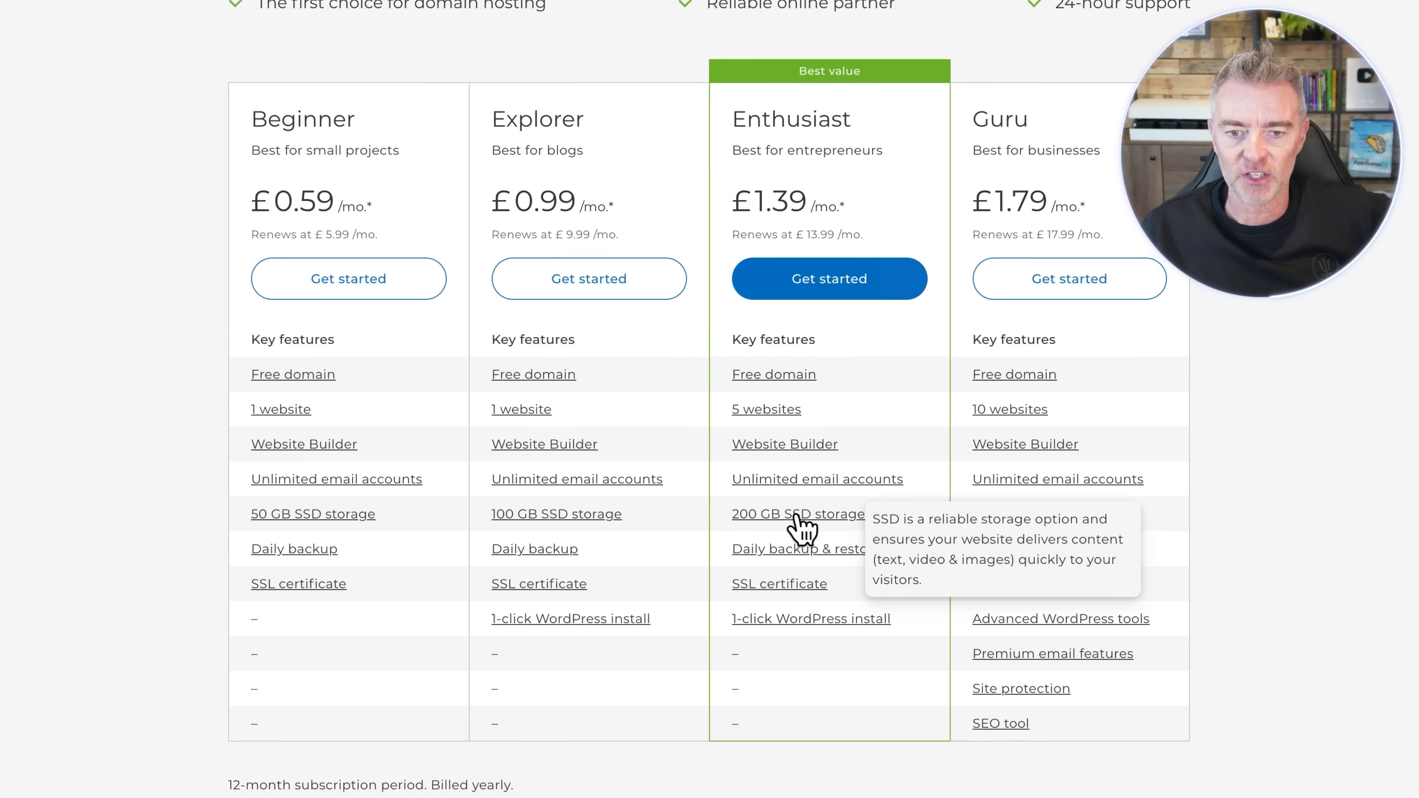
pyautogui.moveTo(541, 113)
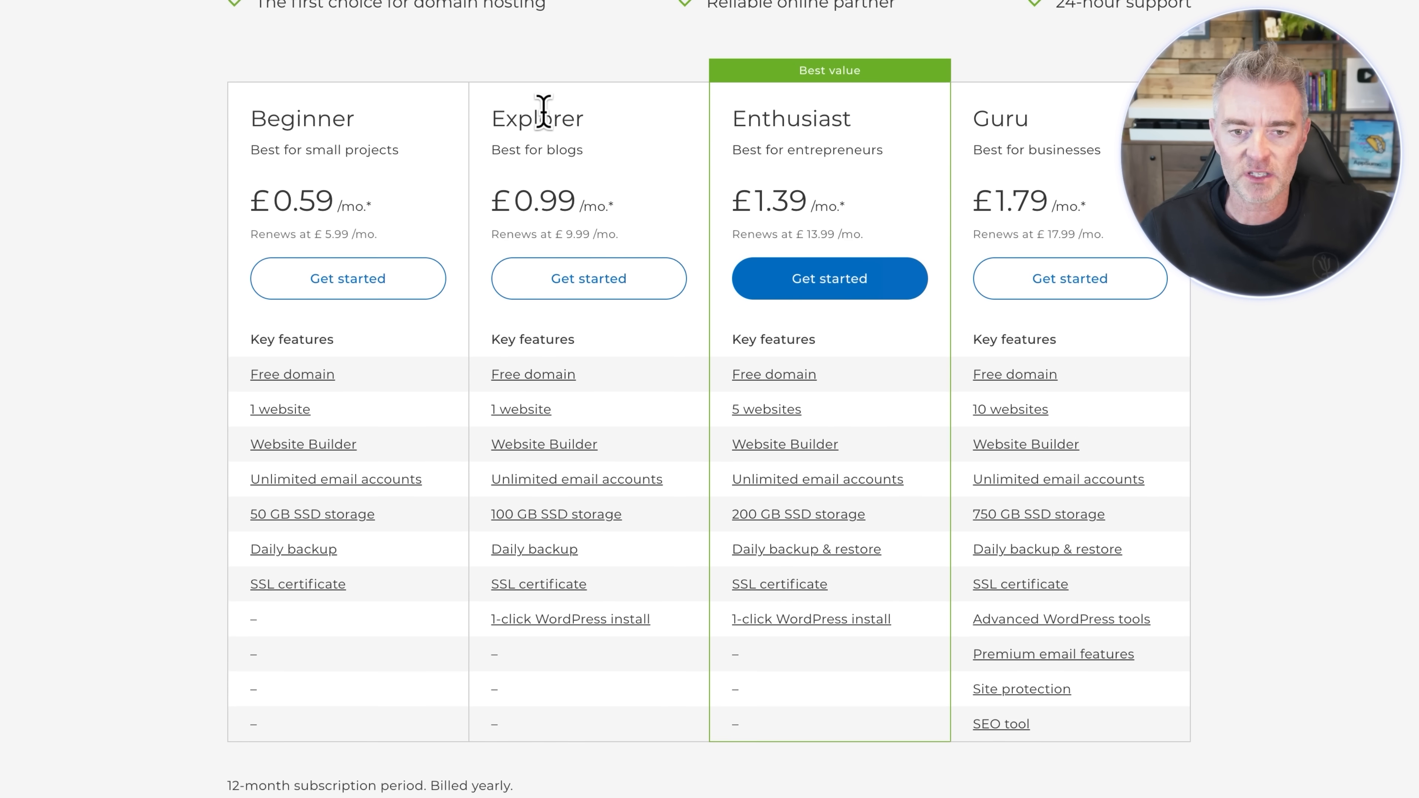
pyautogui.moveTo(680, 271)
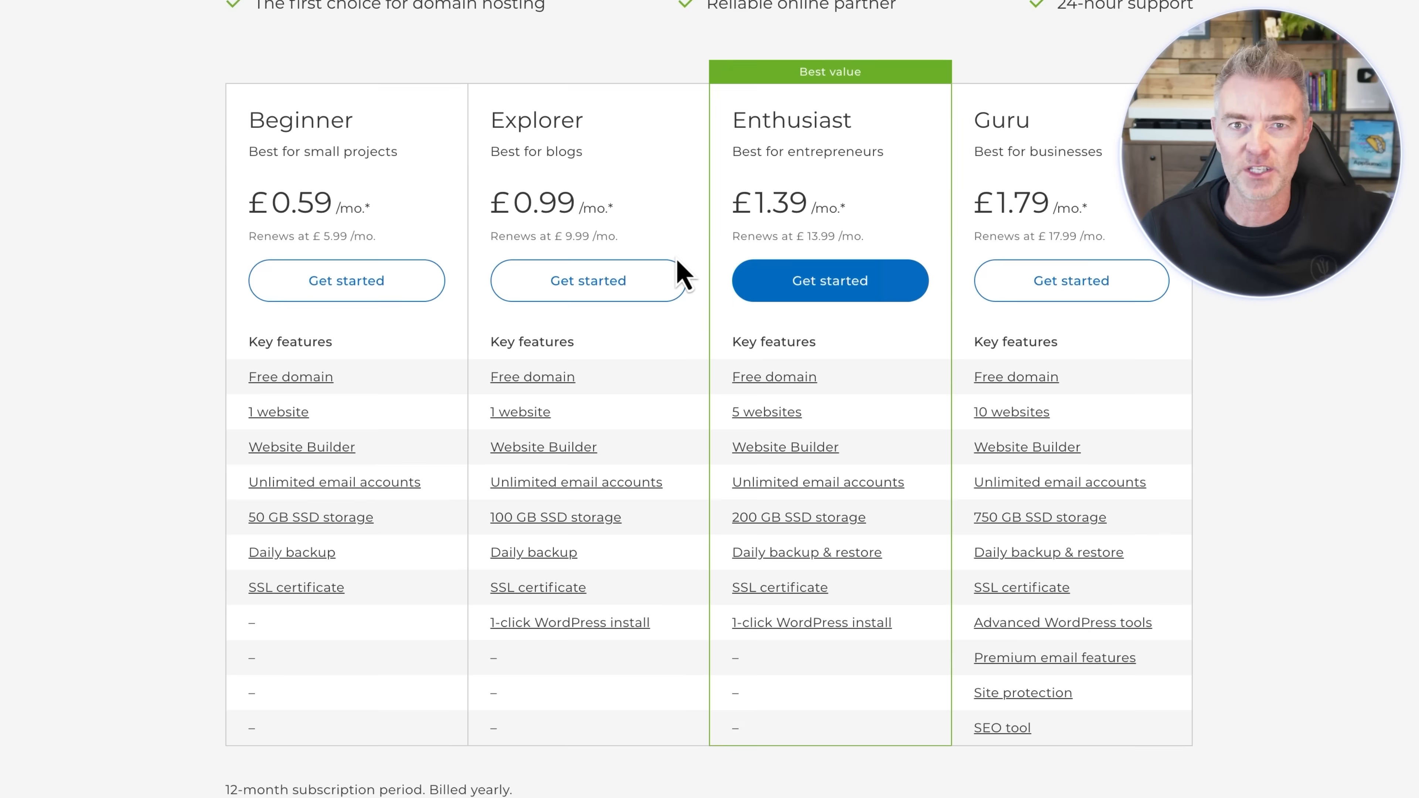
pyautogui.scroll(3)
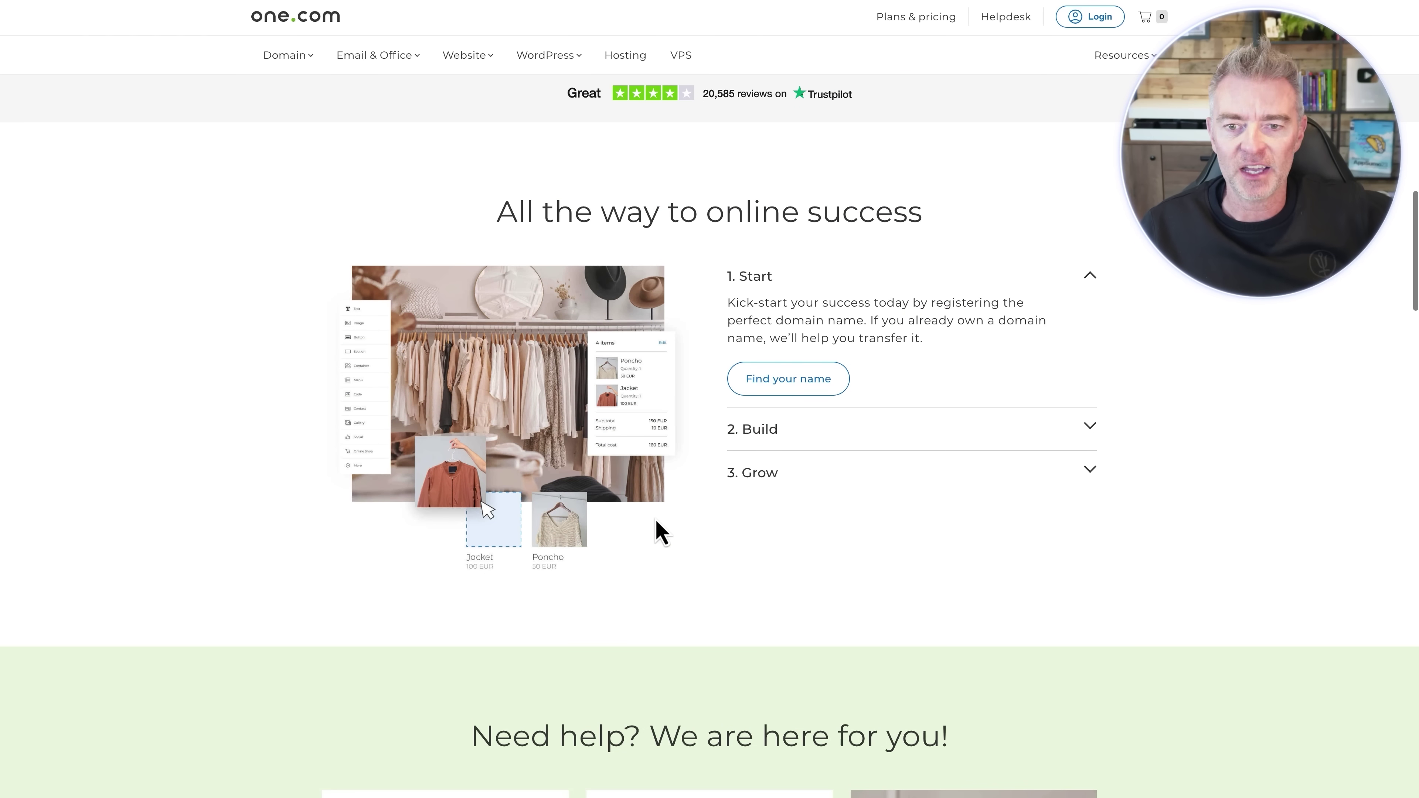
pyautogui.moveTo(661, 532)
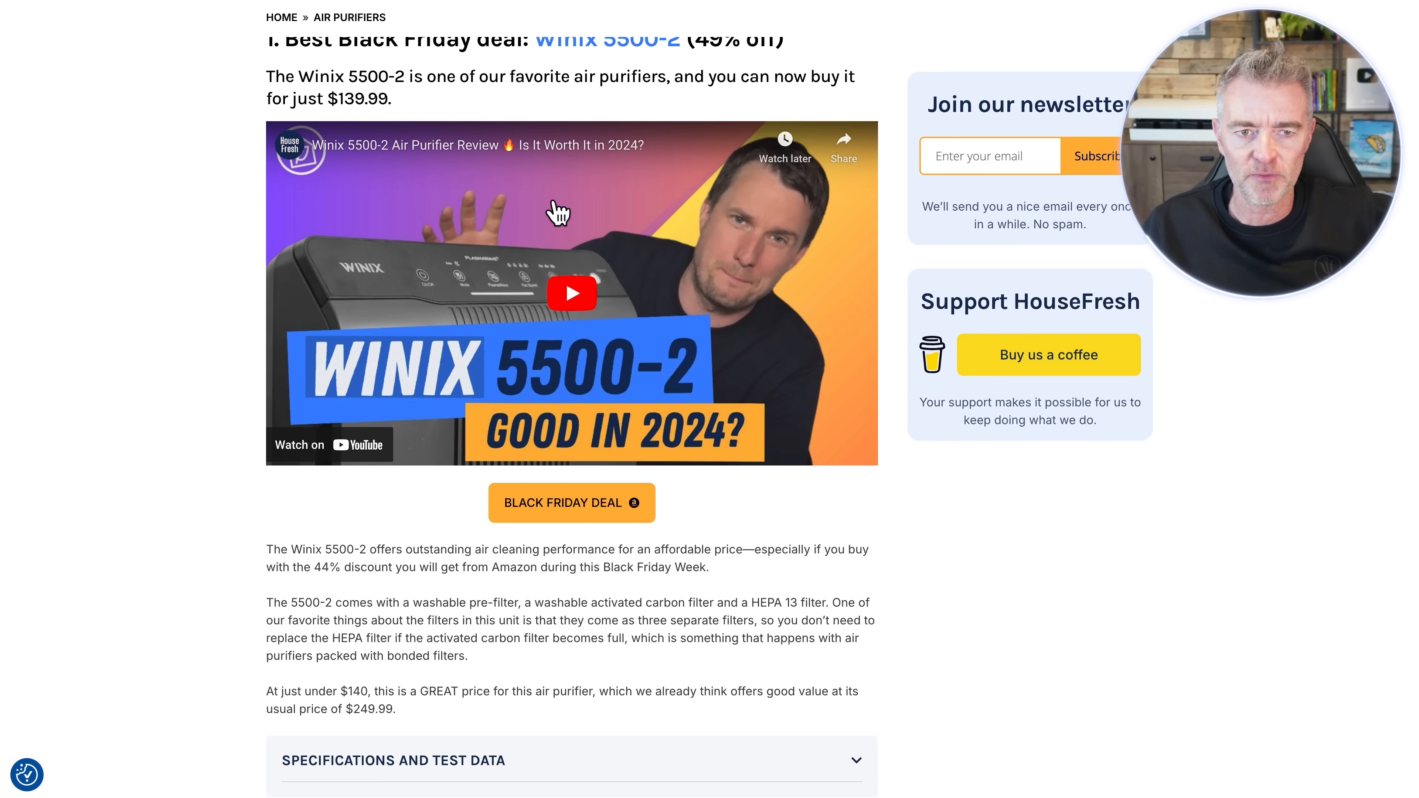
pyautogui.moveTo(536, 346)
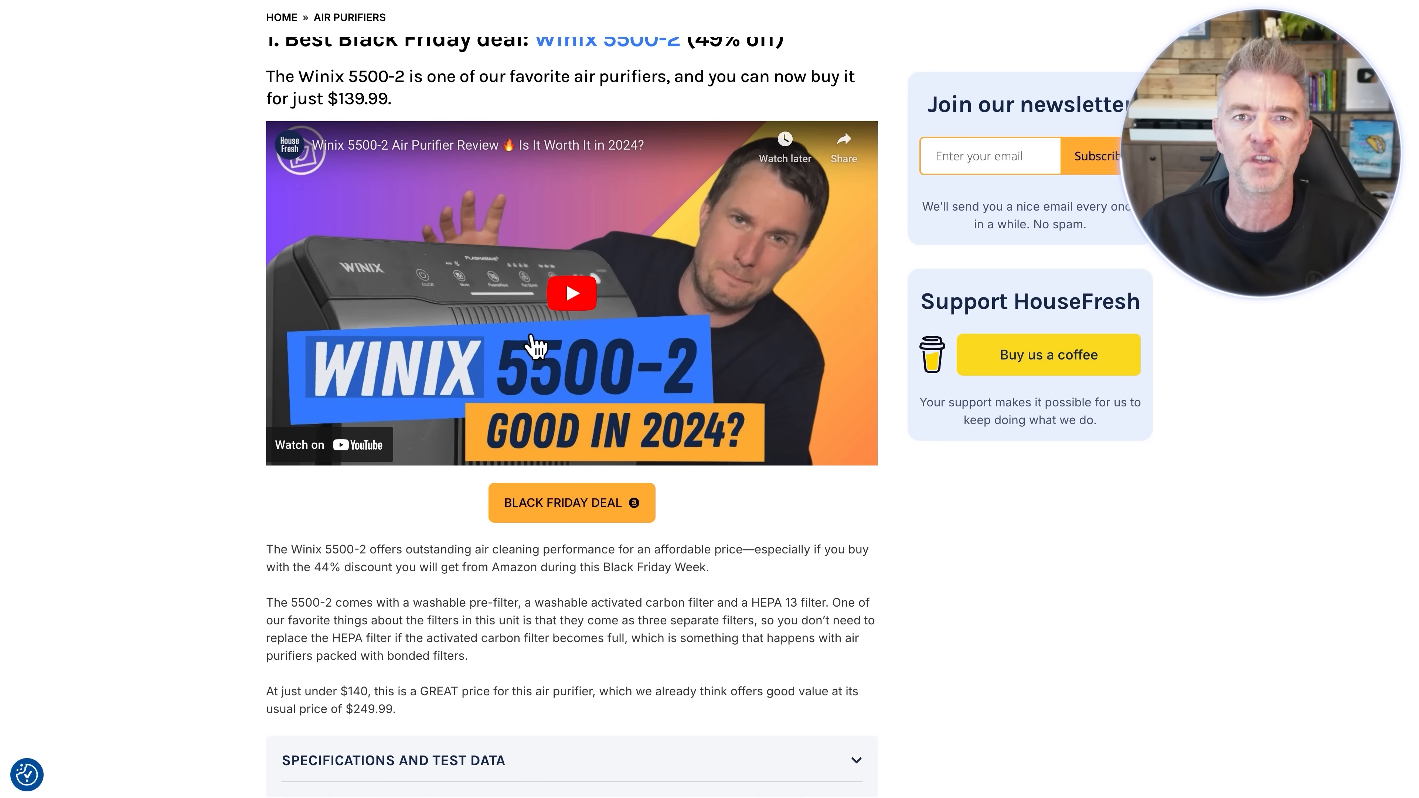
pyautogui.moveTo(571, 502)
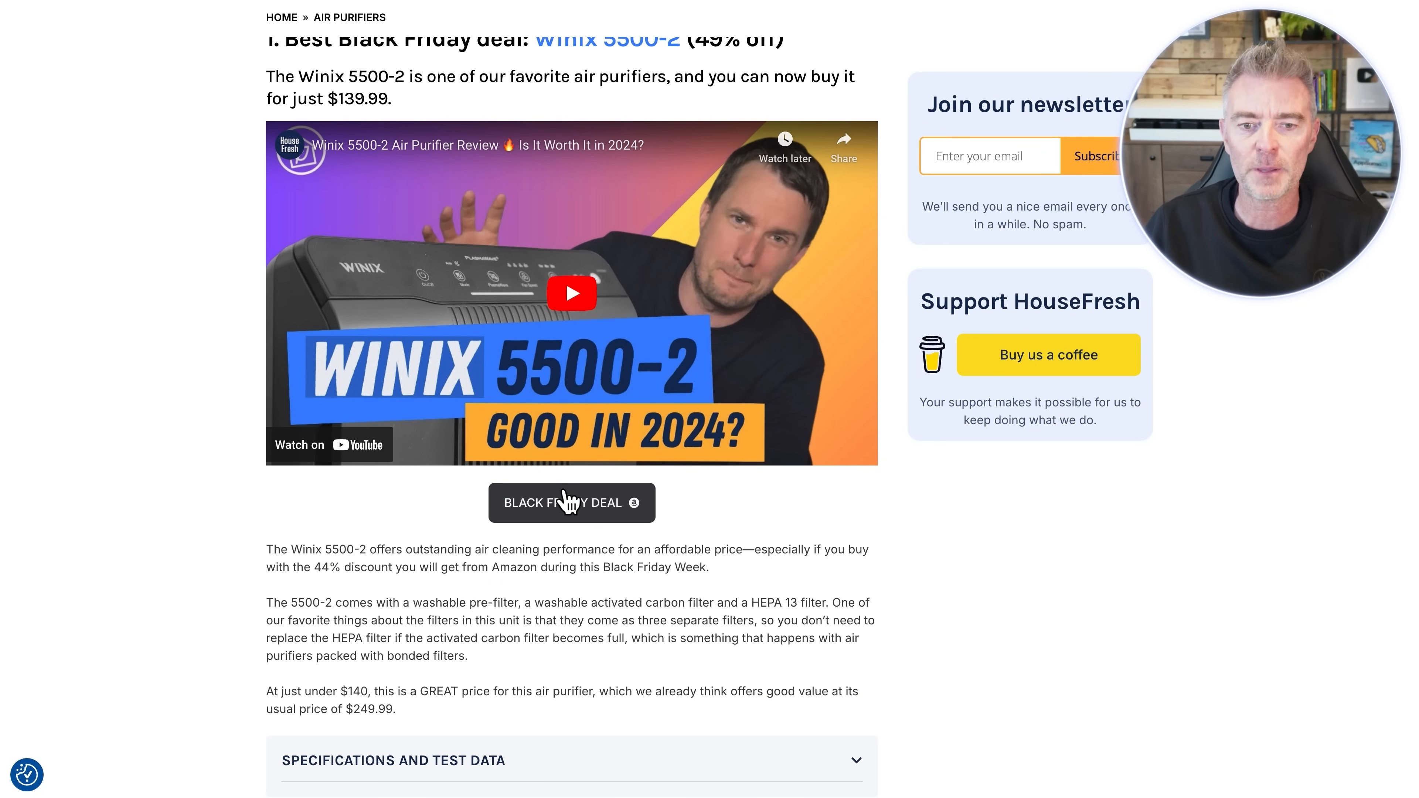